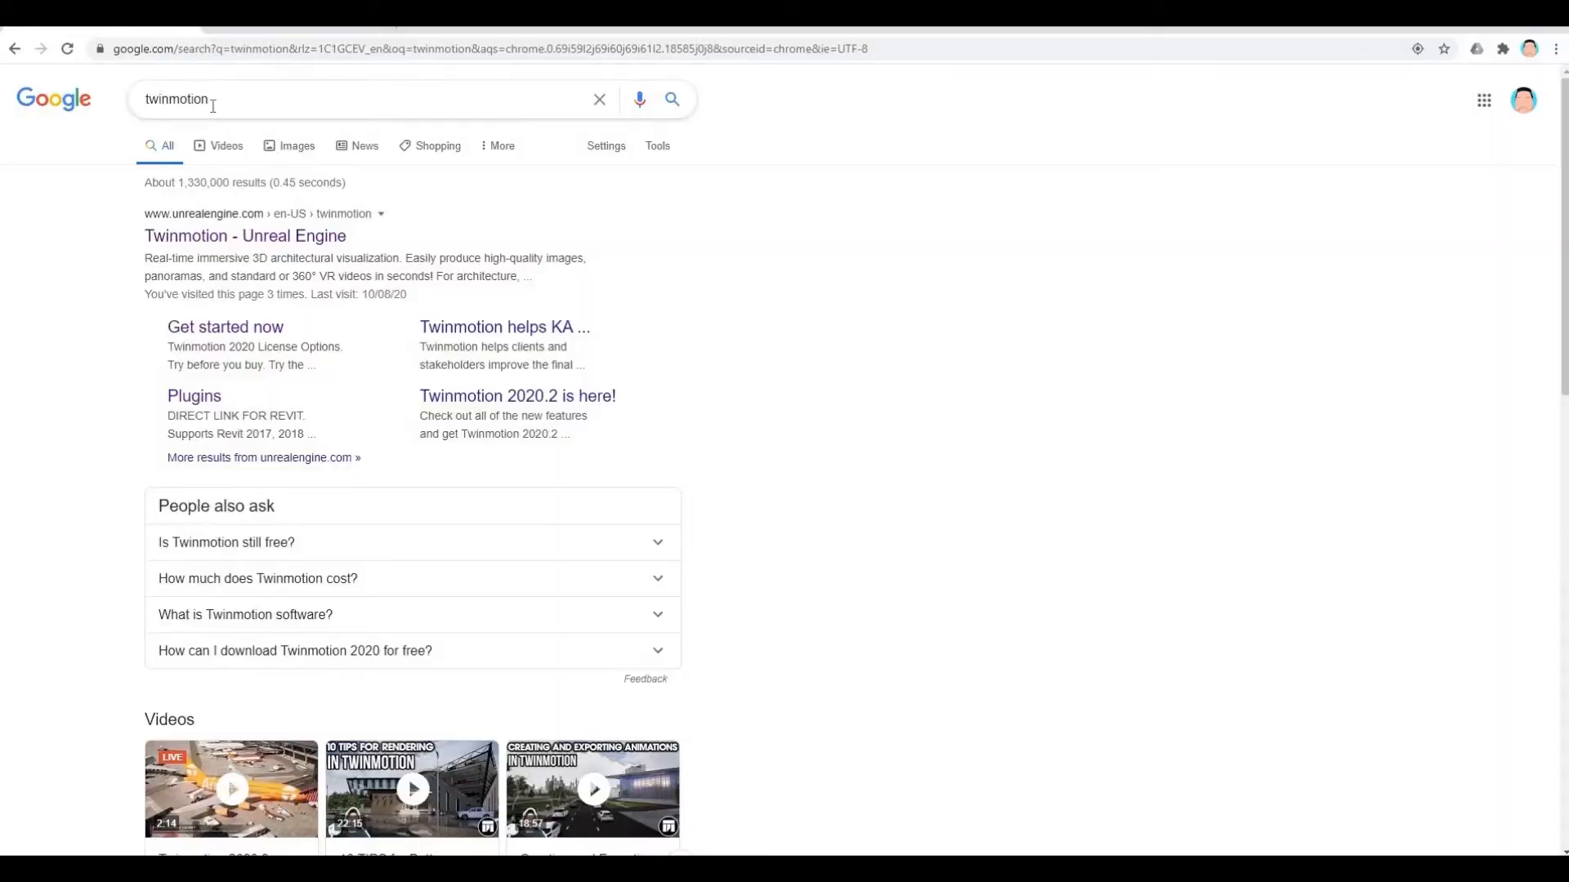
mouse_move(226, 99)
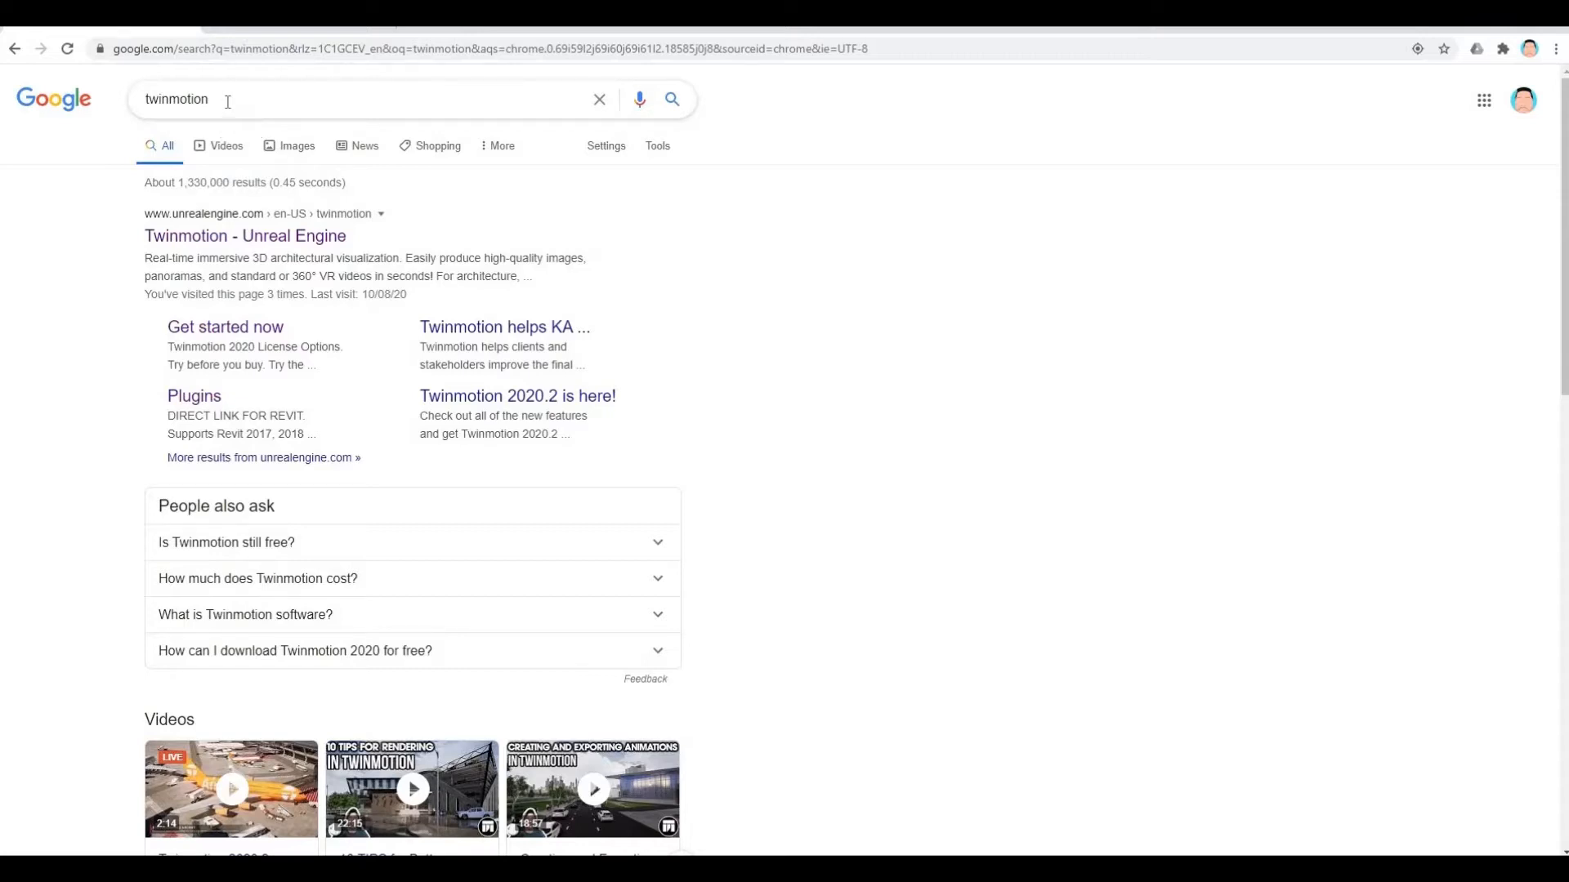
mouse_move(254, 201)
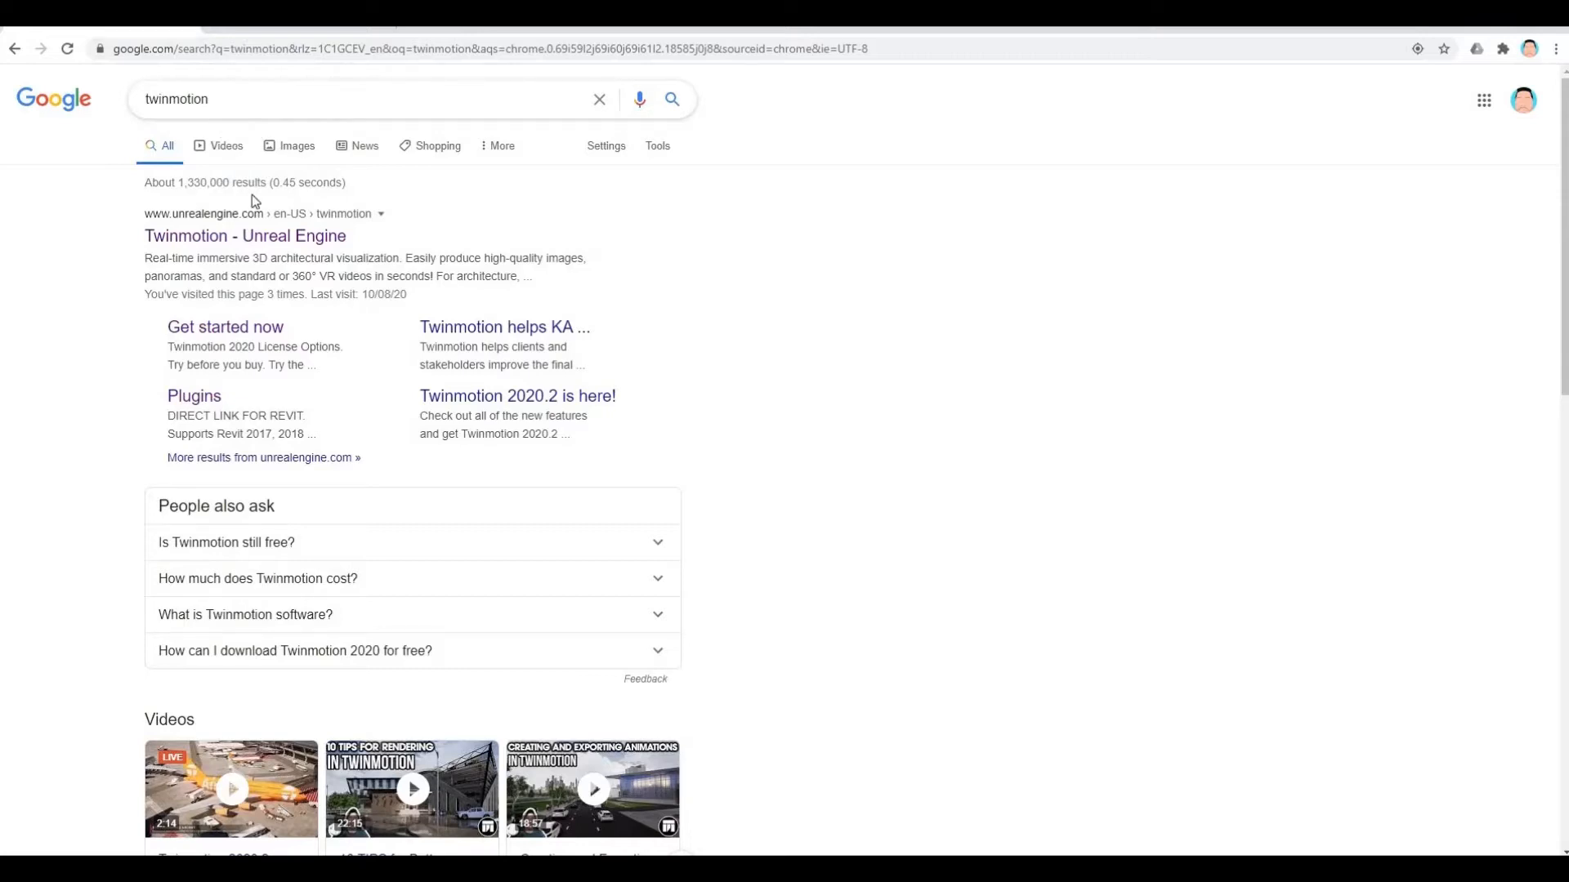
Go from the Twinmotion search result to the free trial, paid and education license cards.
left_click(244, 236)
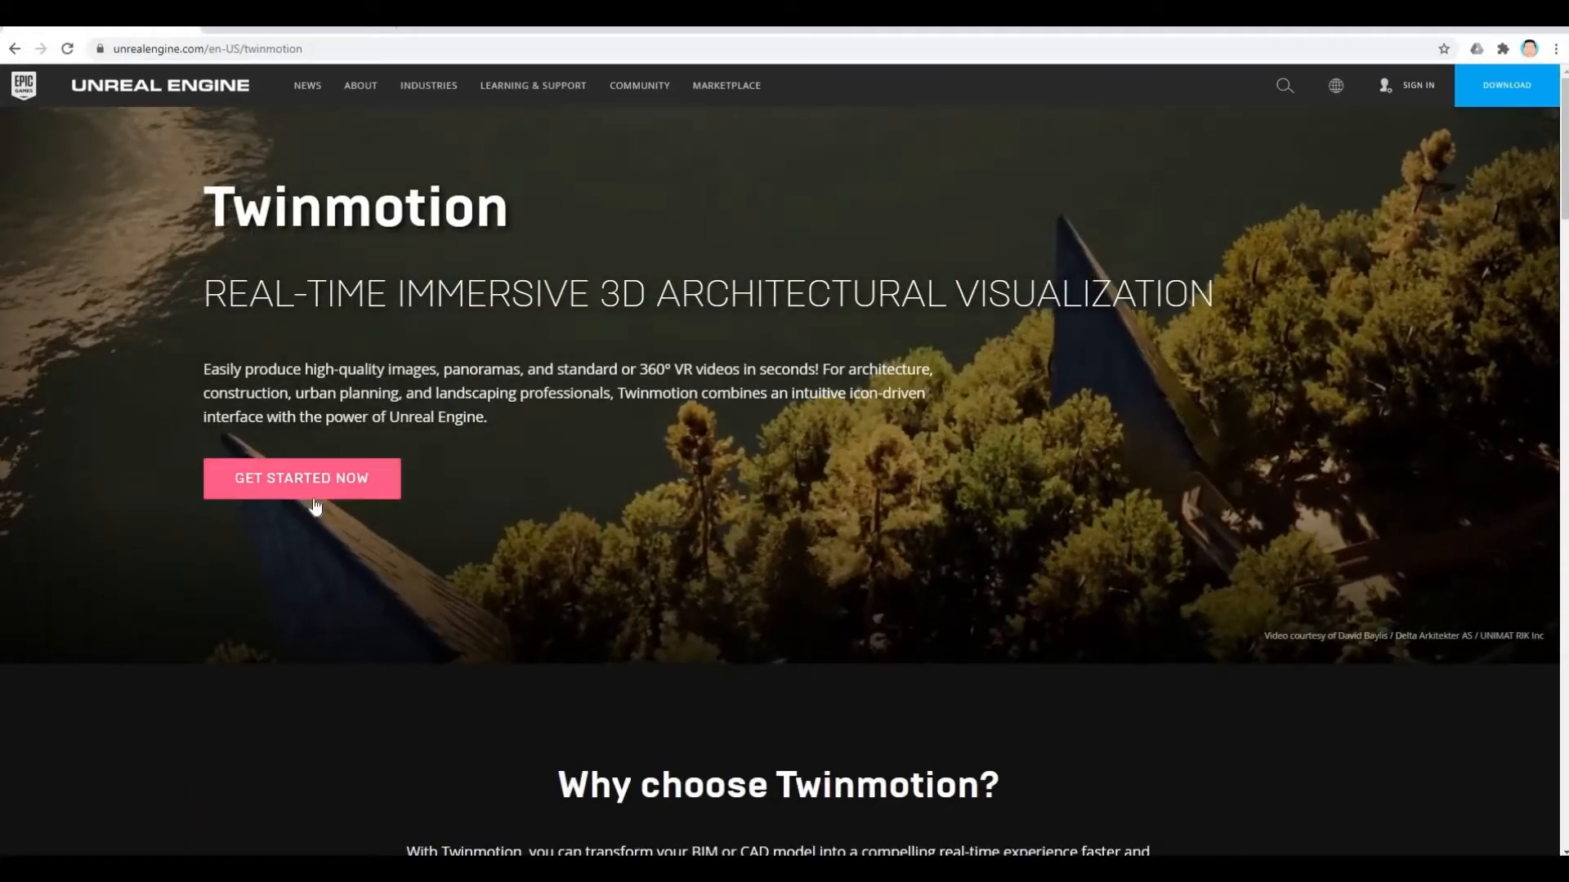
left_click(300, 478)
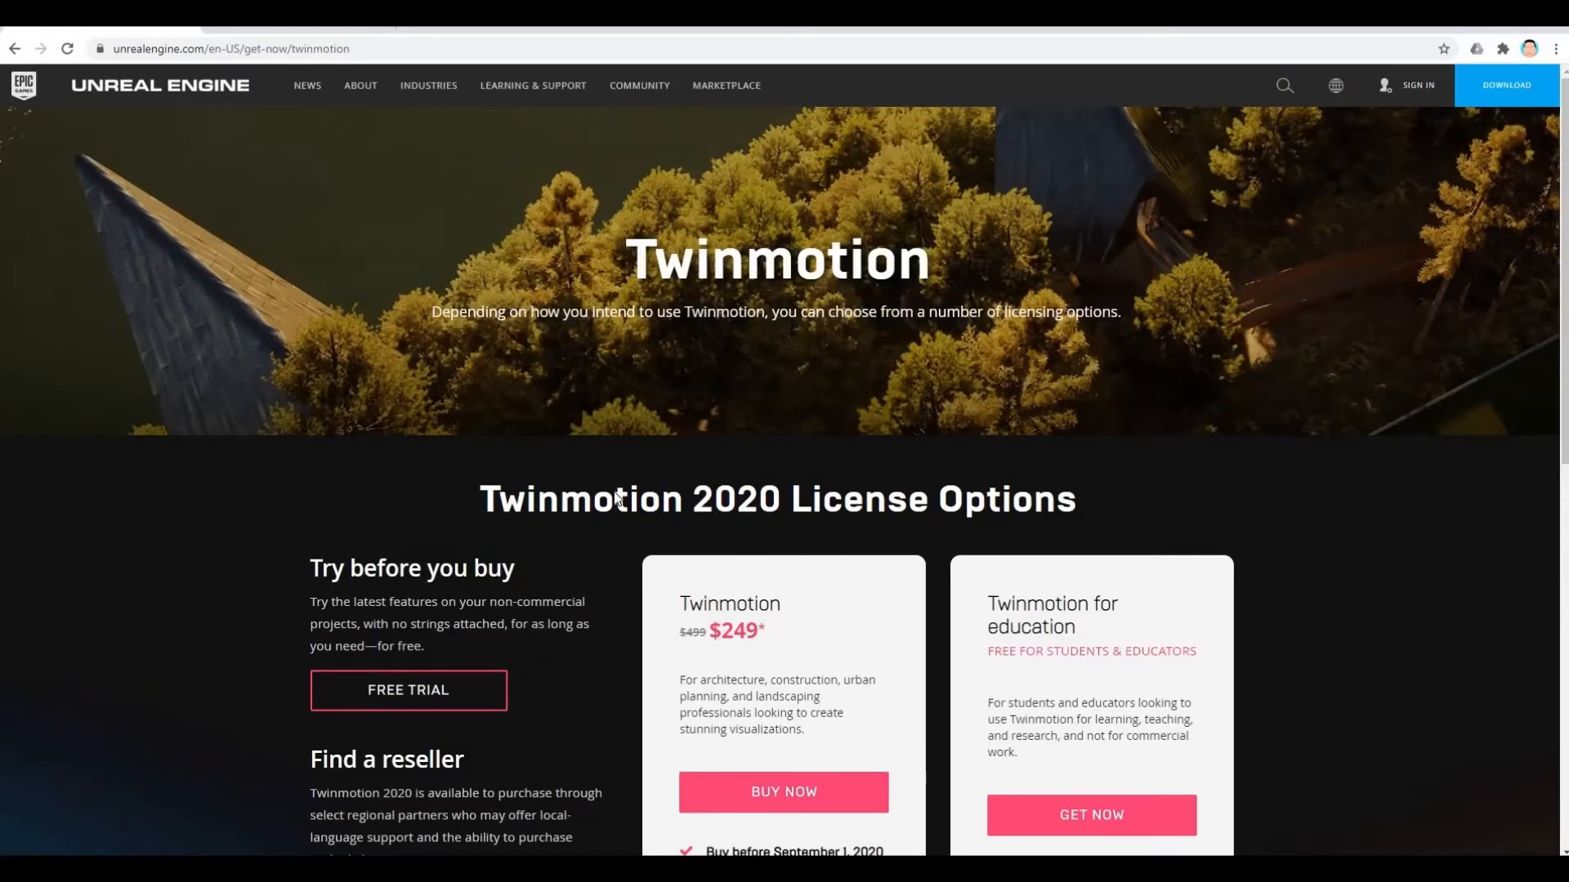
scroll("down", 3)
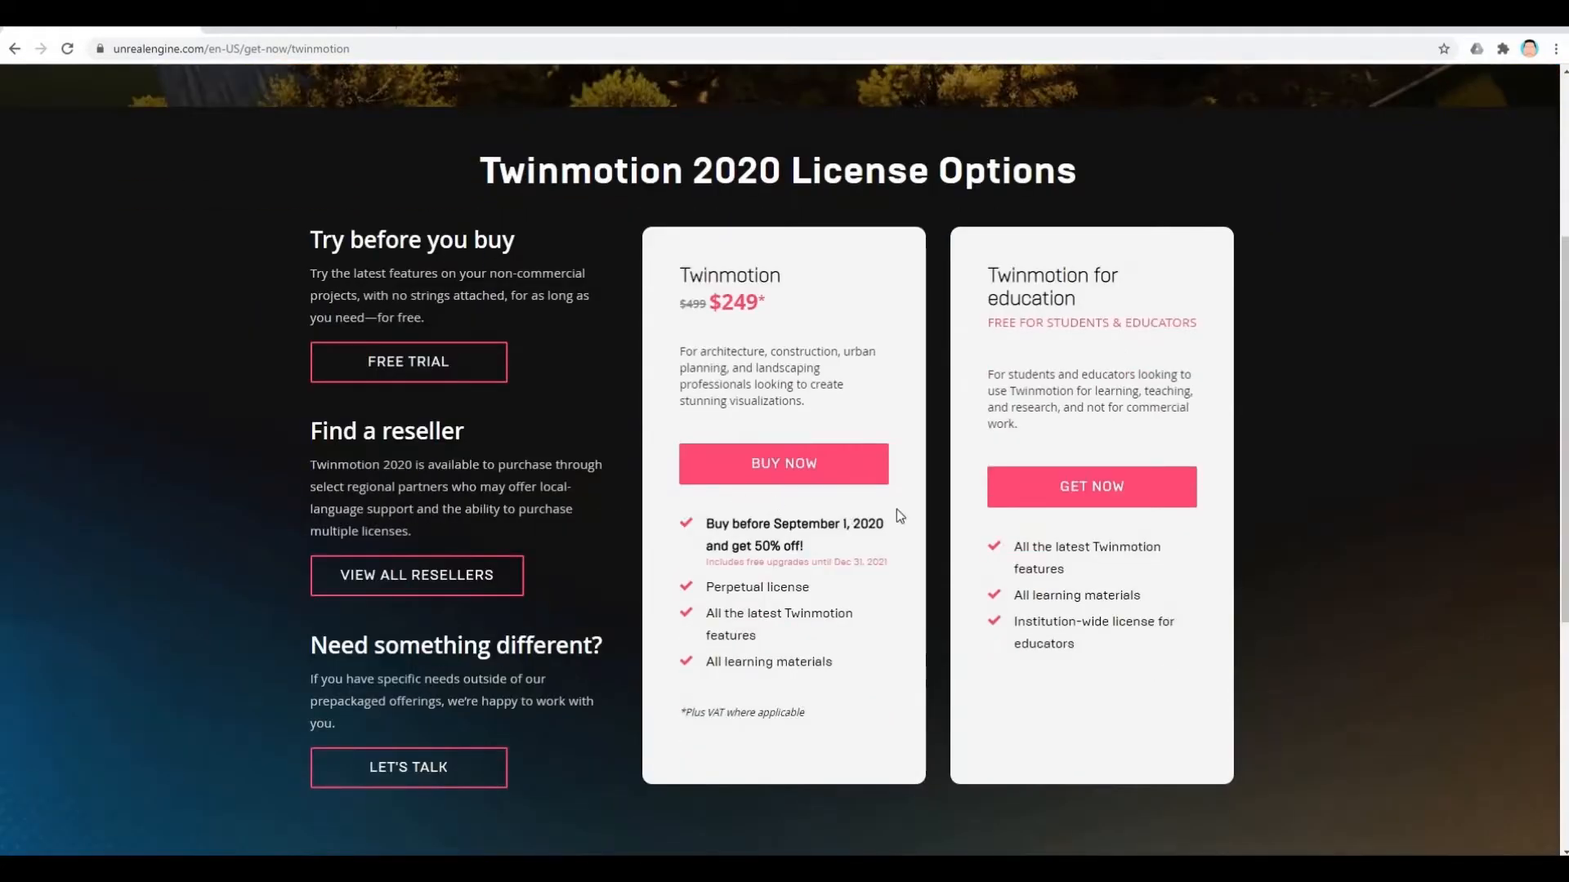
mouse_move(1048, 366)
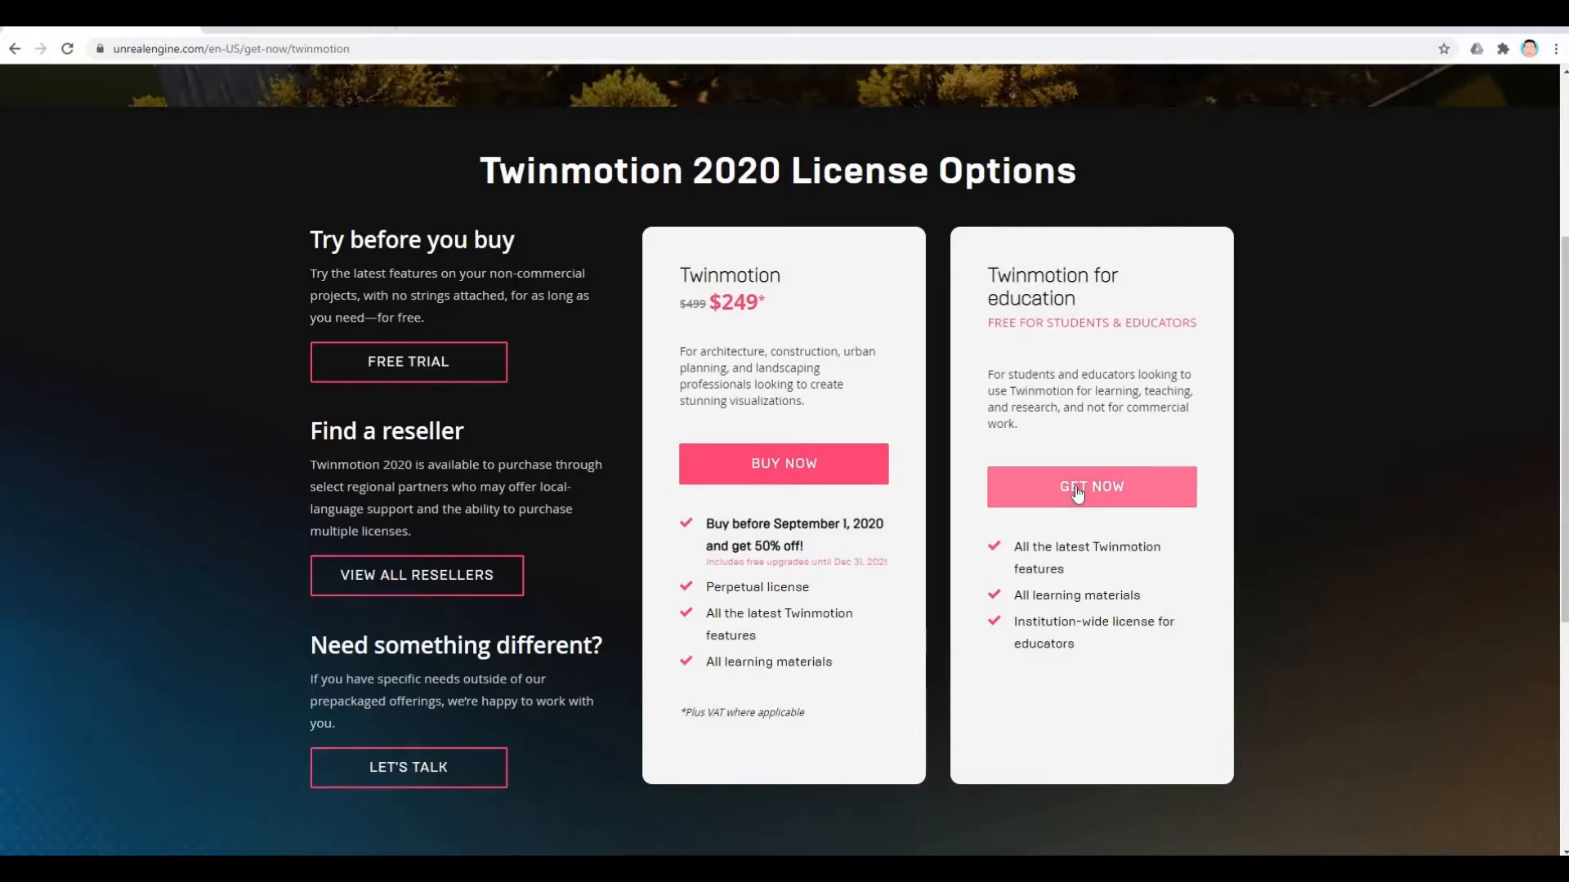
mouse_move(665, 391)
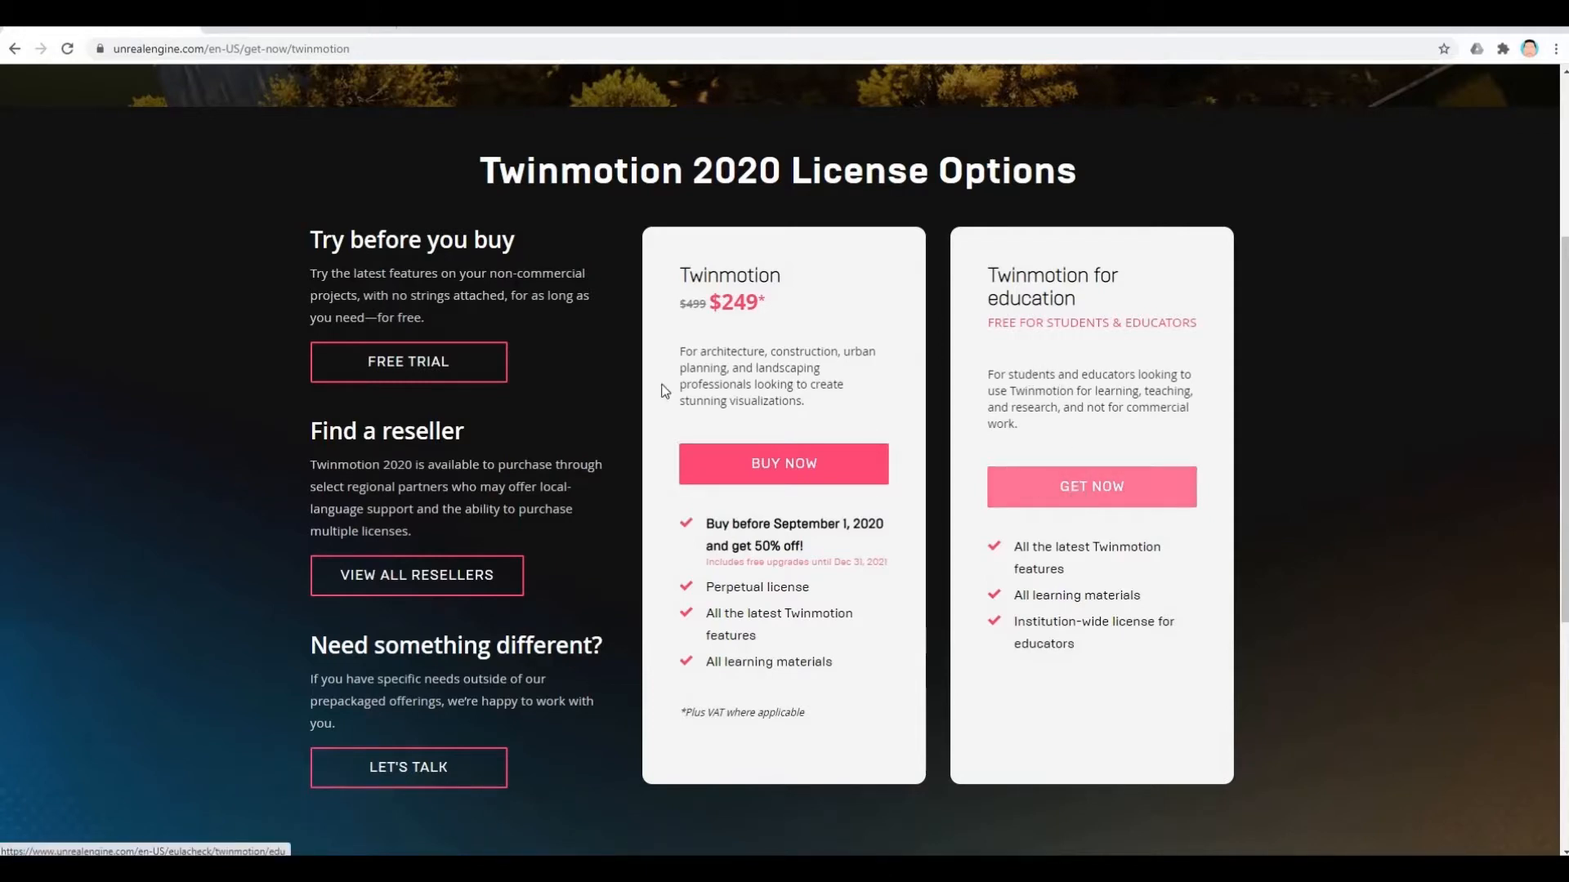
mouse_move(407, 361)
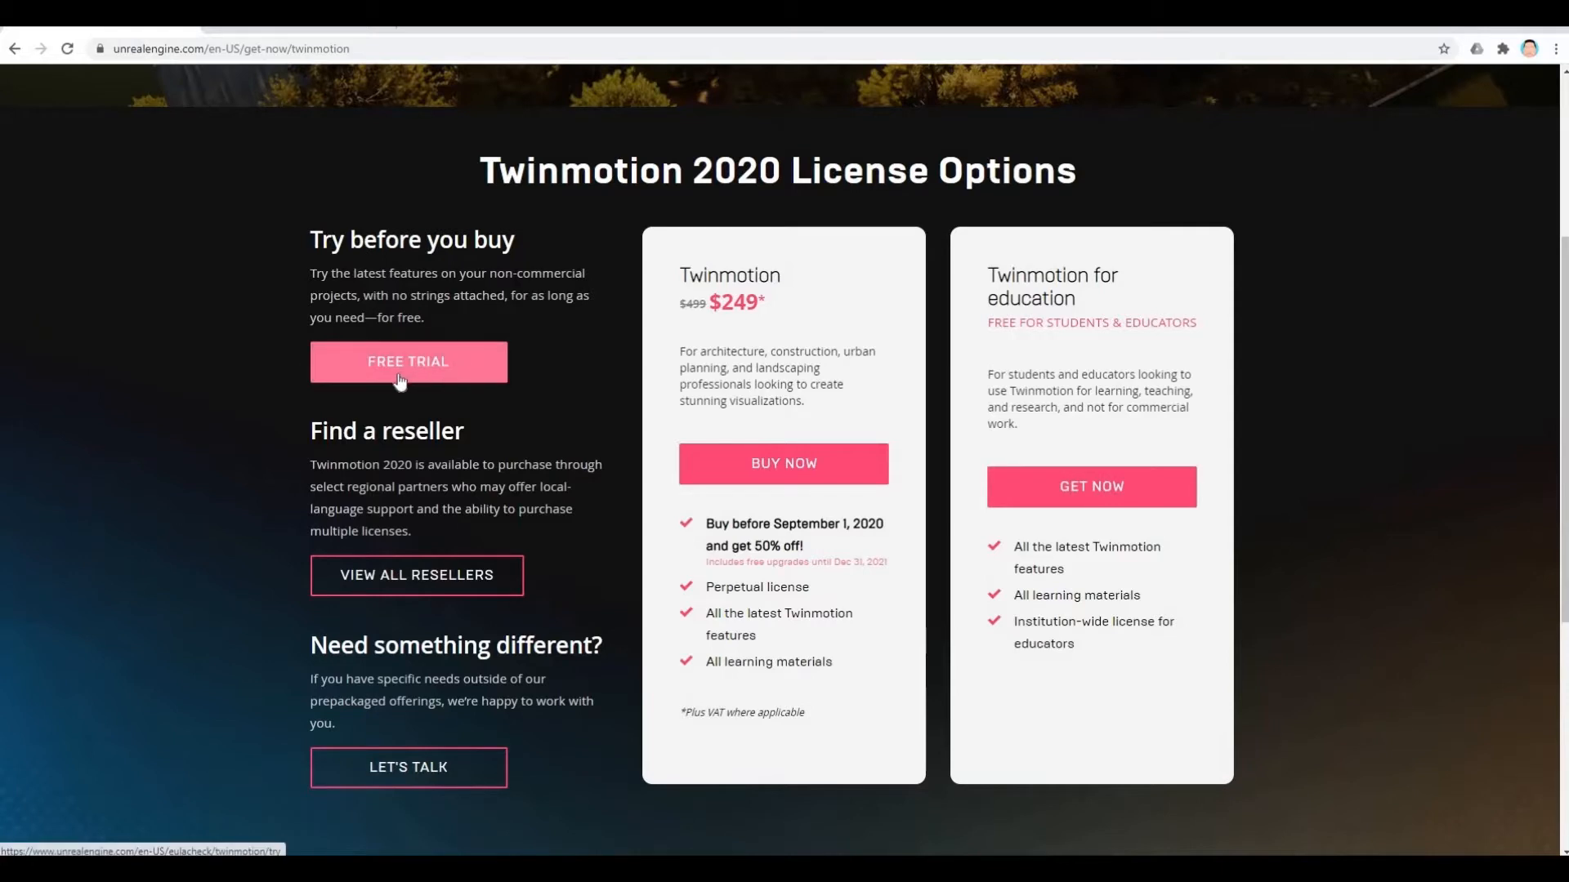
mouse_move(407, 361)
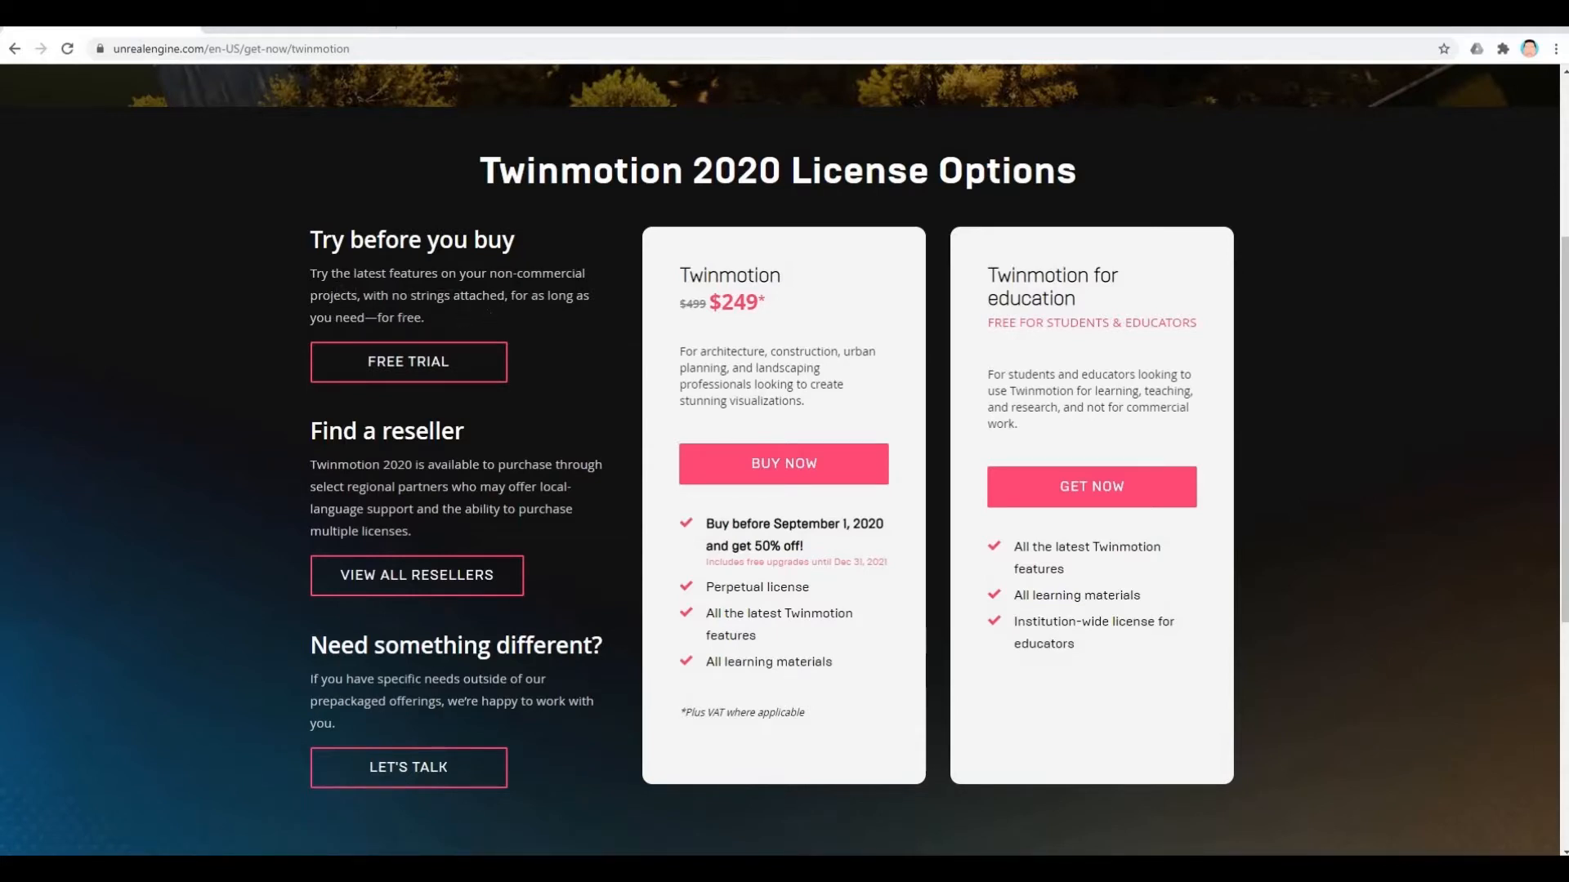
mouse_move(493, 320)
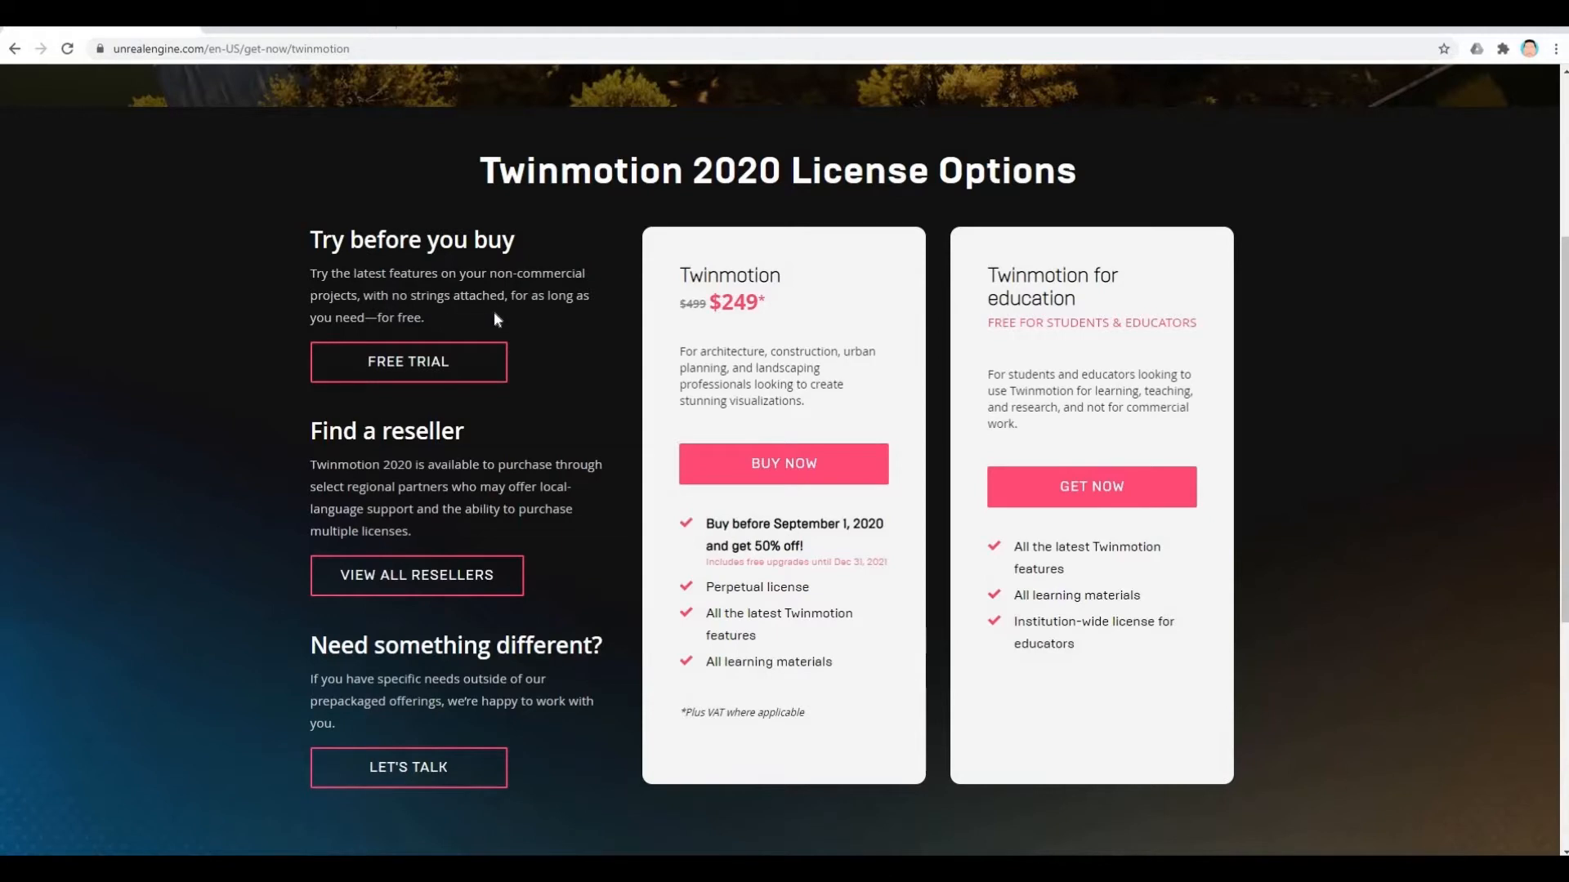
mouse_move(360, 333)
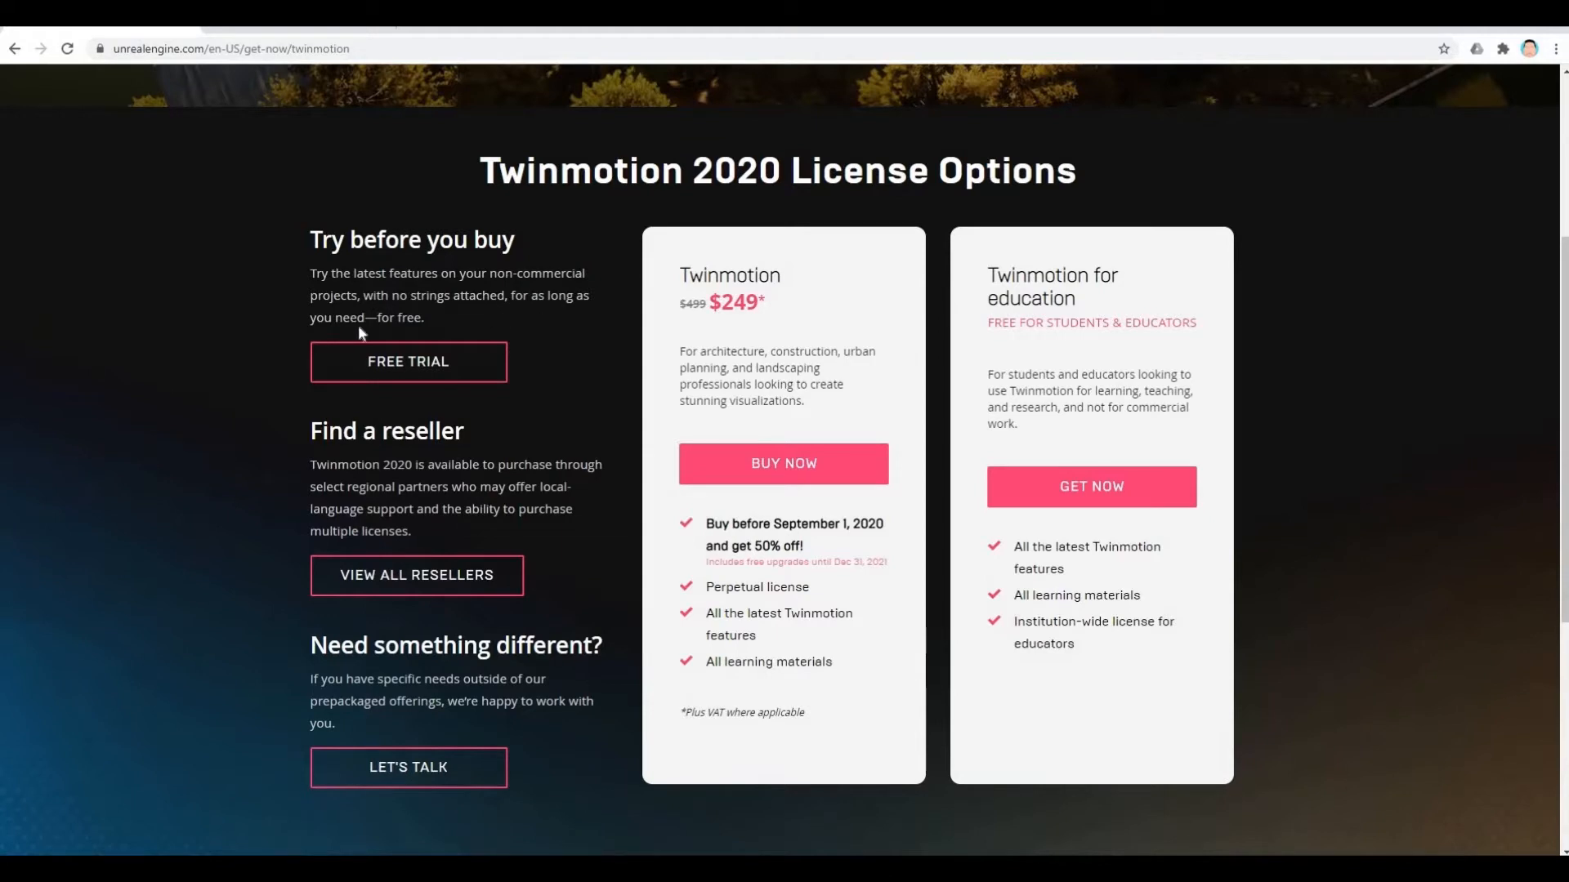
Choose the free trial, log in, and scroll through the trial license agreement.
left_click(406, 361)
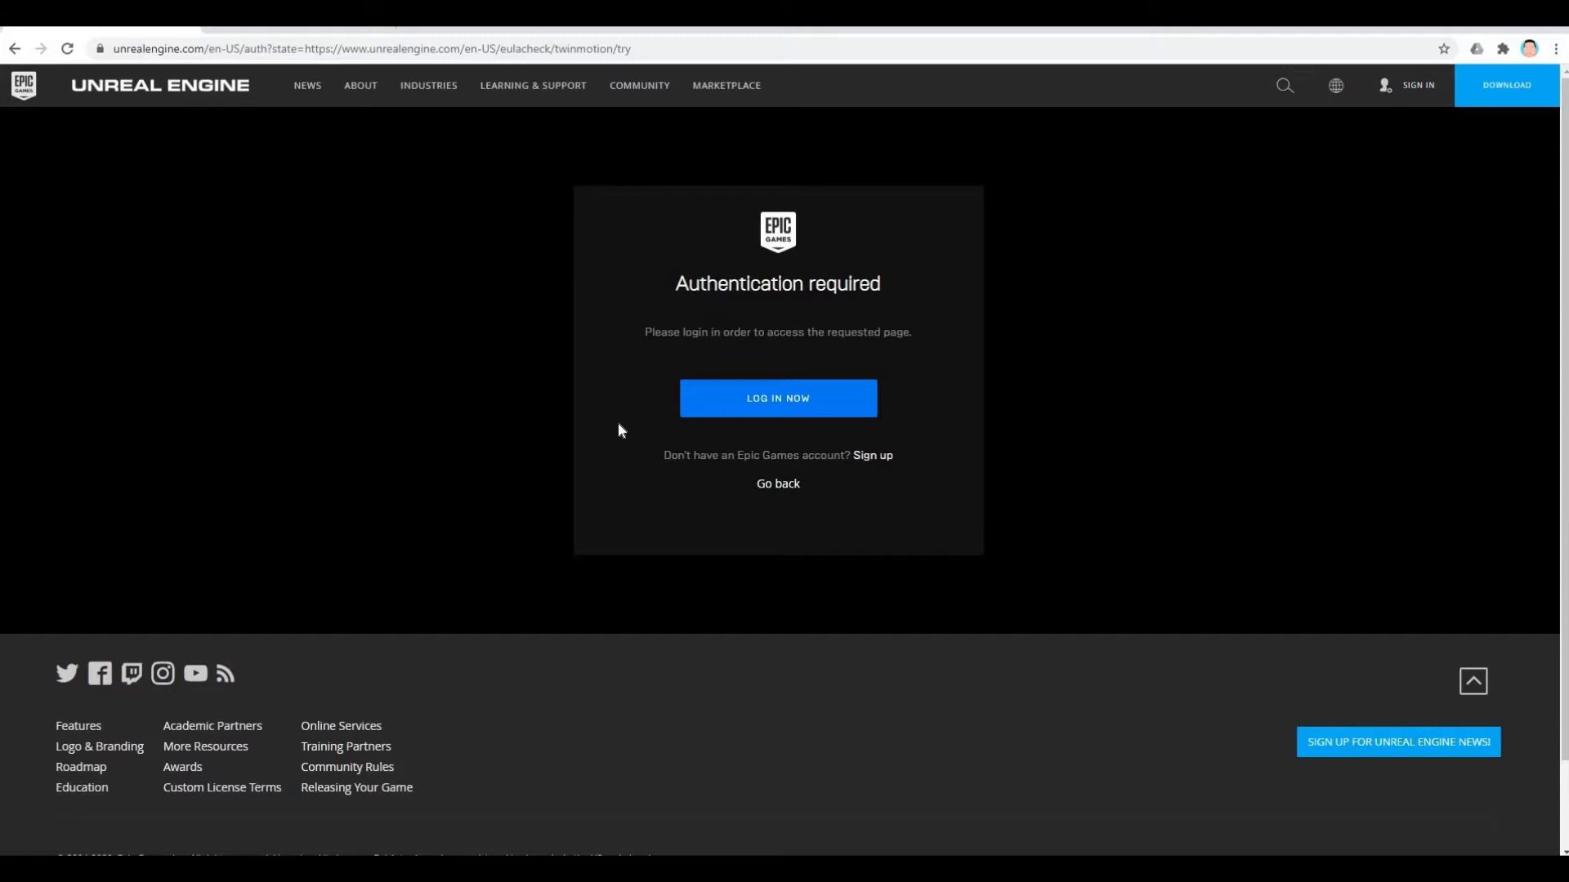
mouse_move(624, 422)
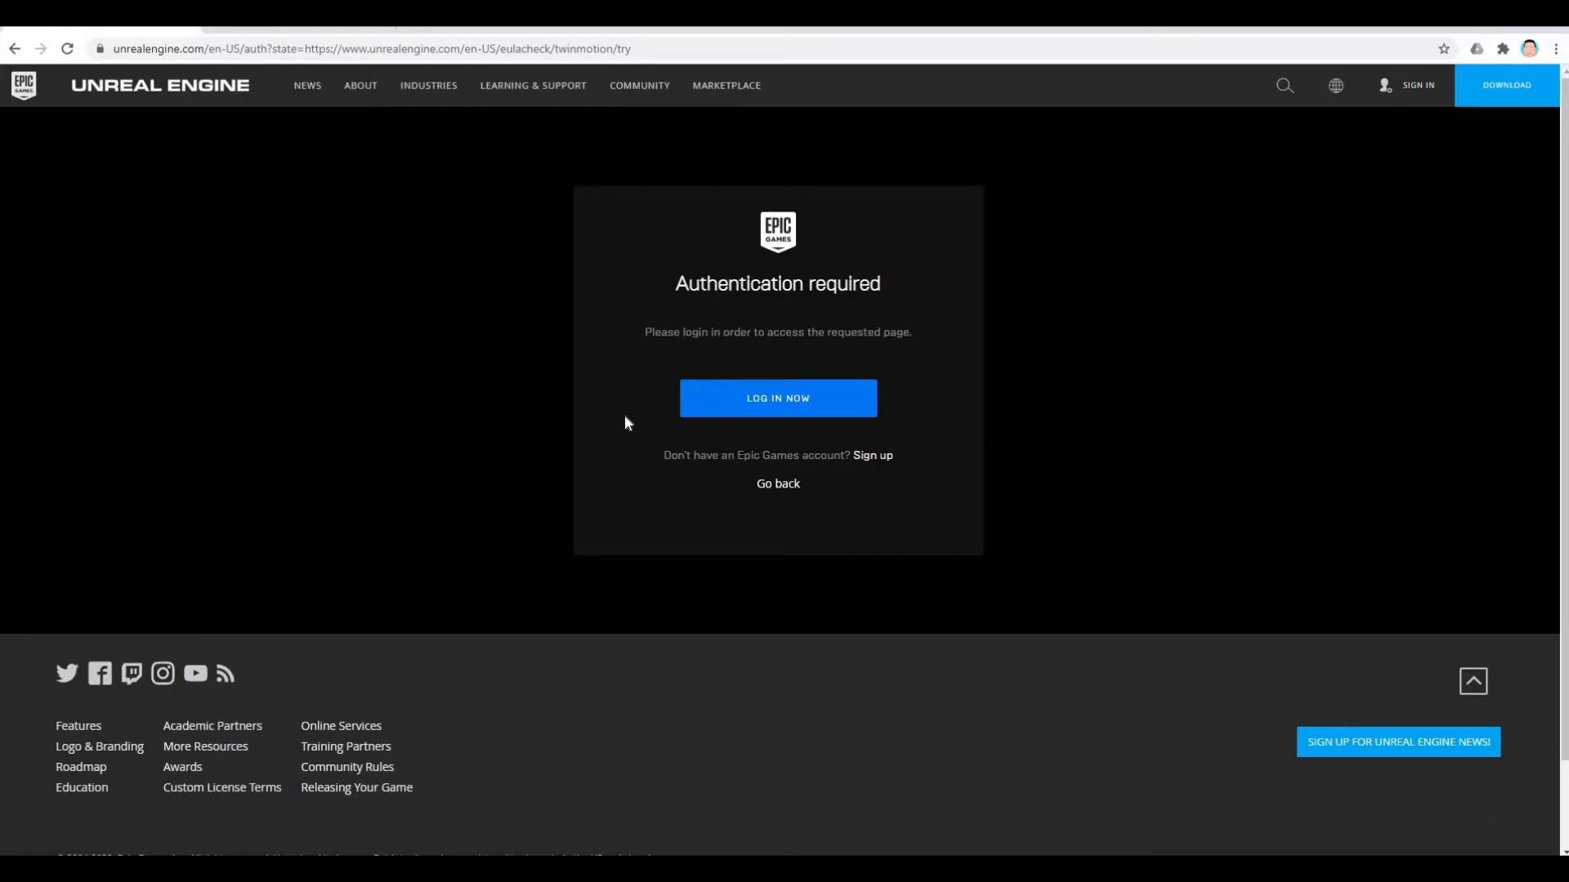
left_click(777, 397)
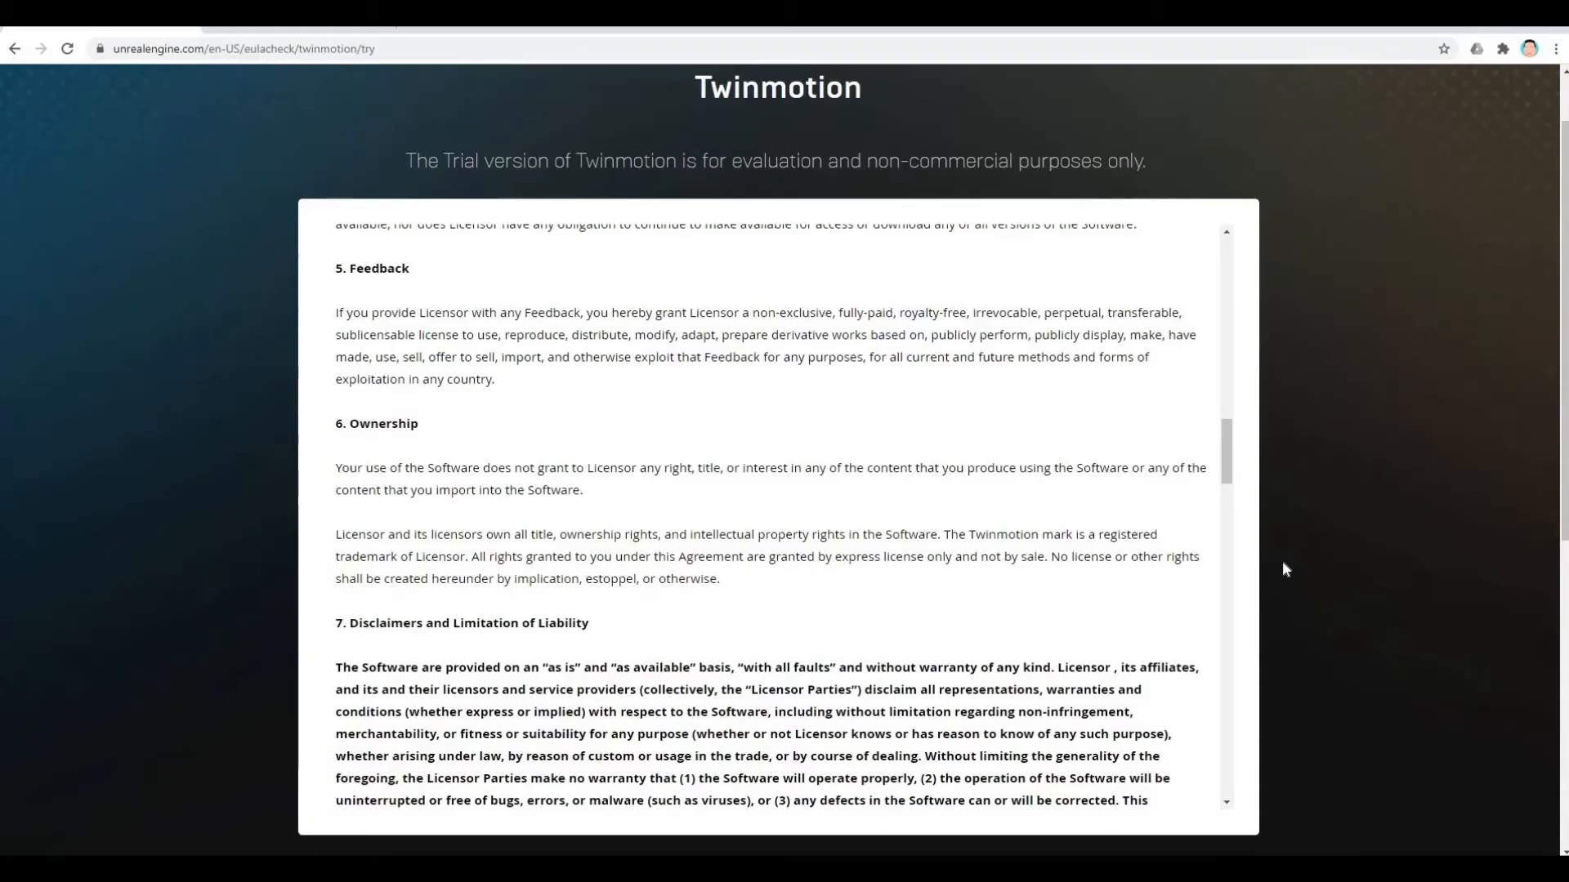
scroll("down", 3)
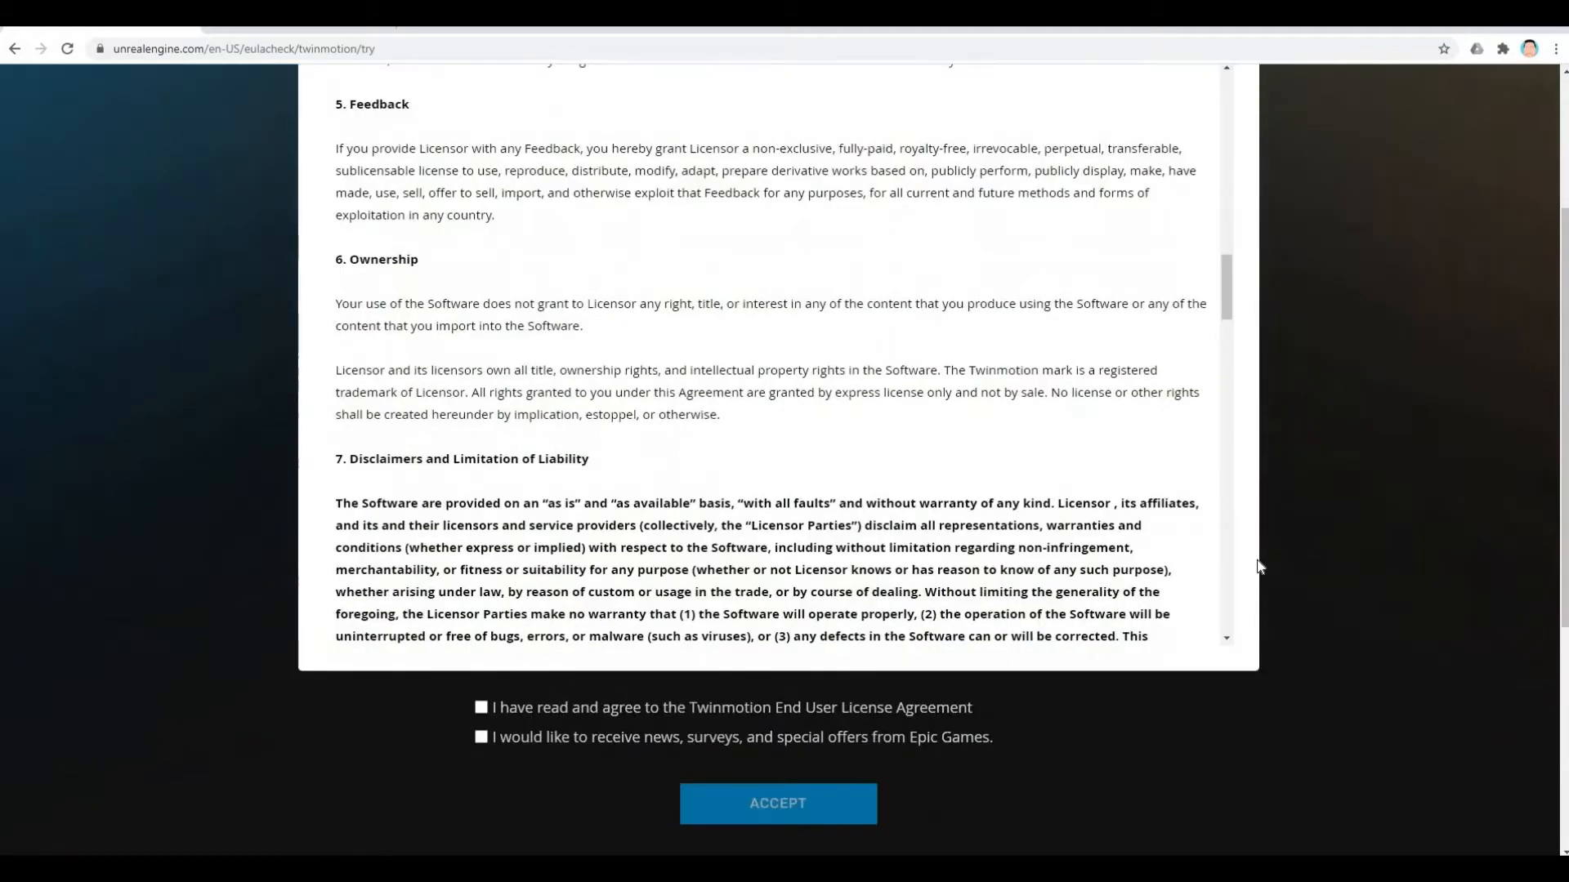
mouse_move(1035, 698)
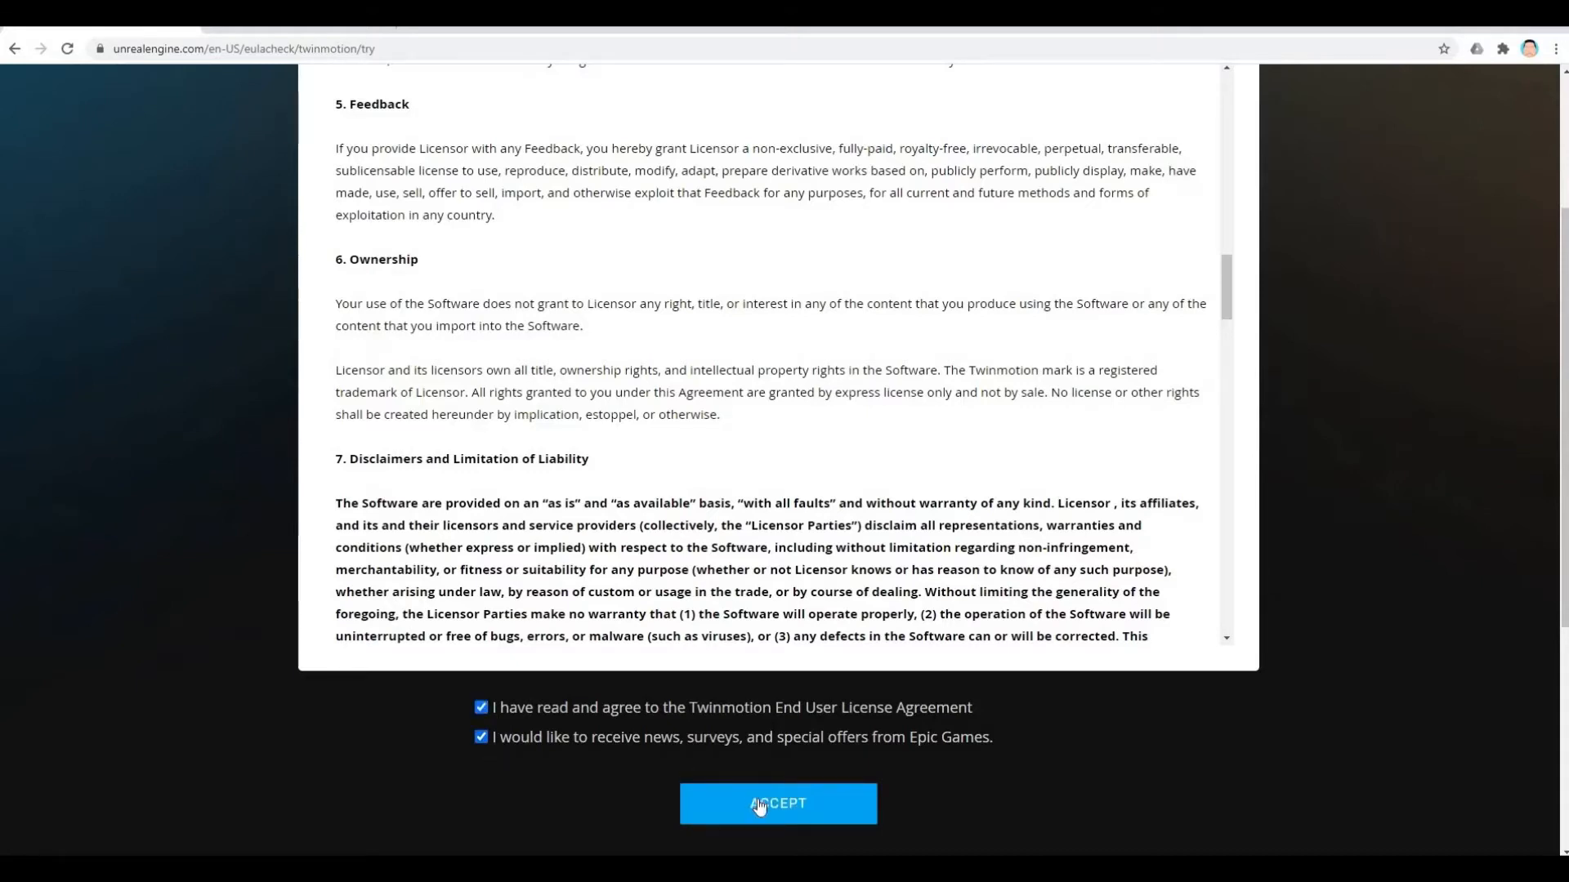
Accept the trial agreement and scroll to the Install Launcher and Open Launcher instructions.
left_click(777, 803)
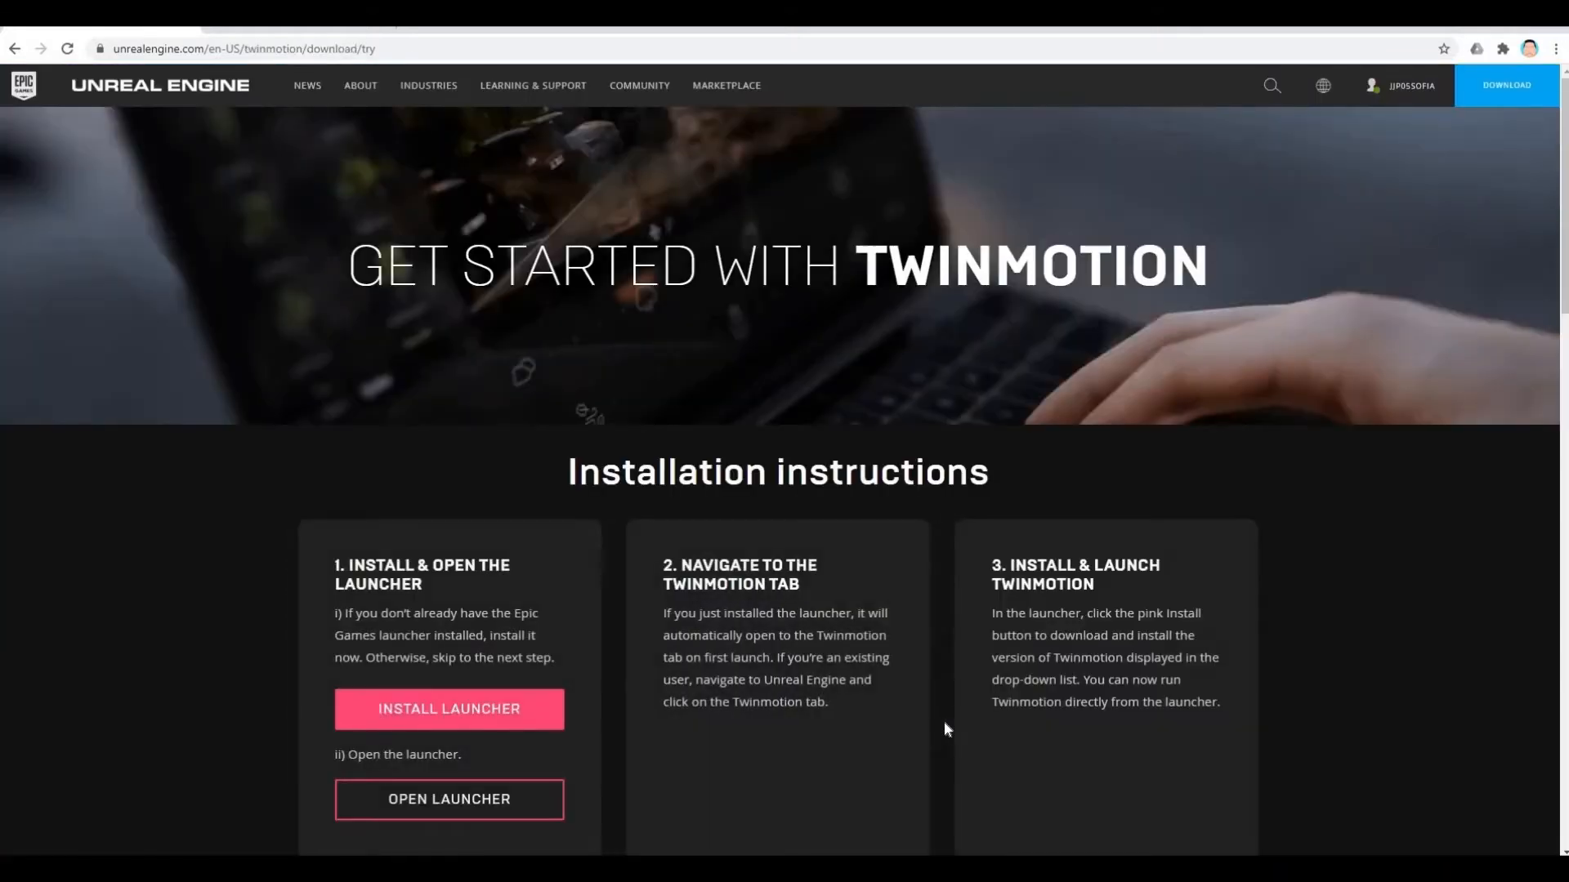
scroll("down", 3)
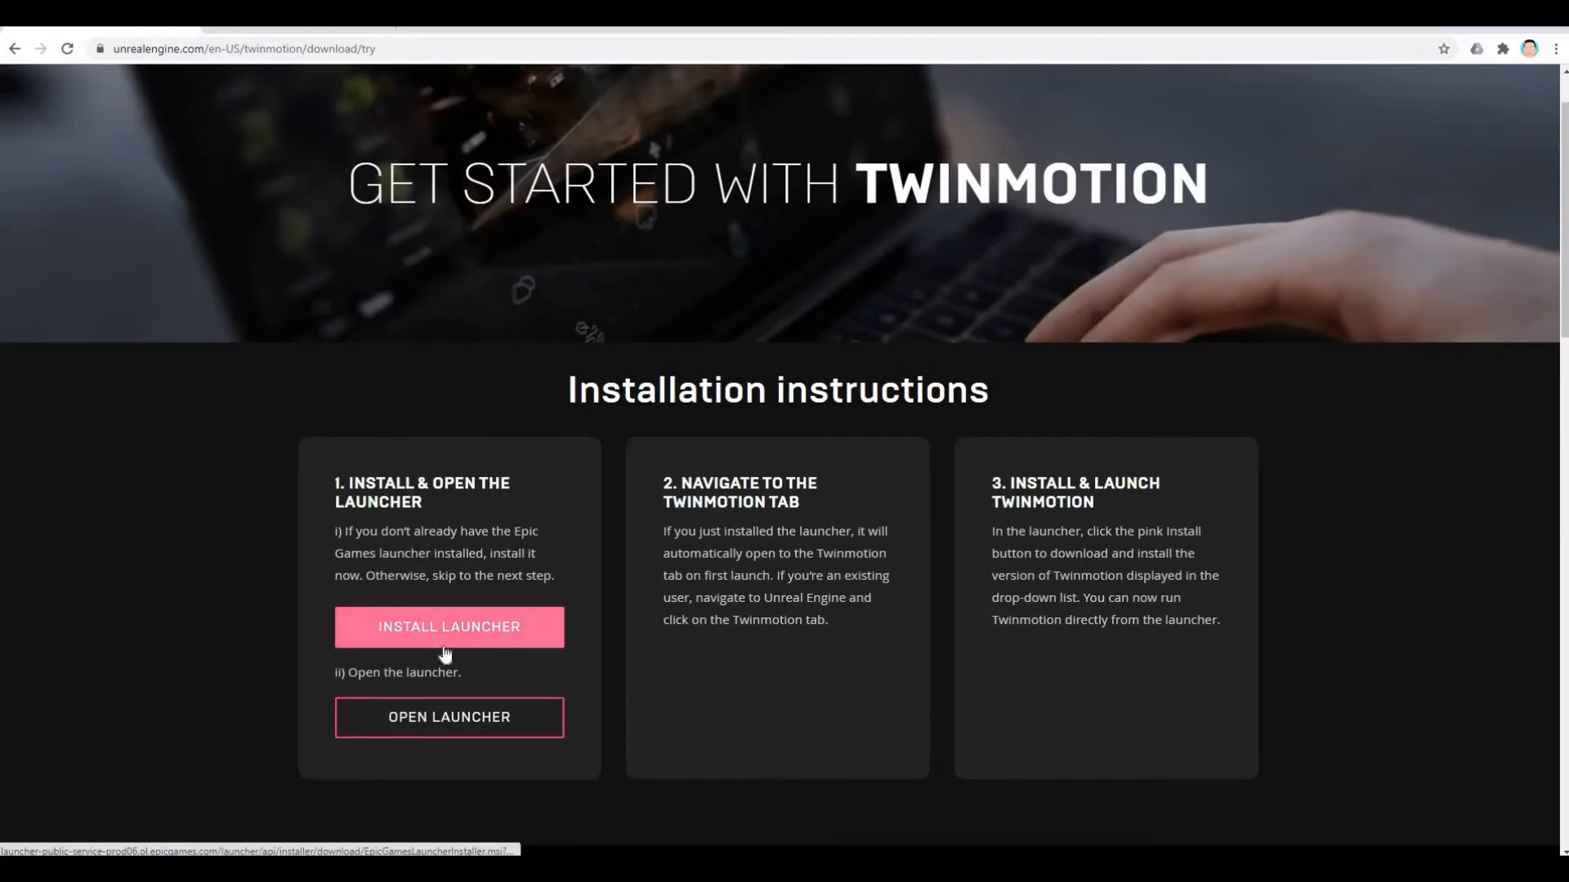
mouse_move(448, 717)
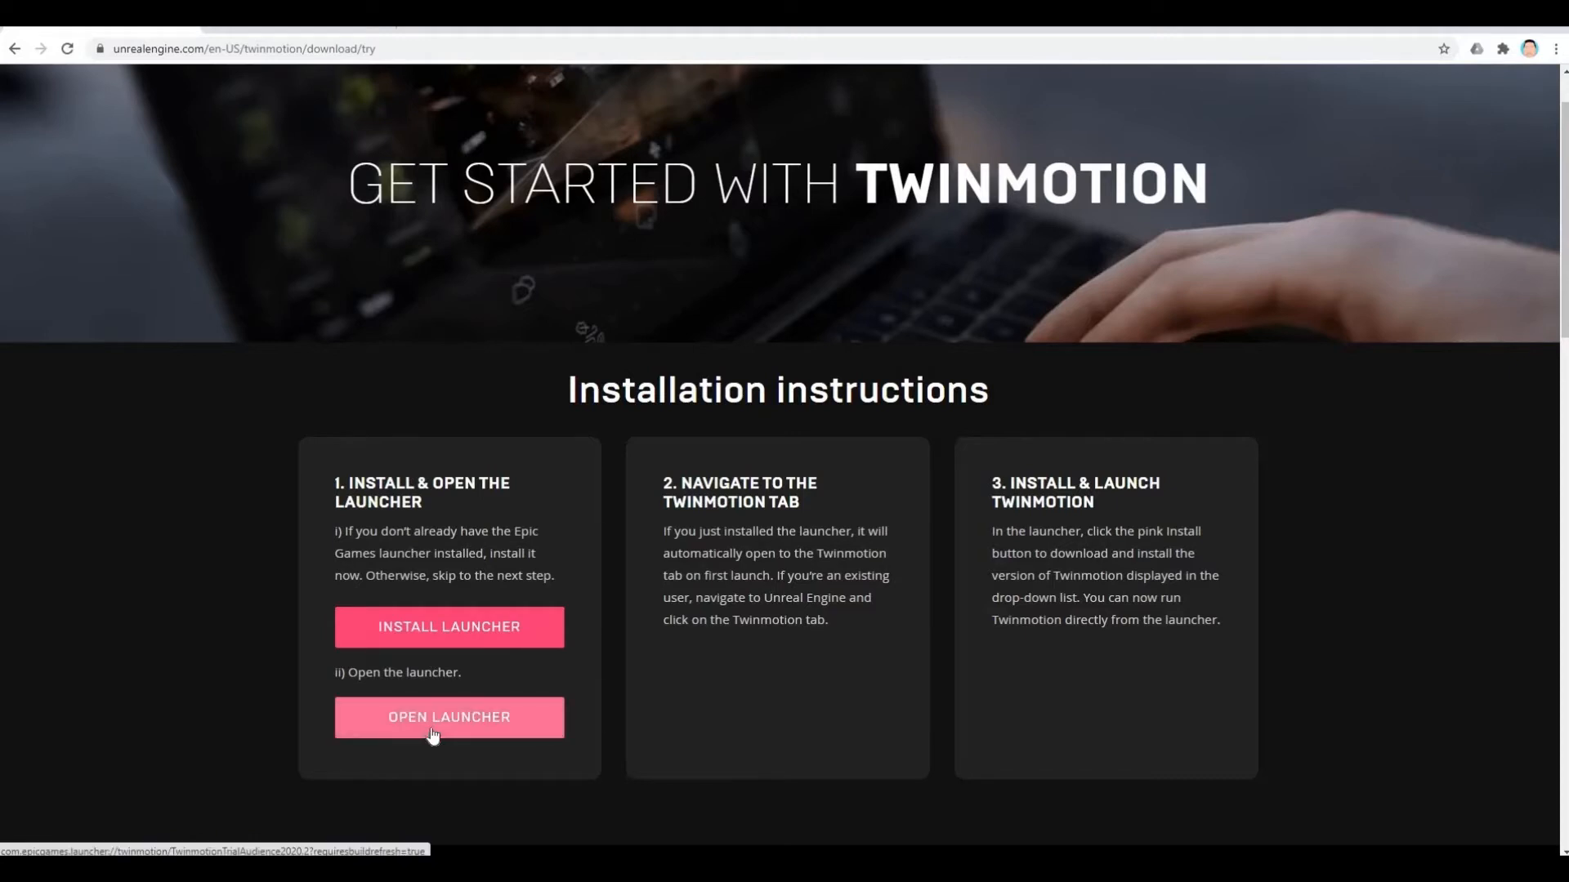
mouse_move(445, 728)
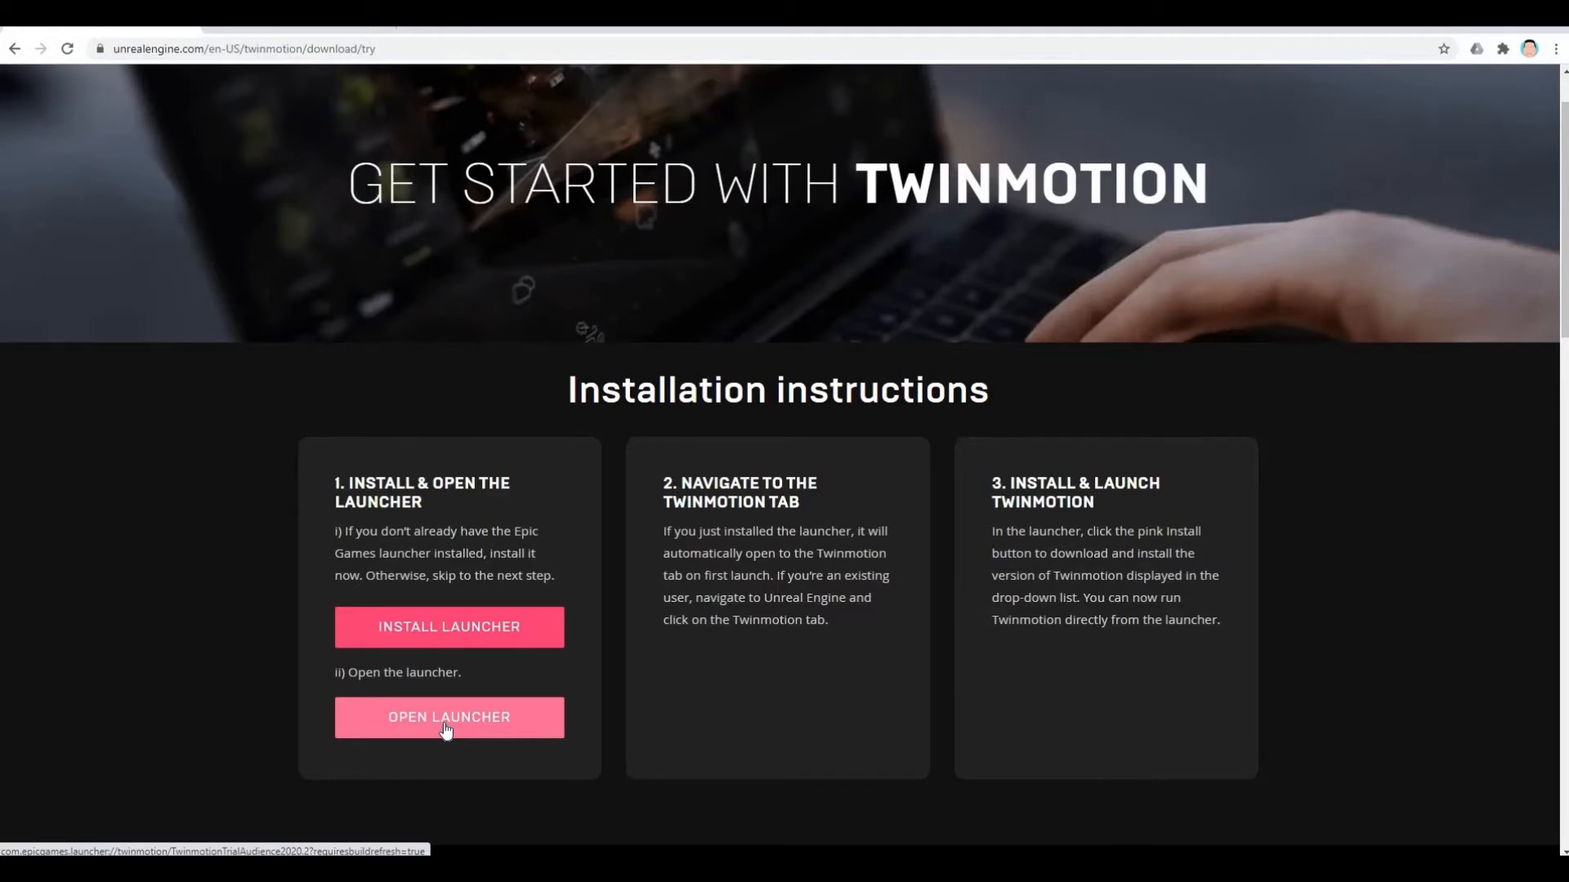
Open Twinmotion in Epic Games Launcher and select Twinmotion Trial 2020.2 for installation.
left_click(449, 718)
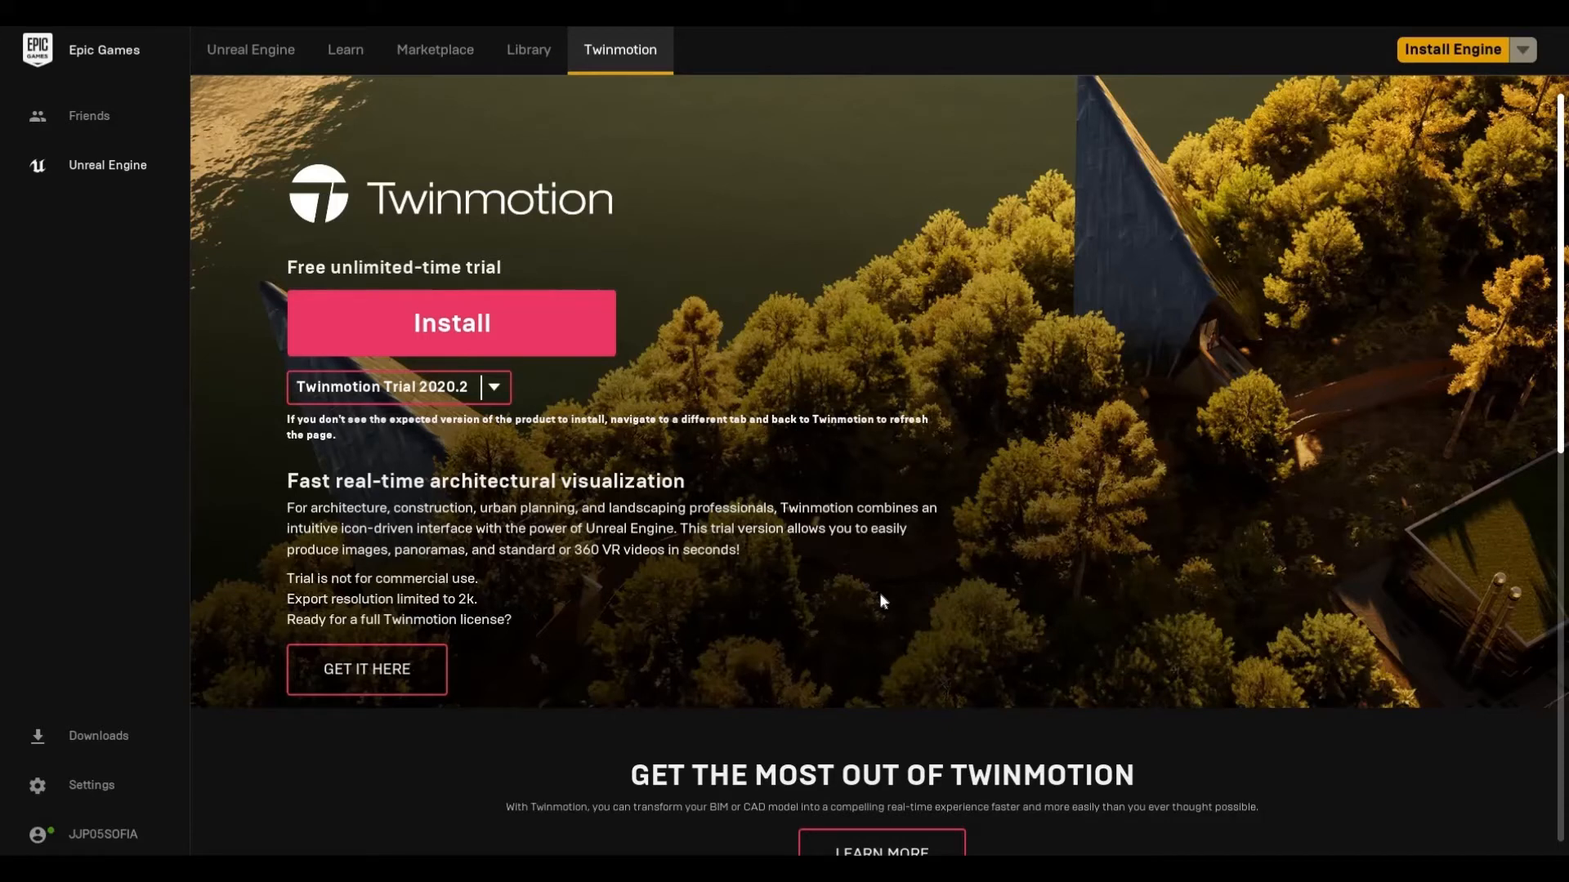
mouse_move(505, 340)
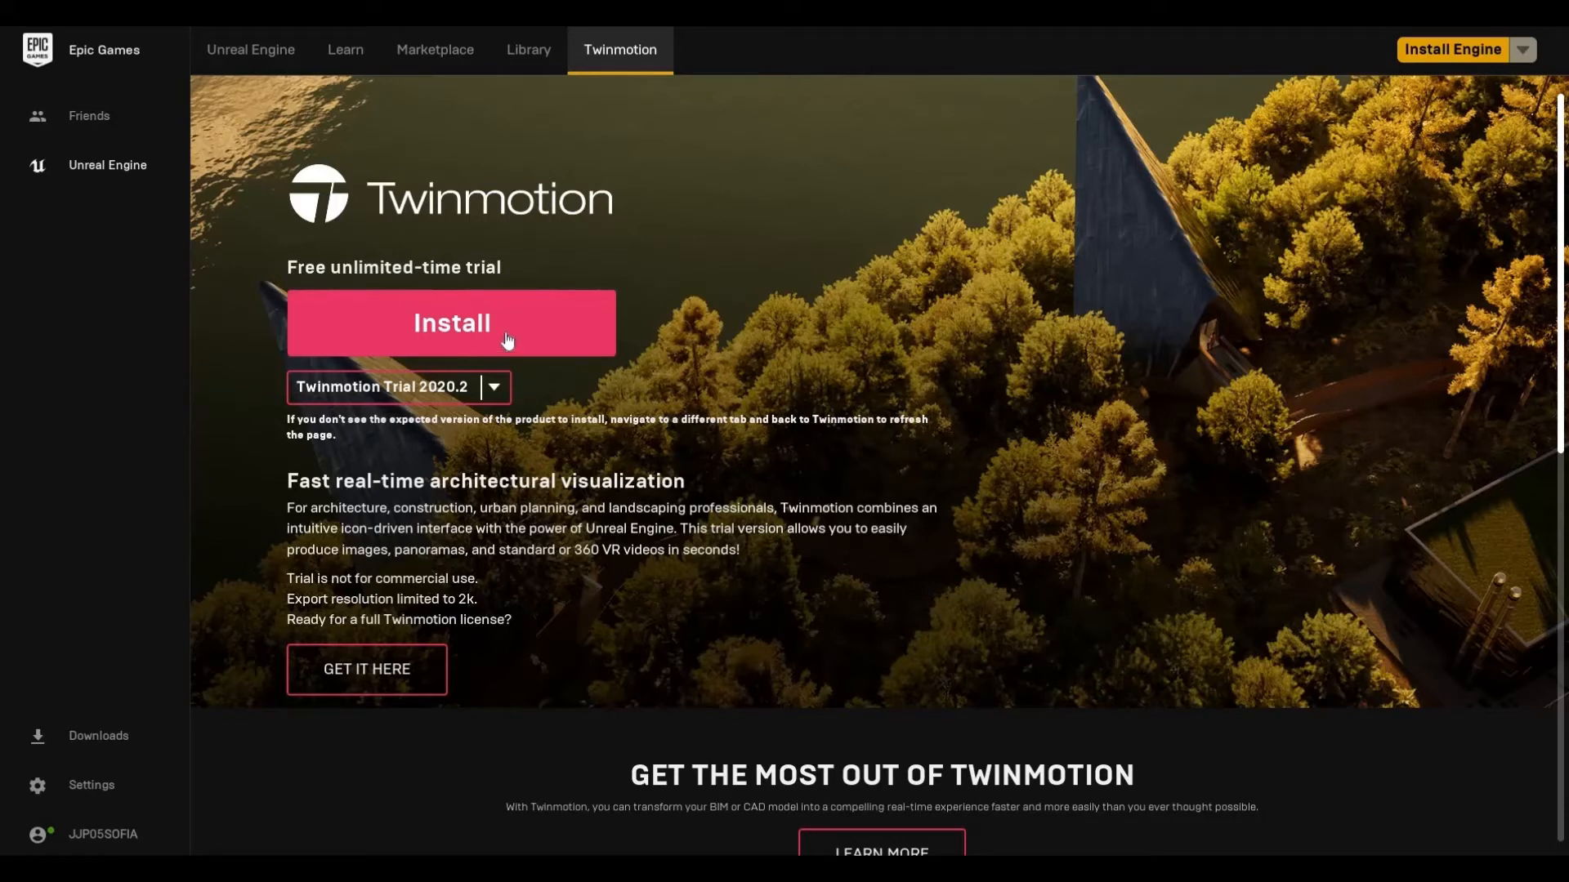
mouse_move(411, 334)
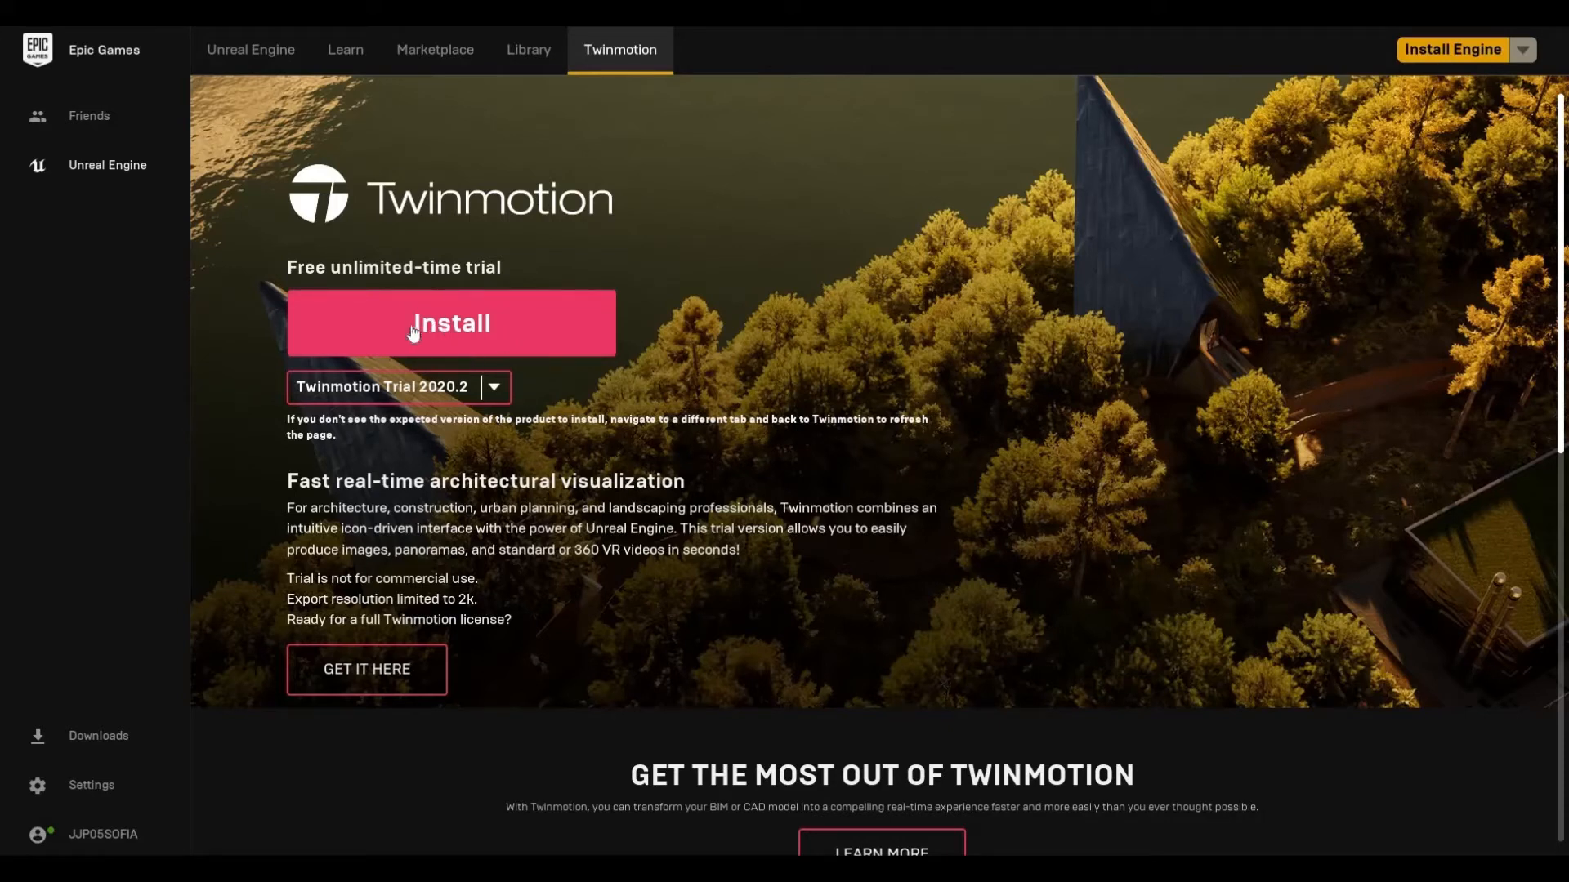
mouse_move(420, 388)
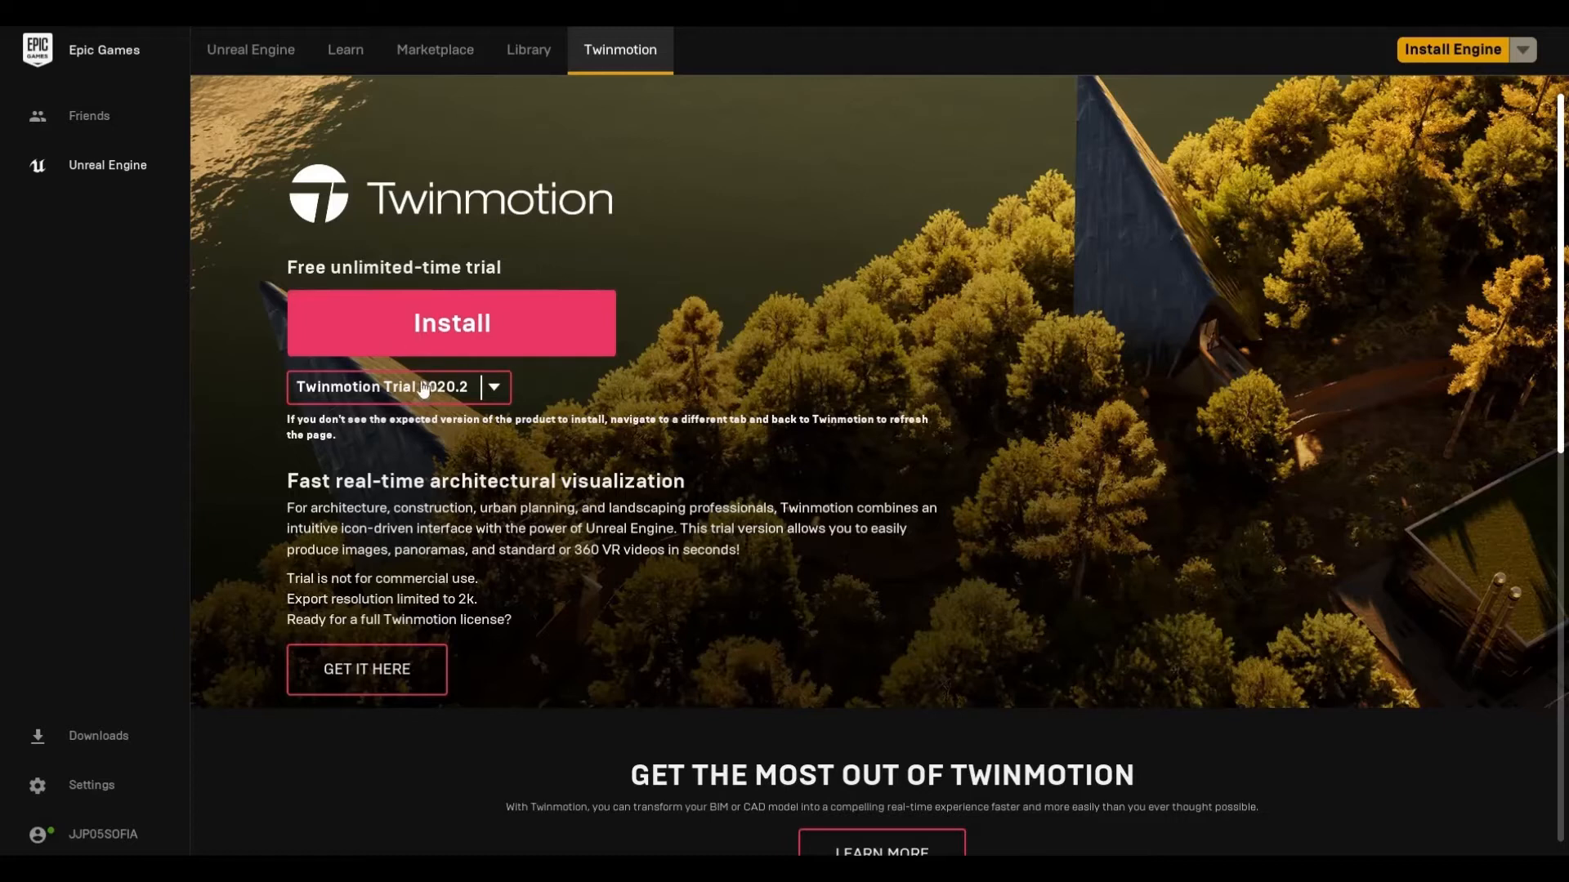
left_click(491, 394)
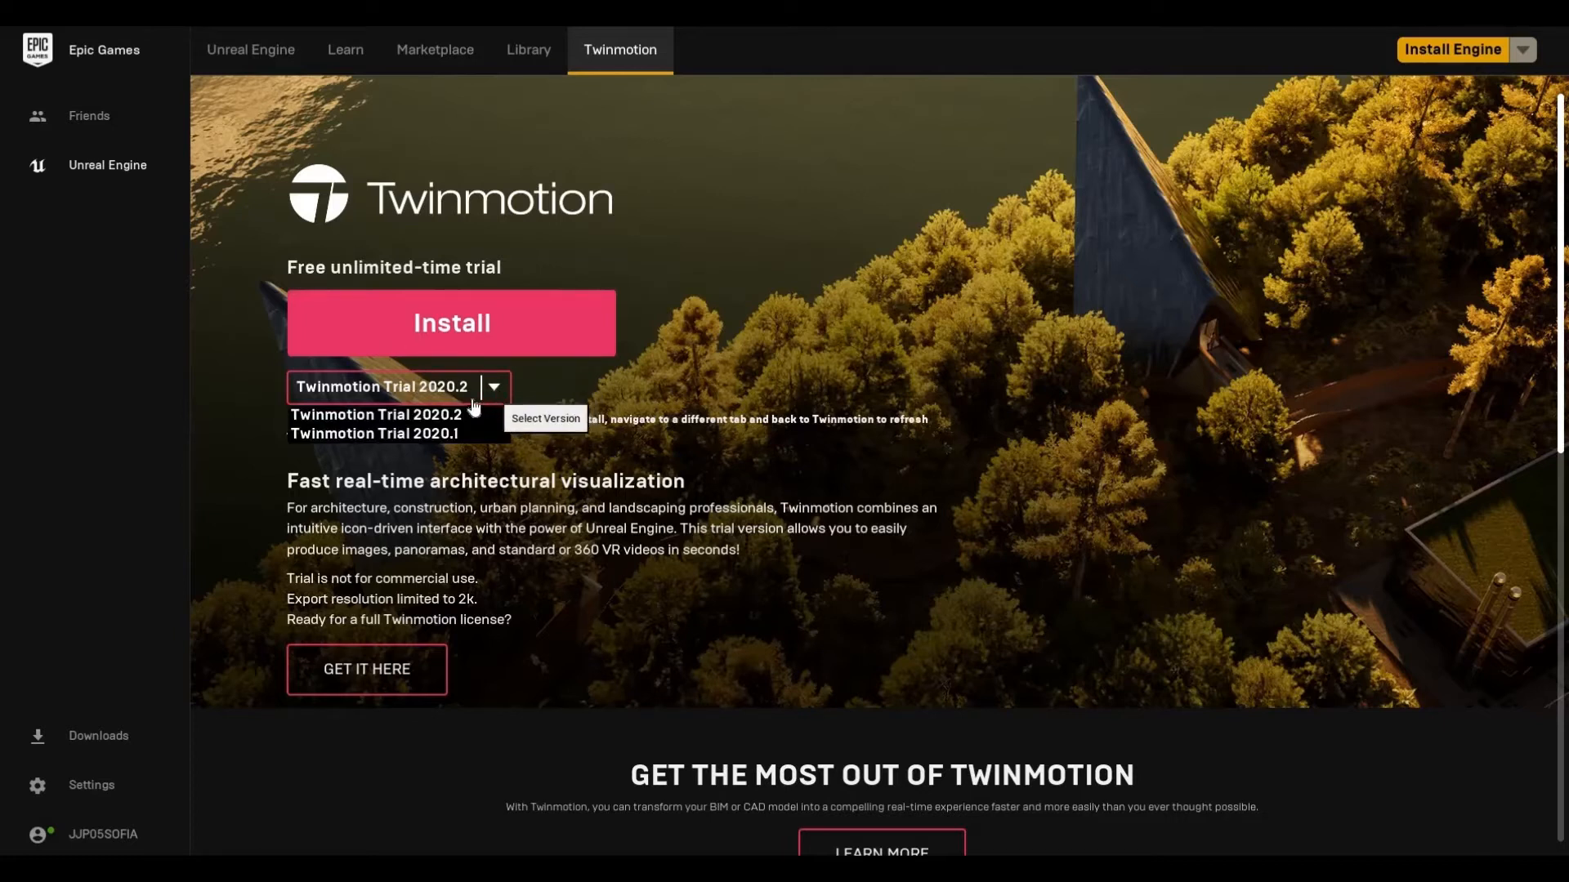
mouse_move(375, 419)
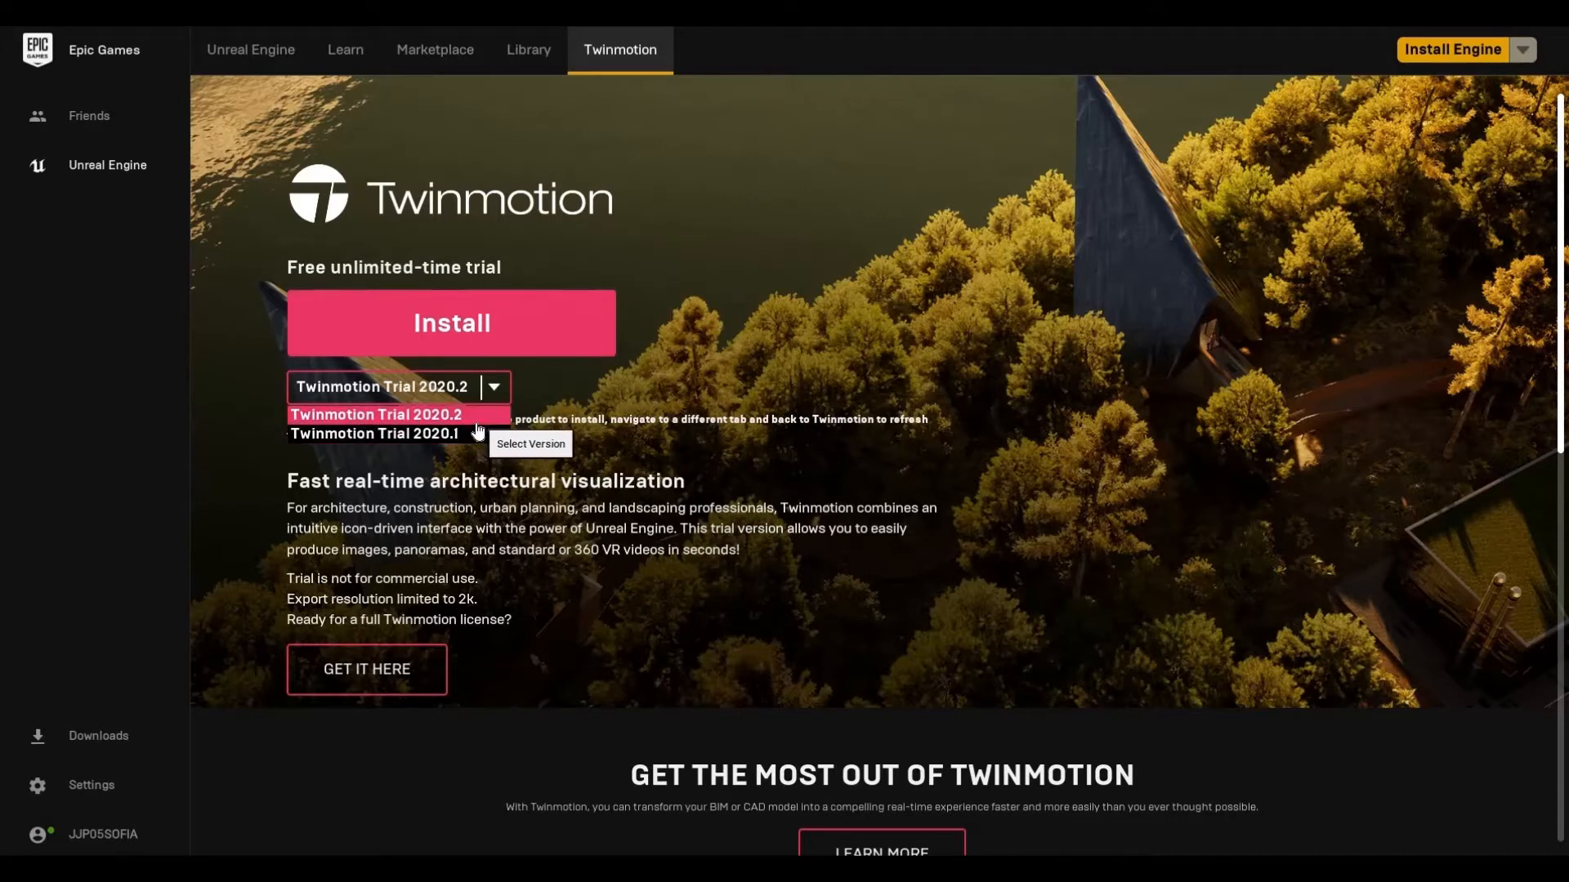
mouse_move(454, 410)
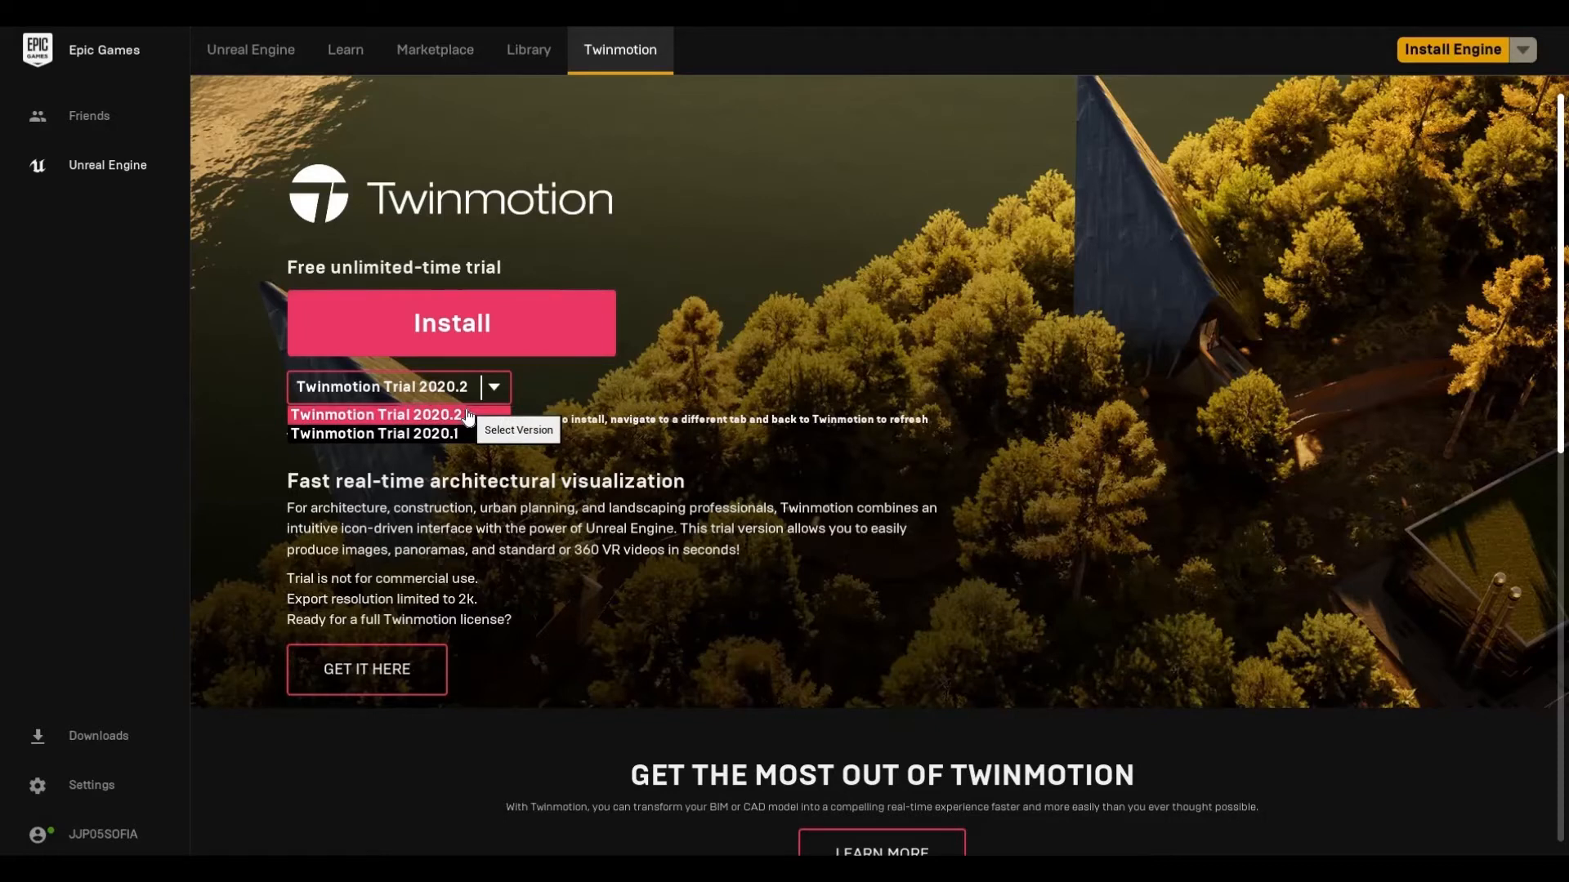
left_click(380, 414)
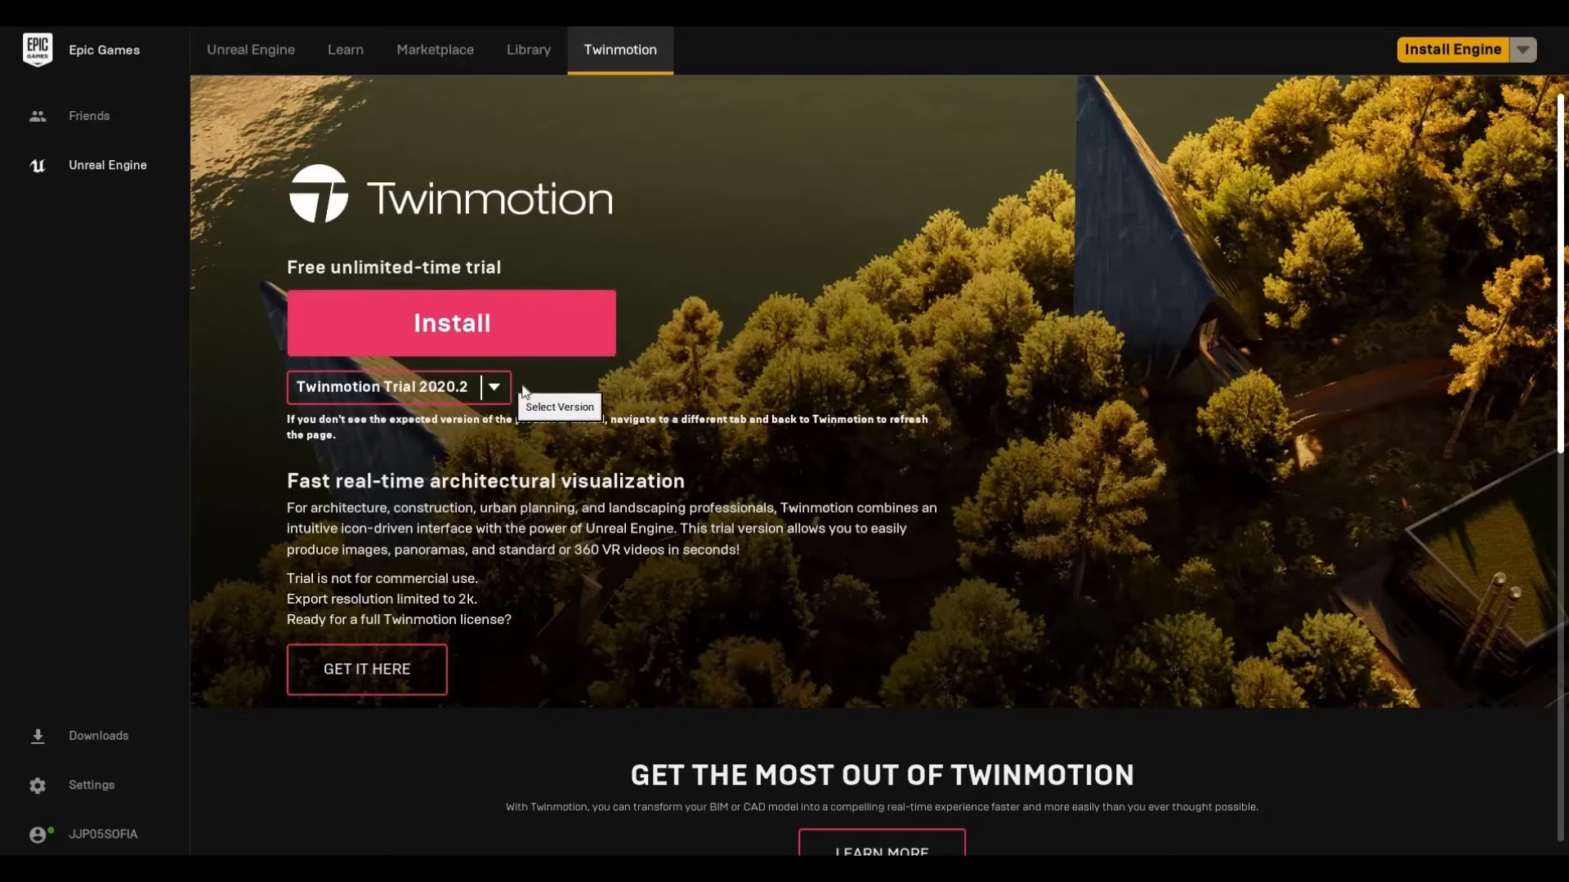
mouse_move(469, 341)
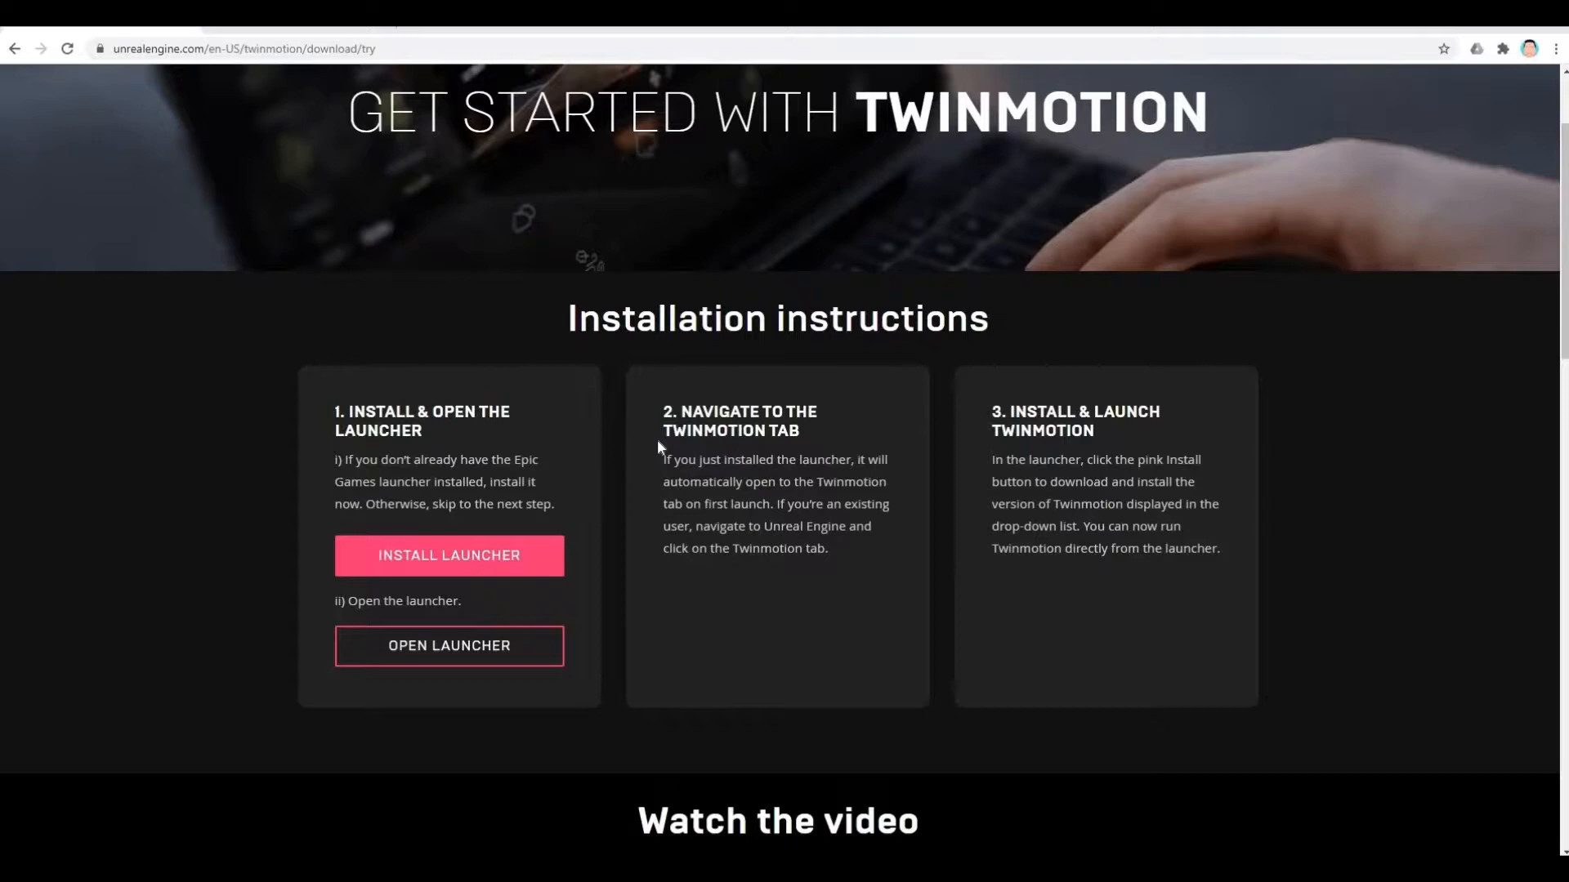
Open the Direct Link plugins page and locate the Direct Link for Revit download.
scroll("down", 3)
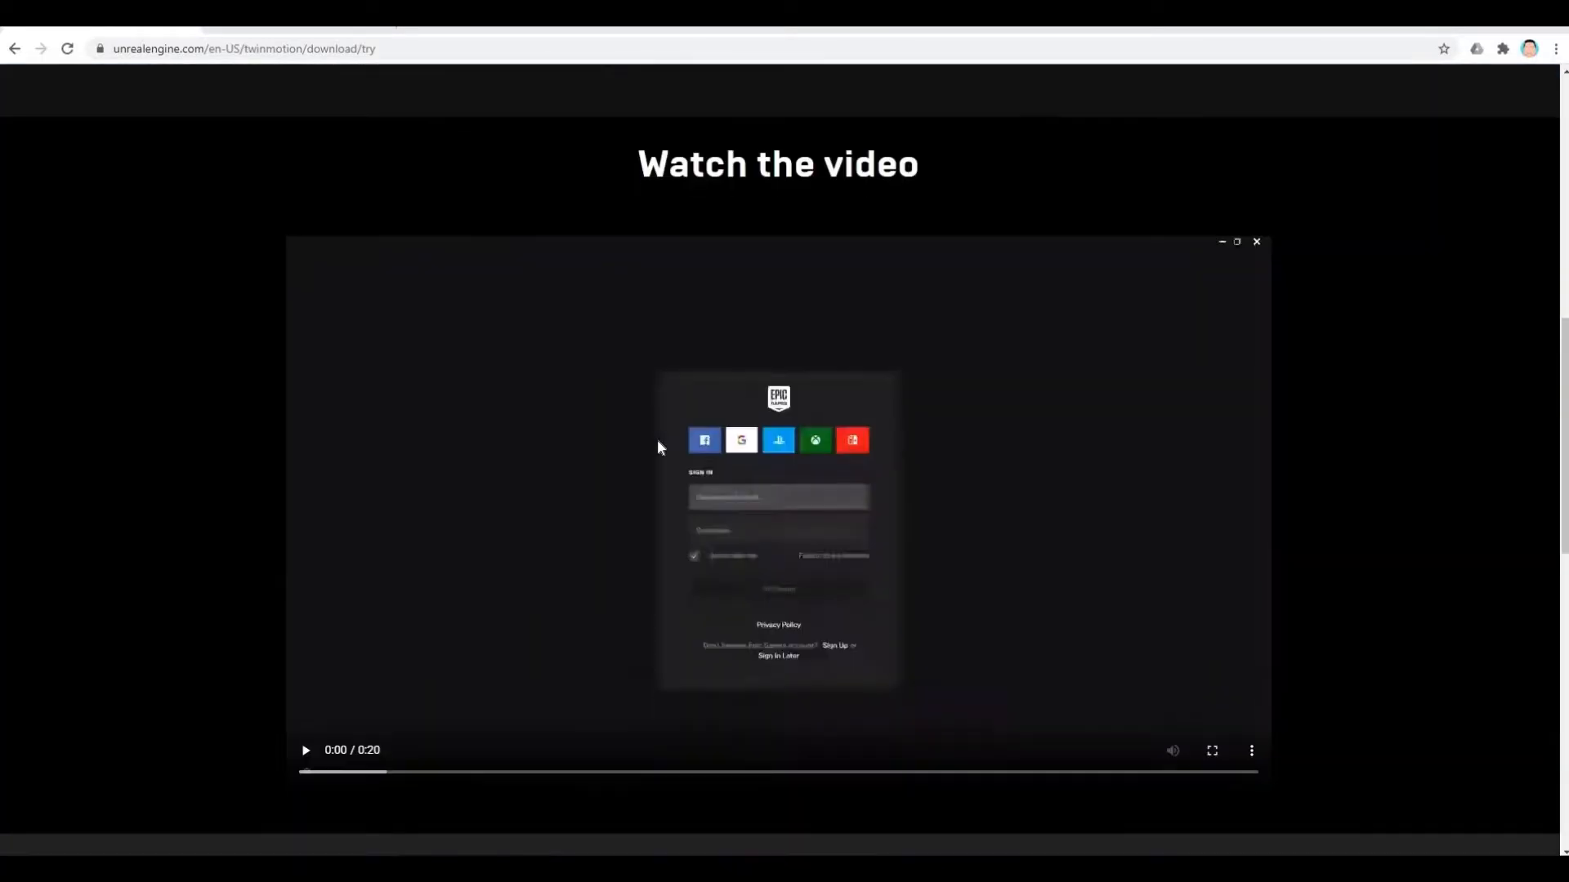
scroll("down", 3)
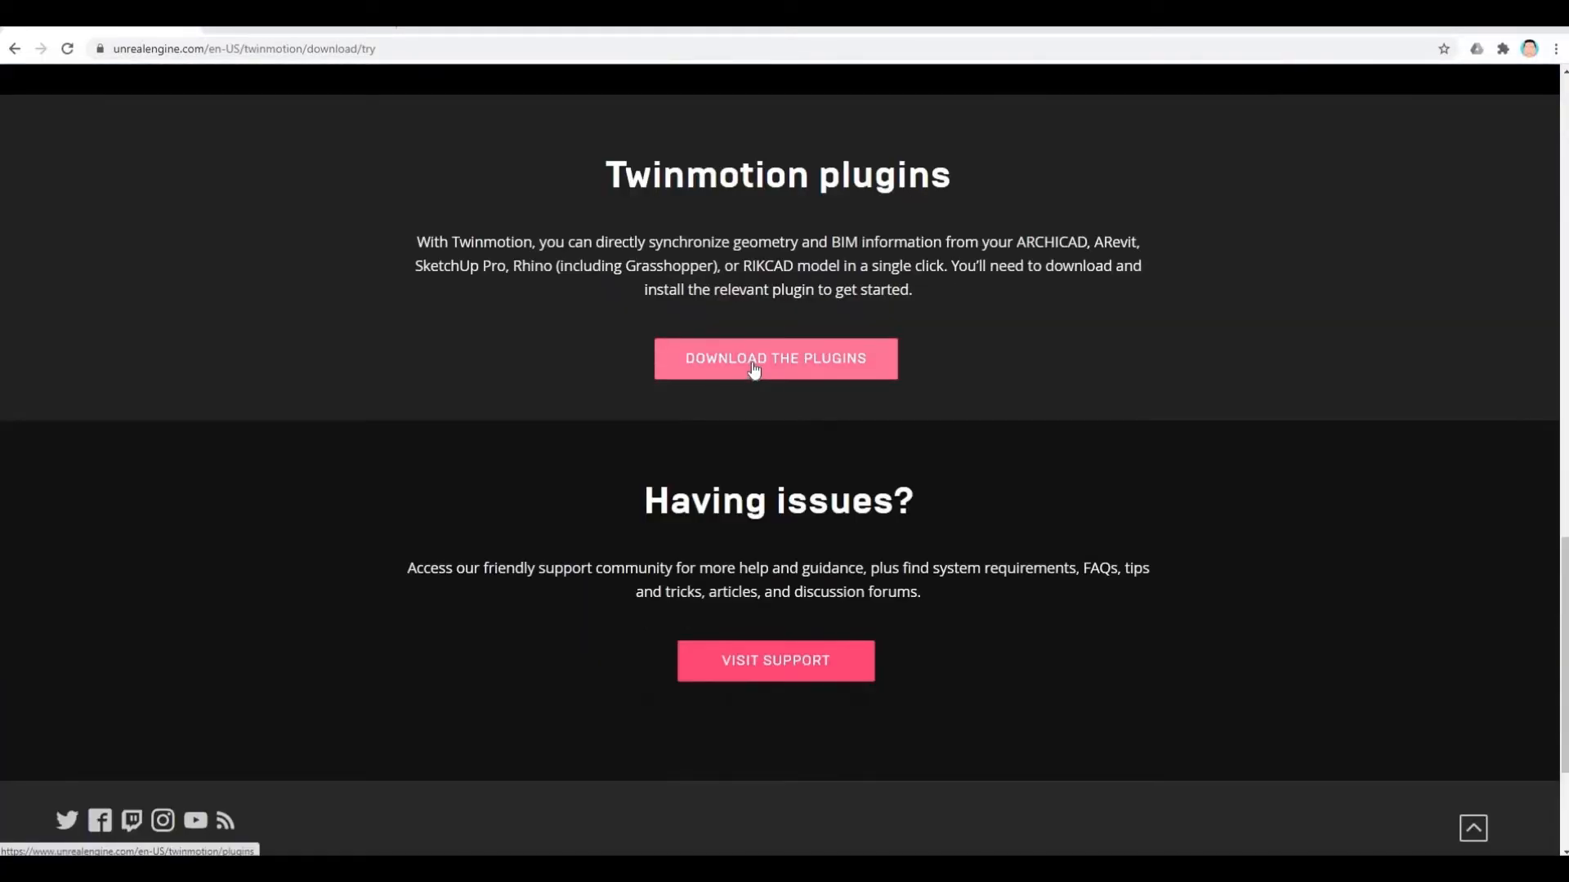
left_click(775, 357)
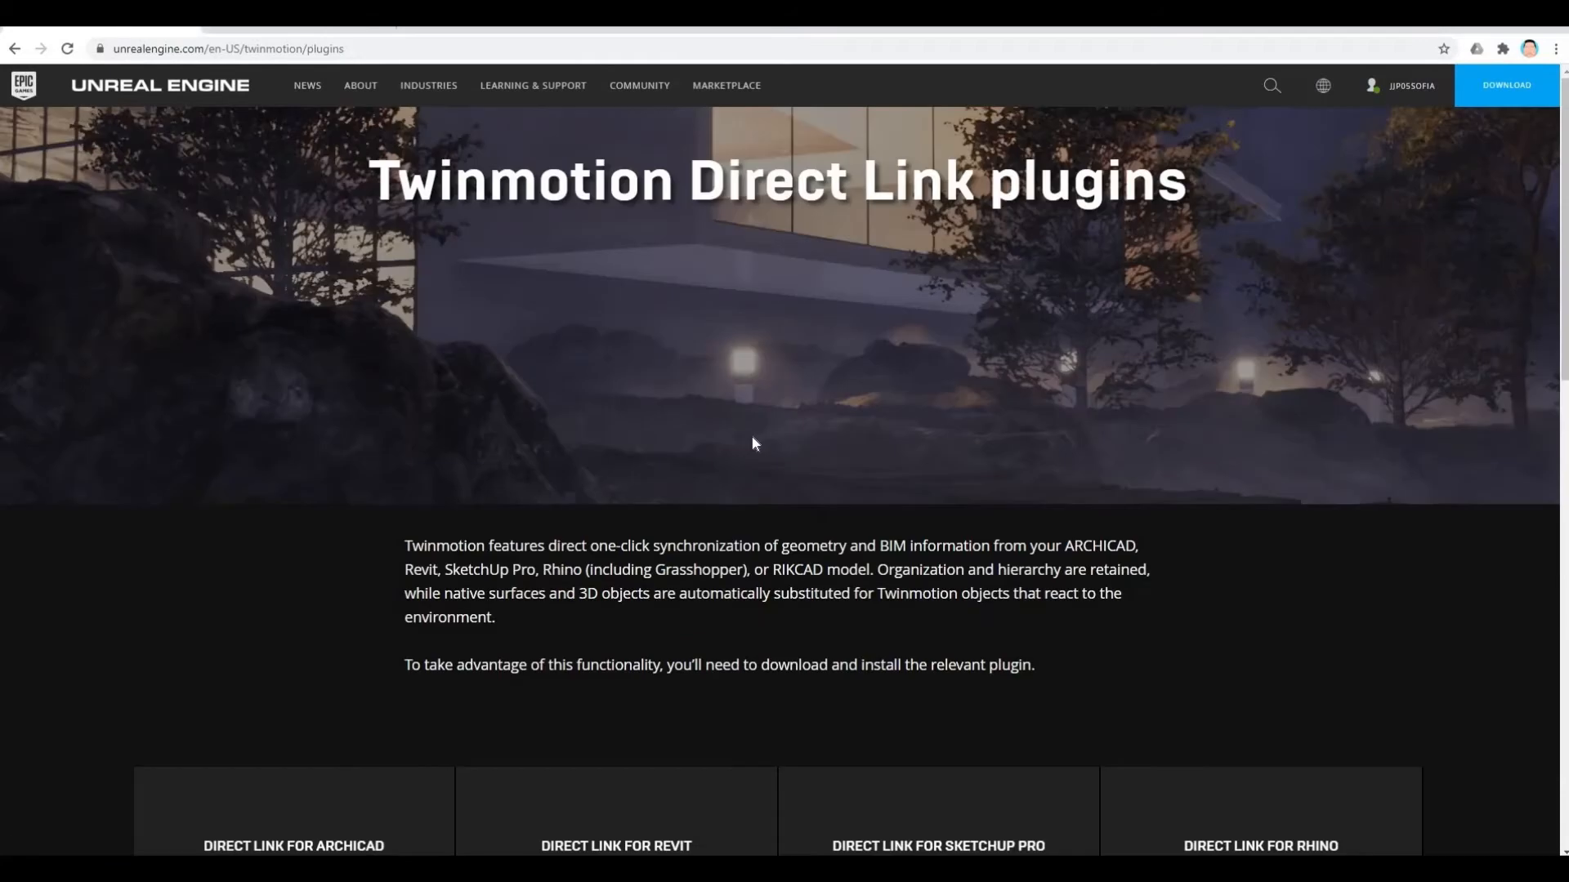
scroll("down", 3)
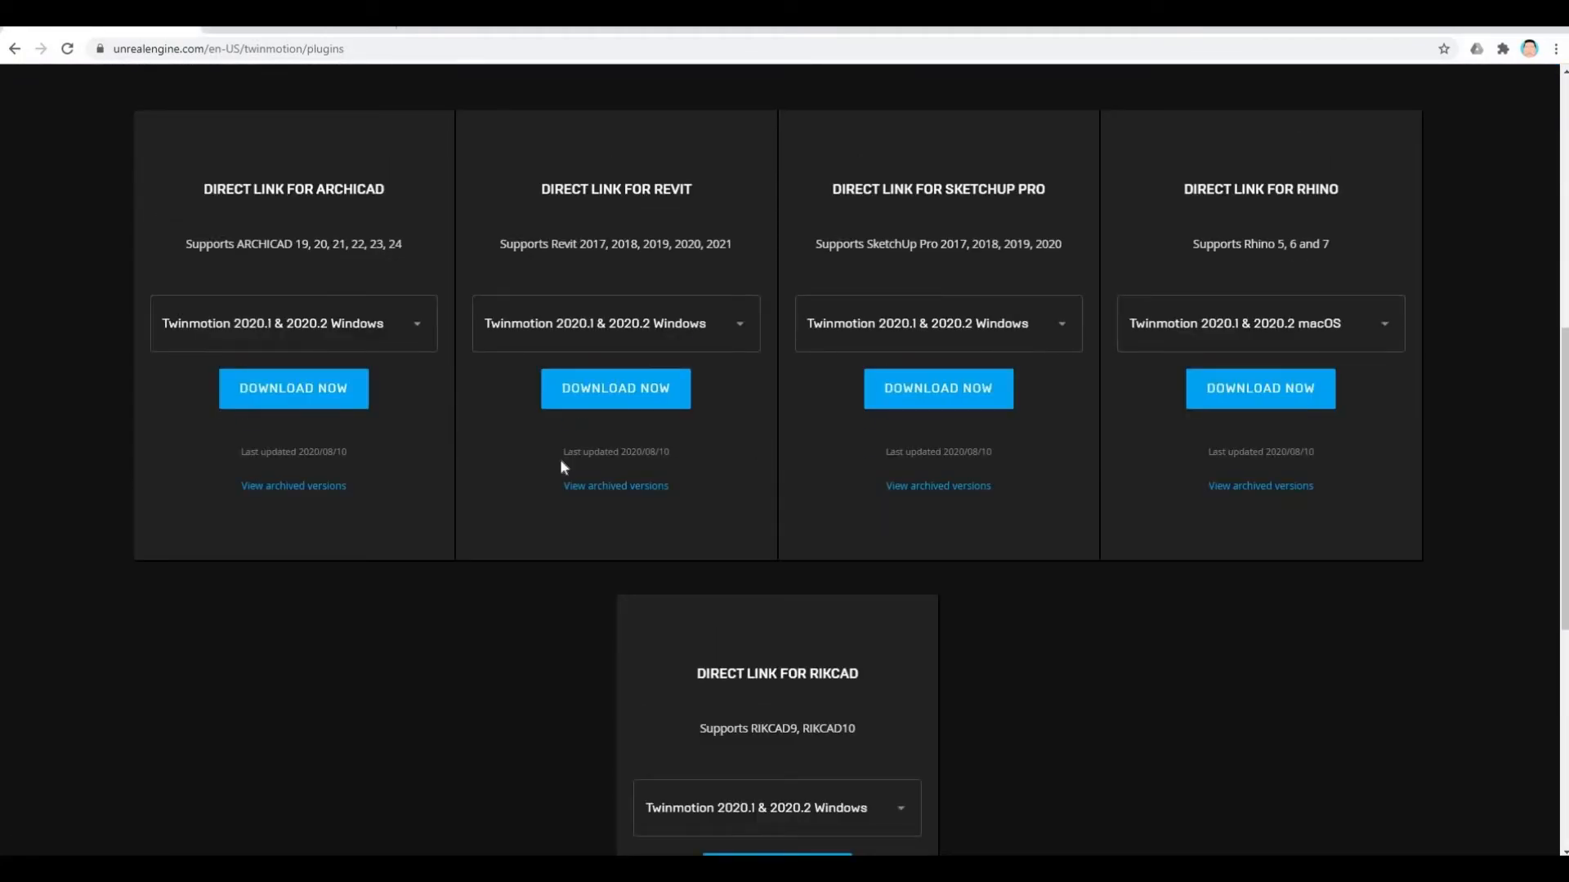
mouse_move(512, 500)
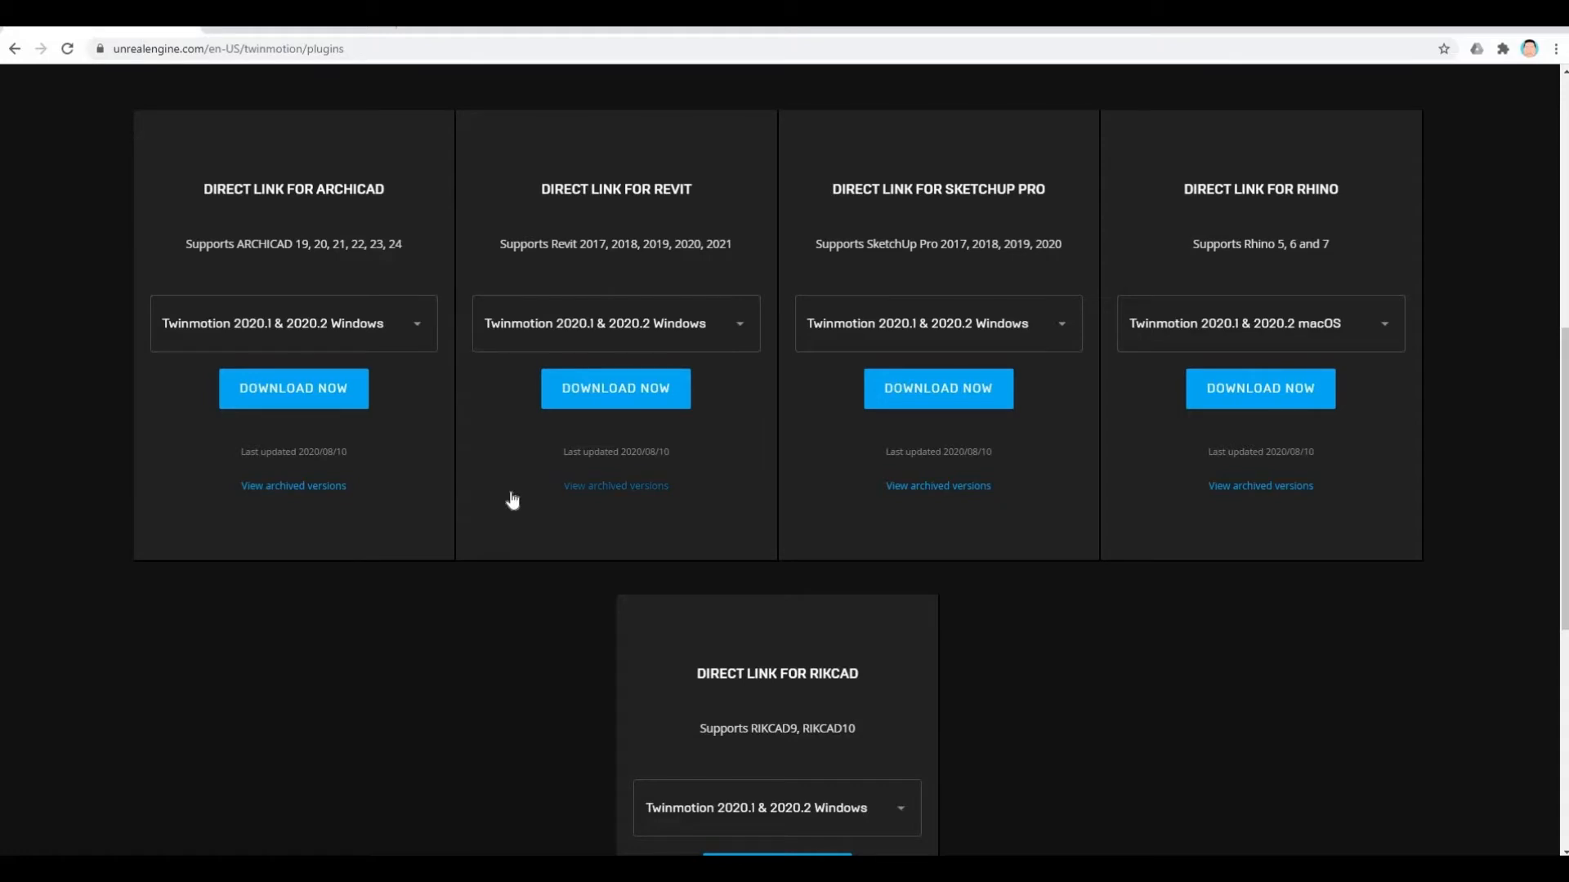
scroll("up", 3)
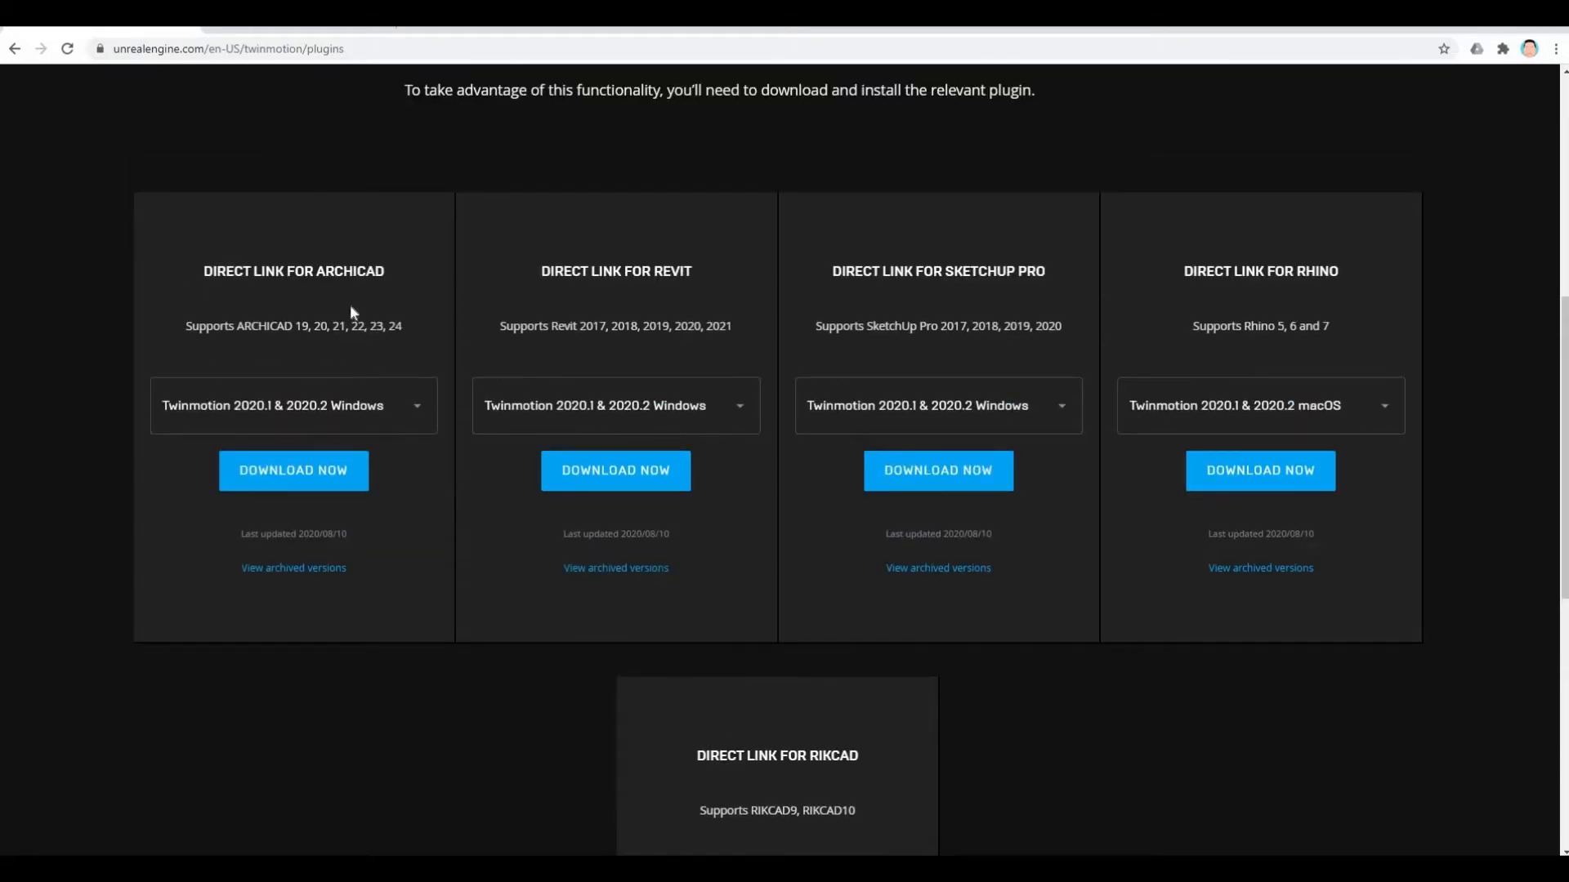
mouse_move(641, 325)
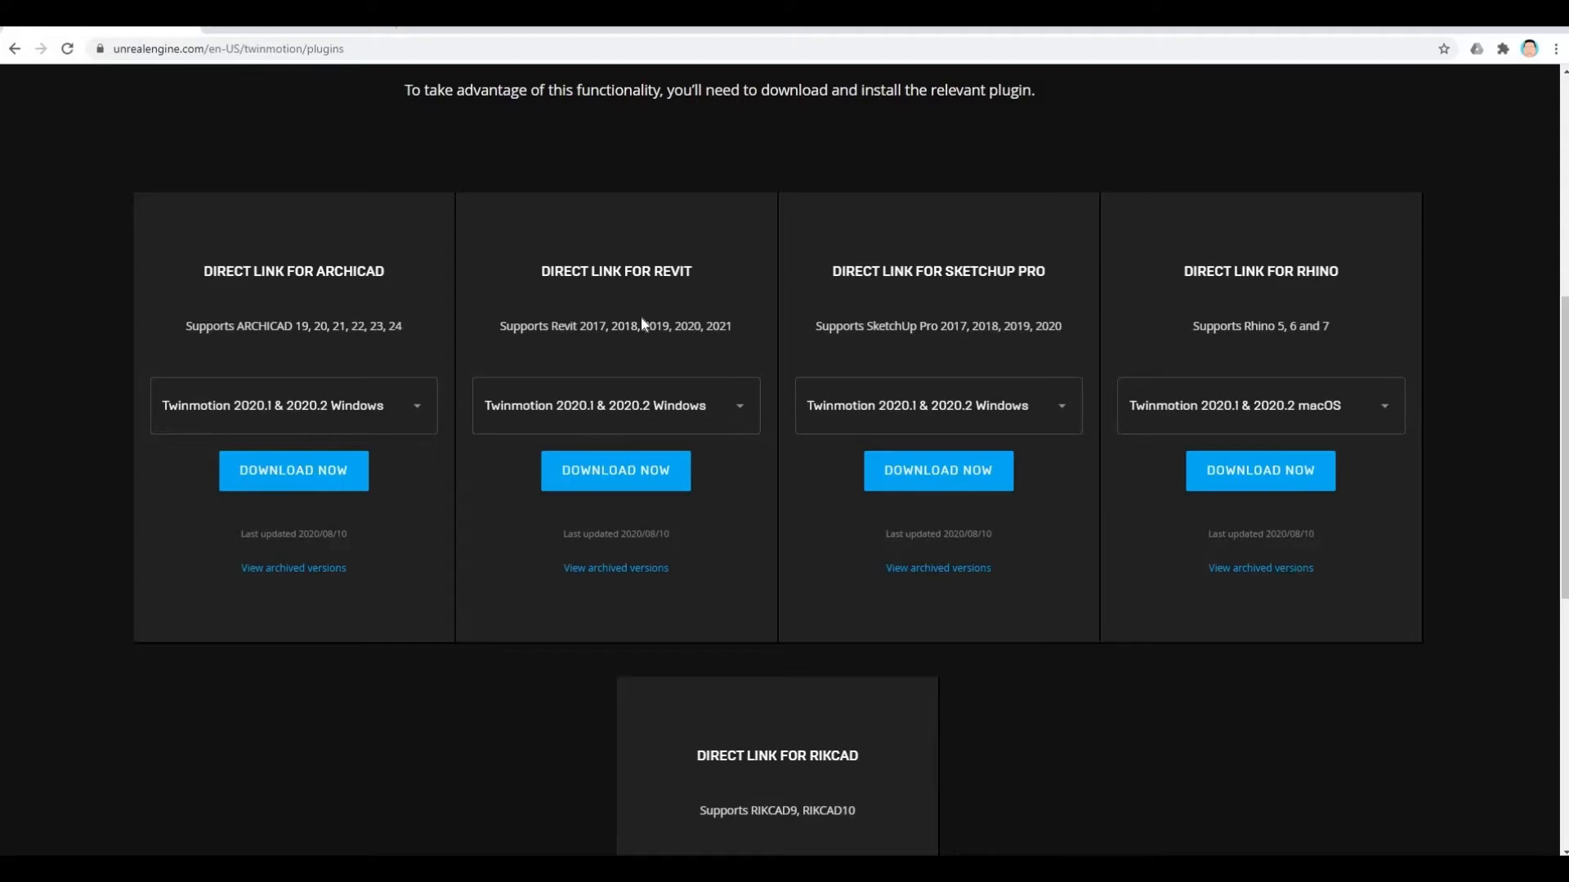
mouse_move(1275, 316)
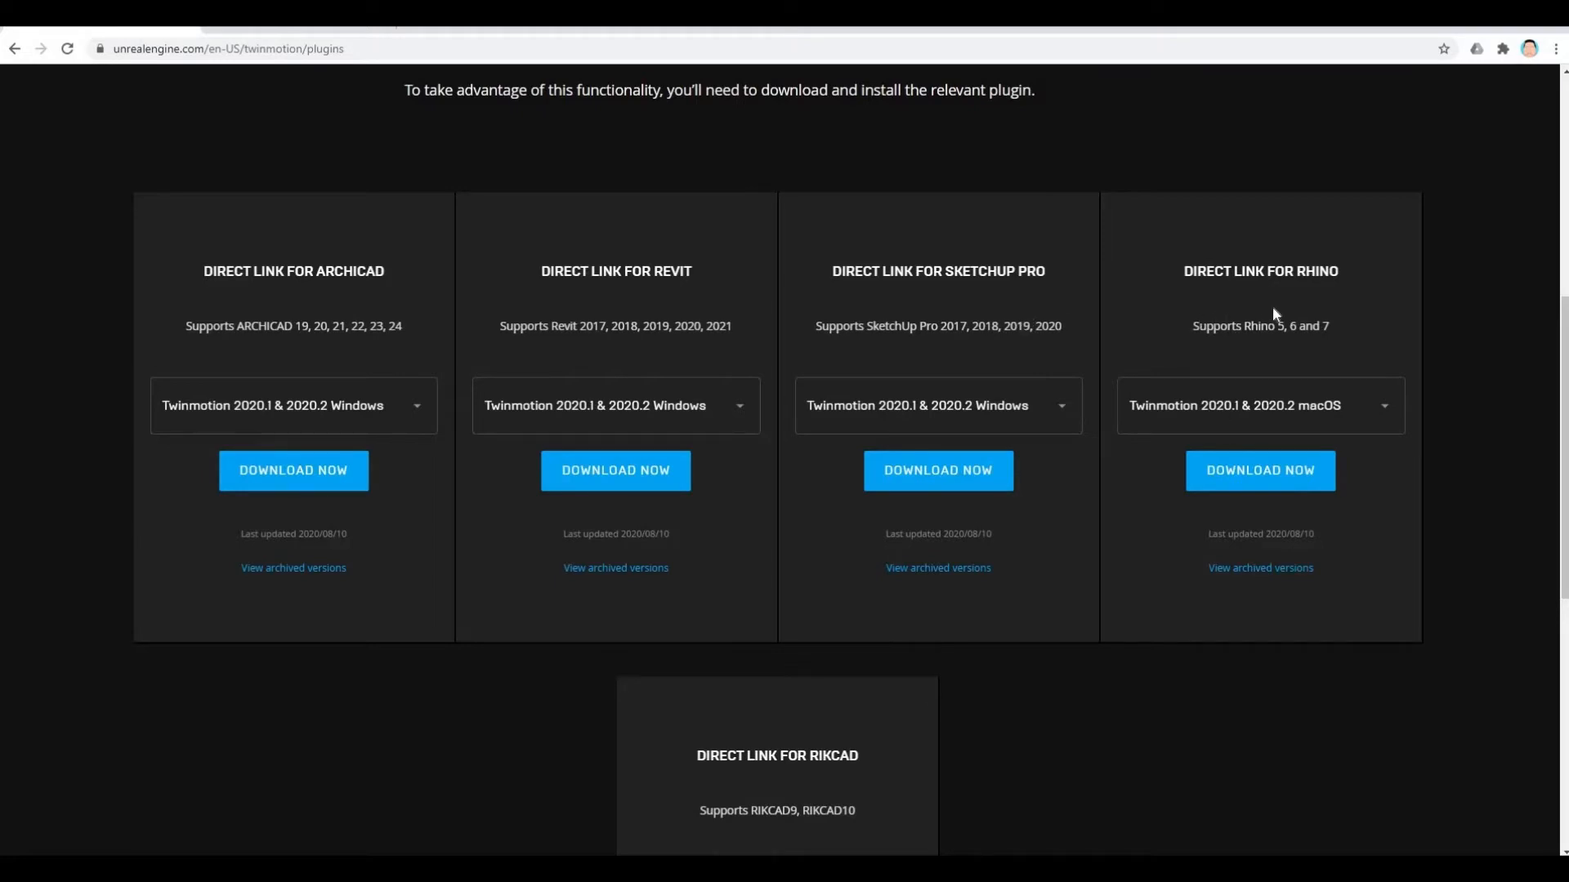
scroll("down", 3)
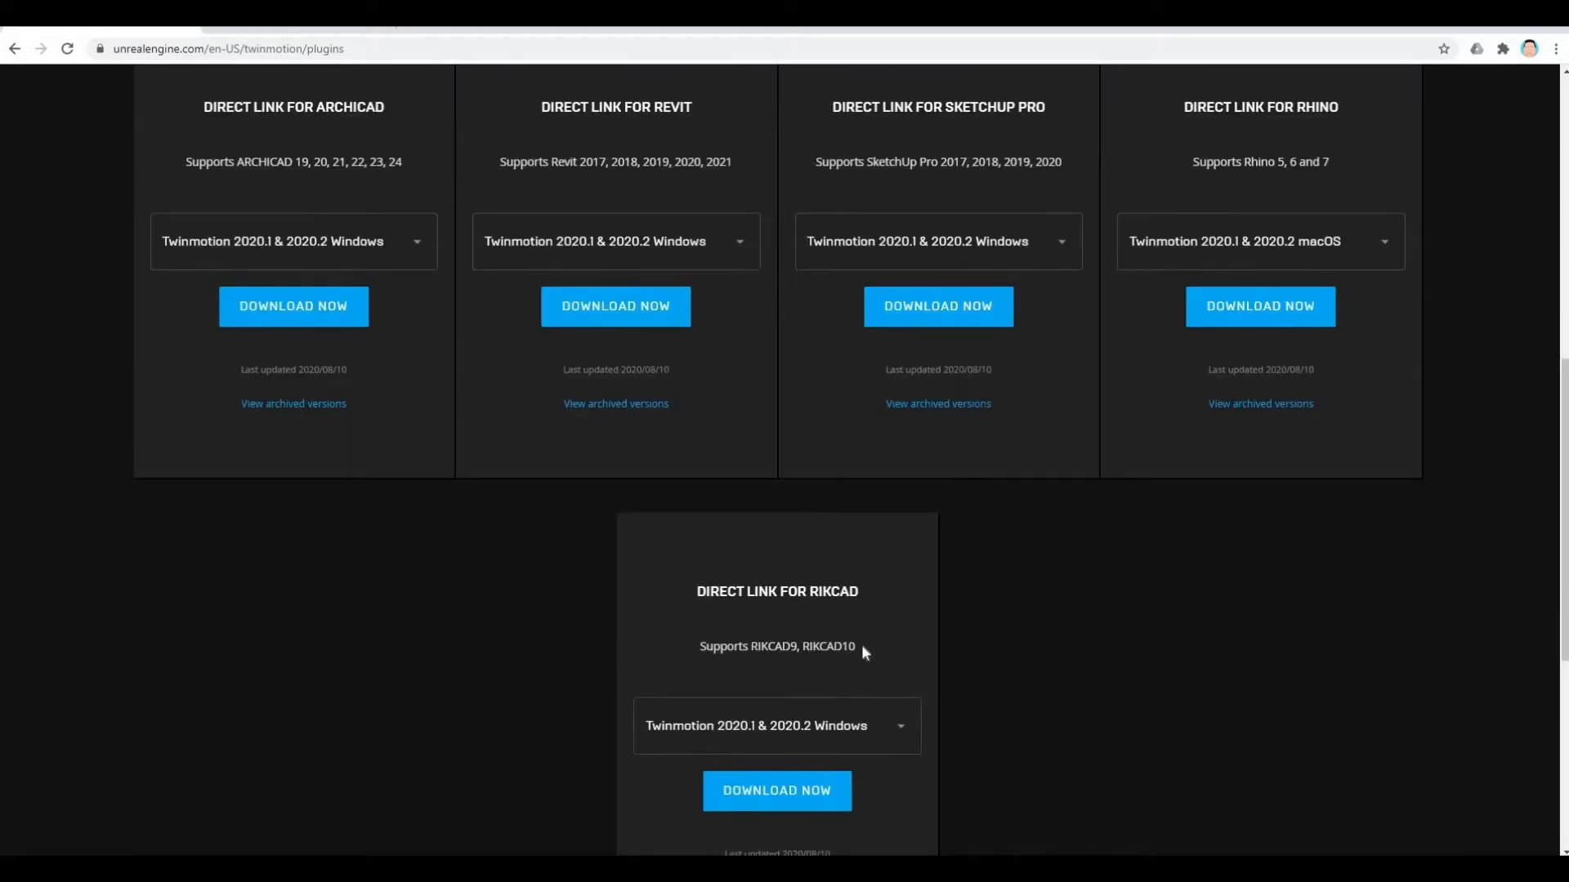
scroll("up", 3)
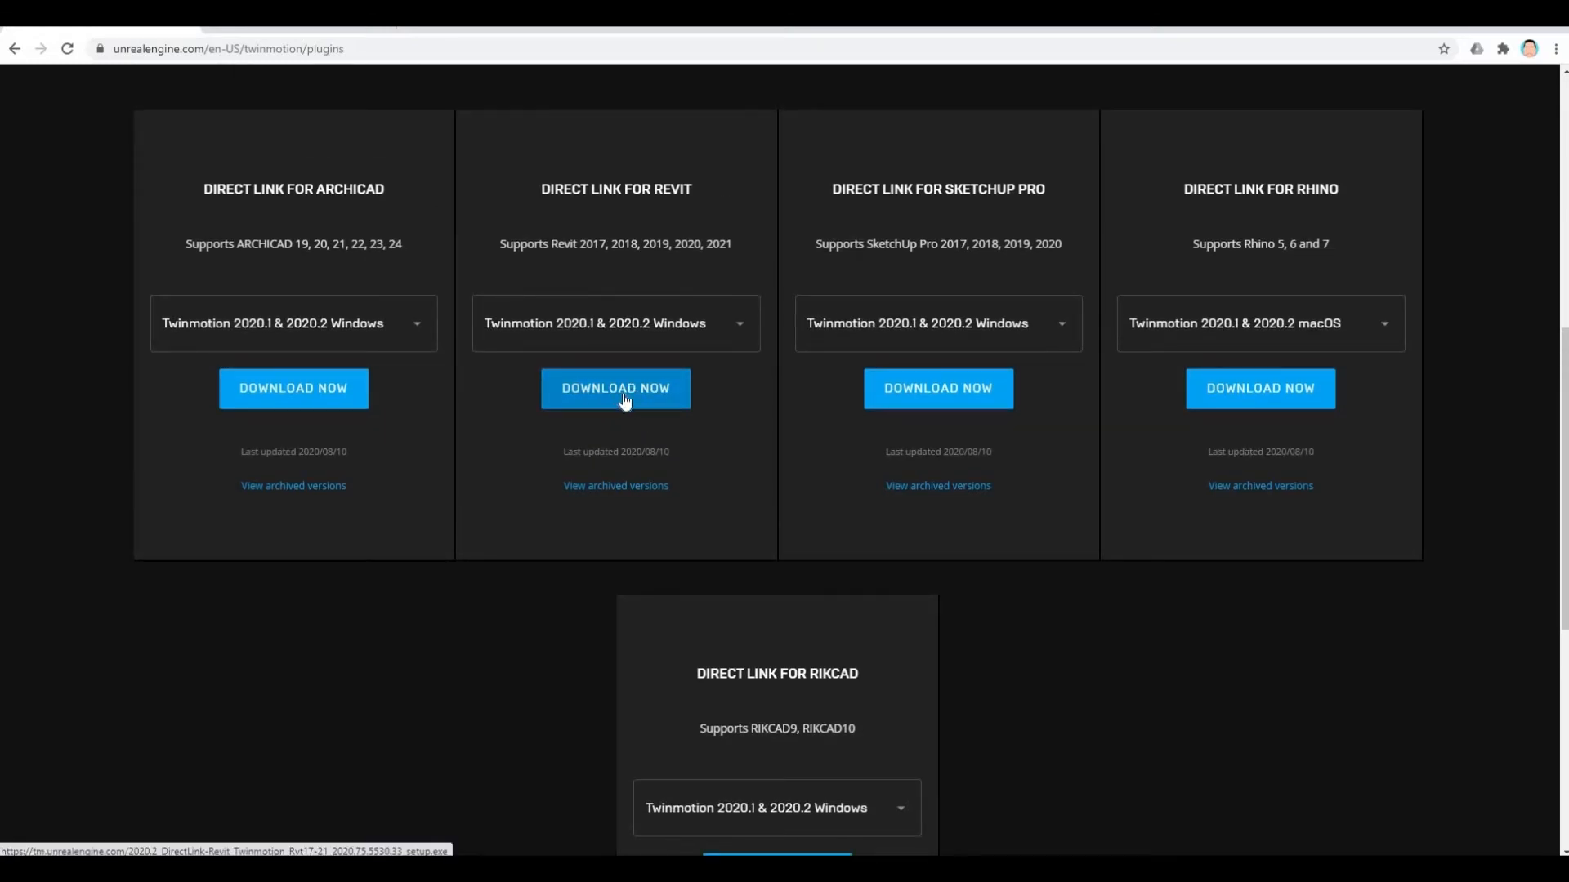
mouse_move(540, 300)
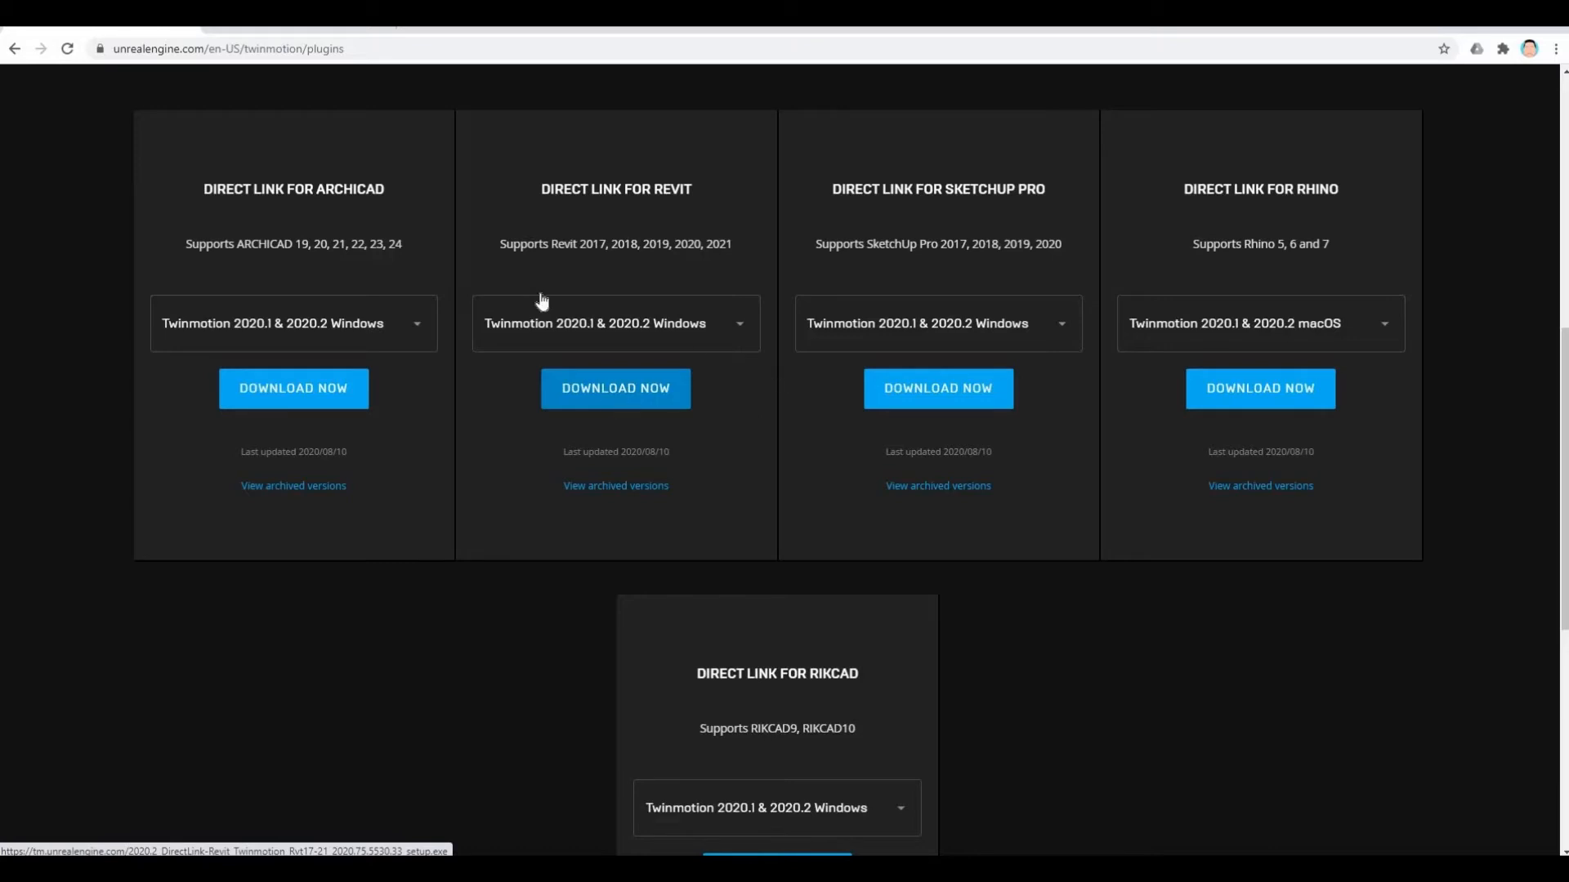
mouse_move(283, 70)
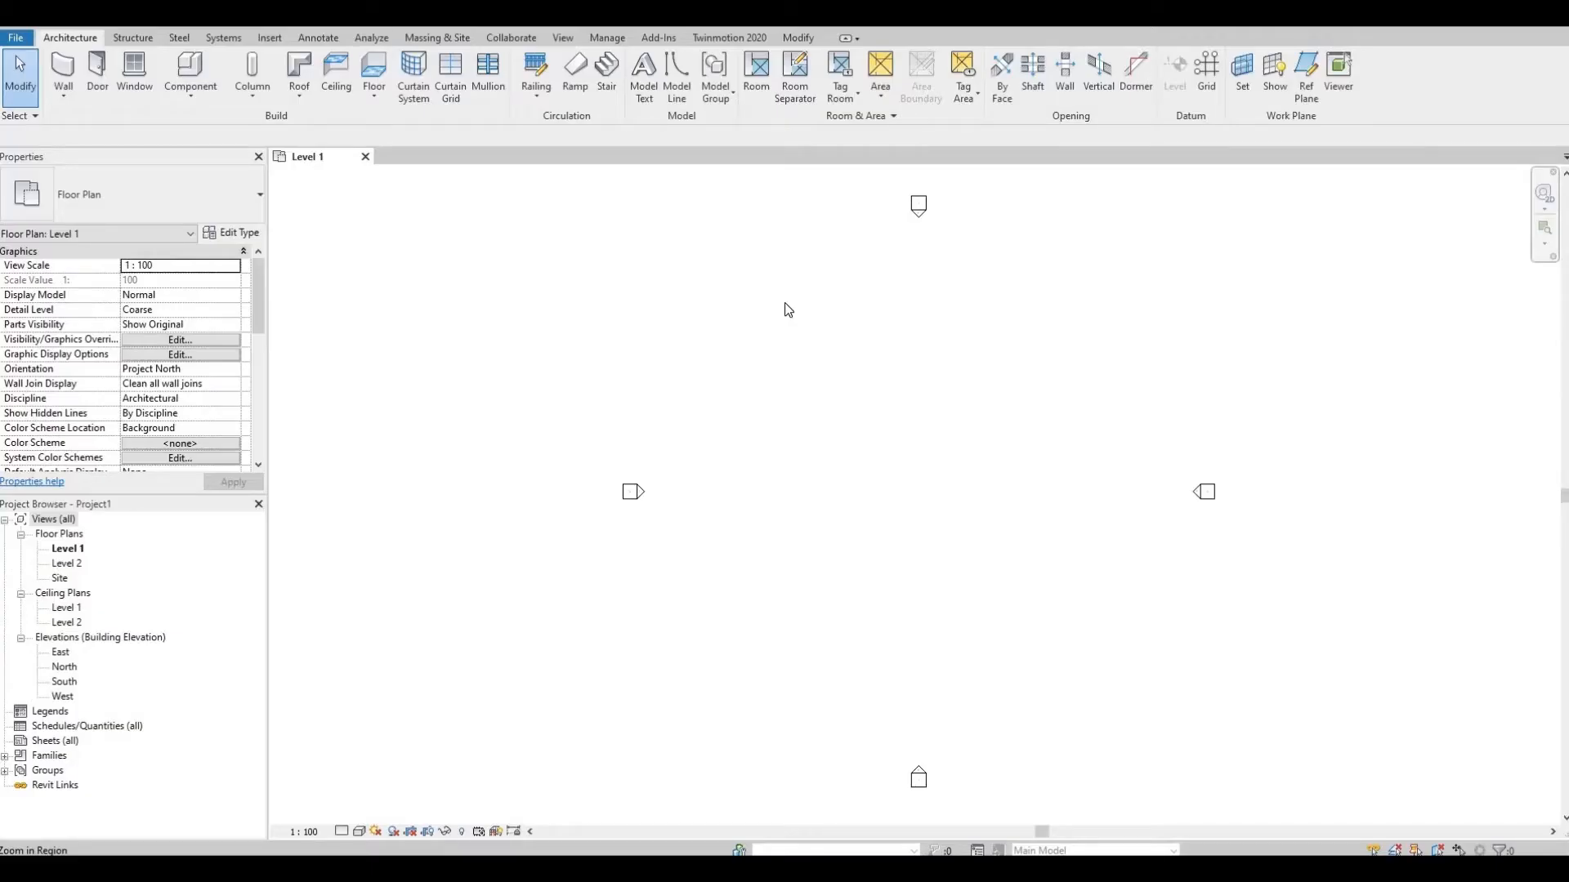
mouse_move(775, 280)
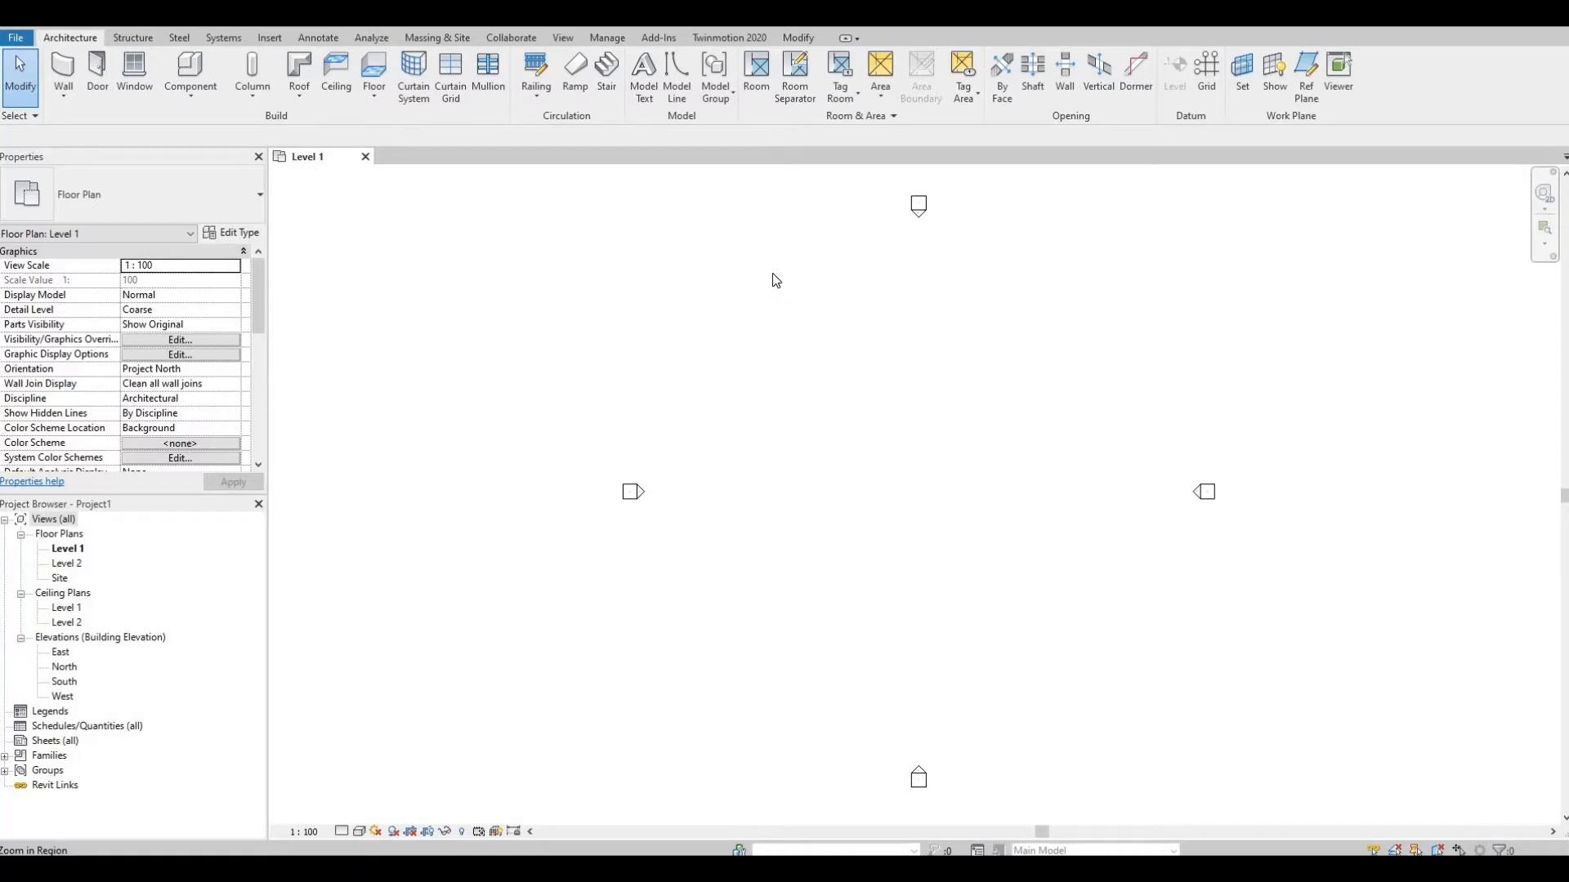
mouse_move(740, 166)
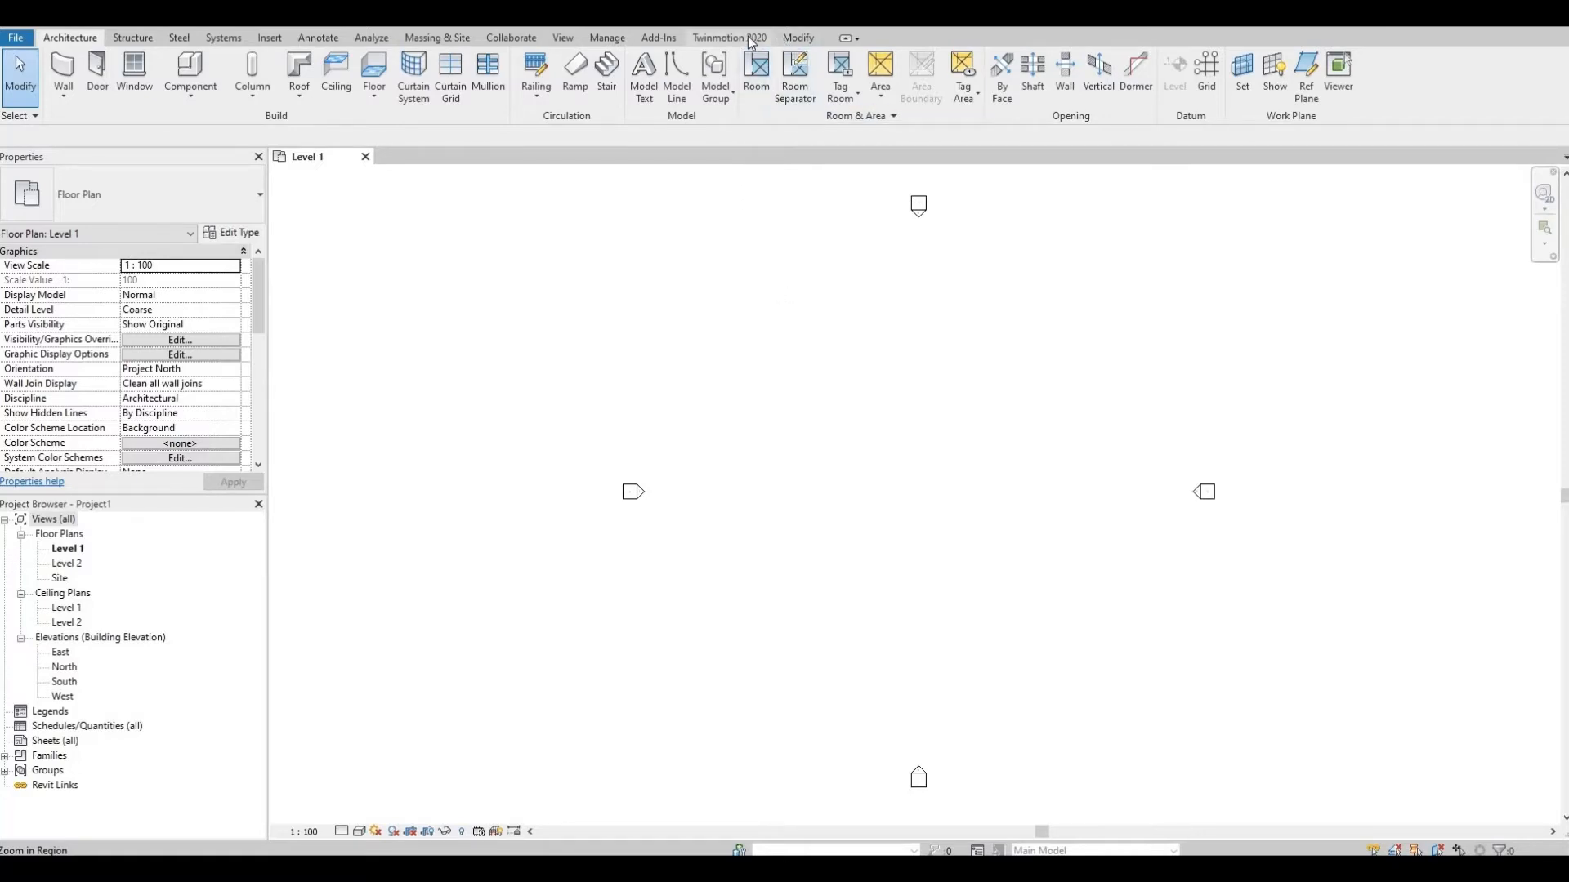
Use See in Twinmotion on Revit's Twinmotion 2020 tab to launch Twinmotion.
left_click(728, 37)
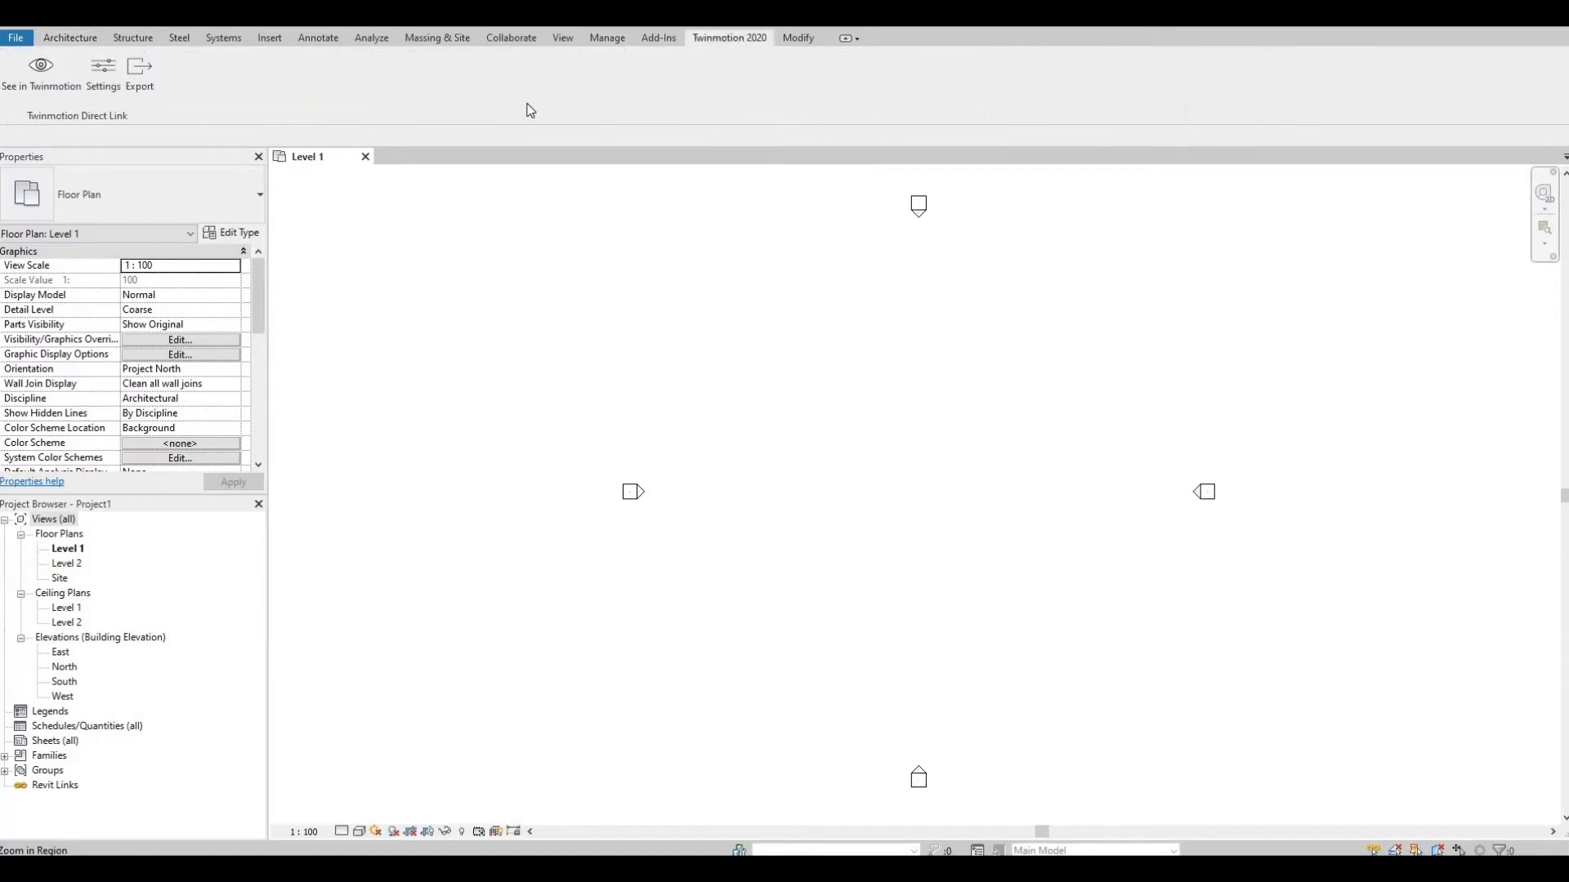
mouse_move(41, 72)
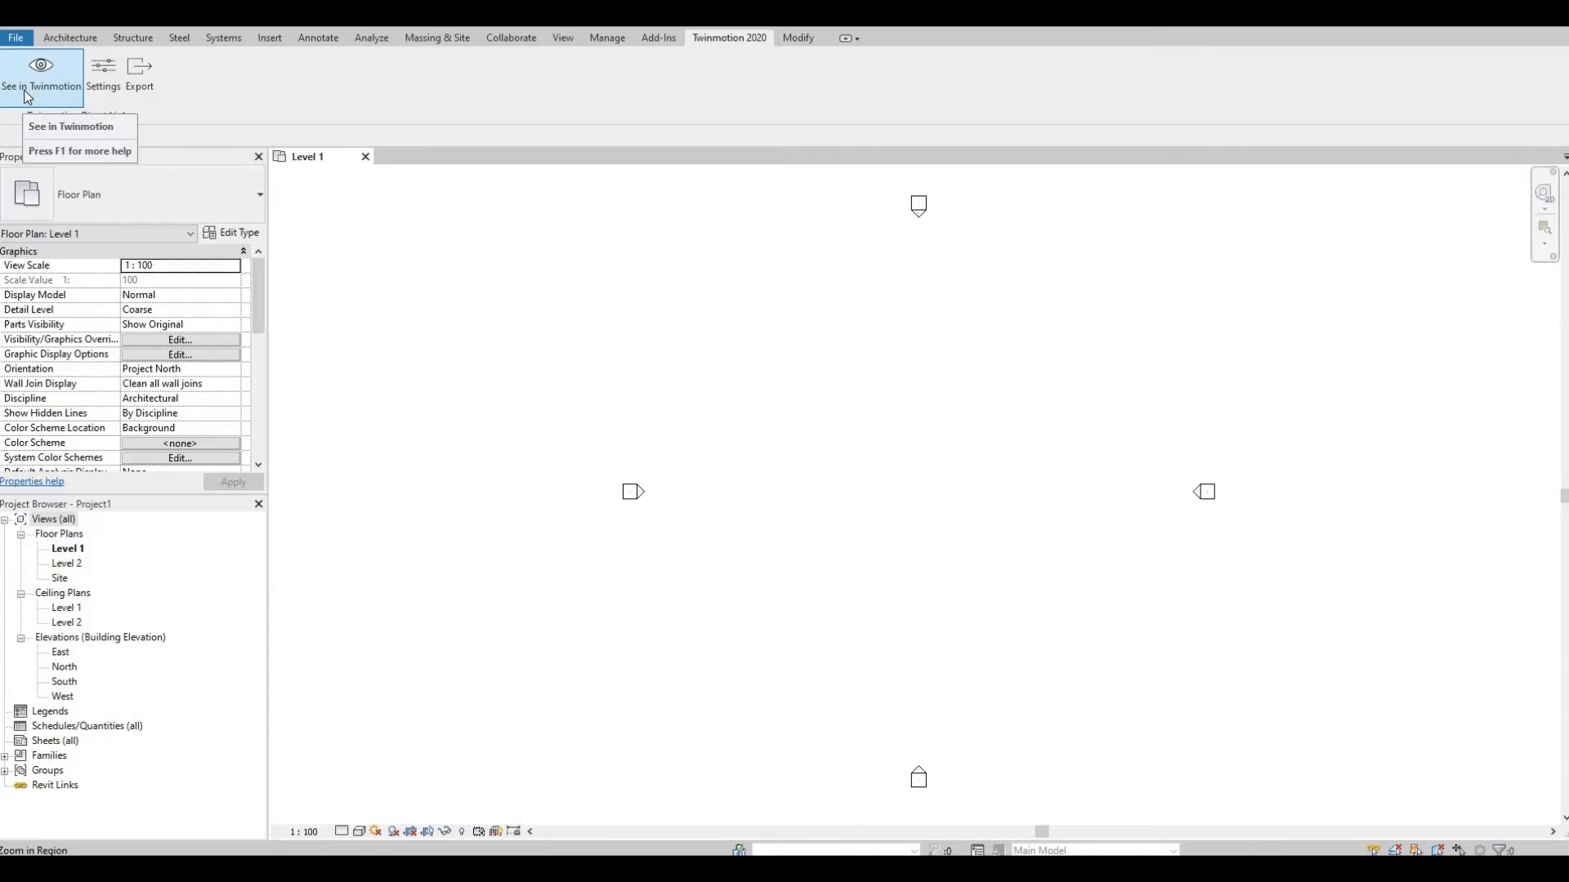
mouse_move(455, 352)
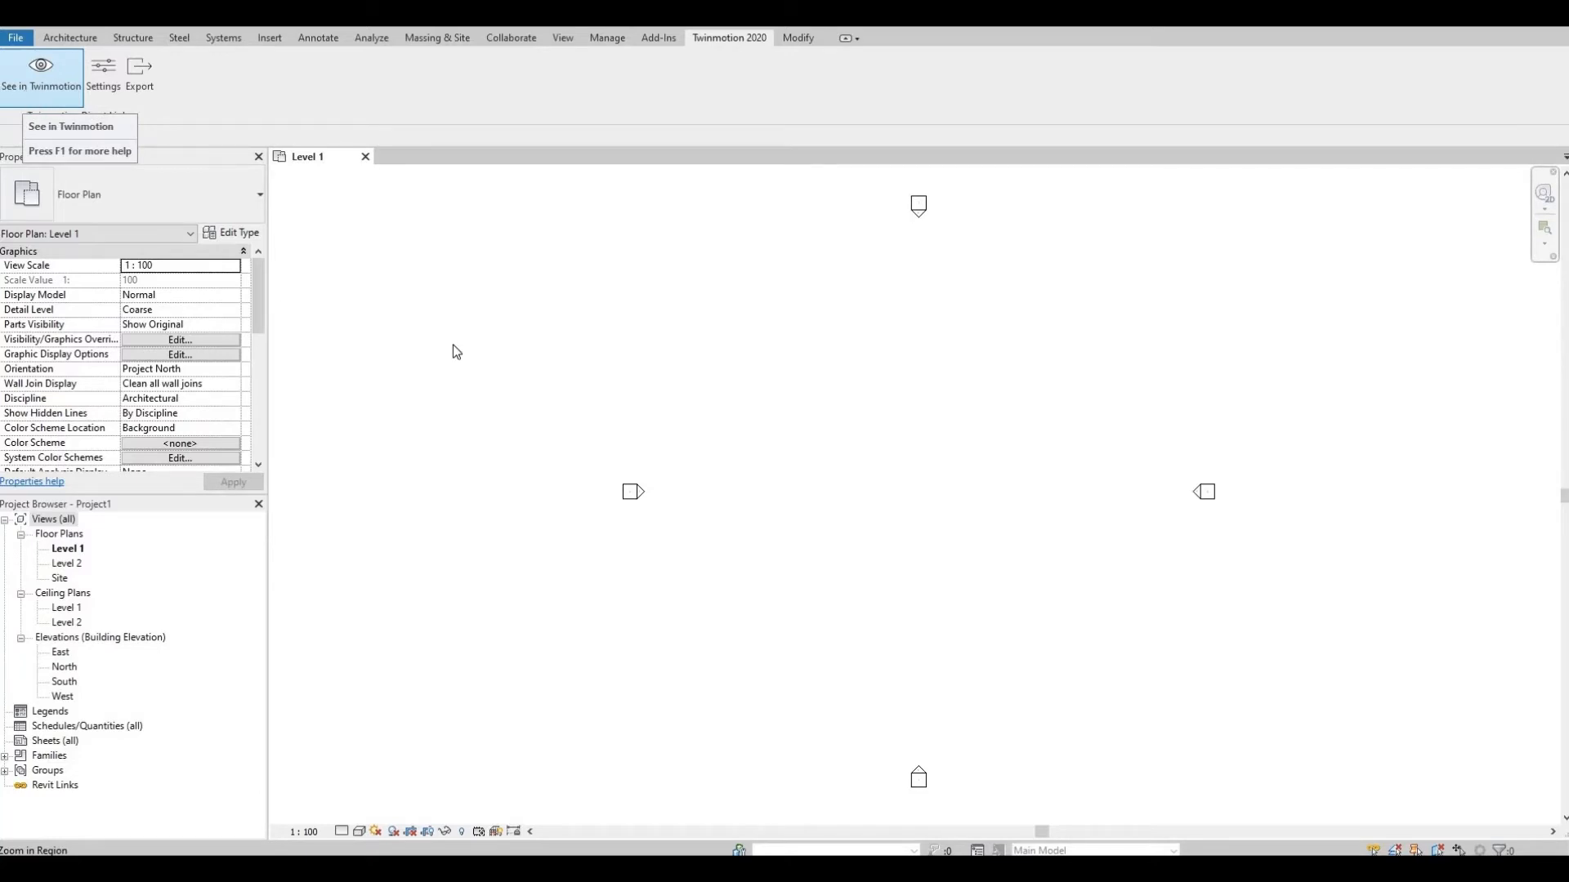
mouse_move(800, 521)
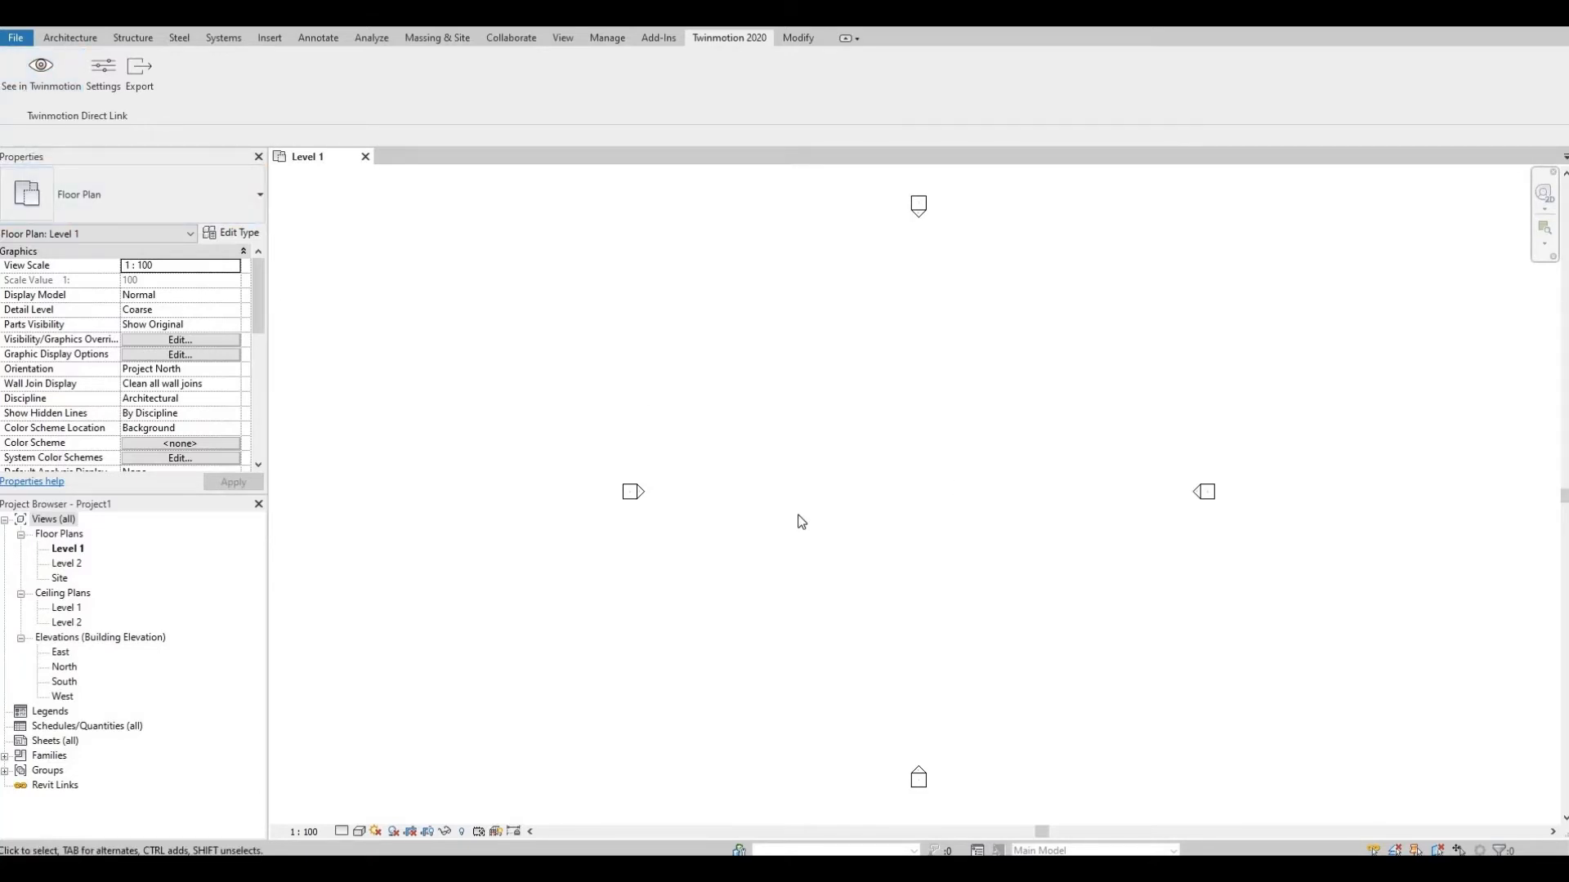
mouse_move(800, 545)
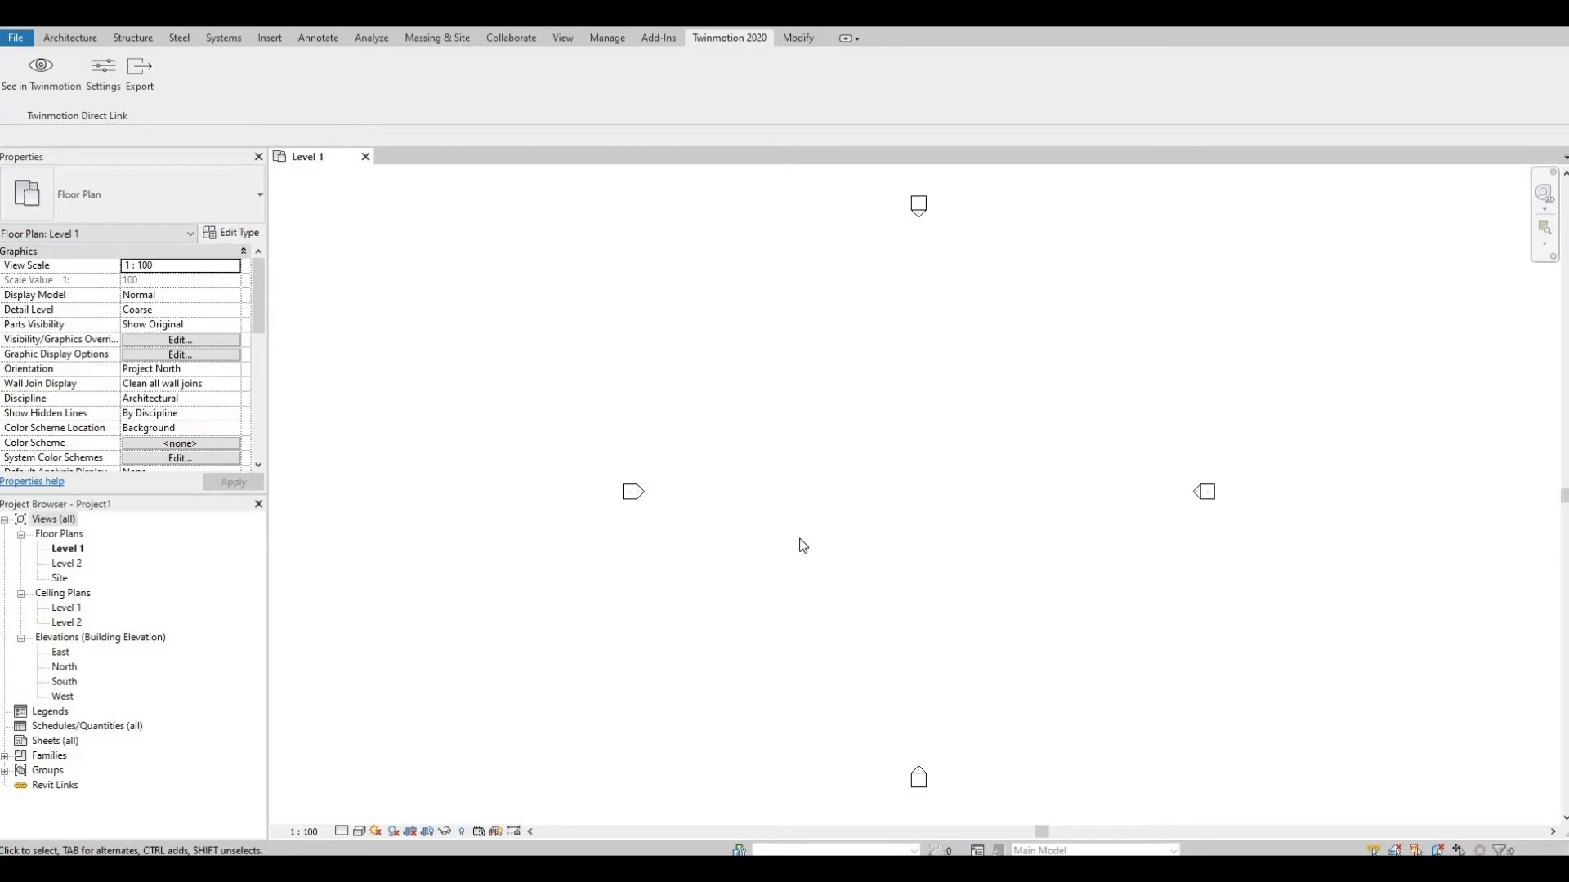
mouse_move(1053, 407)
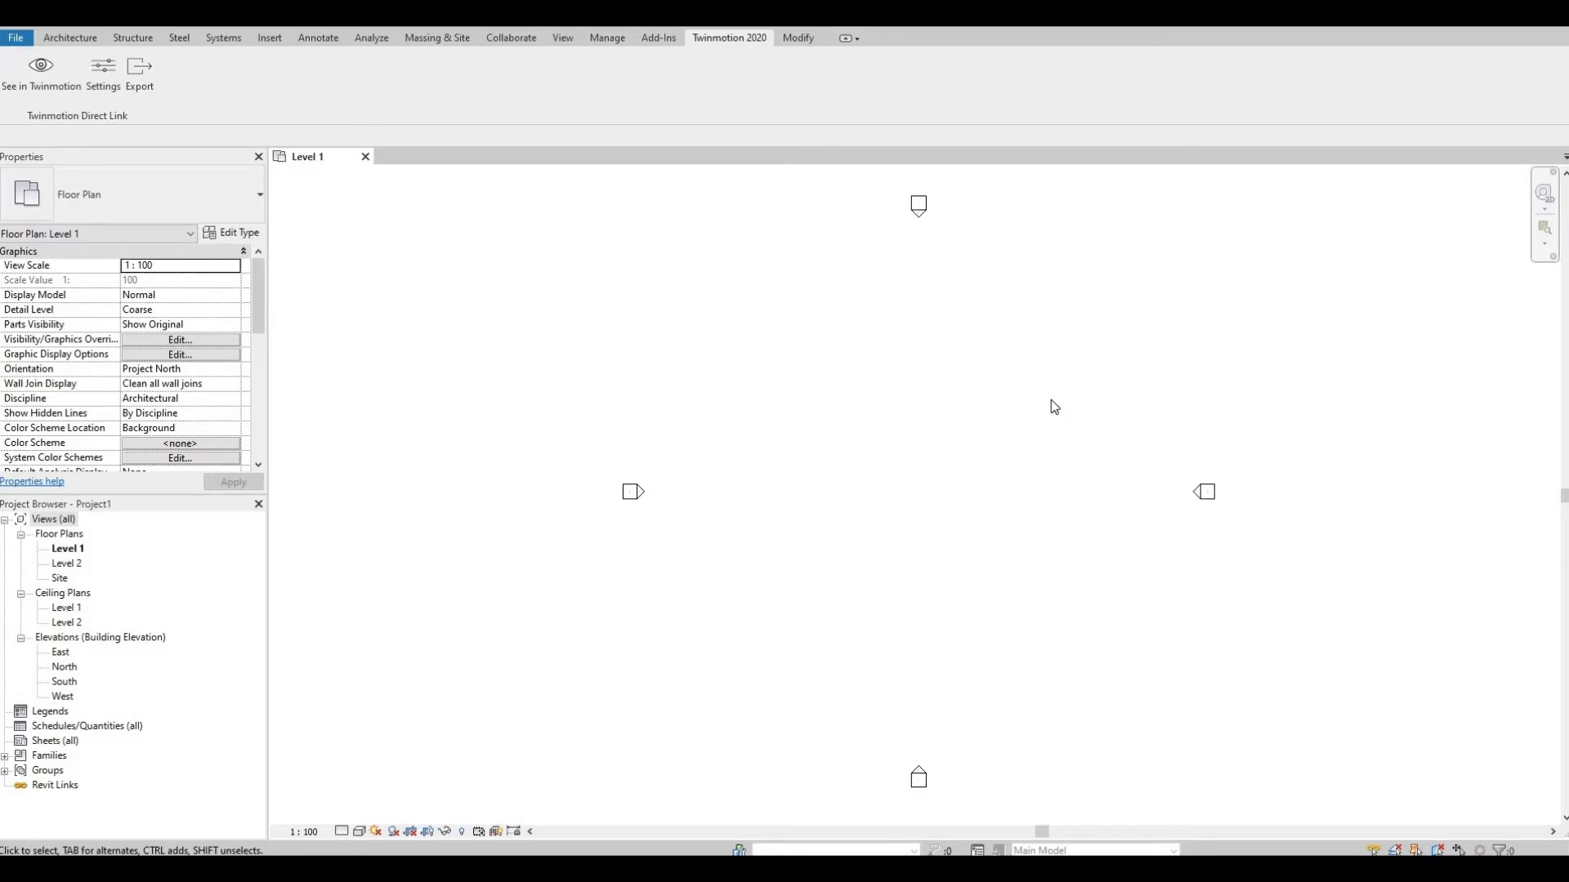
mouse_move(774, 402)
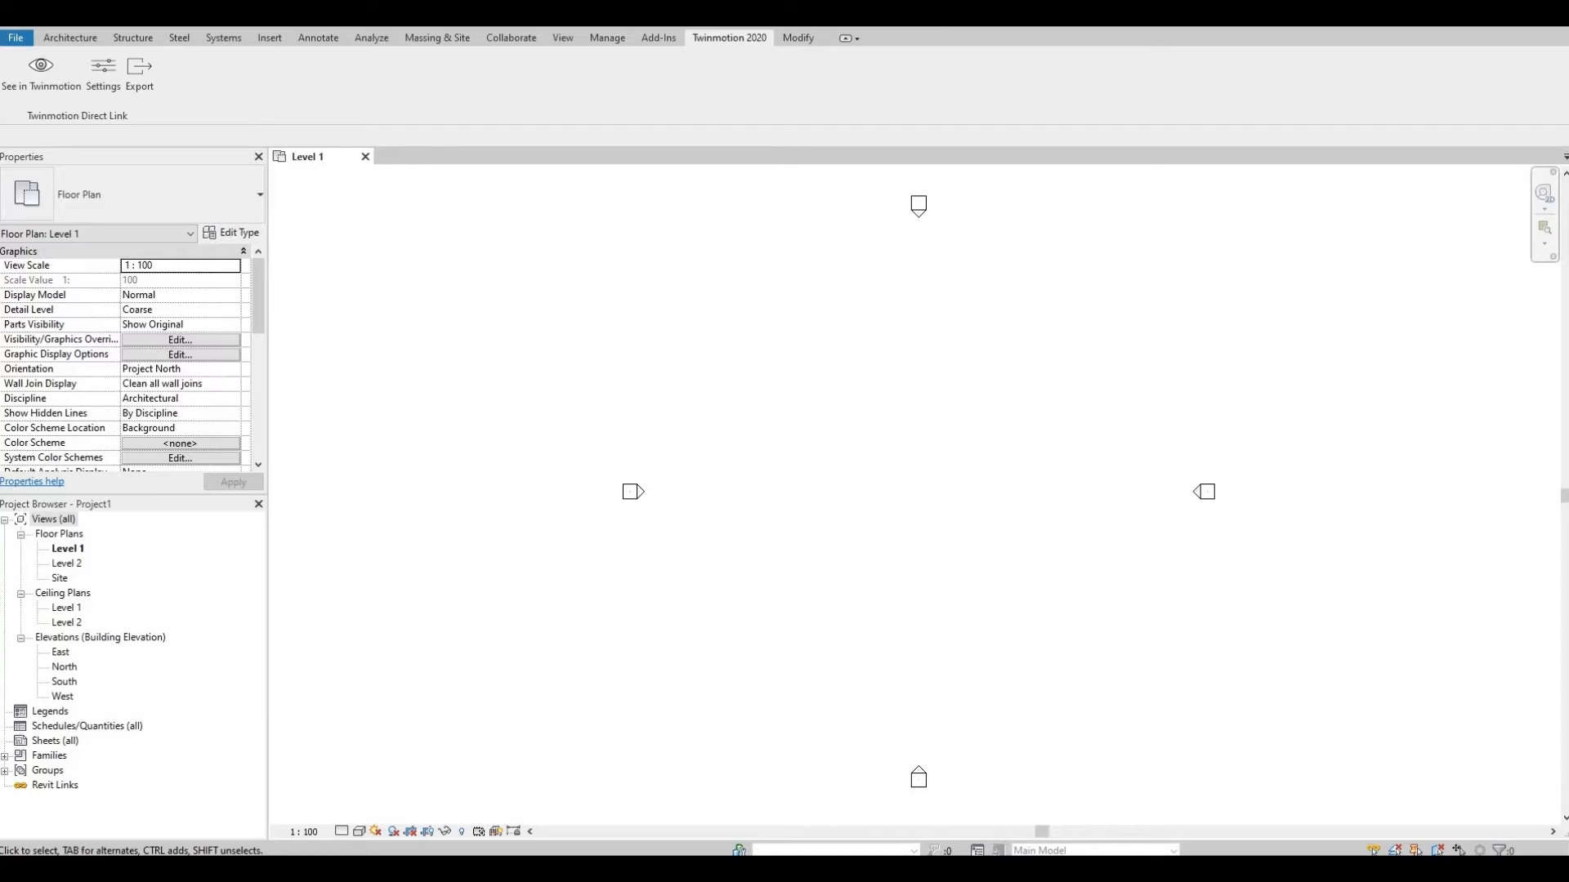
left_click(40, 75)
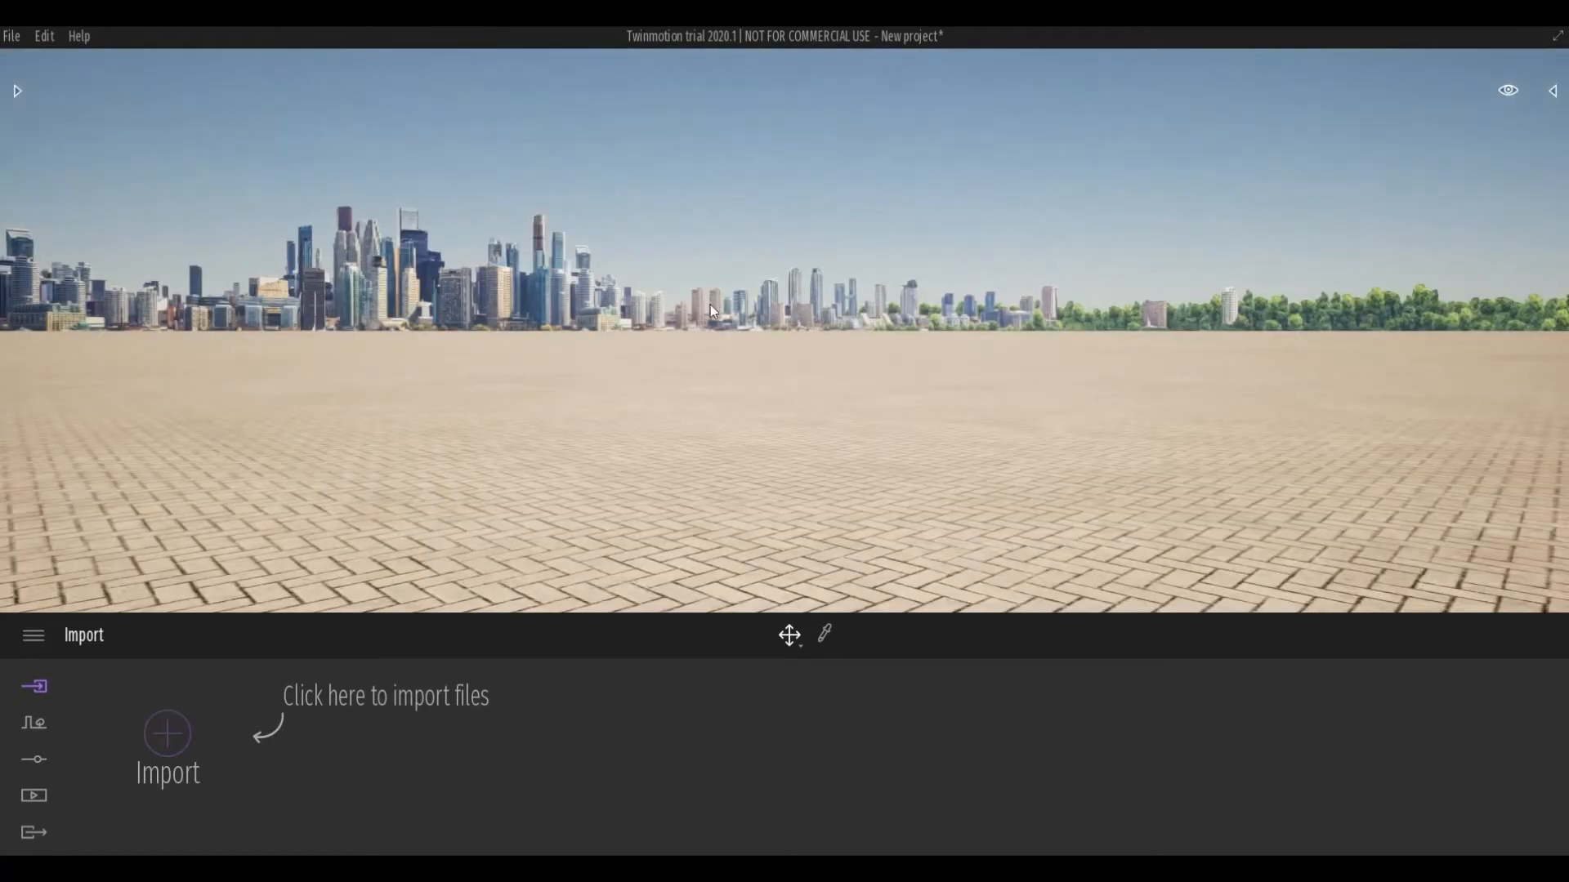
mouse_move(338, 165)
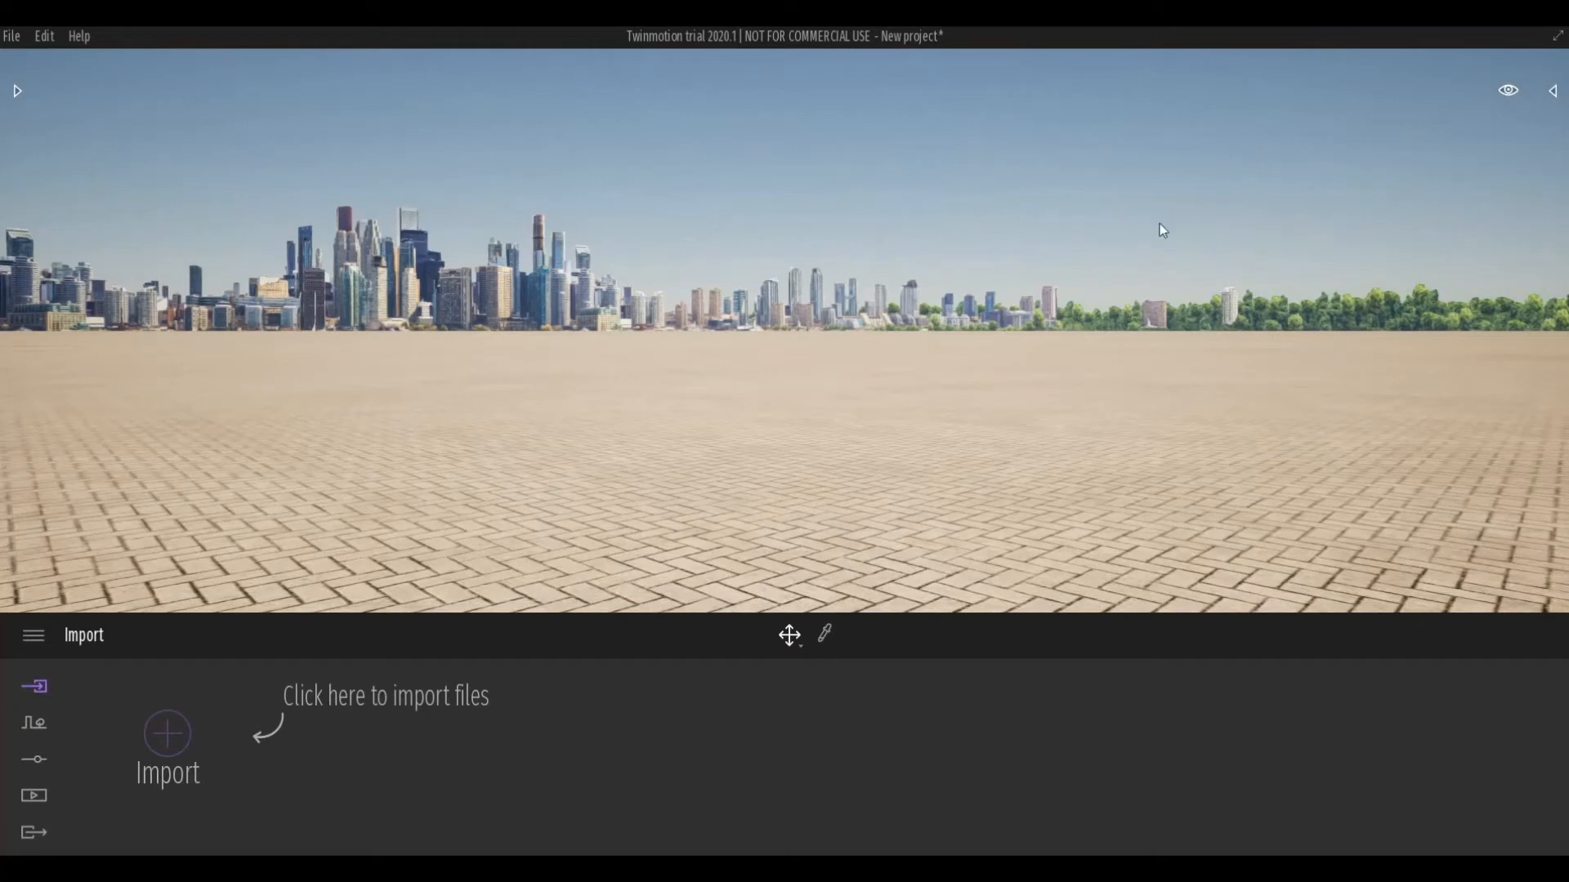
mouse_move(40, 179)
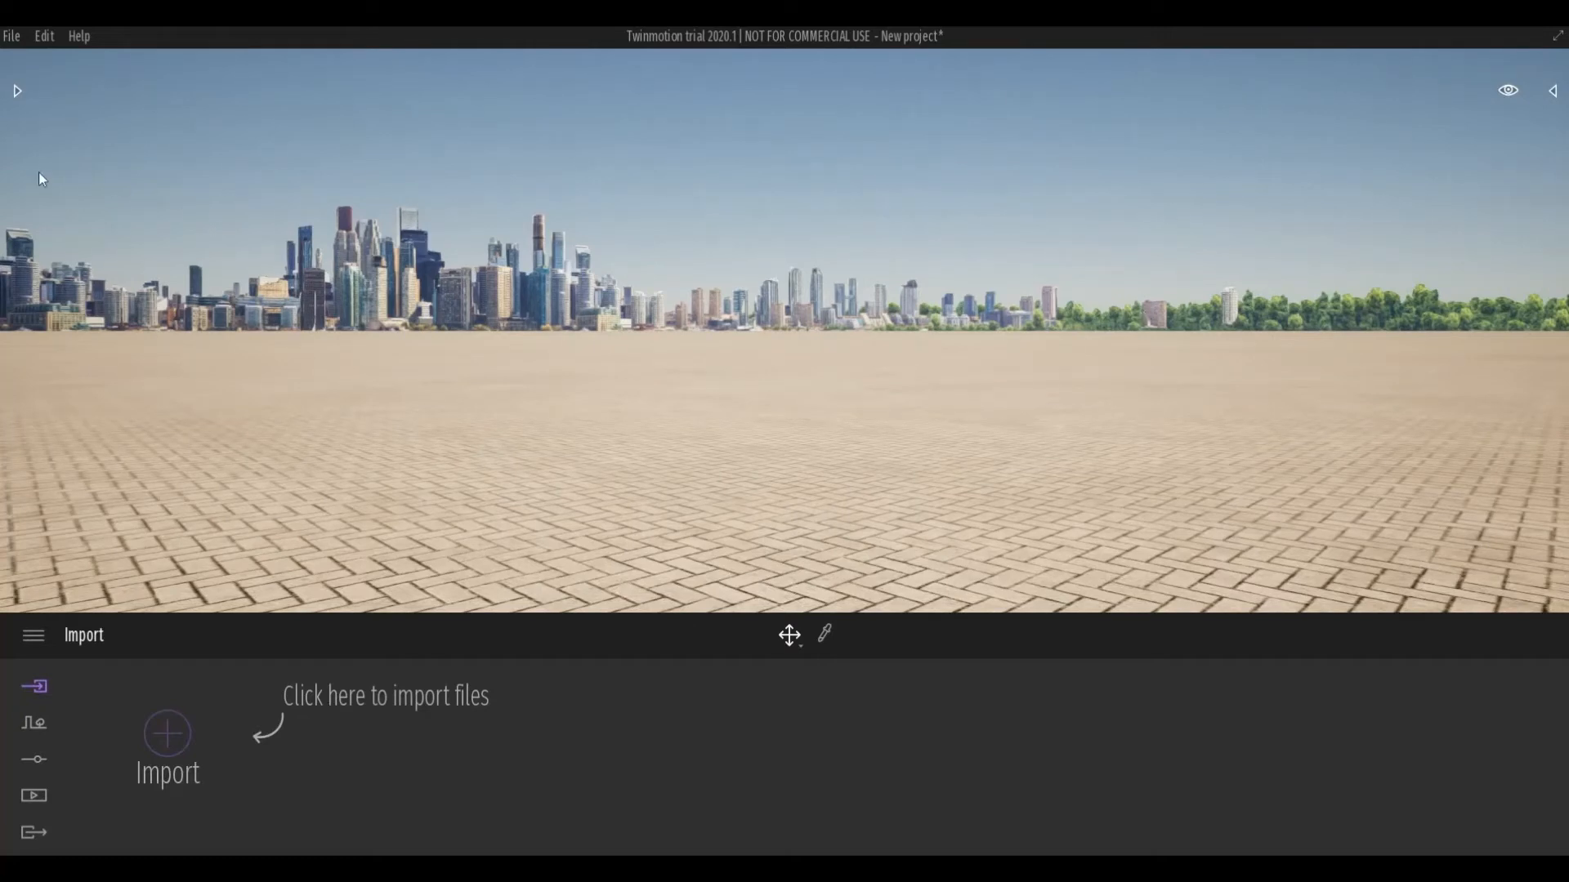
mouse_move(822, 299)
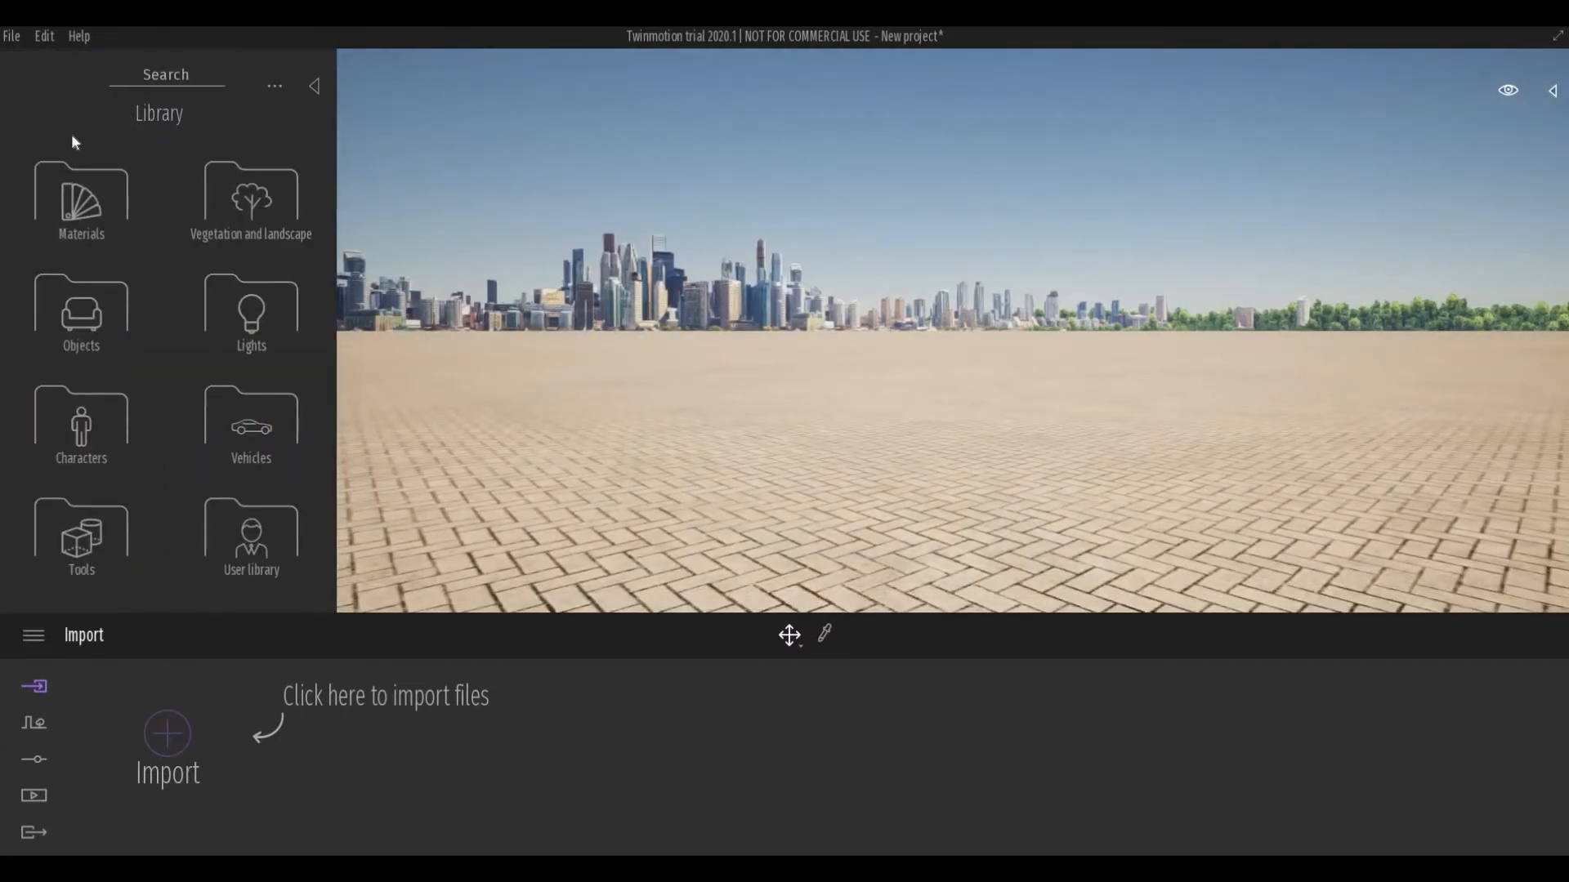
mouse_move(196, 138)
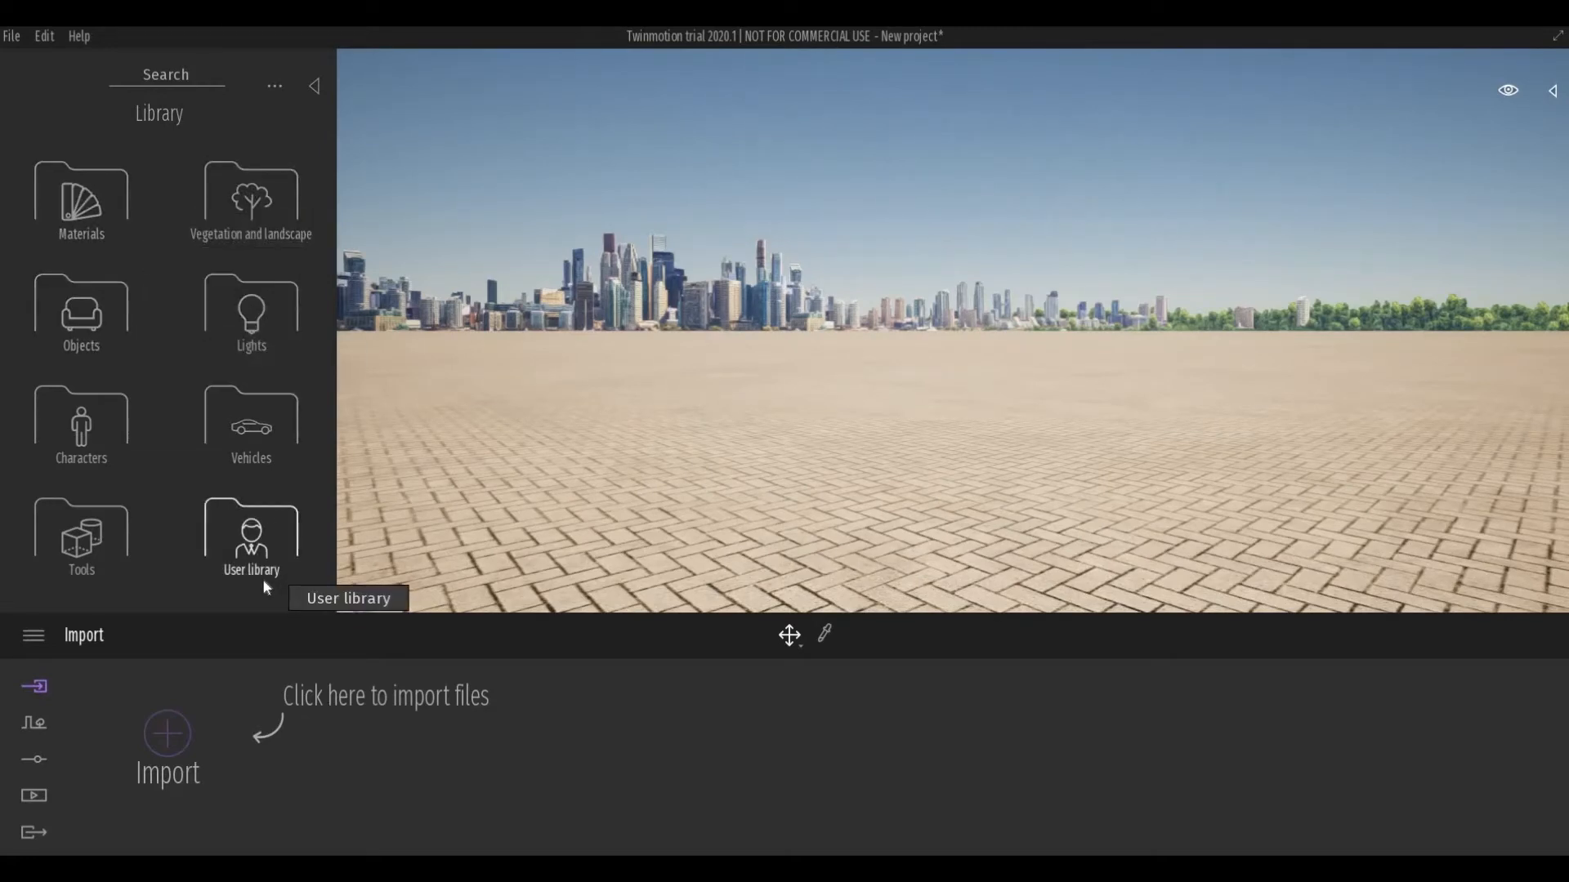
mouse_move(264, 569)
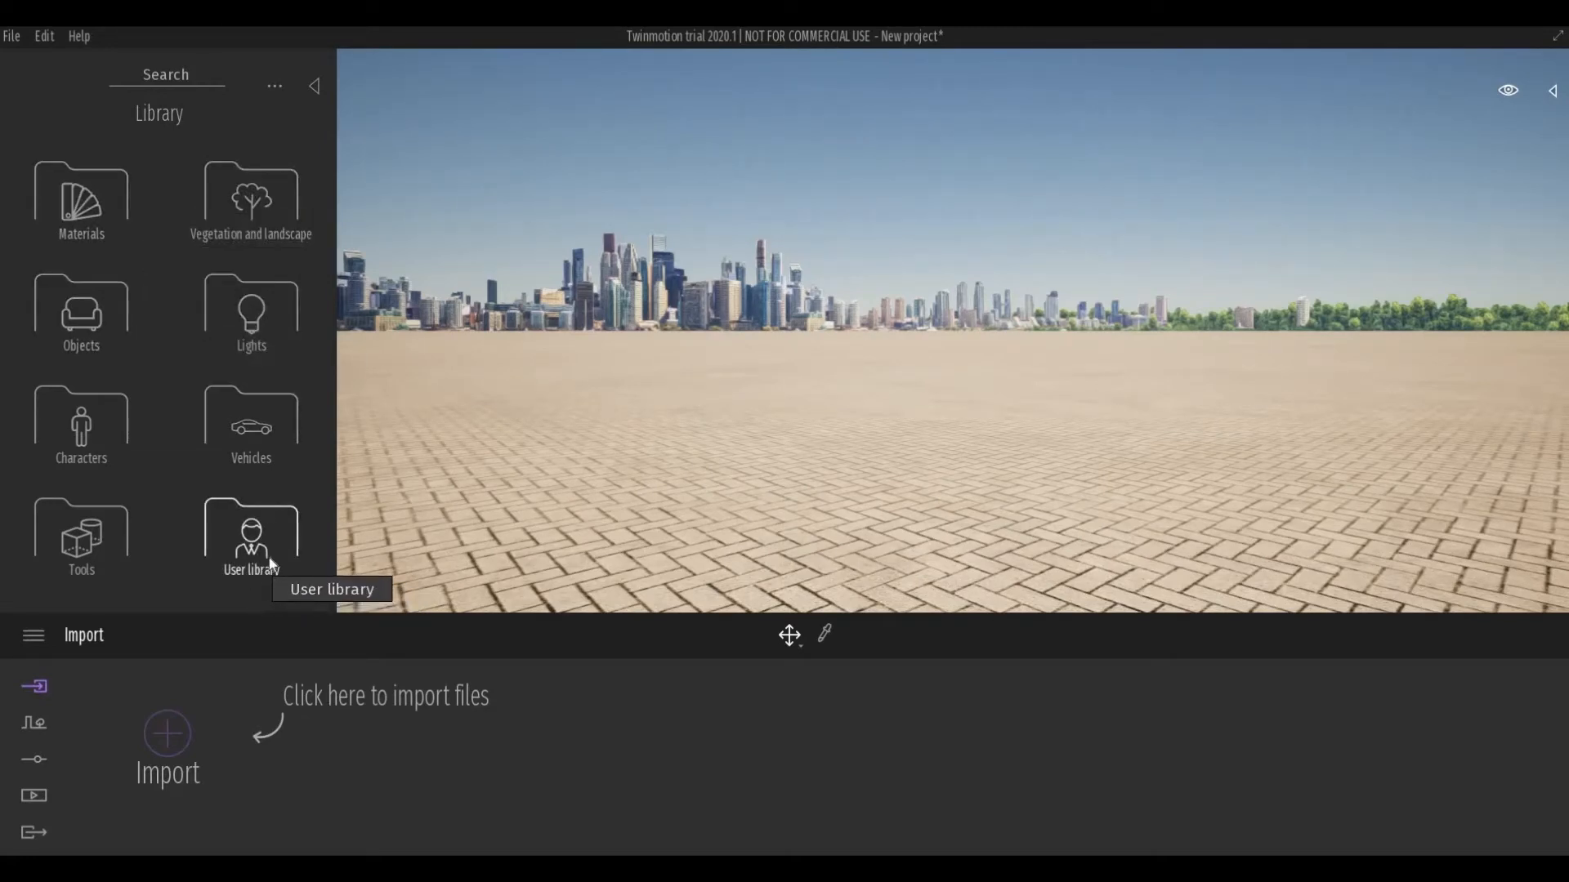
mouse_move(246, 377)
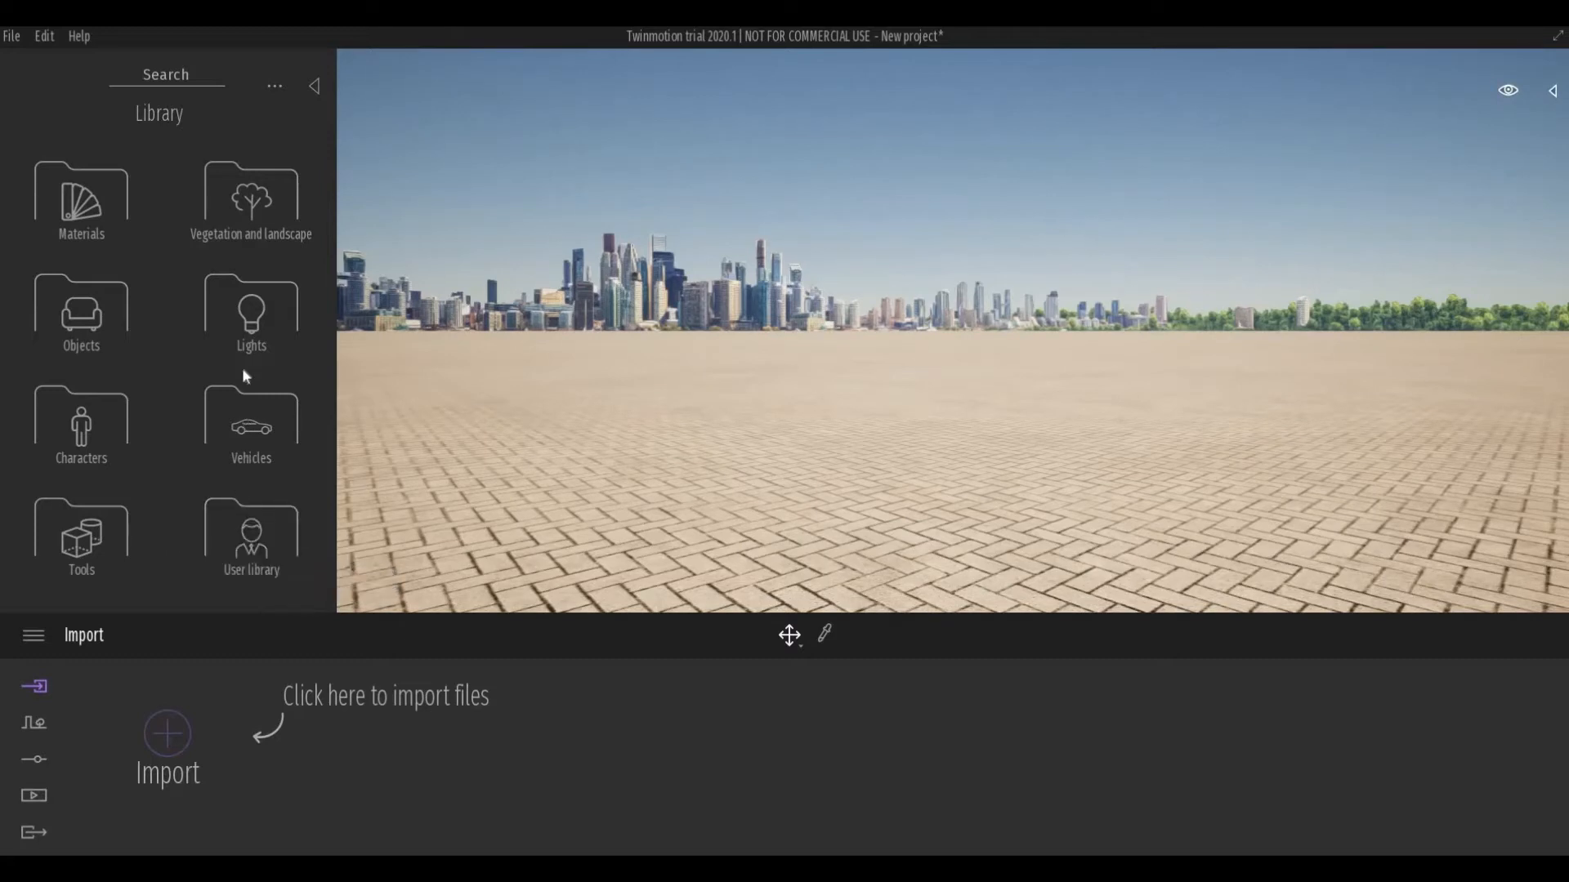
mouse_move(251, 200)
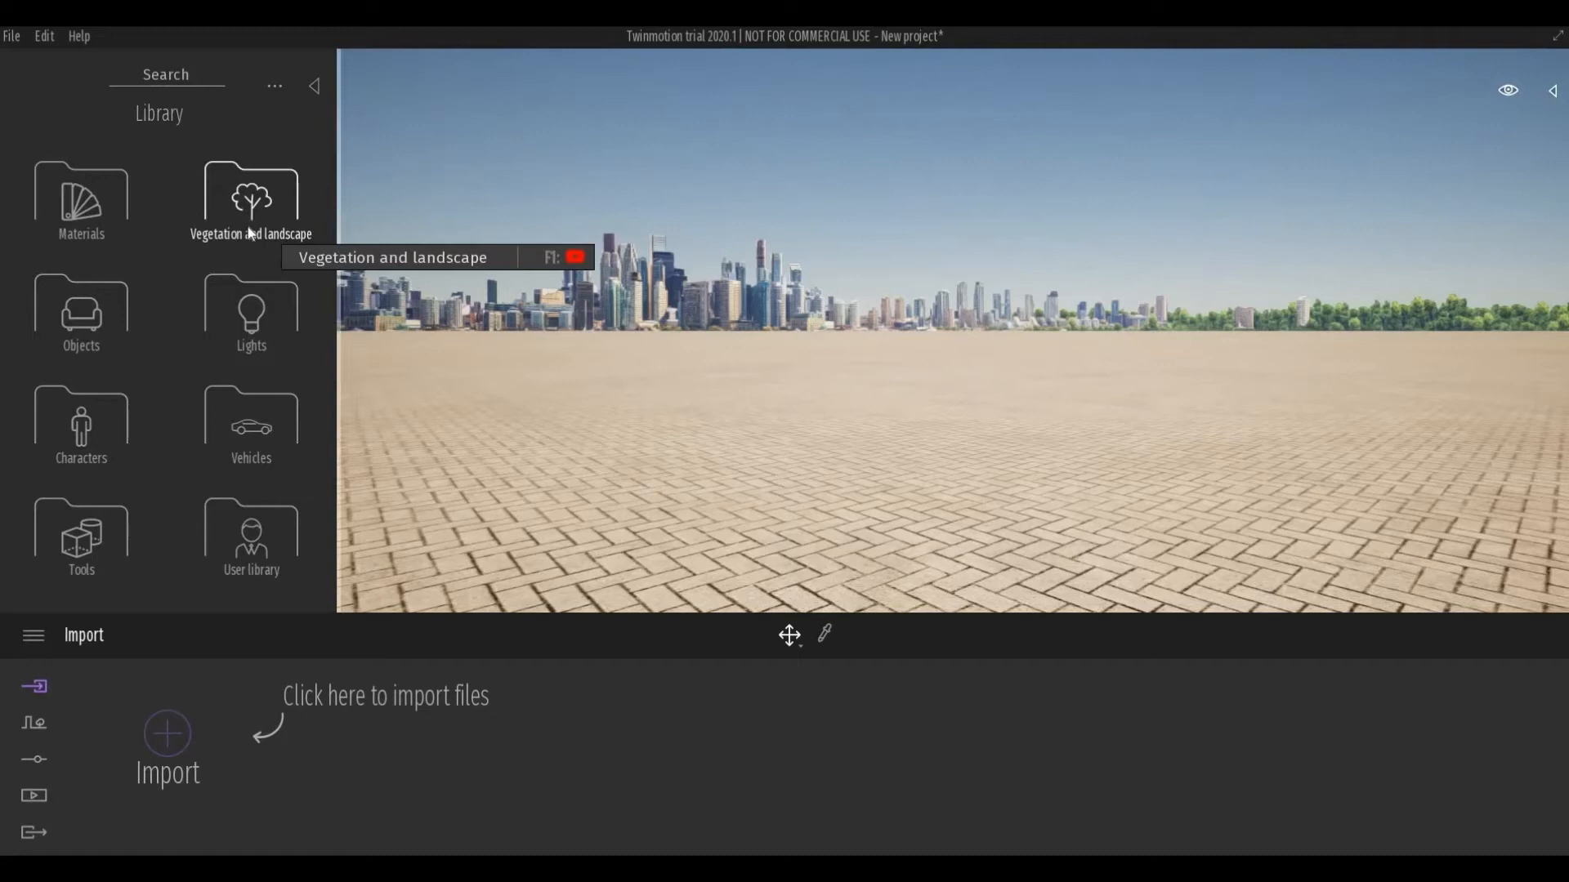
mouse_move(237, 298)
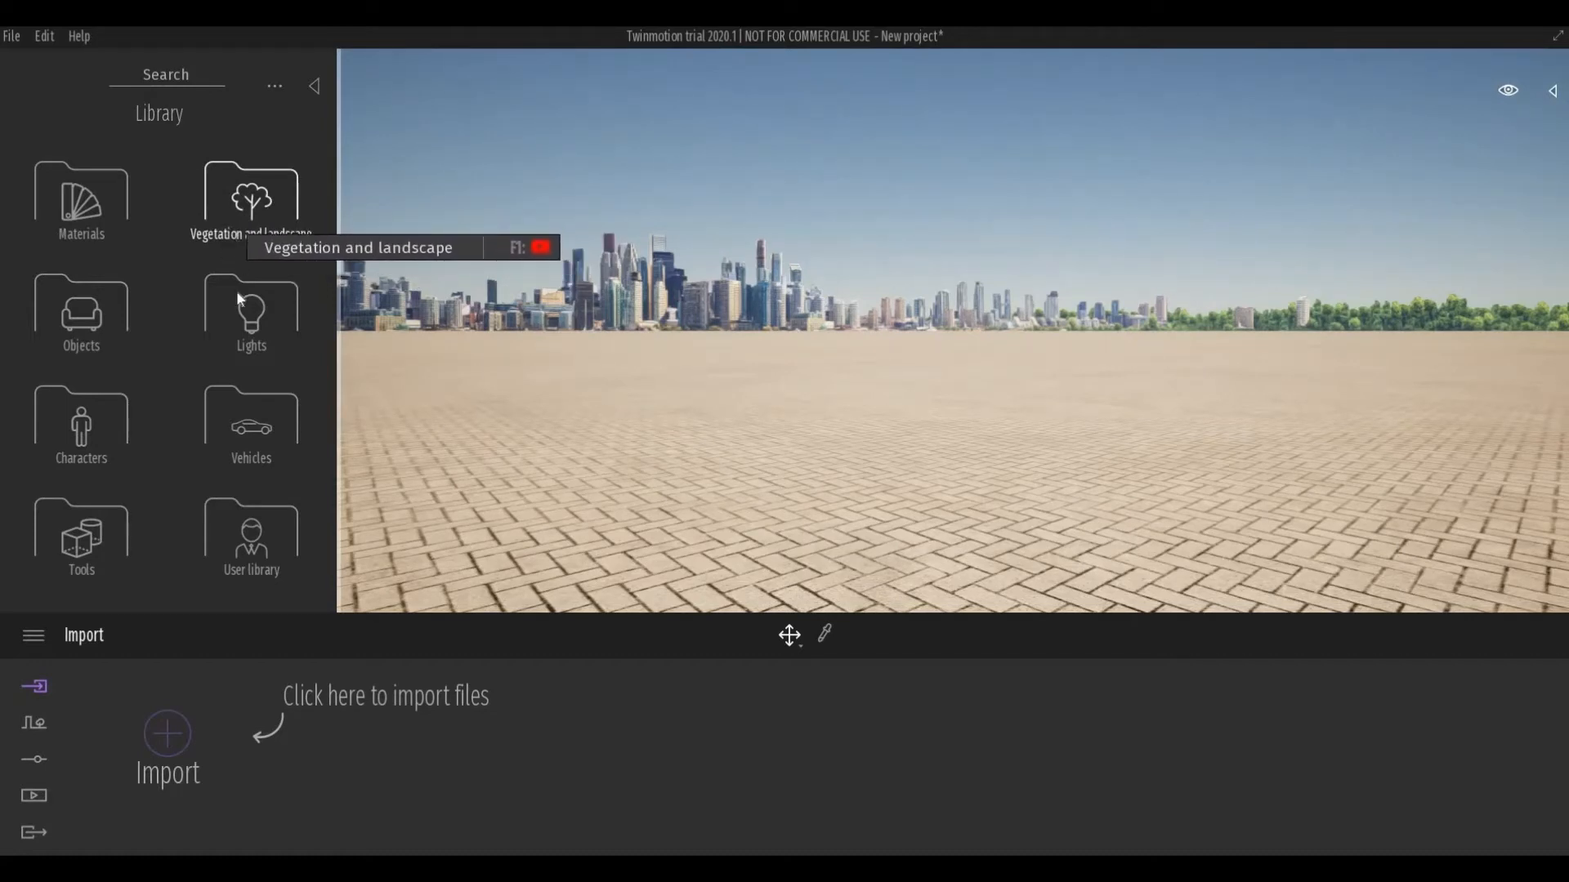
mouse_move(80, 540)
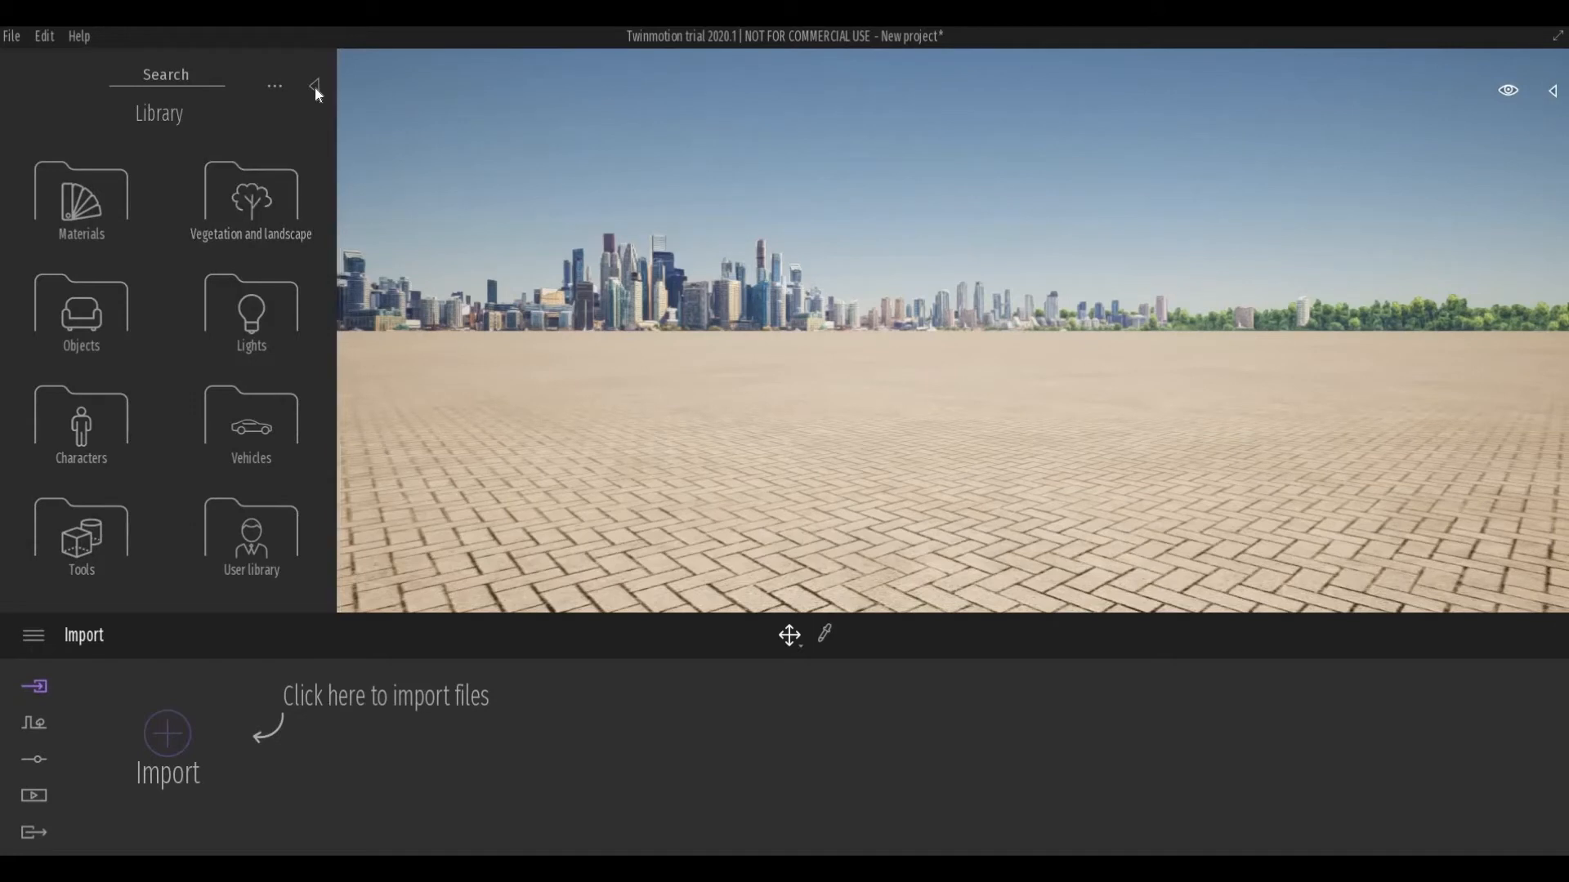
Collapse the Library panel to widen the scene view.
left_click(316, 89)
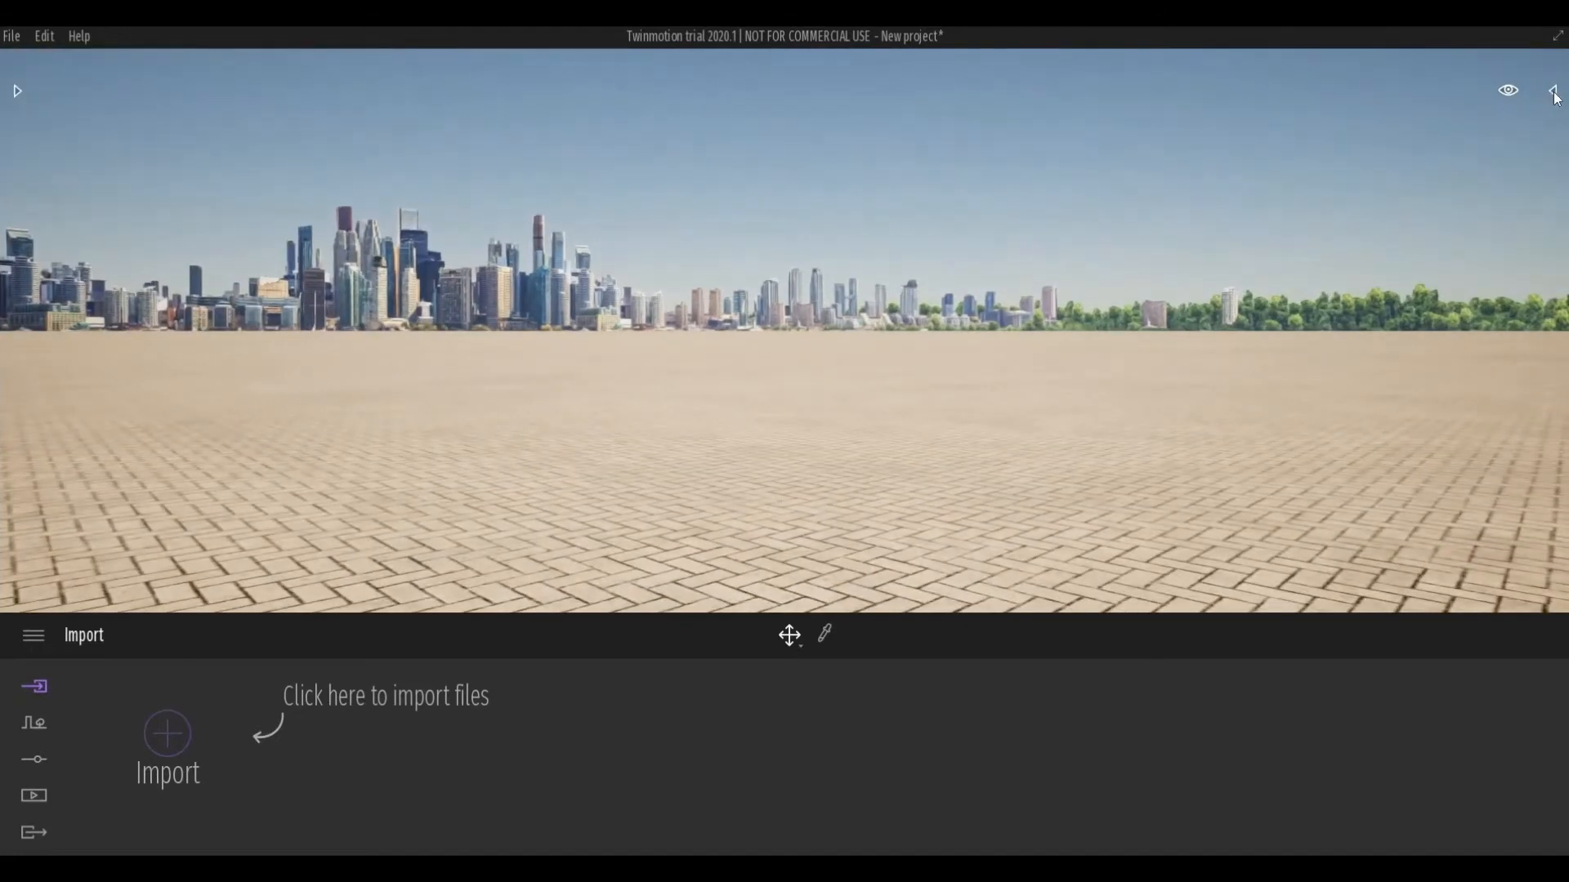
Open the Scene graph panel and expand Statistics showing FPS and polygon counts.
left_click(1554, 90)
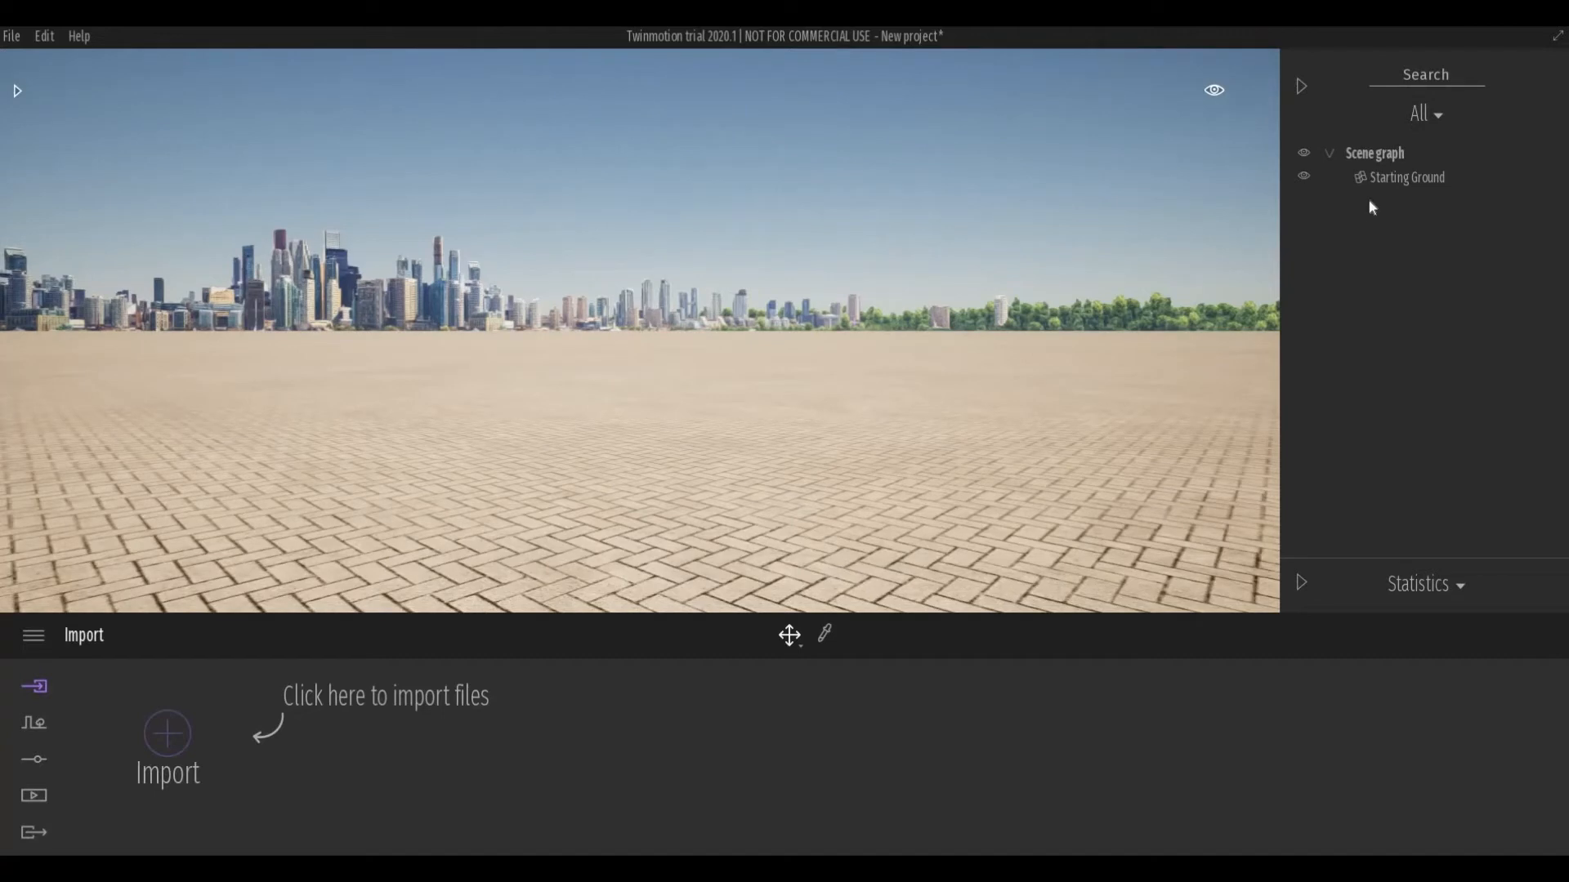
mouse_move(1334, 206)
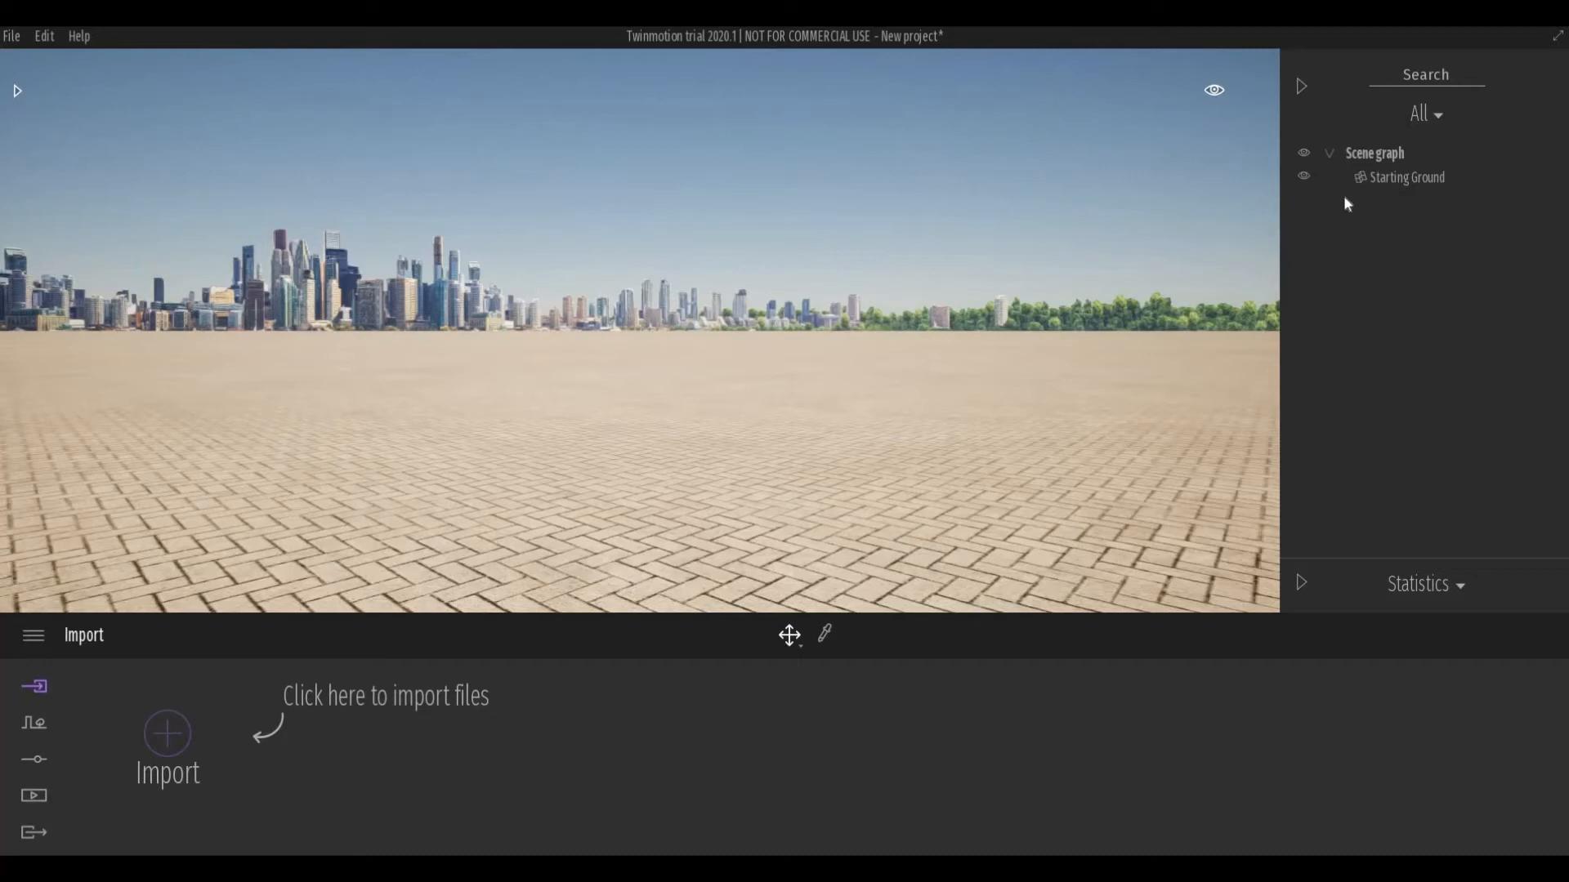
mouse_move(1354, 238)
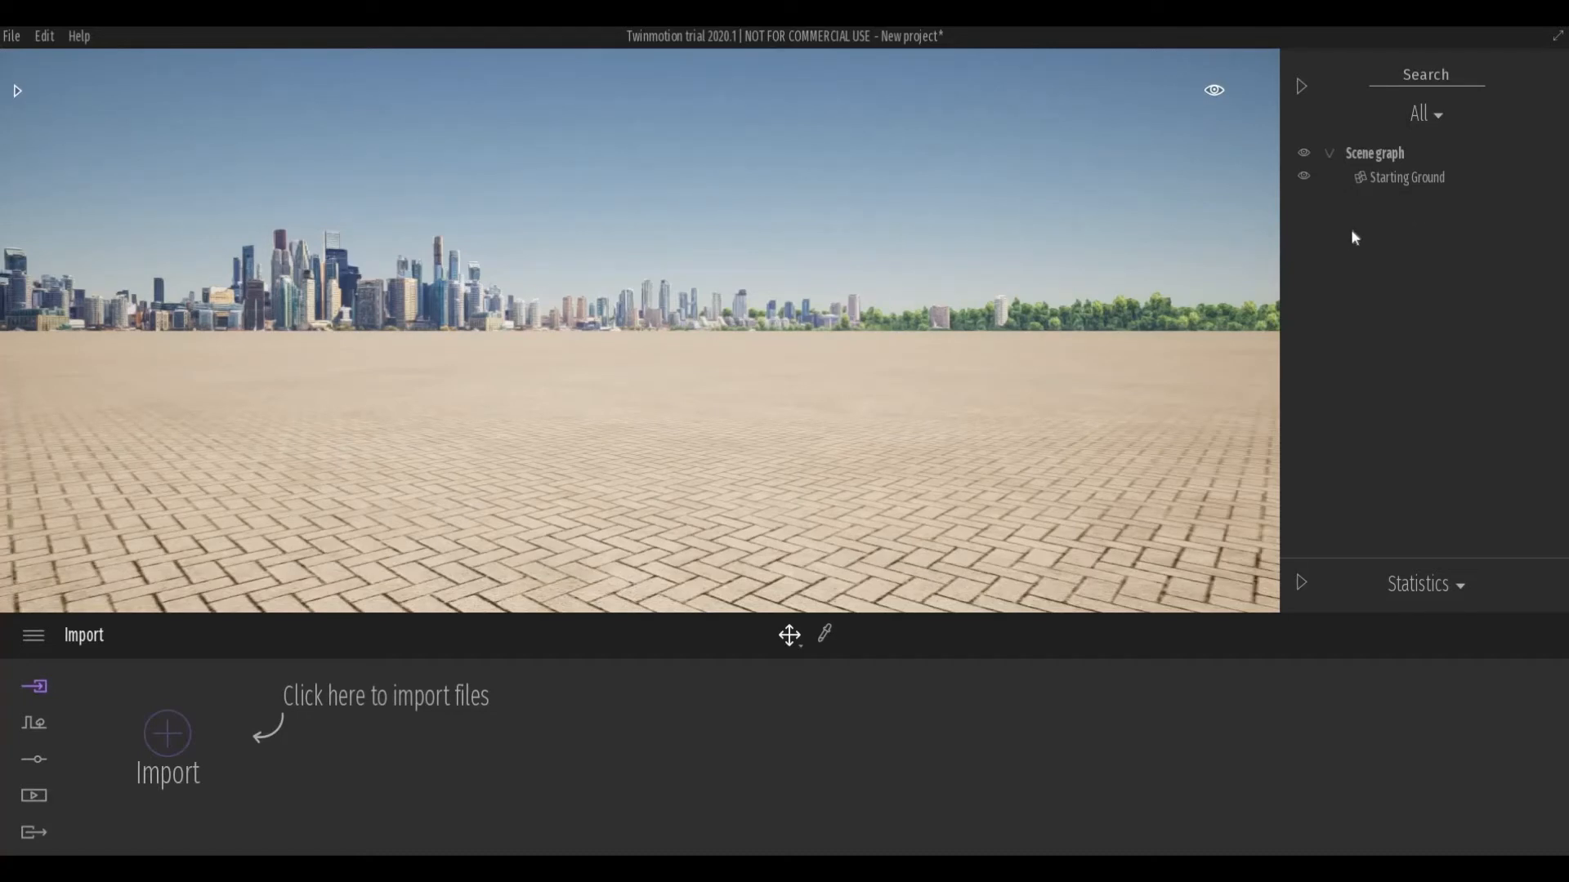
mouse_move(1364, 226)
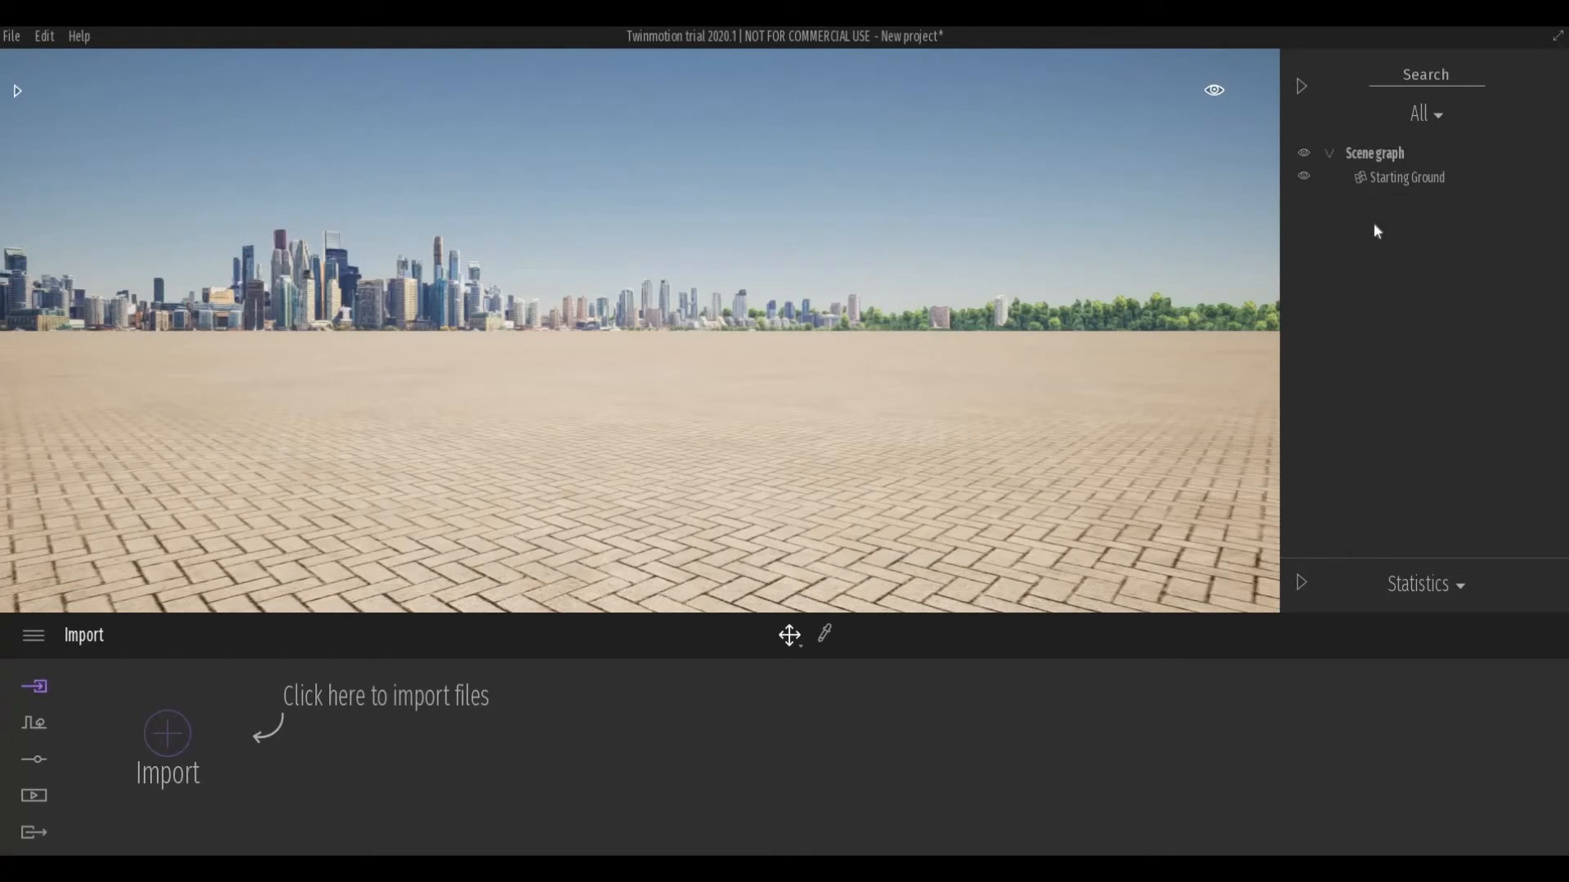
mouse_move(1314, 593)
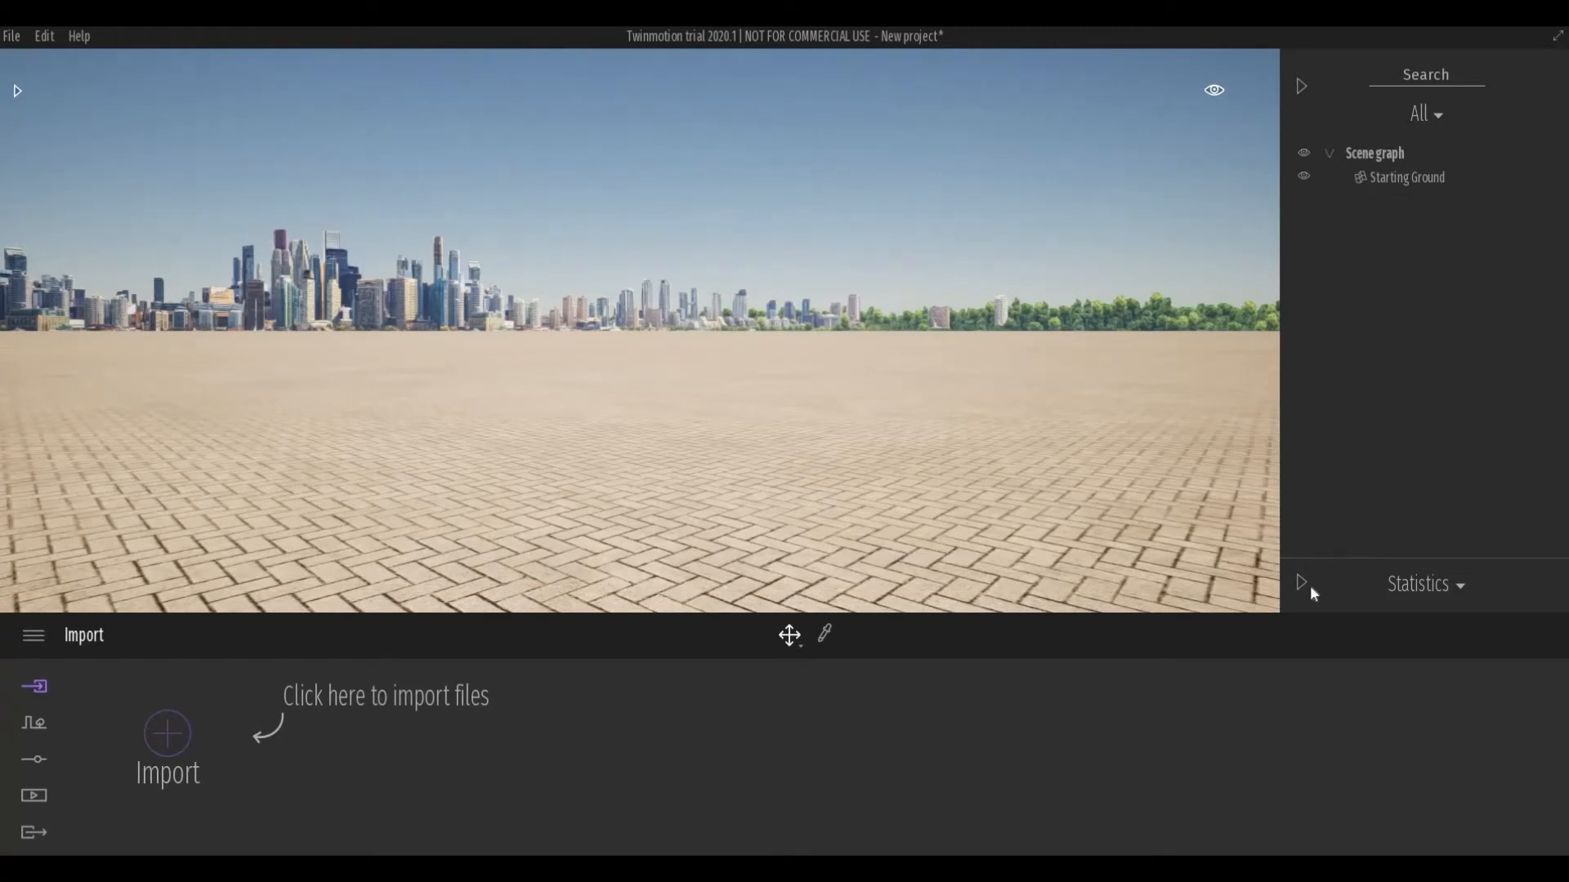
mouse_move(1305, 594)
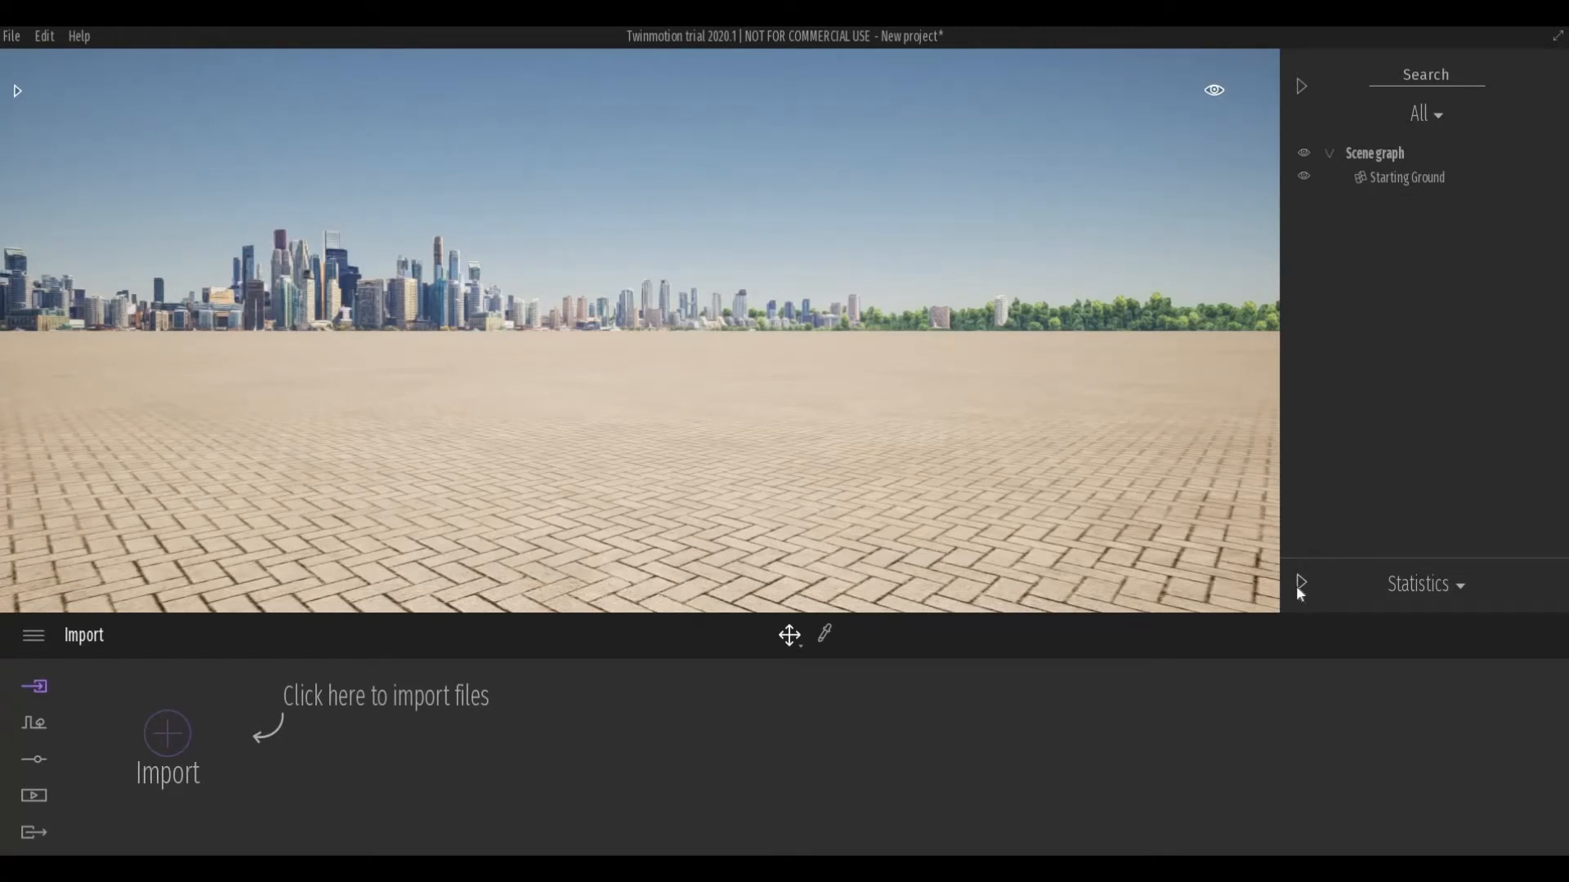
left_click(1301, 585)
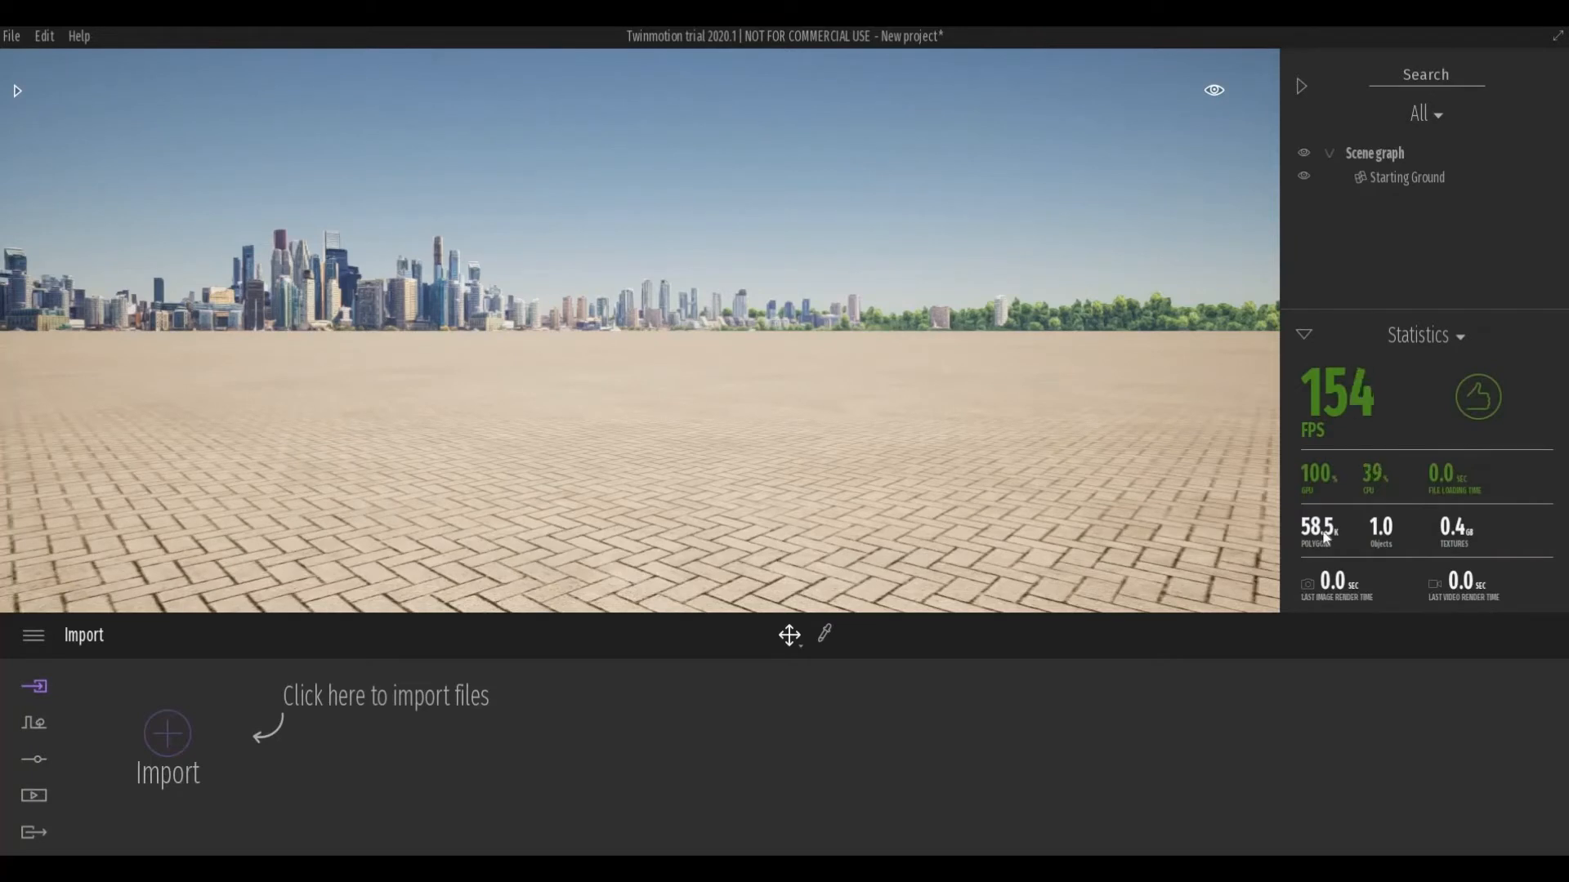
mouse_move(1332, 433)
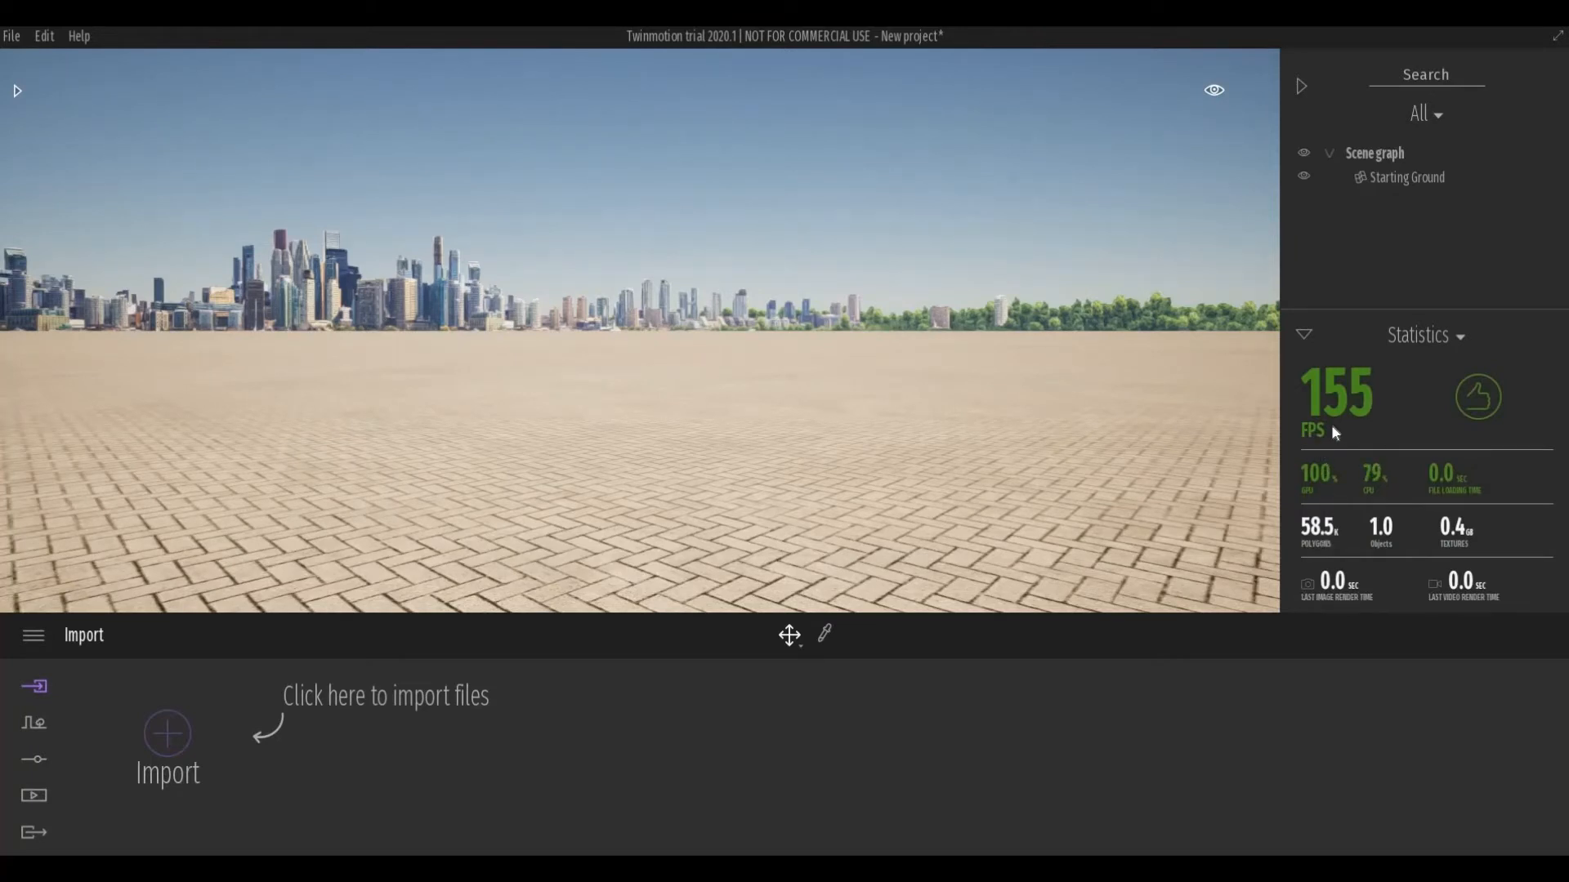
mouse_move(1336, 447)
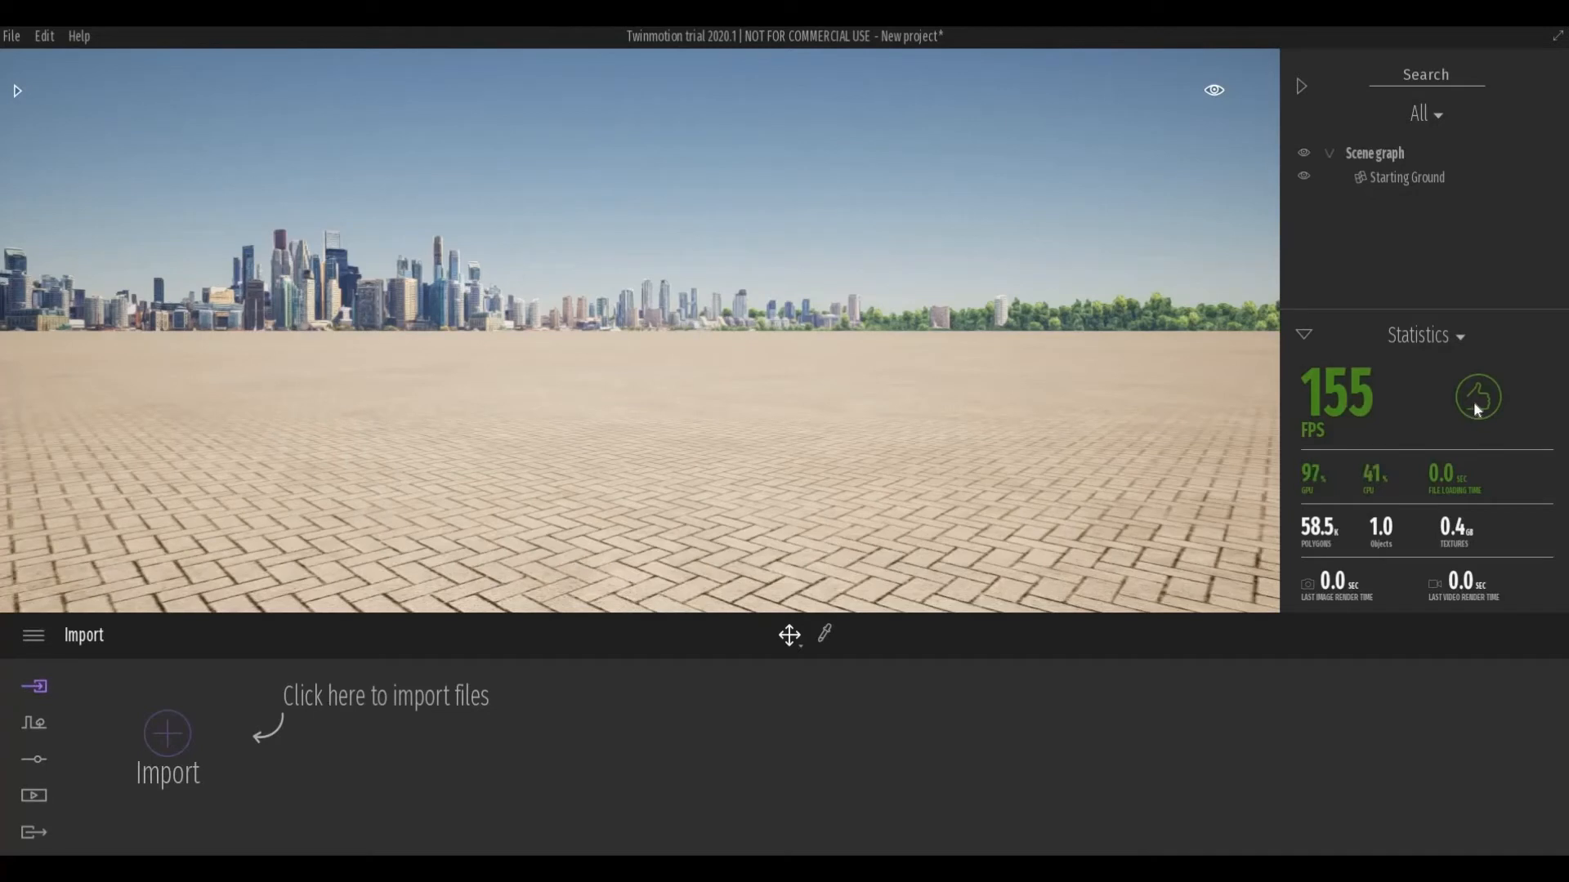
mouse_move(790, 459)
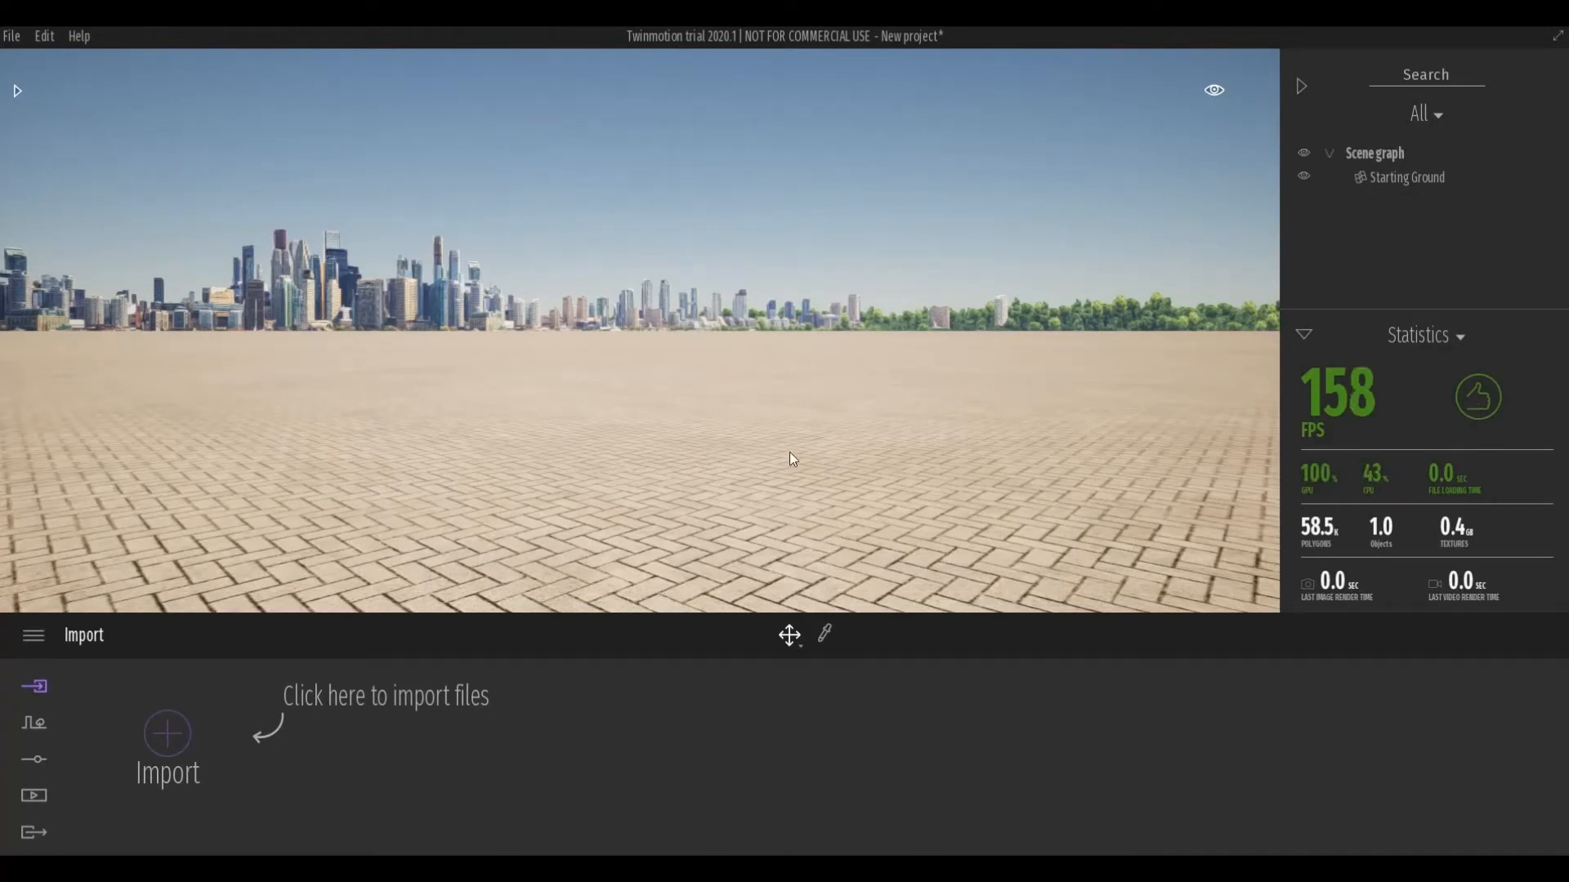
mouse_move(922, 476)
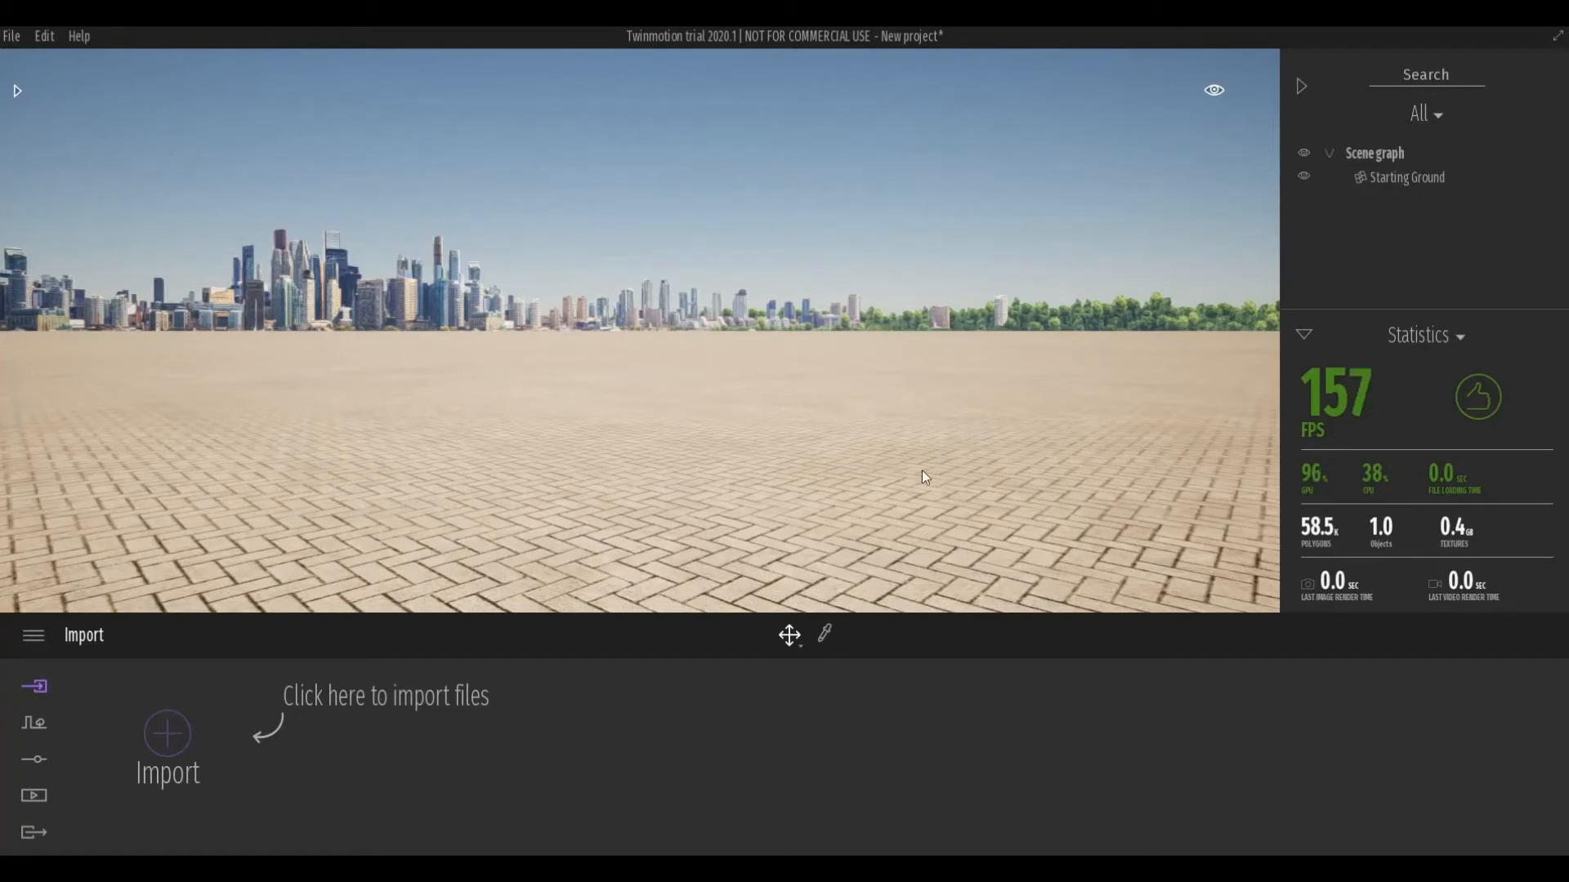
mouse_move(958, 532)
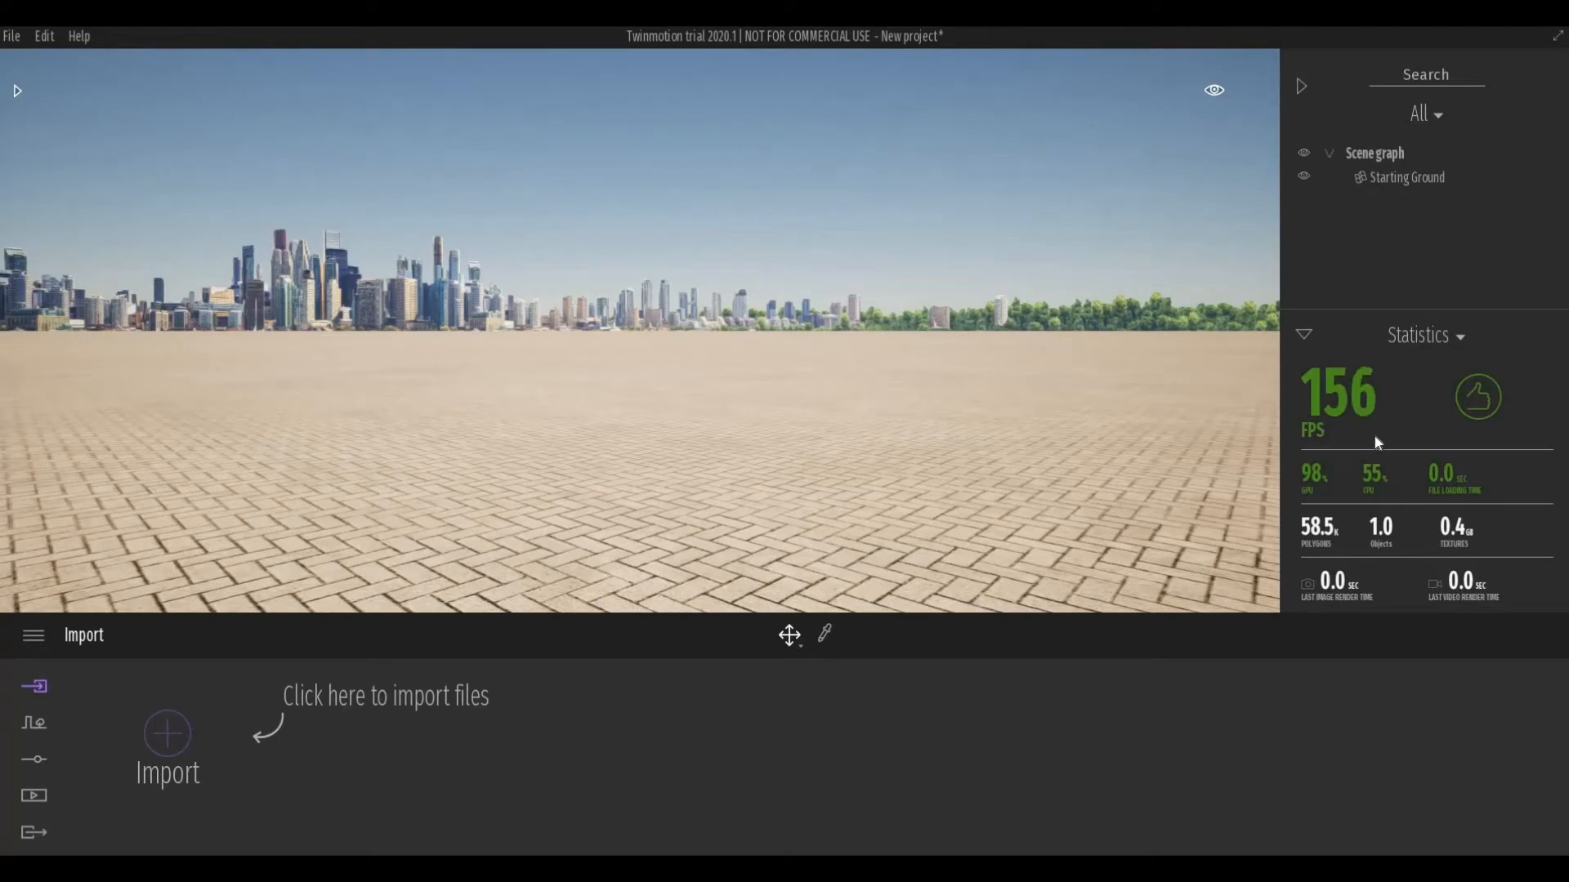
mouse_move(1430, 419)
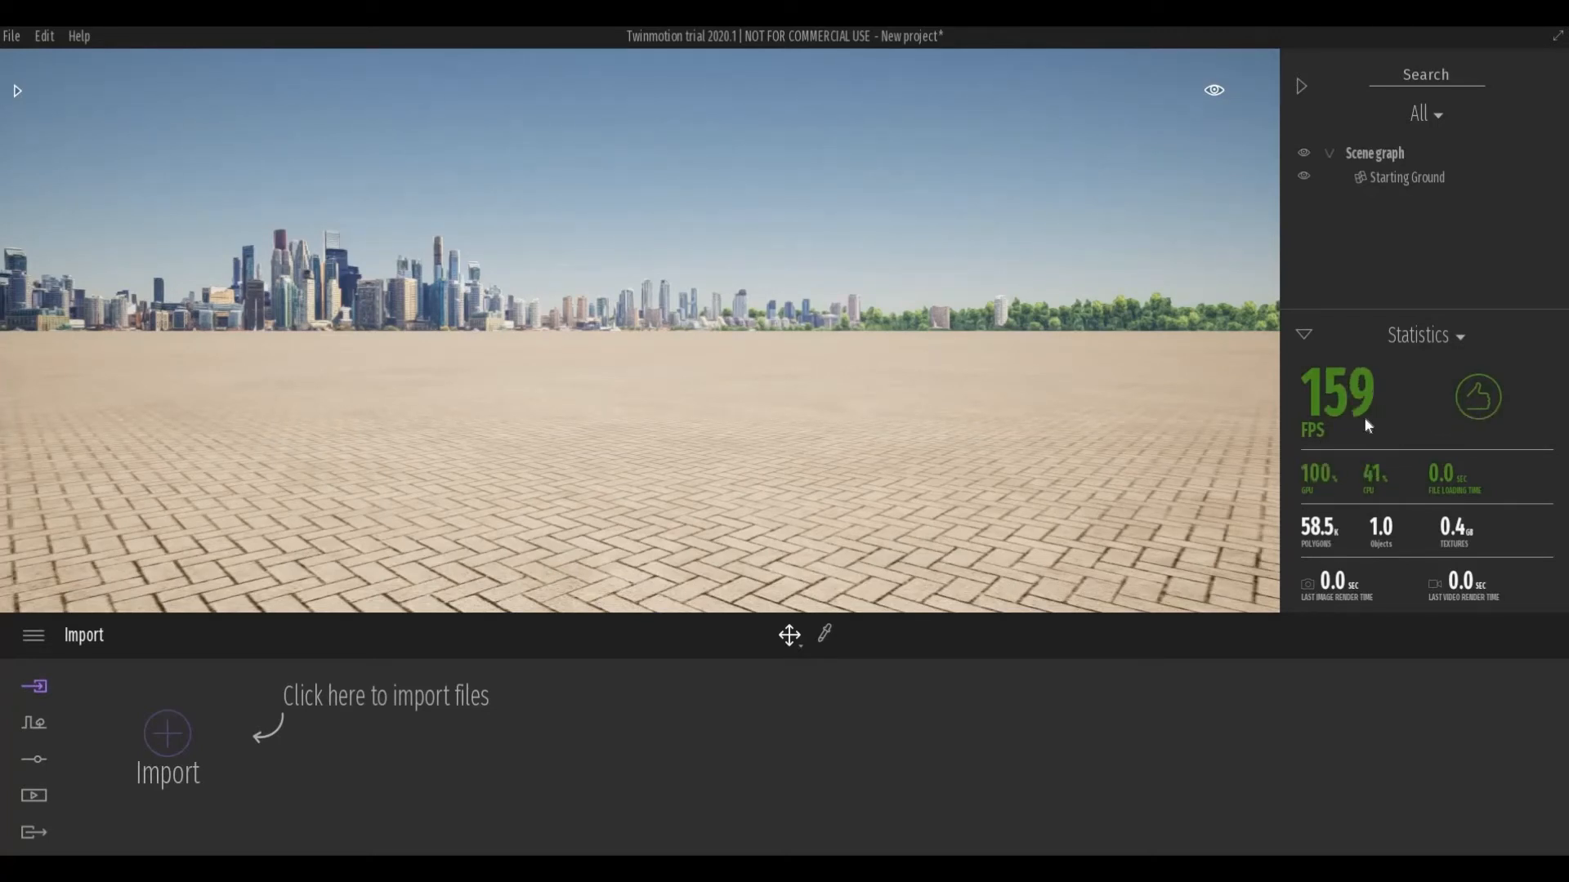
mouse_move(1386, 460)
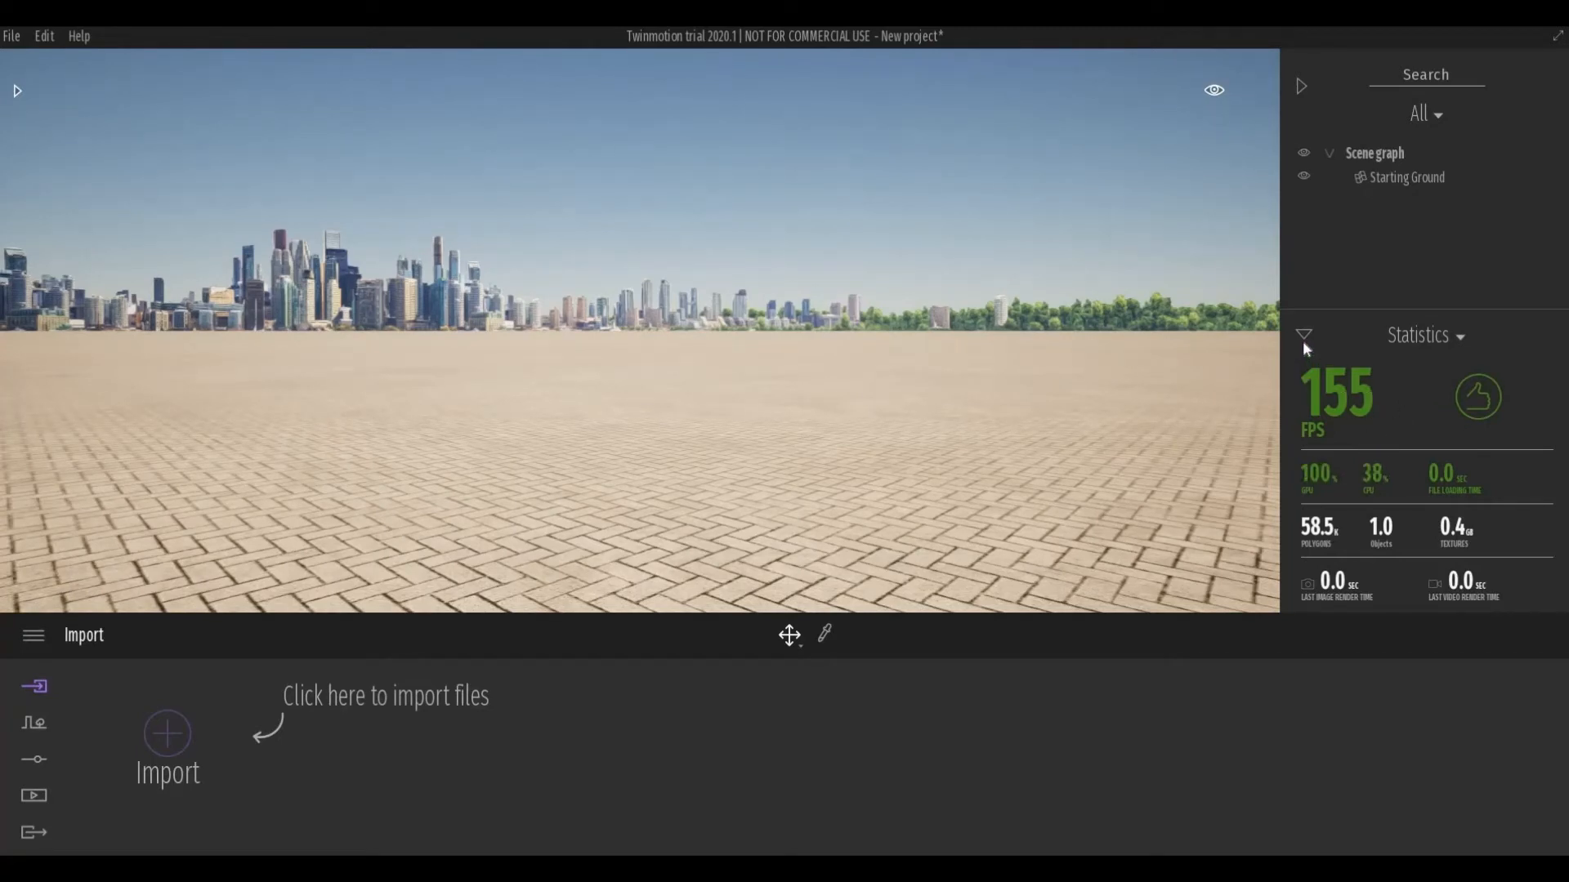
Fold away the Statistics panel, leaving only Starting Ground in the scene graph.
left_click(1304, 335)
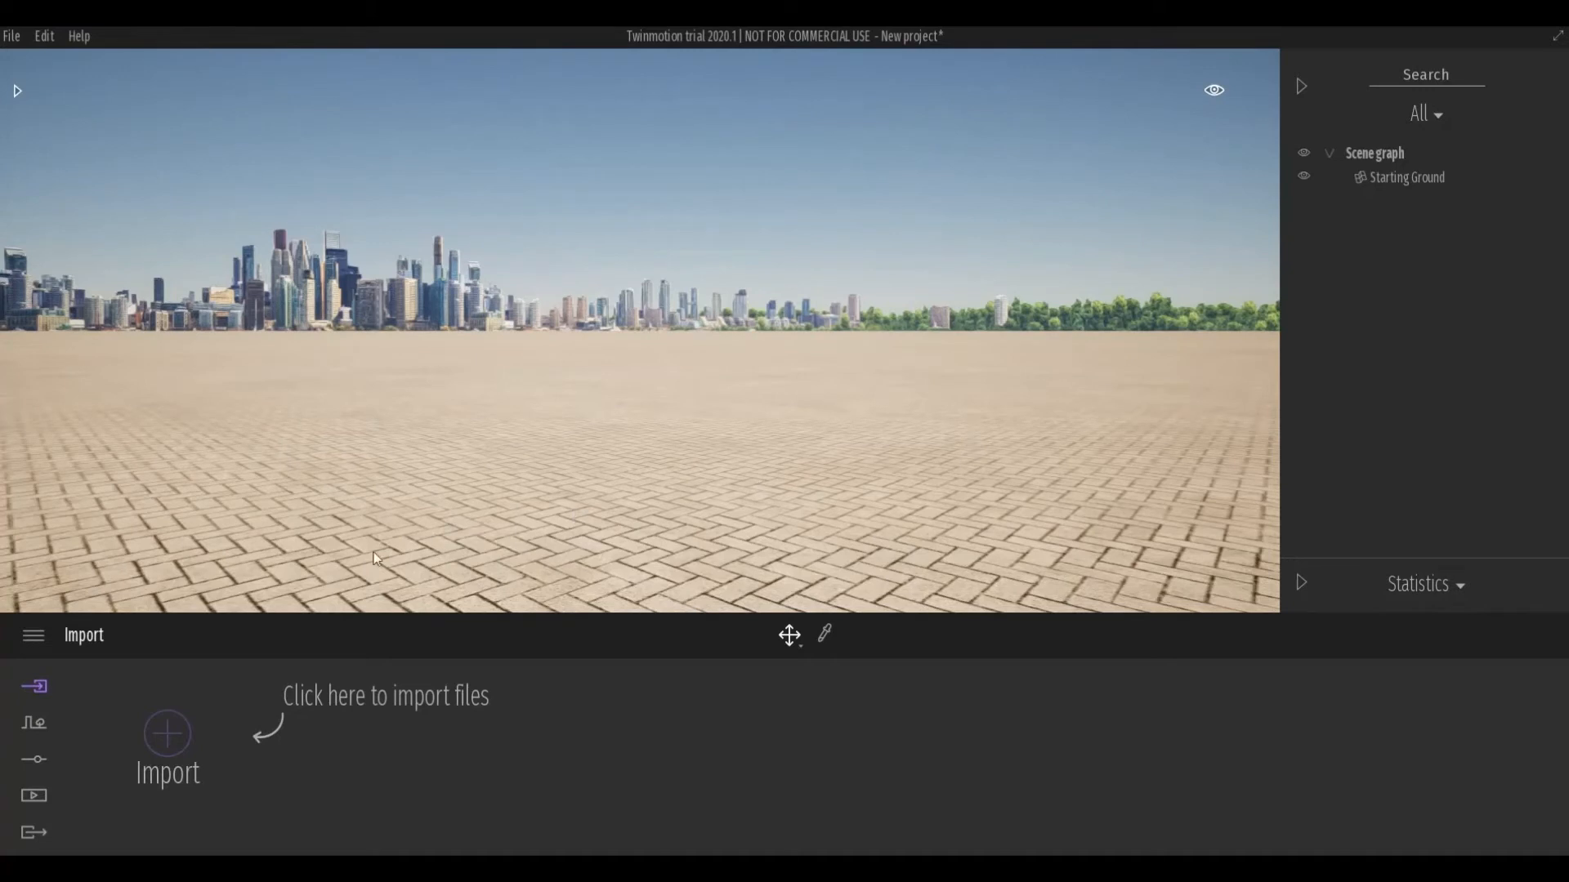
mouse_move(167, 735)
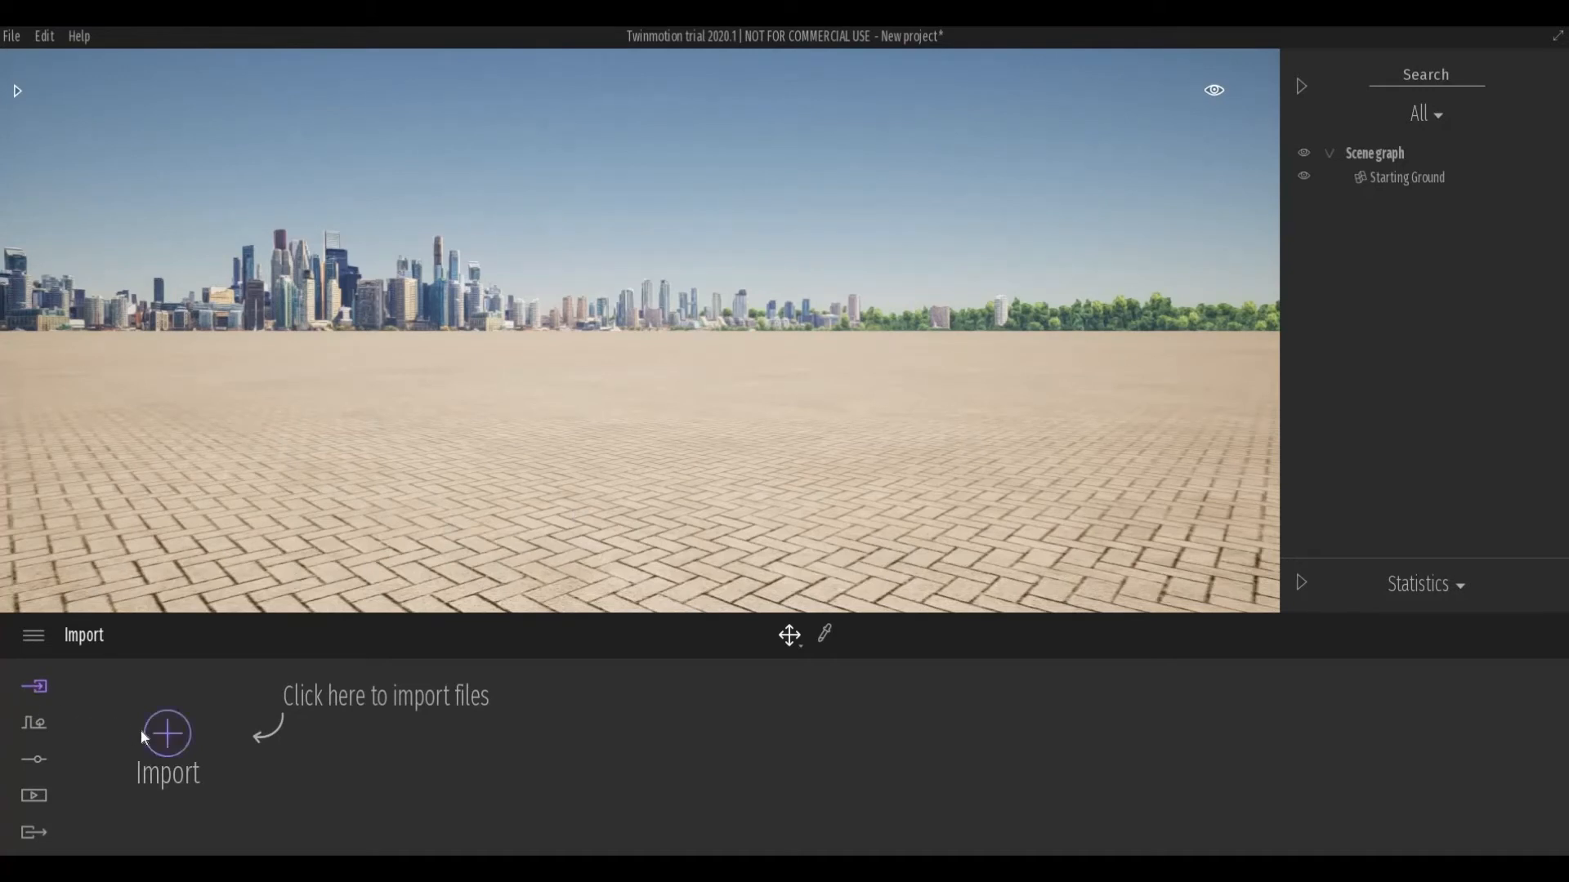
mouse_move(166, 736)
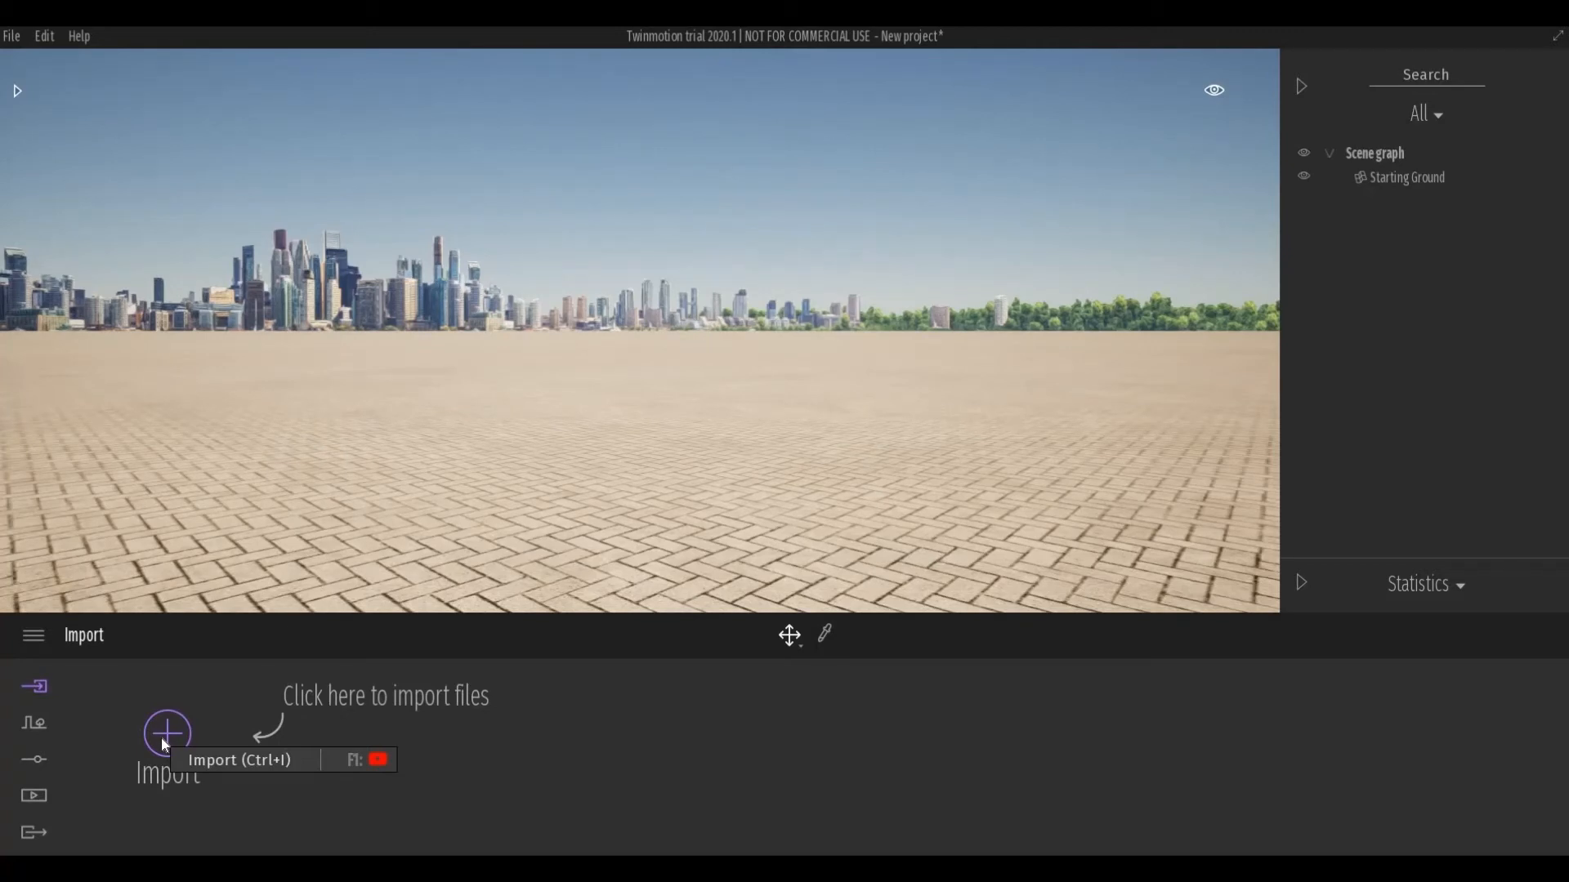
mouse_move(40, 727)
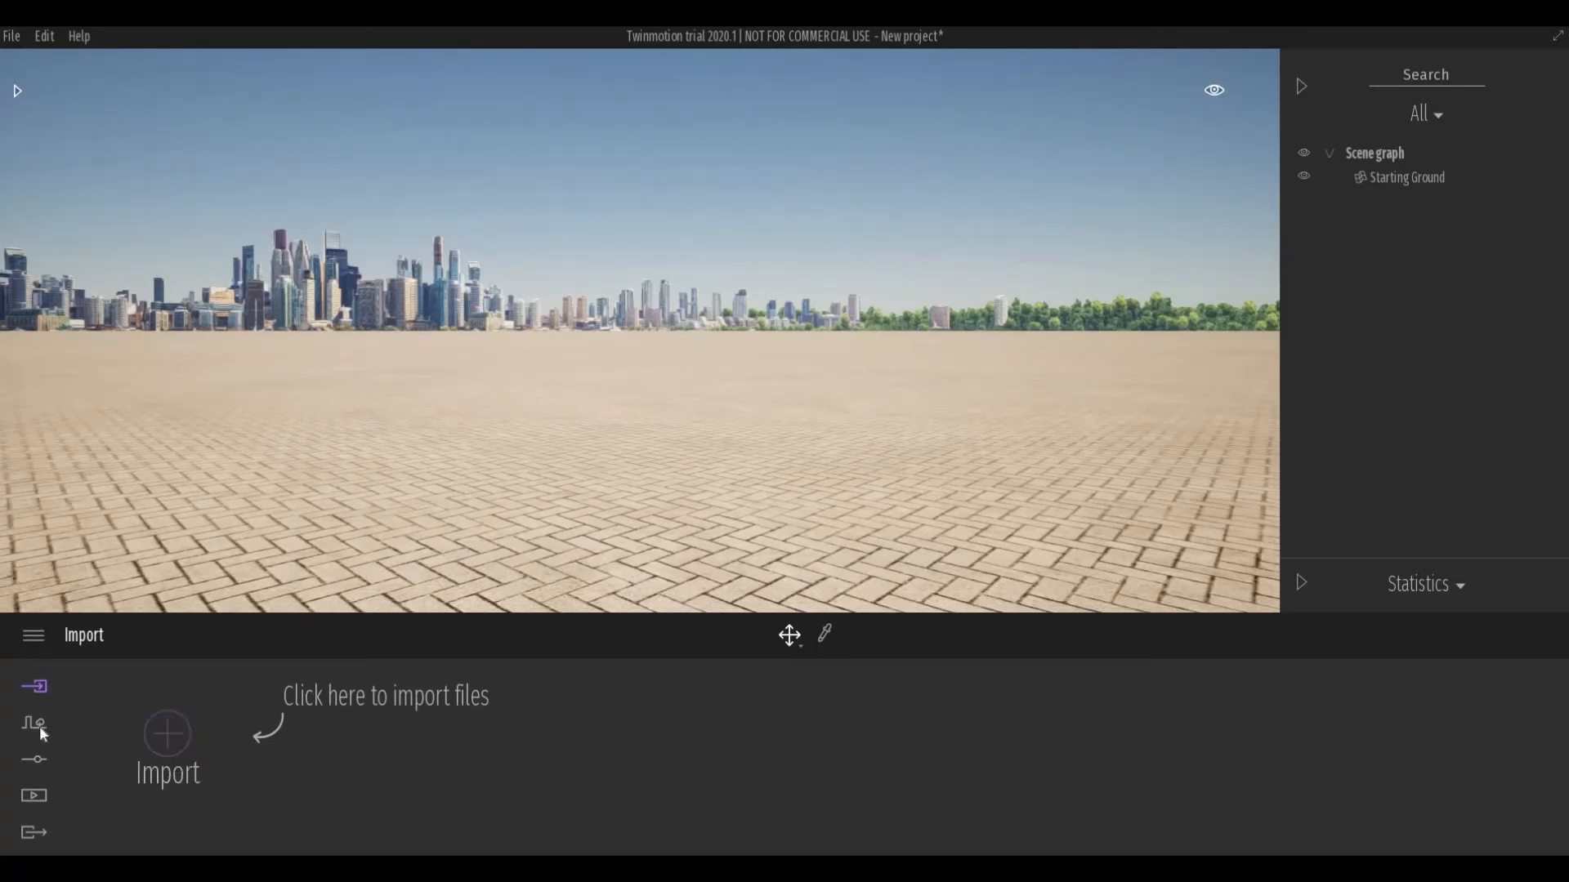
mouse_move(34, 725)
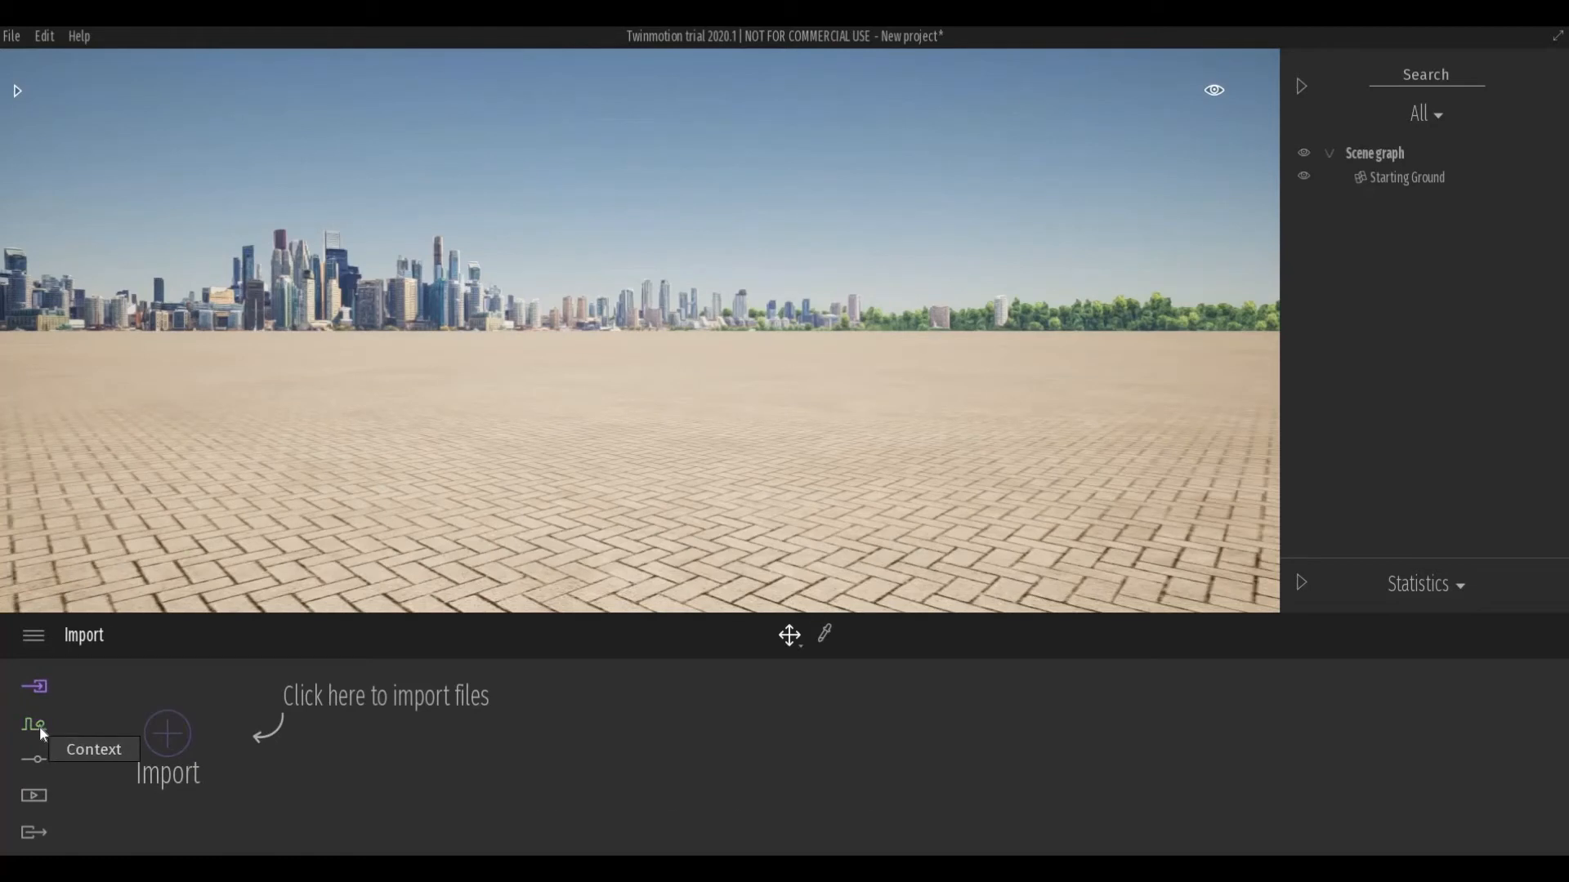
left_click(34, 724)
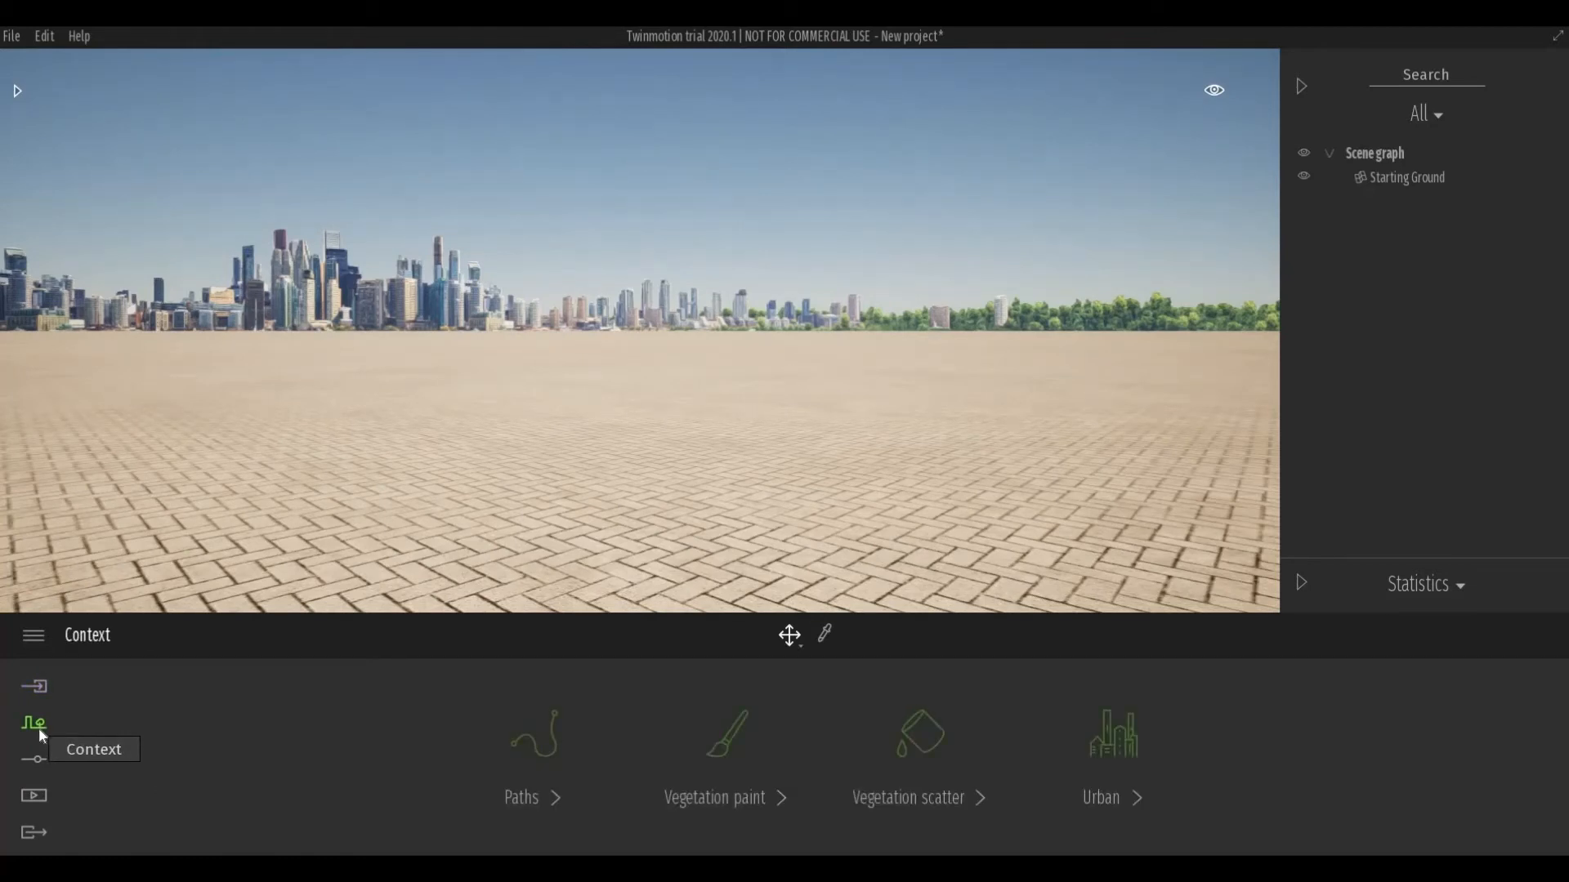
mouse_move(521, 800)
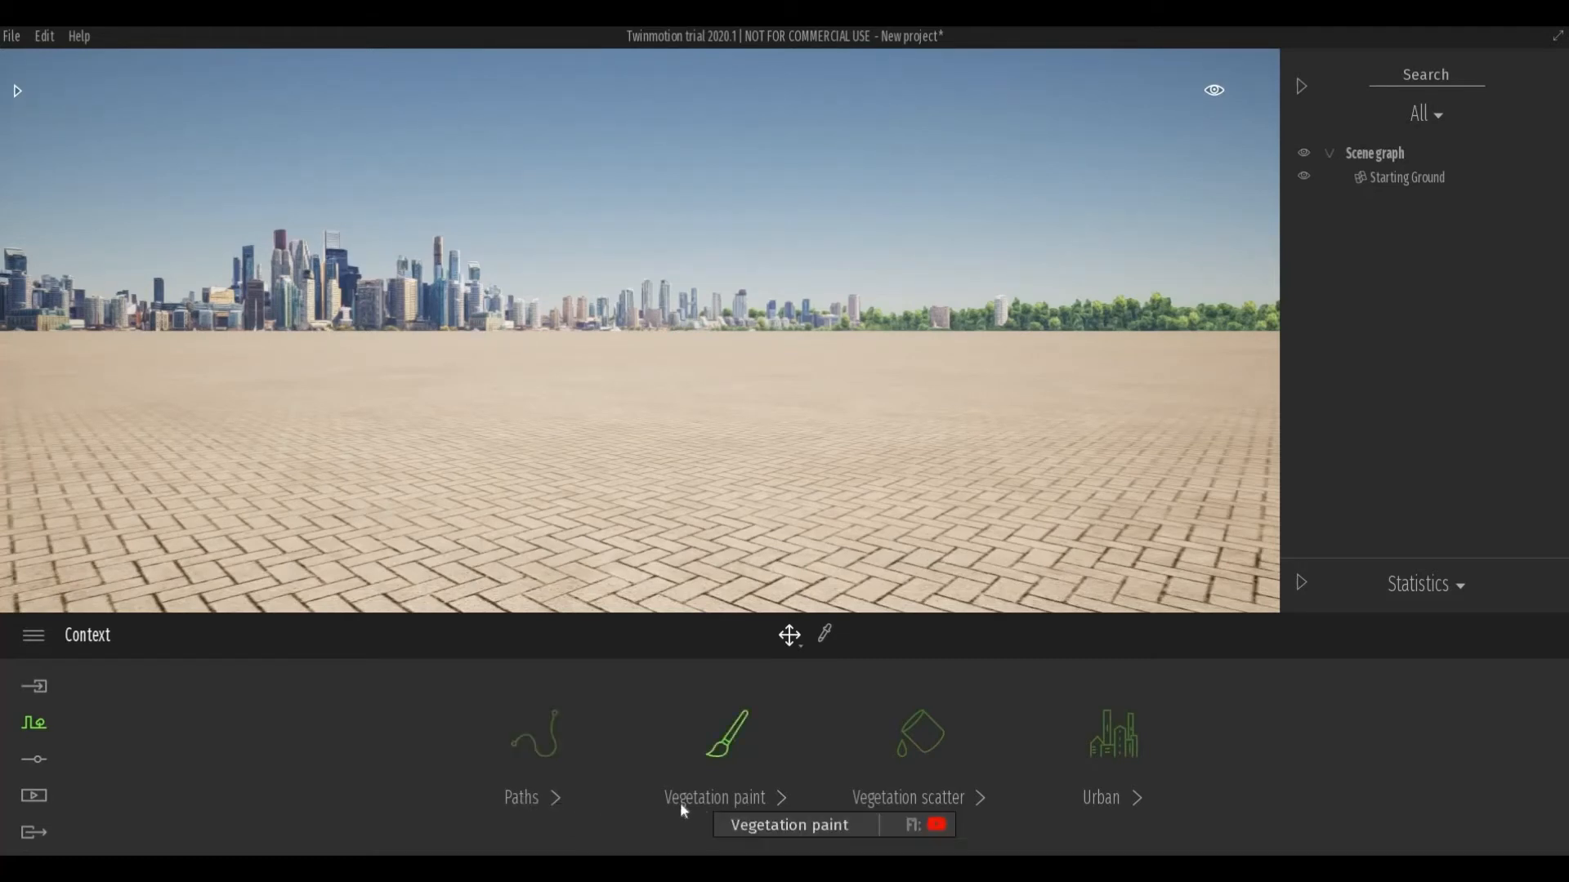
mouse_move(547, 547)
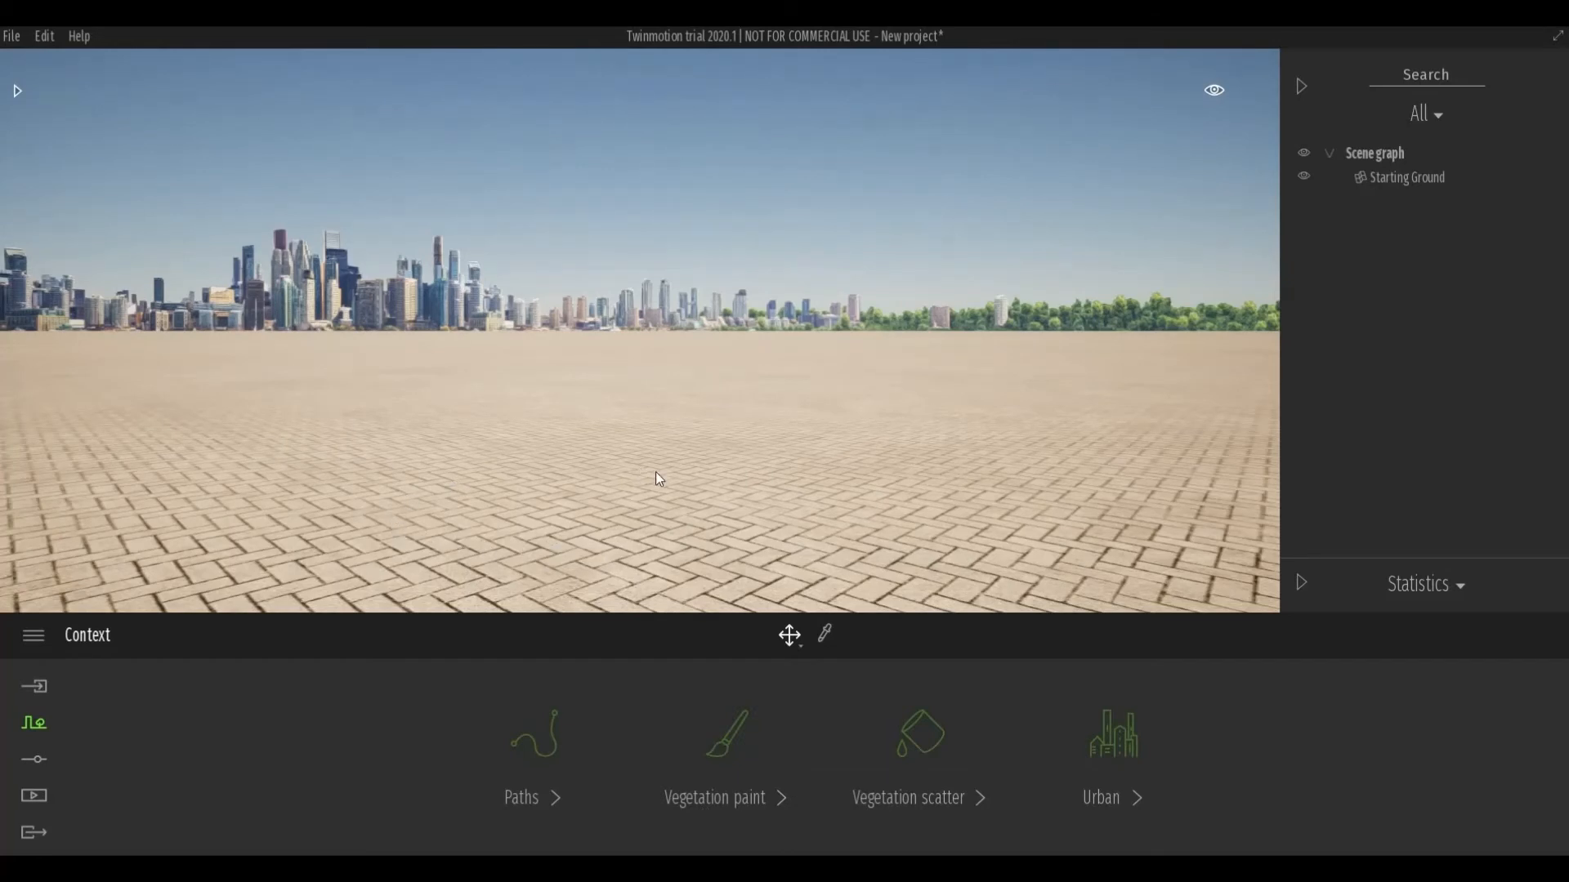
mouse_move(668, 505)
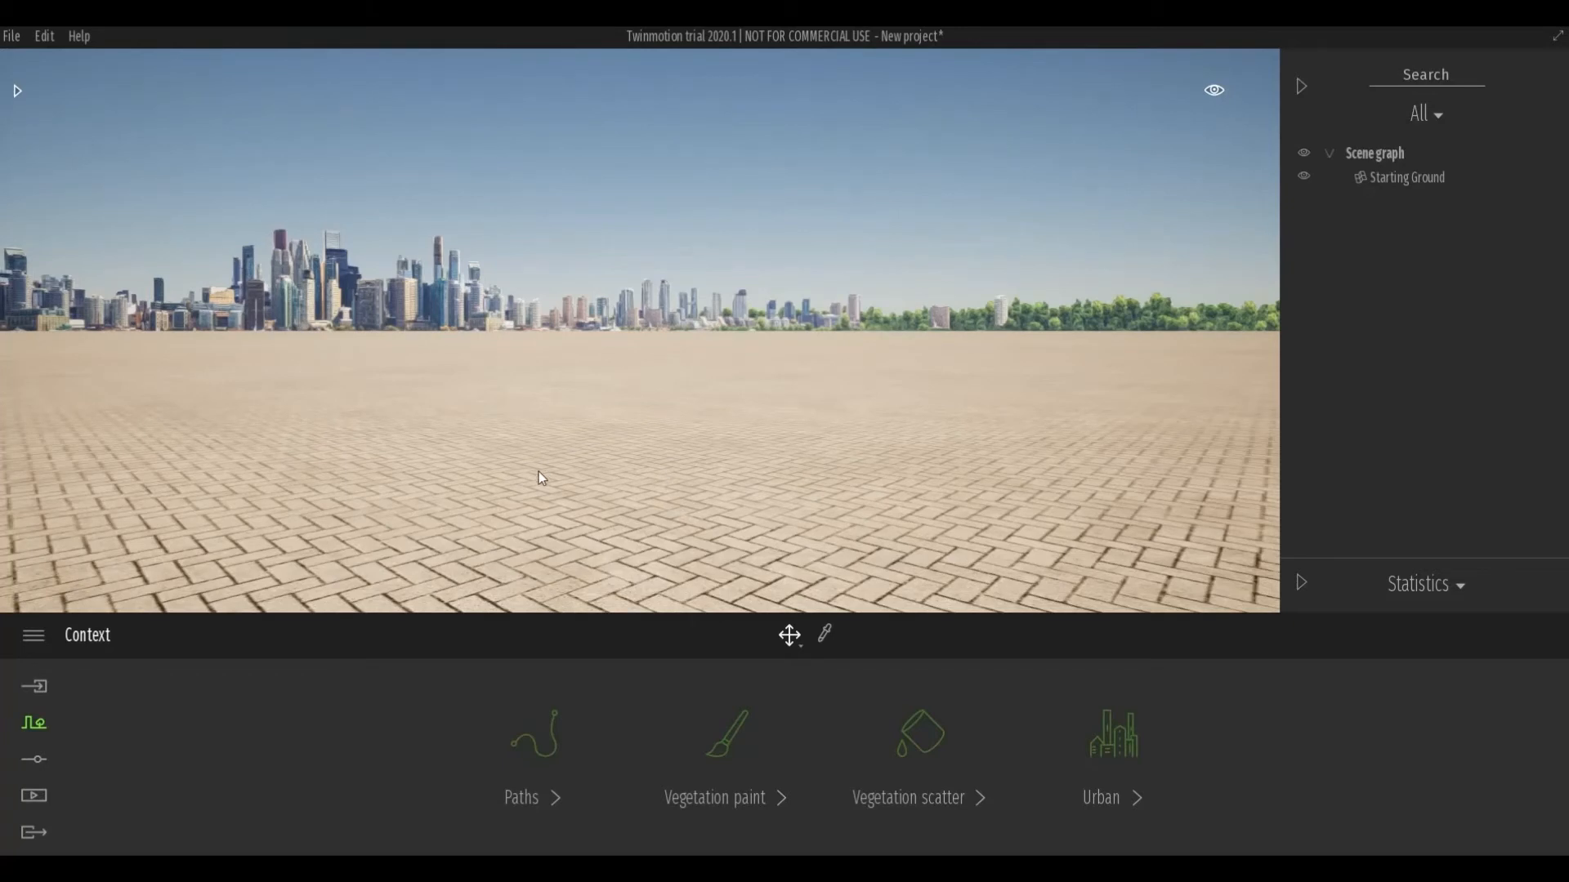
mouse_move(761, 475)
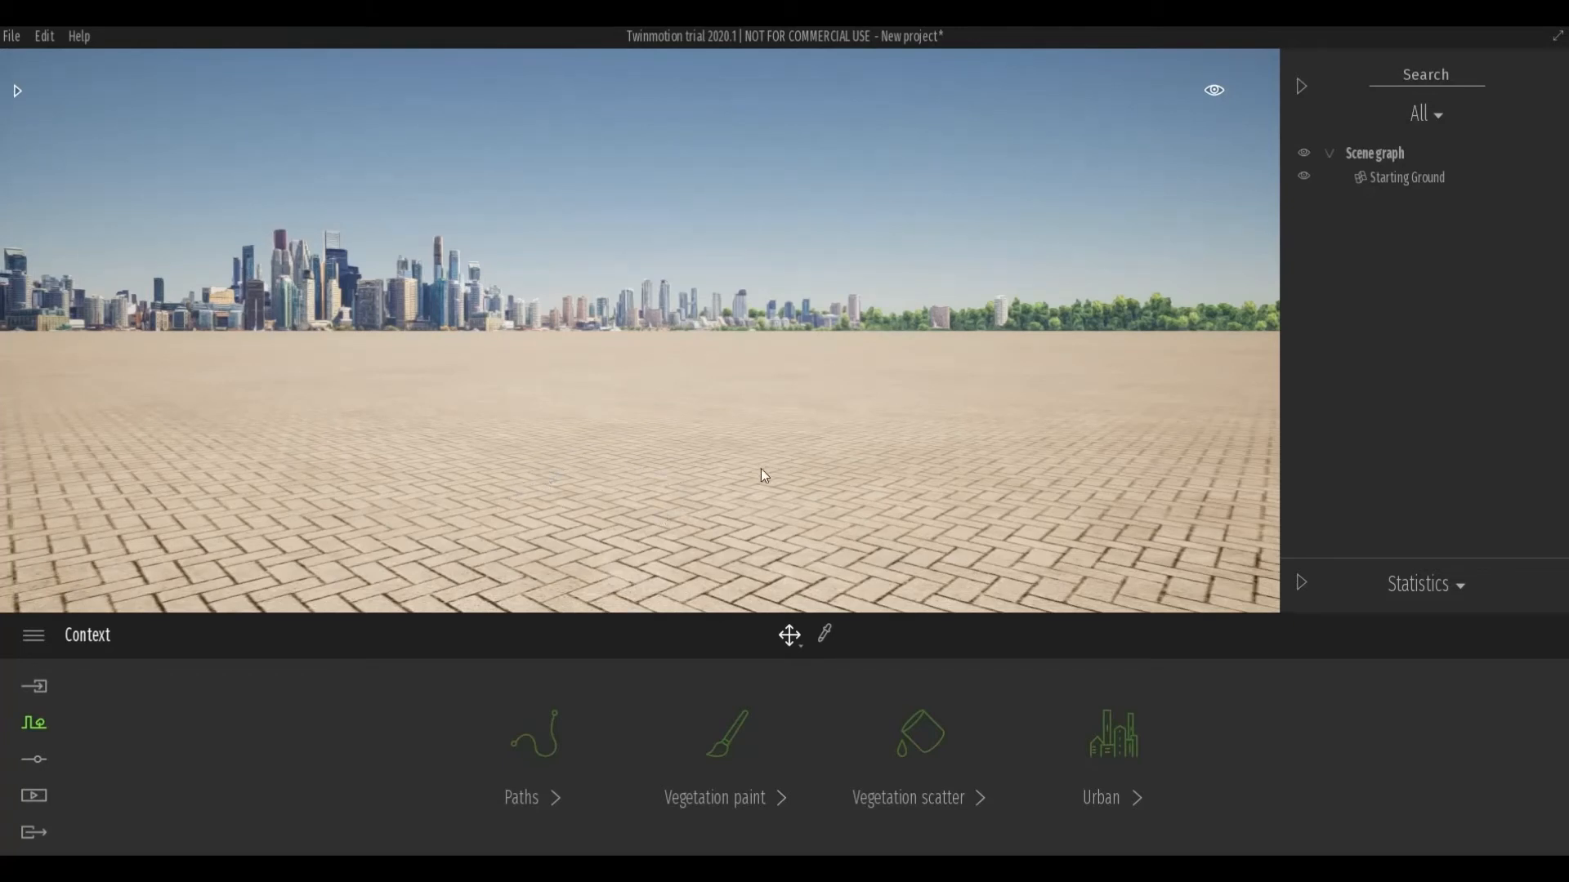
mouse_move(763, 592)
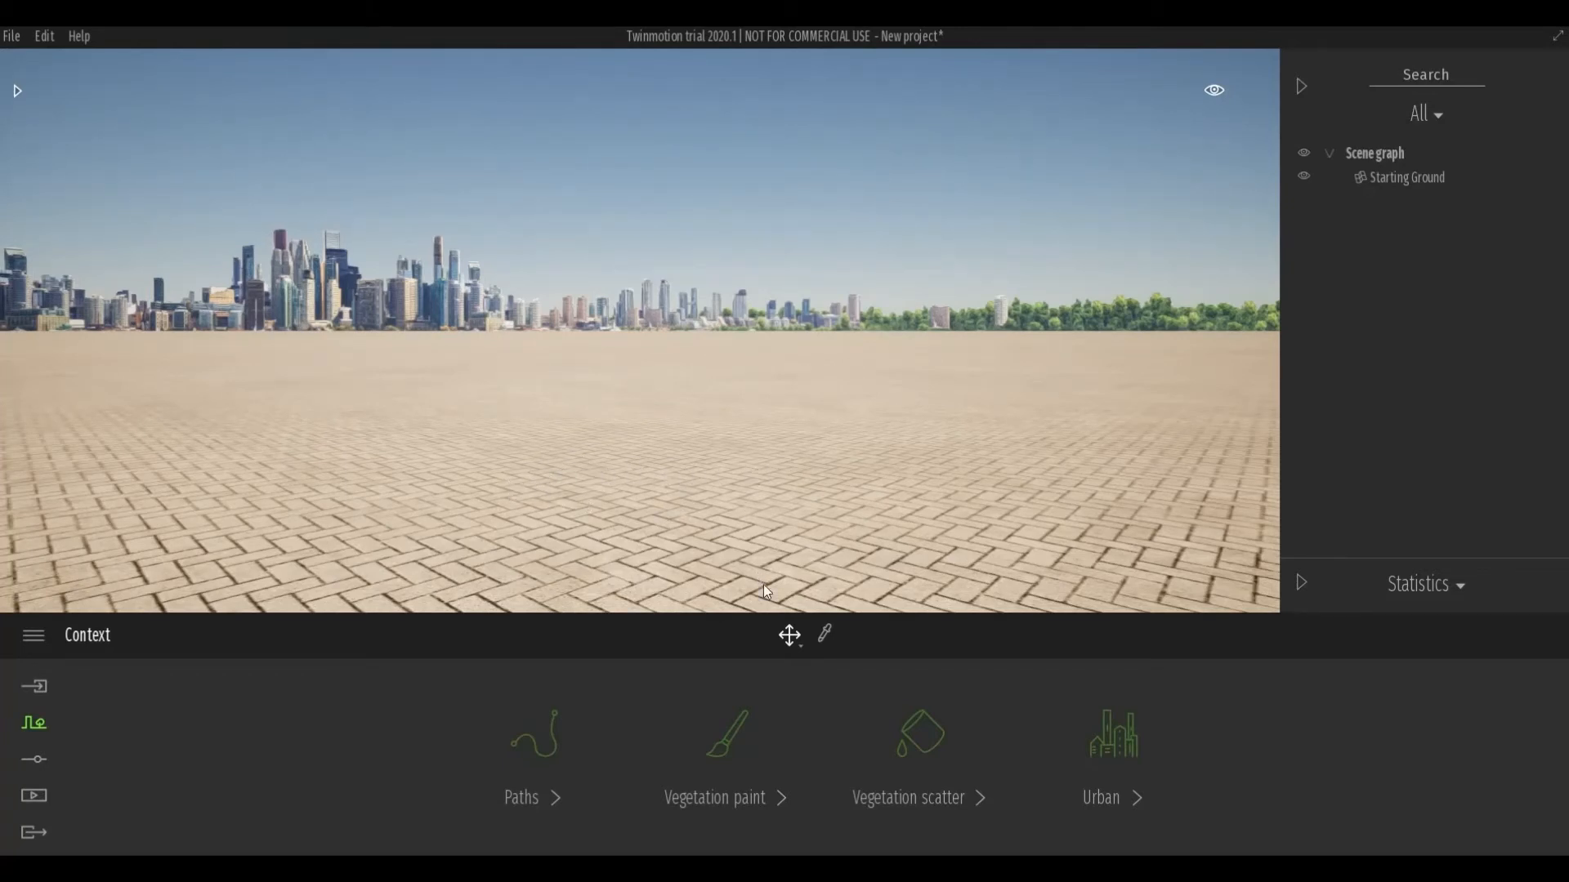
mouse_move(917, 735)
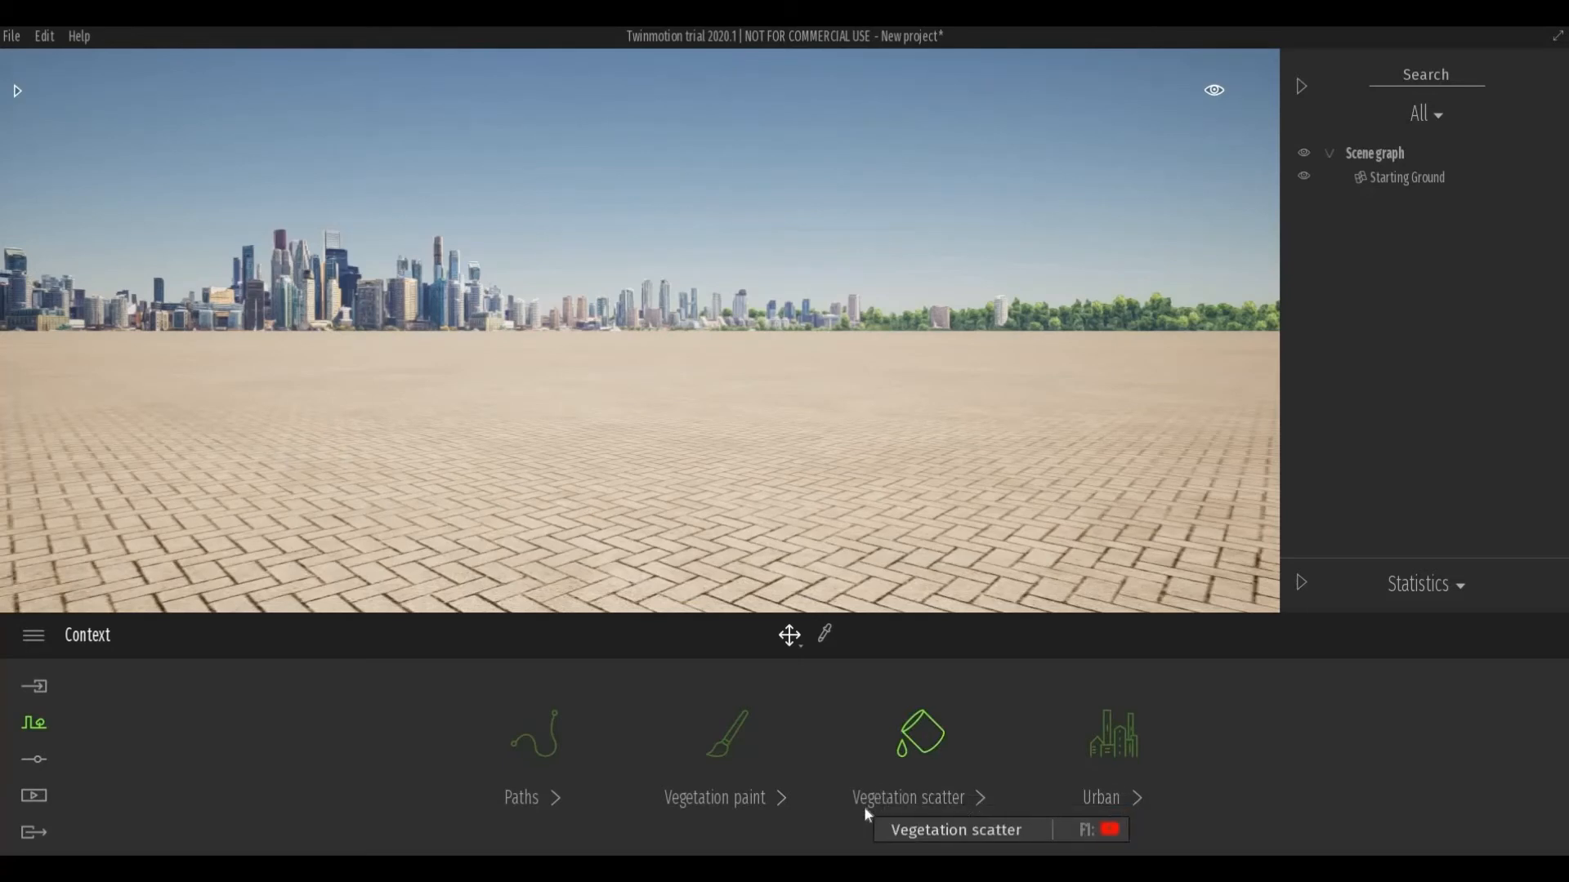
mouse_move(923, 817)
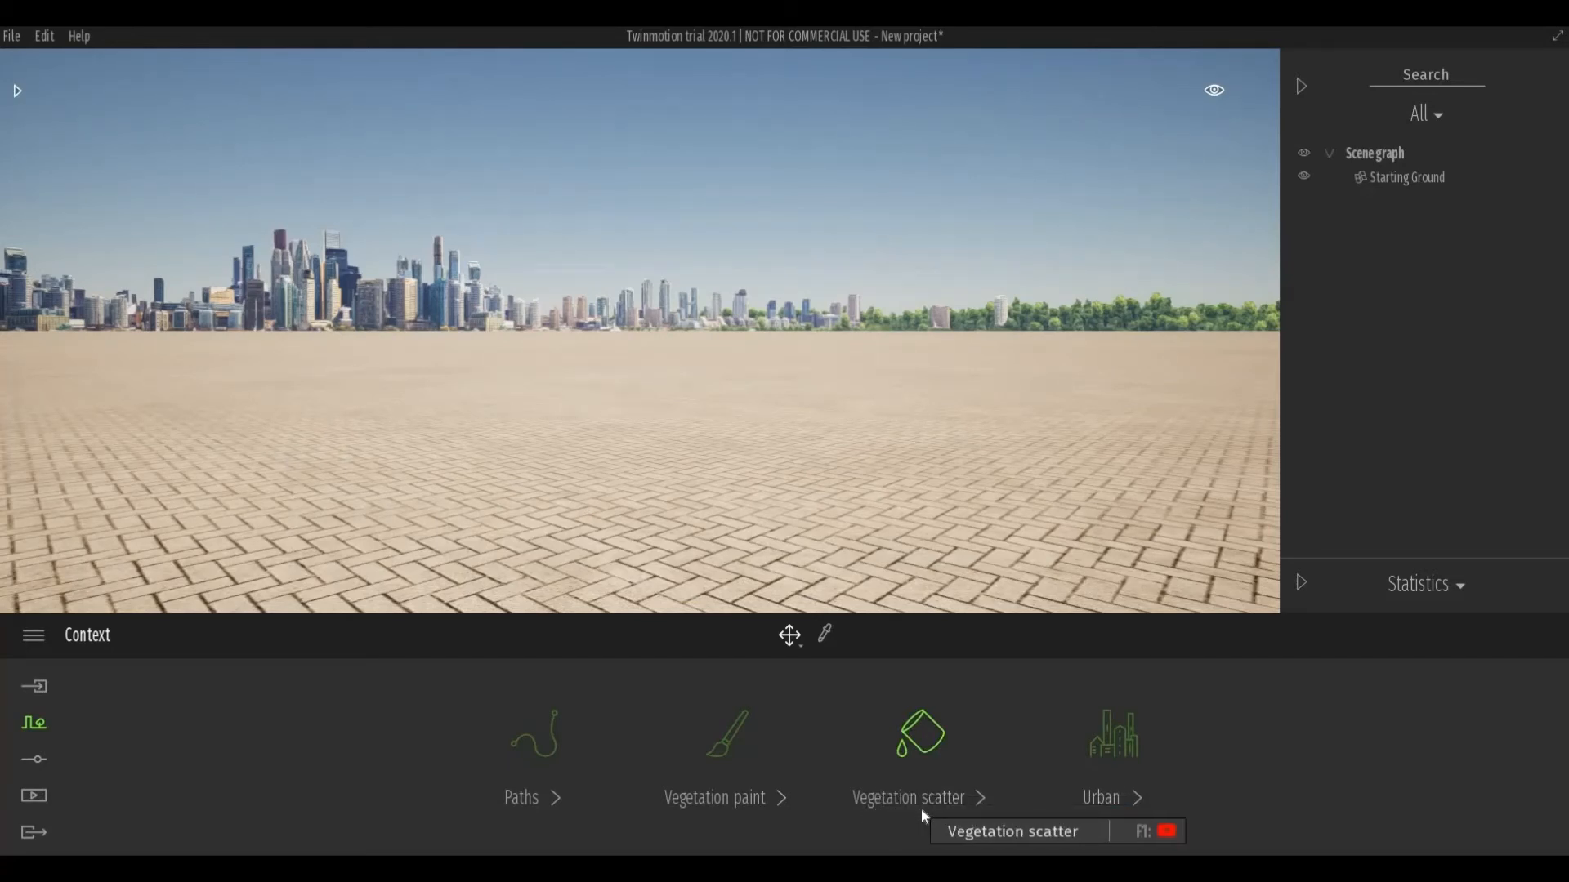
mouse_move(895, 667)
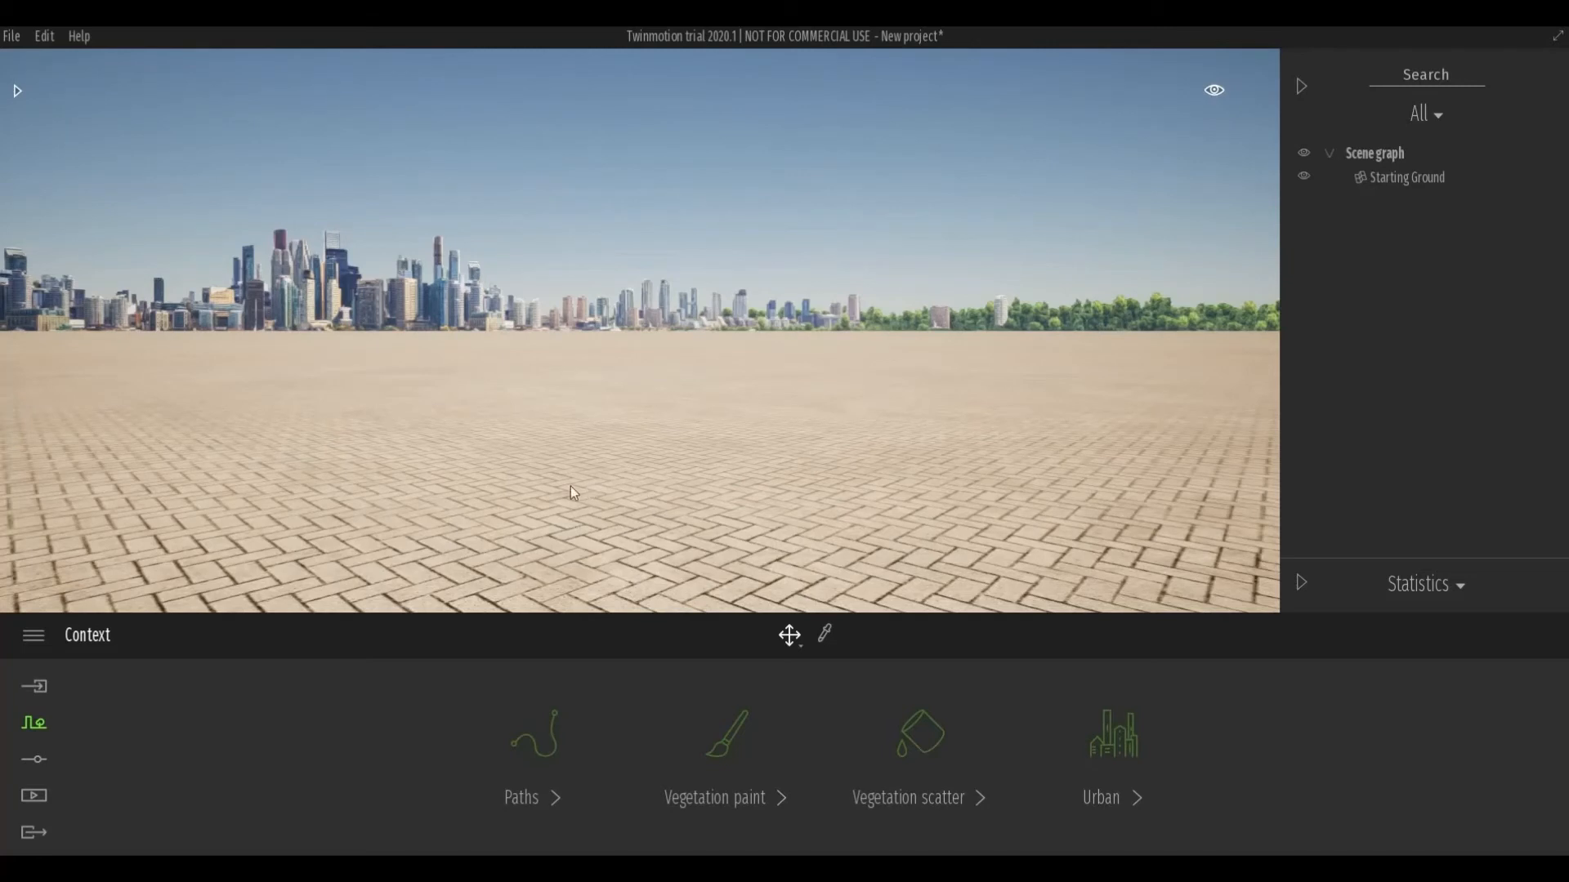
mouse_move(1065, 744)
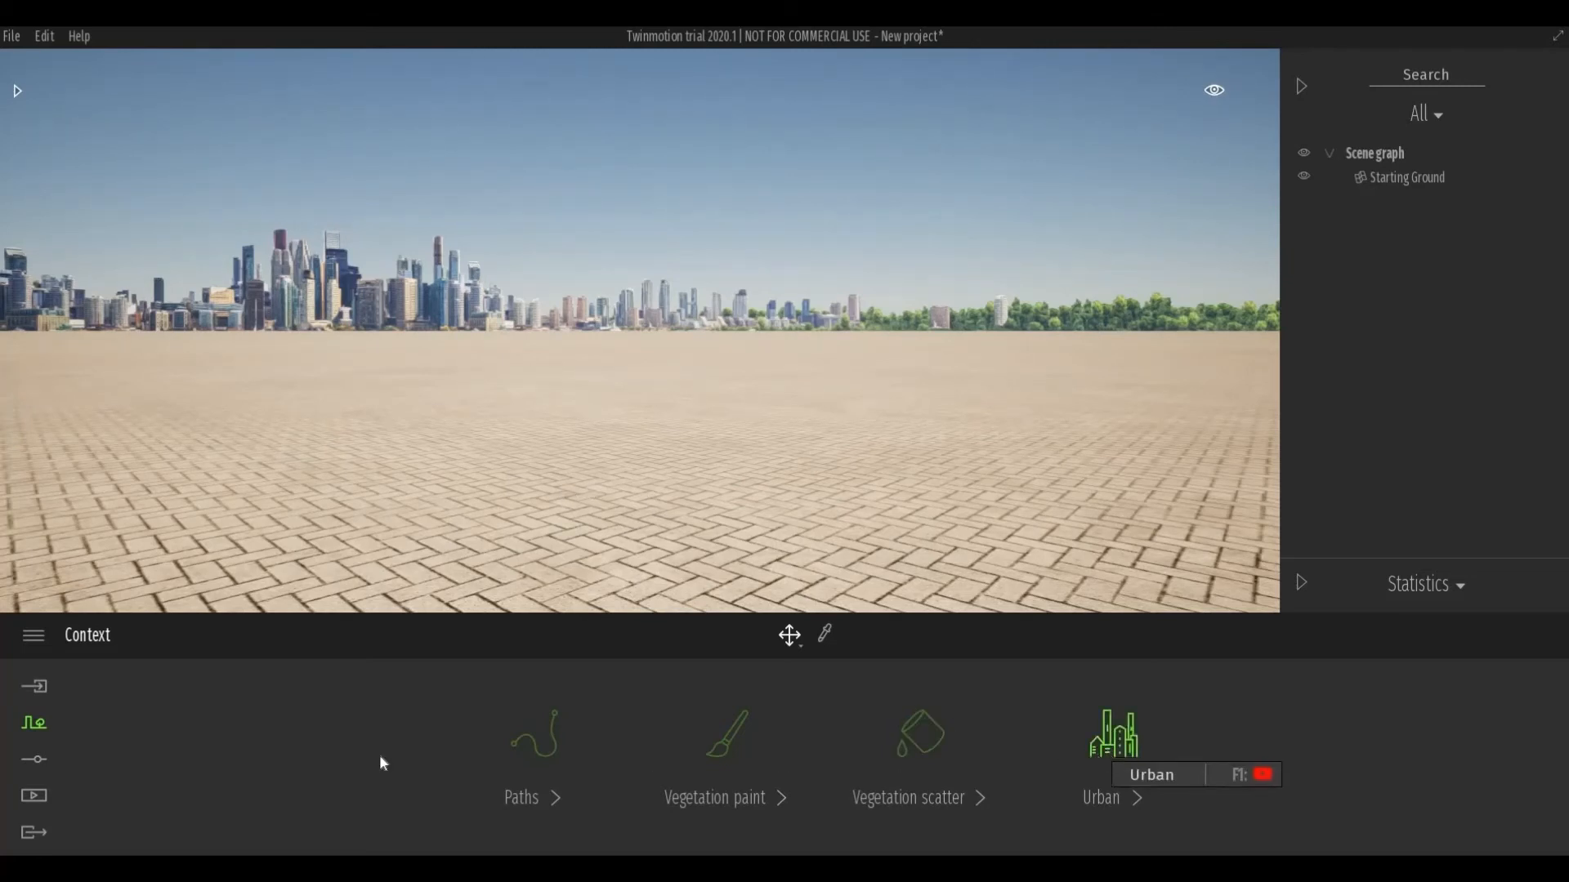
mouse_move(32, 758)
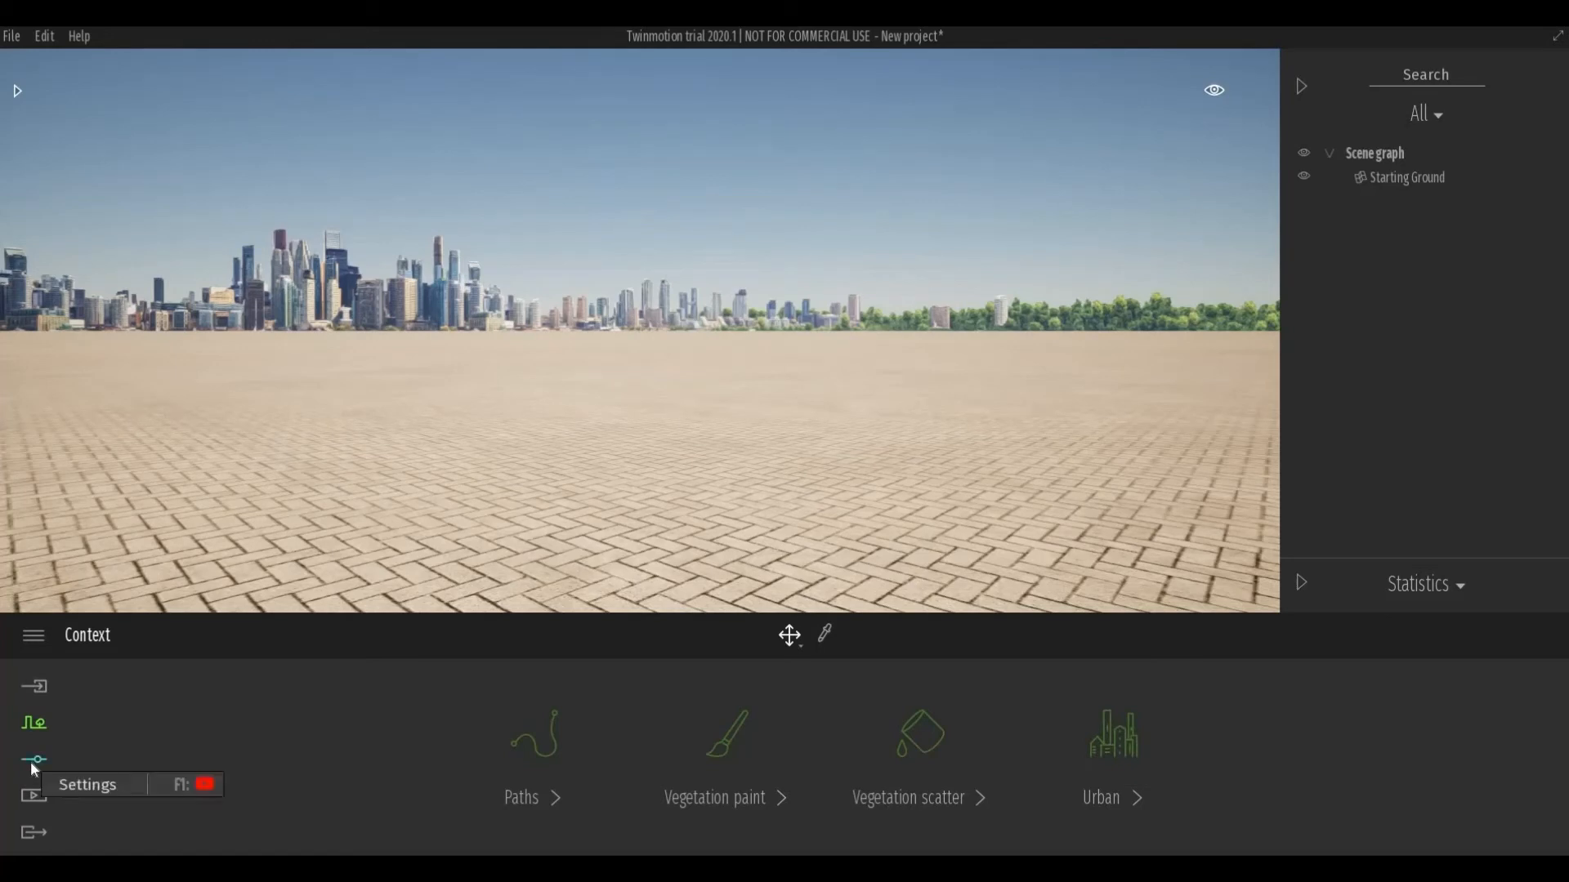
Show the Location, Weather, Lighting and Camera settings in the bottom panel.
left_click(32, 759)
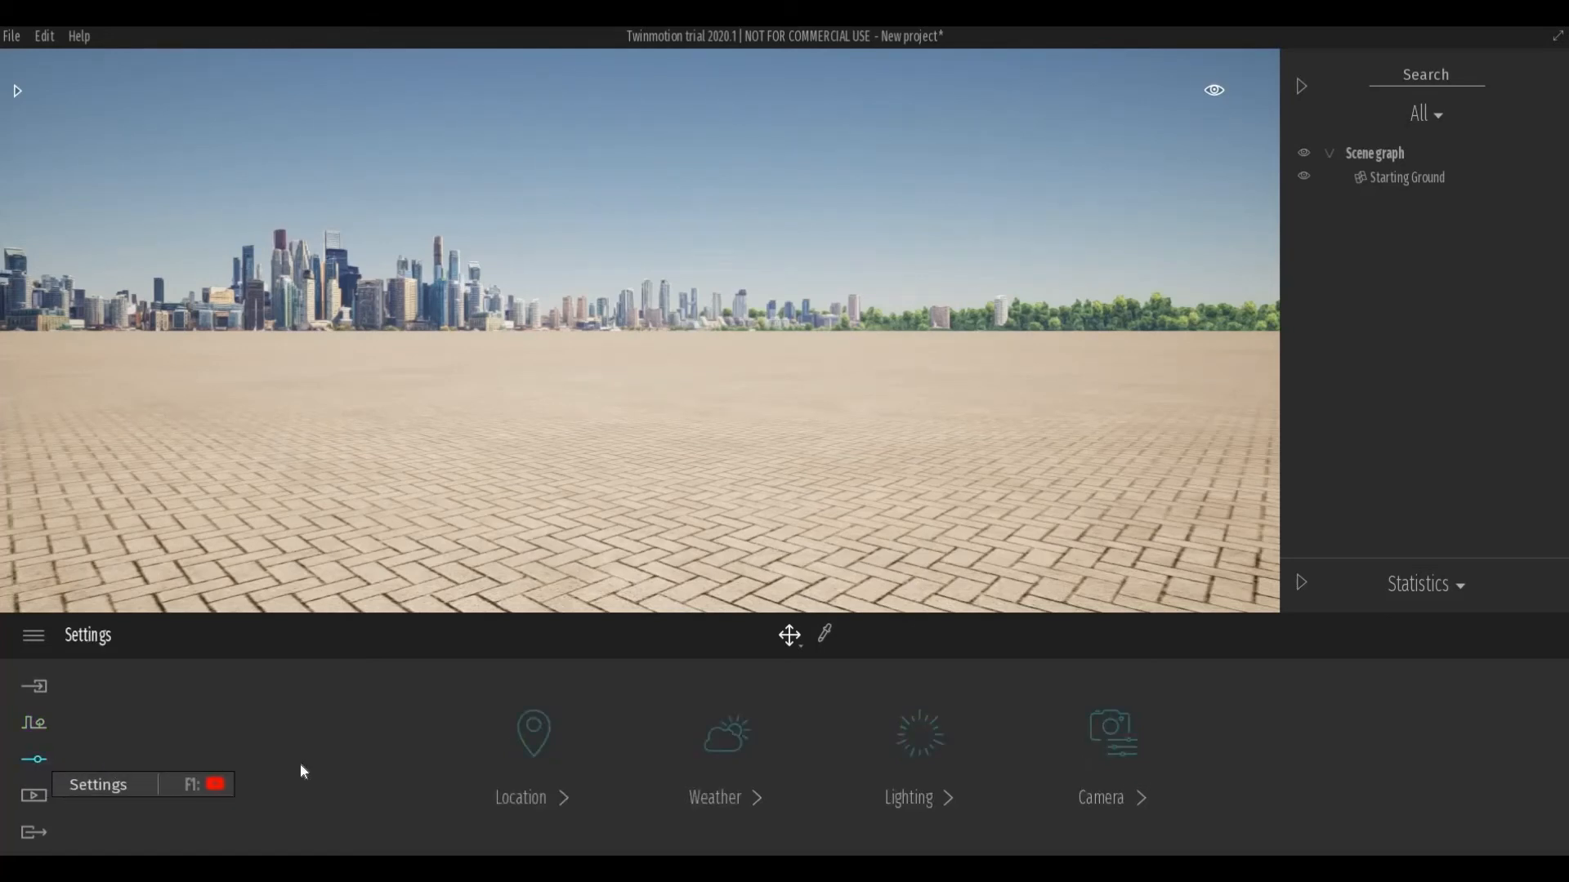
mouse_move(533, 798)
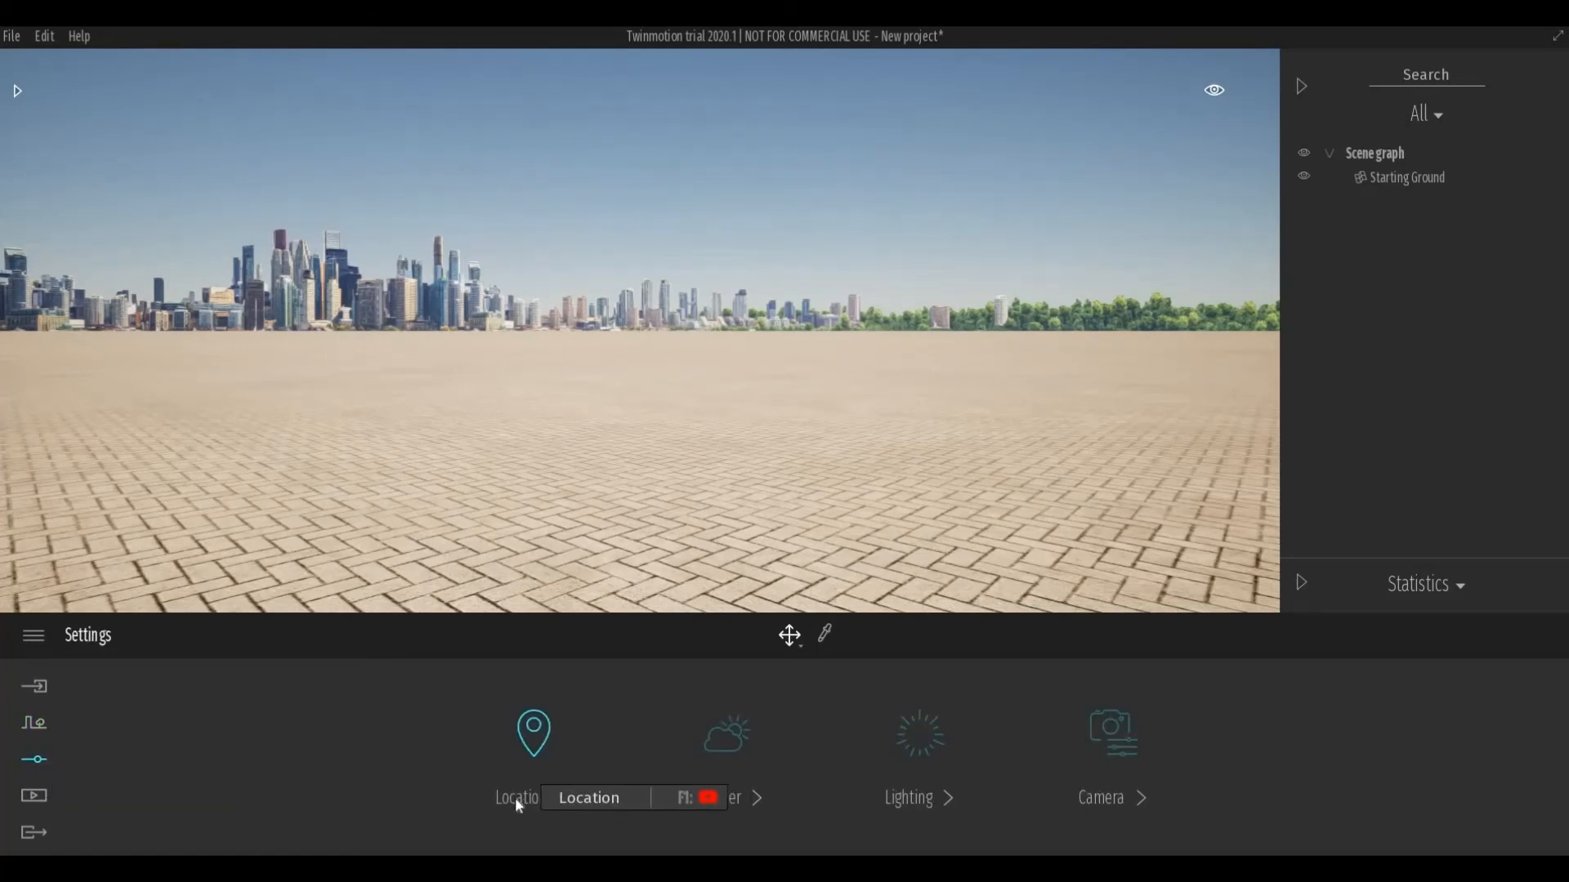
mouse_move(838, 767)
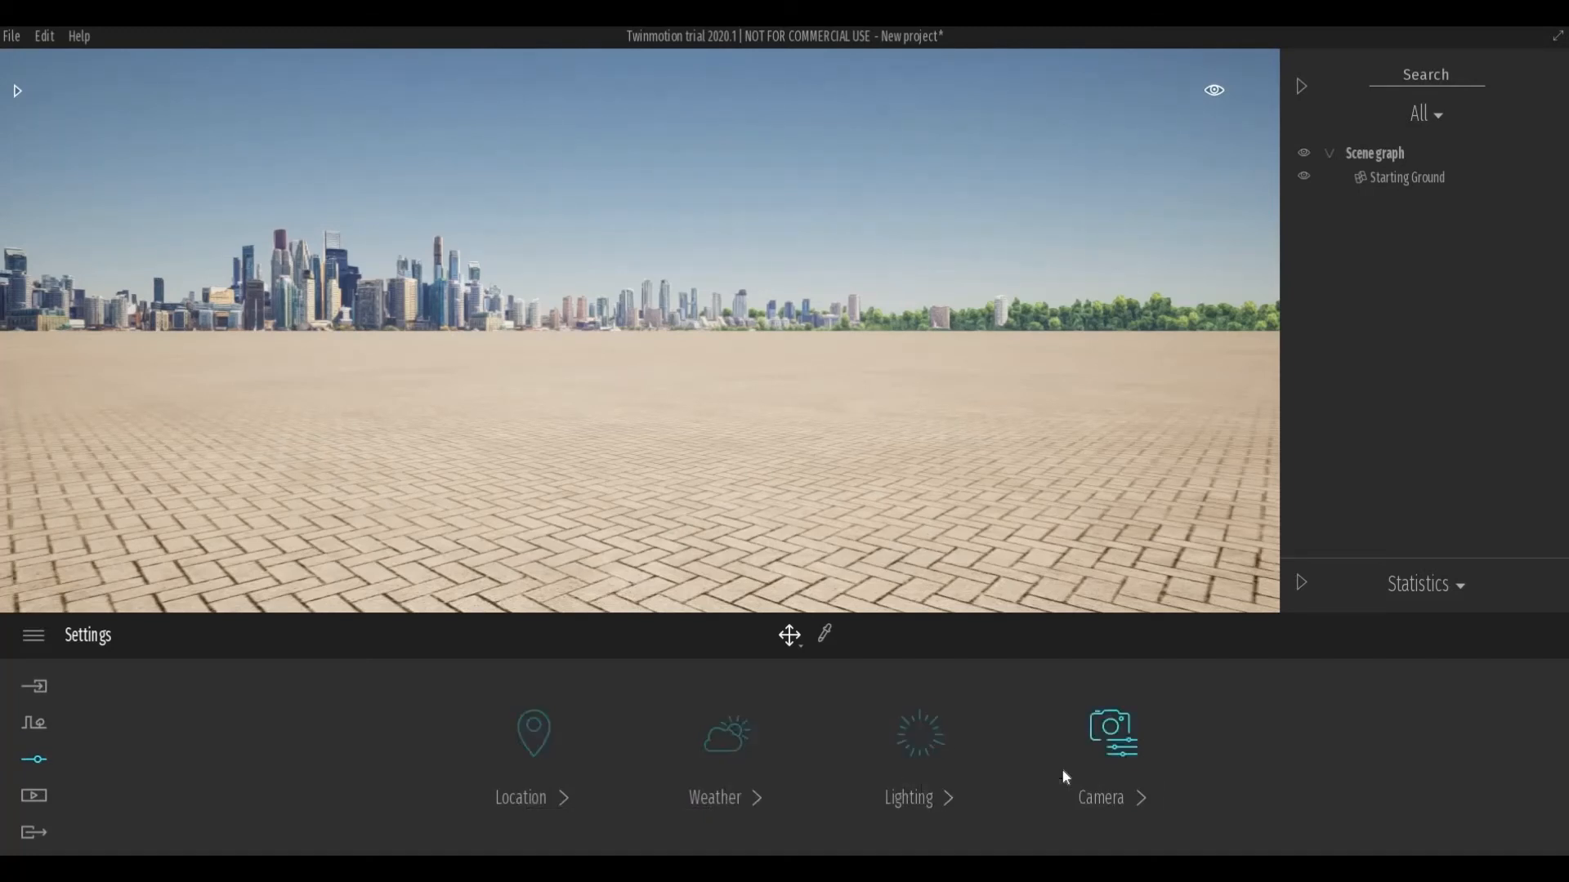
mouse_move(45, 814)
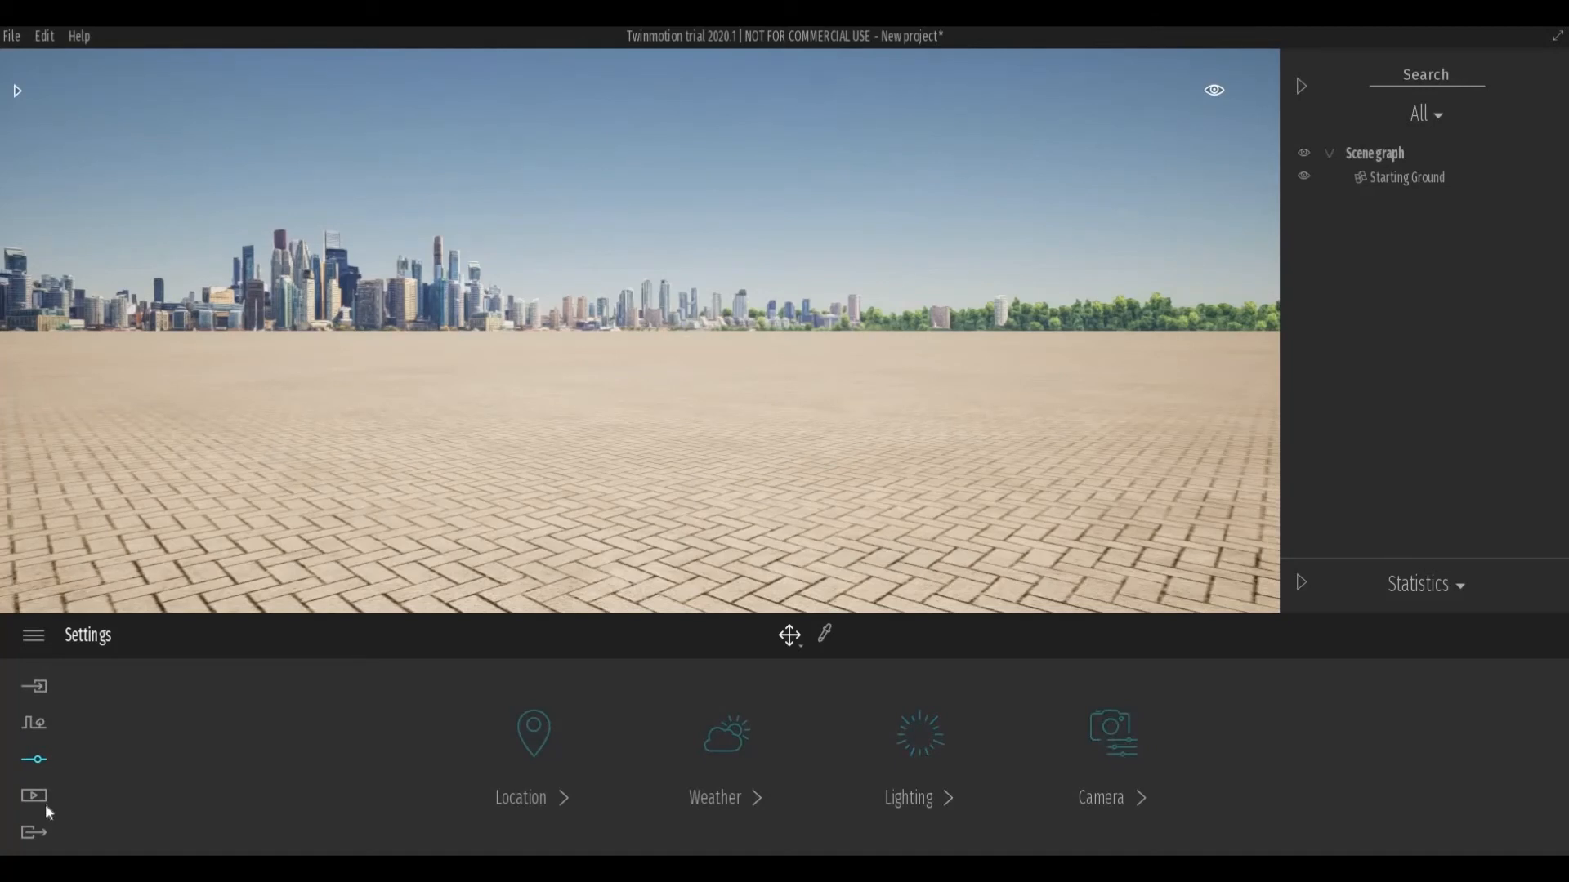
Show the Media tools with Image, Panorama, Video and Presenter options.
left_click(33, 795)
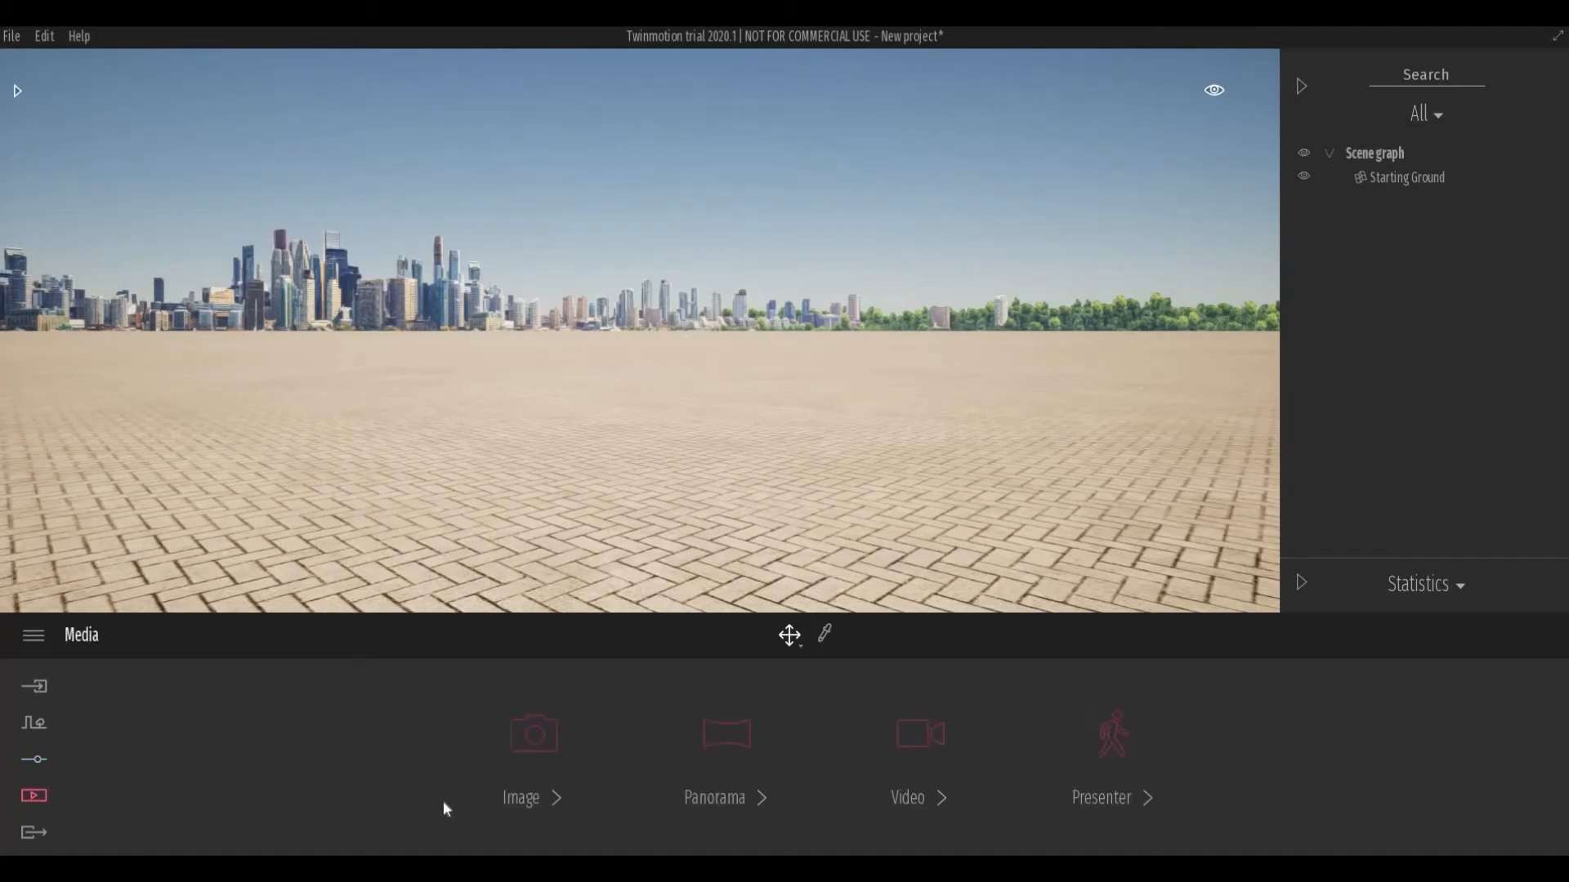
mouse_move(532, 734)
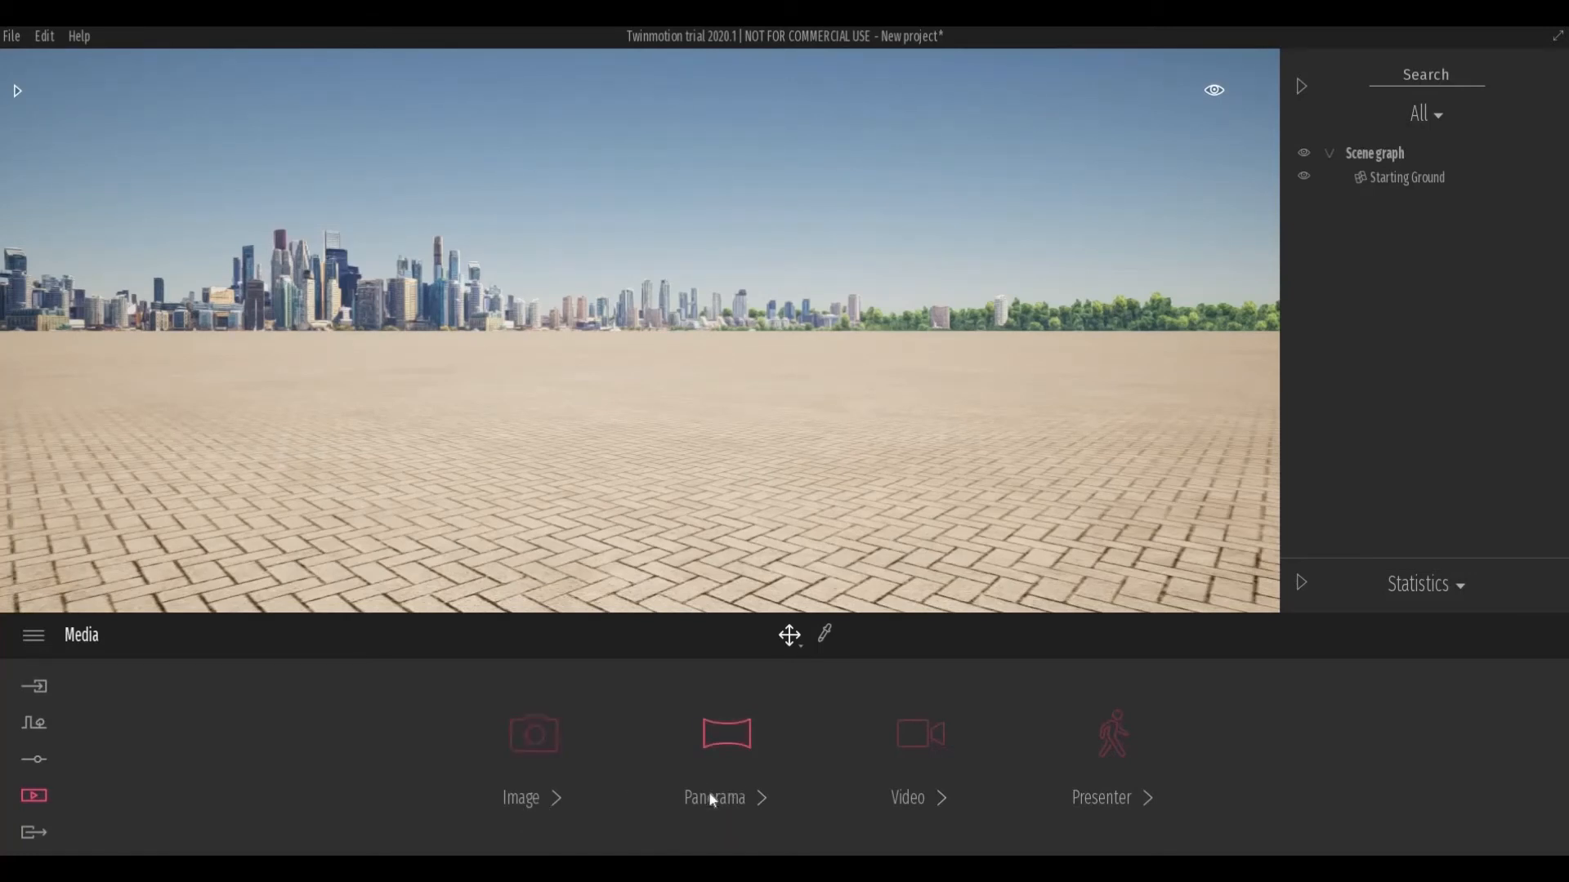
mouse_move(1110, 736)
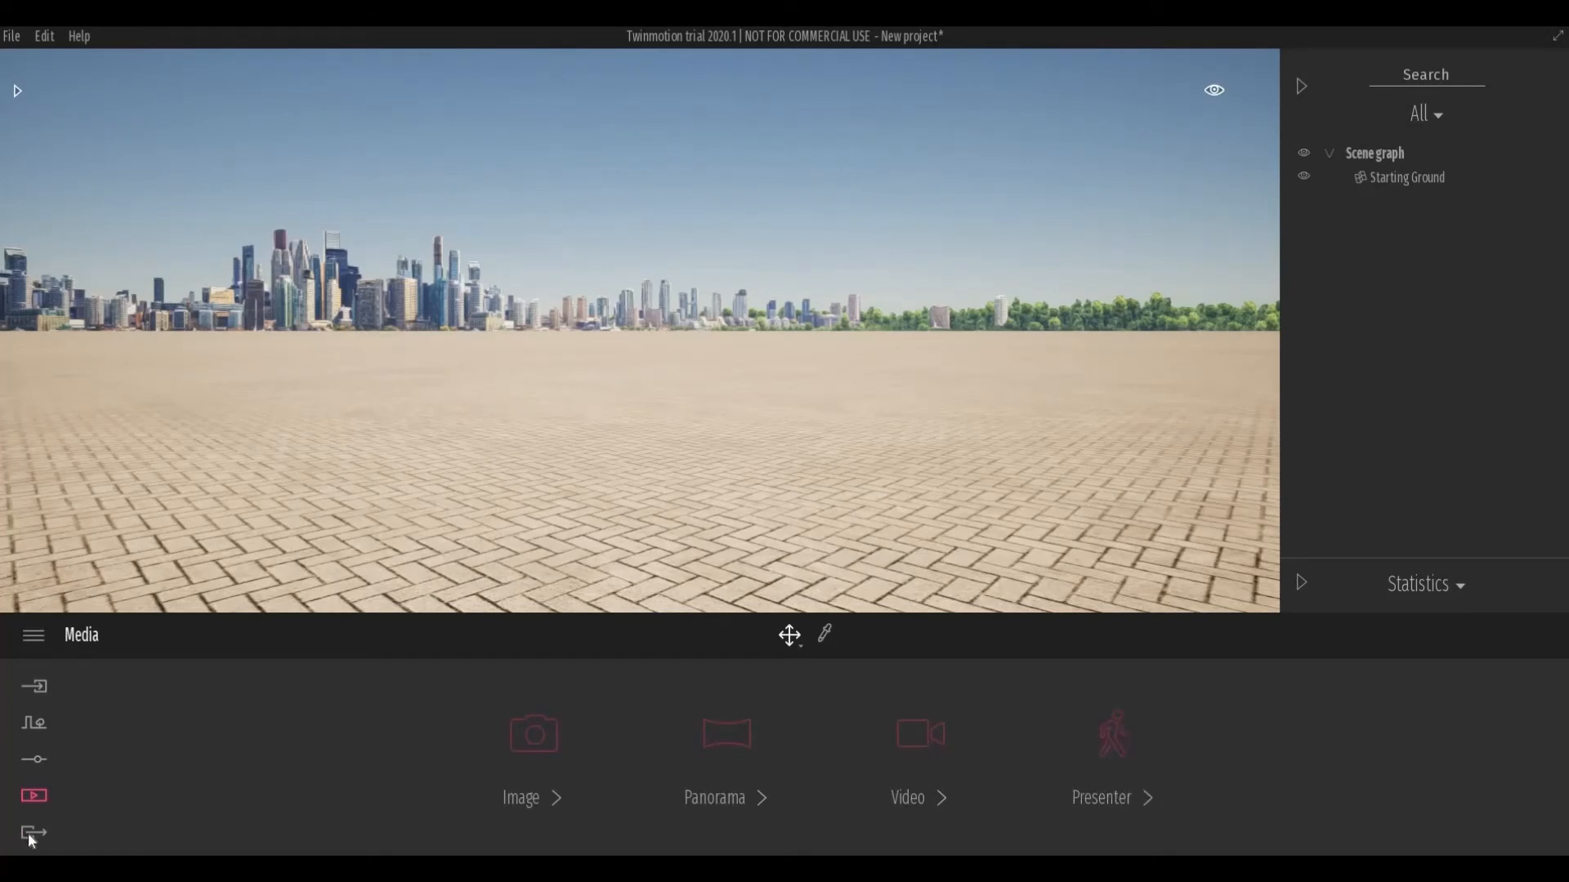
Show the Export tools for Image, Panorama, Video and Presenter output.
left_click(33, 833)
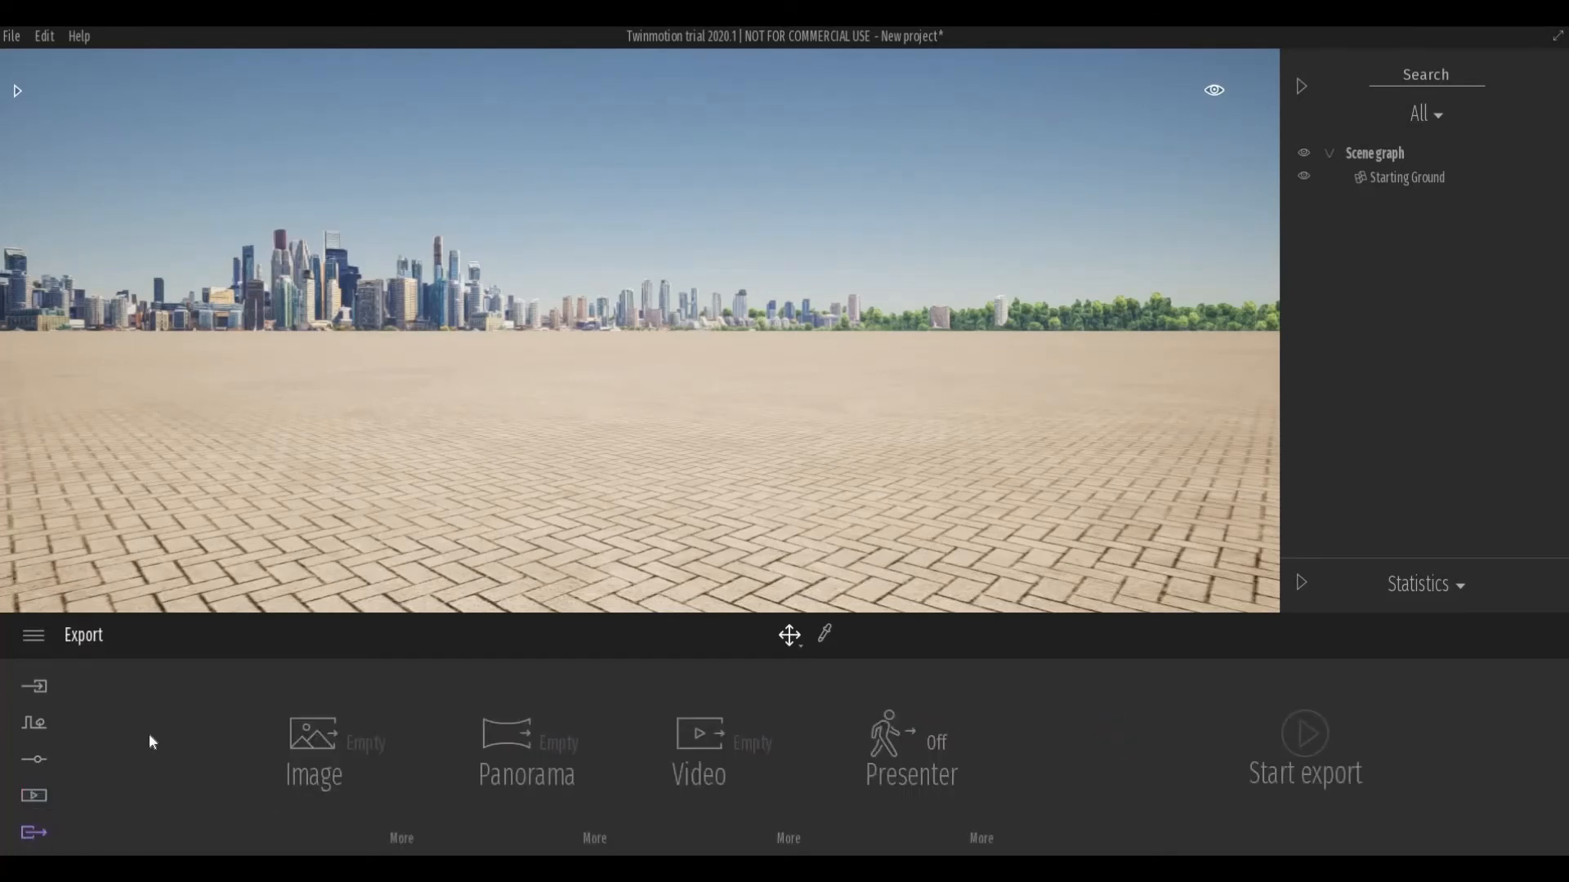
mouse_move(881, 748)
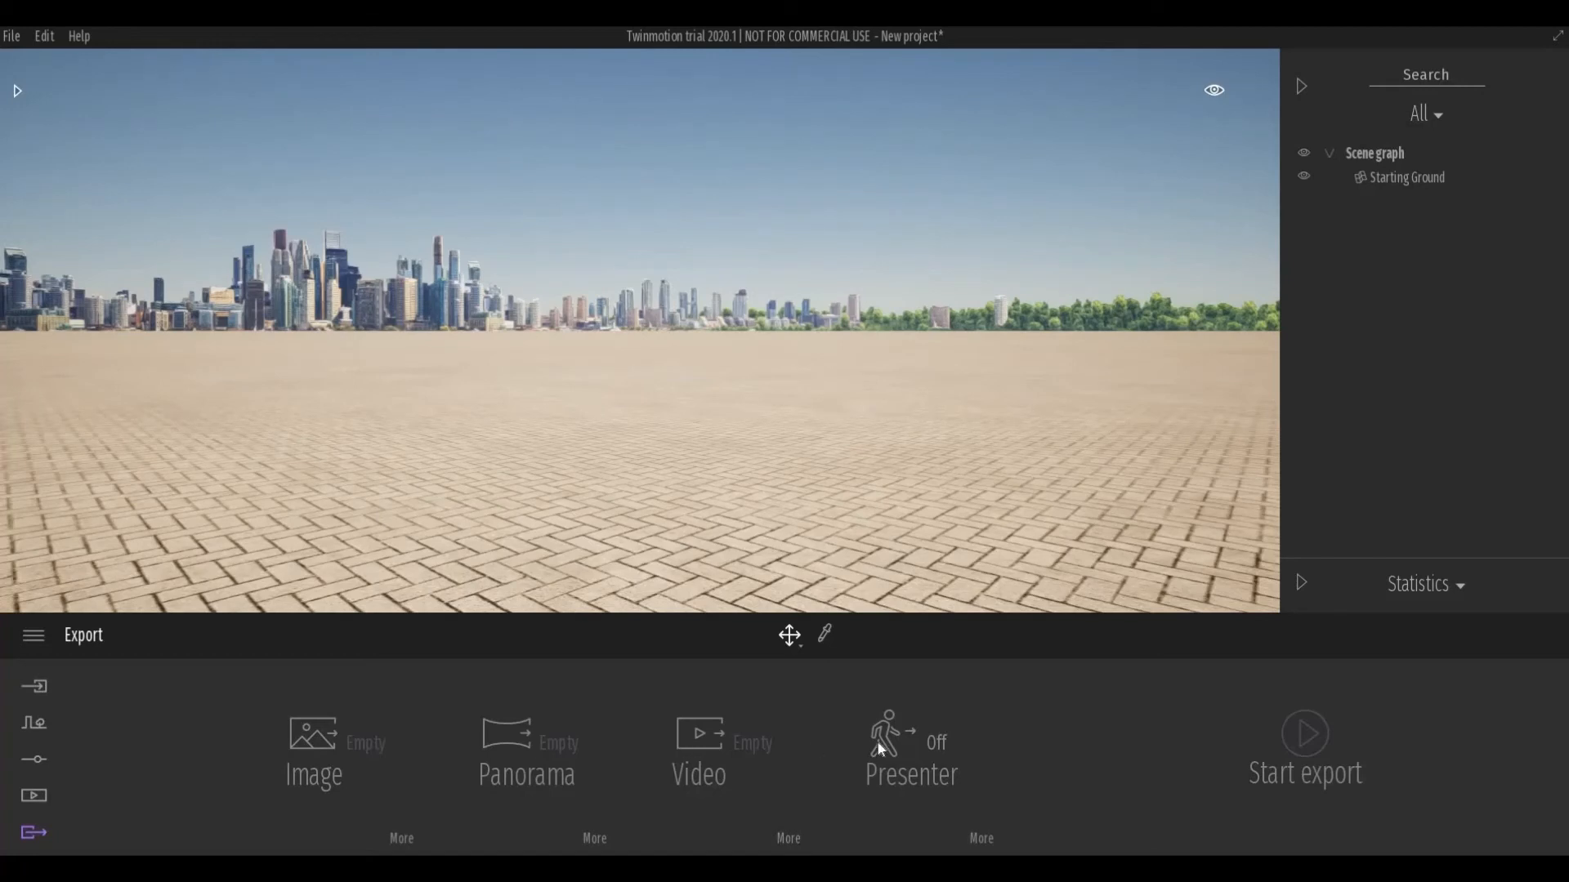
mouse_move(313, 736)
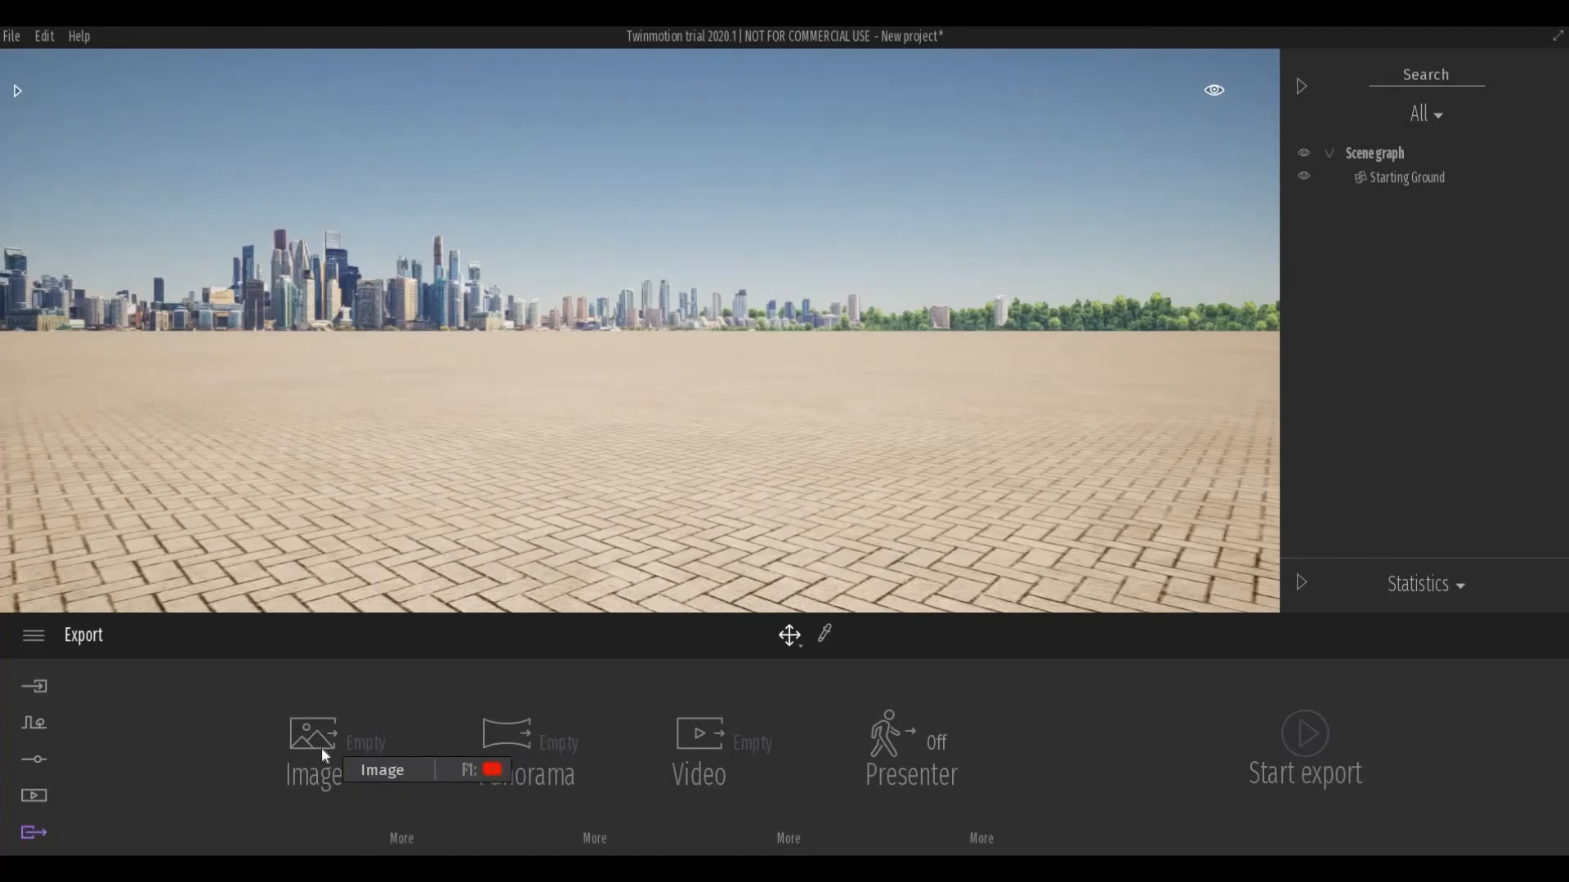
mouse_move(237, 604)
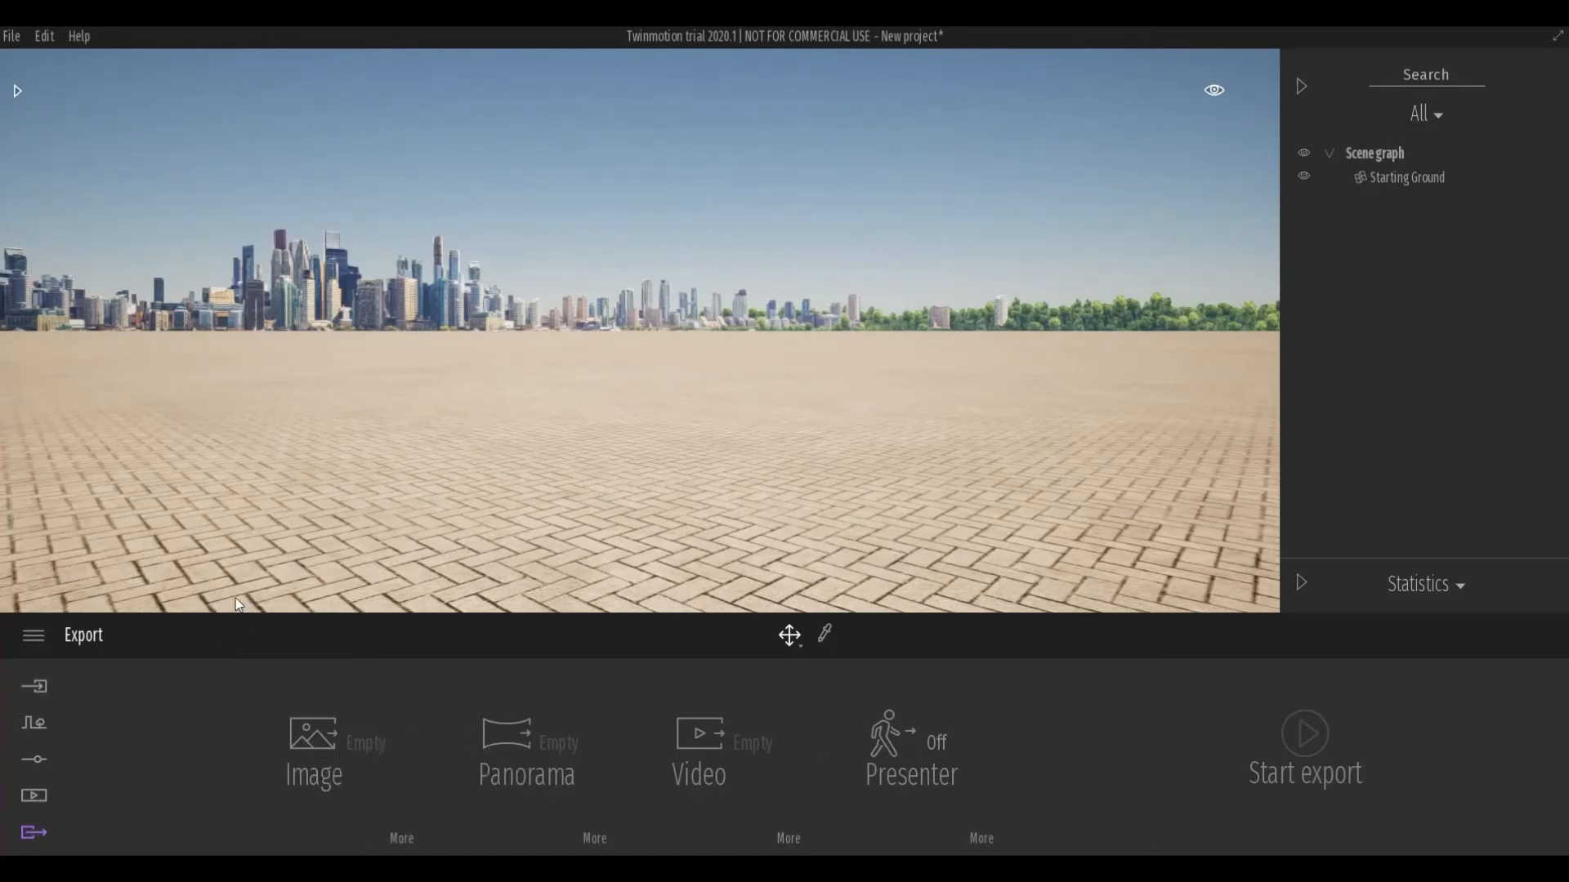
mouse_move(218, 576)
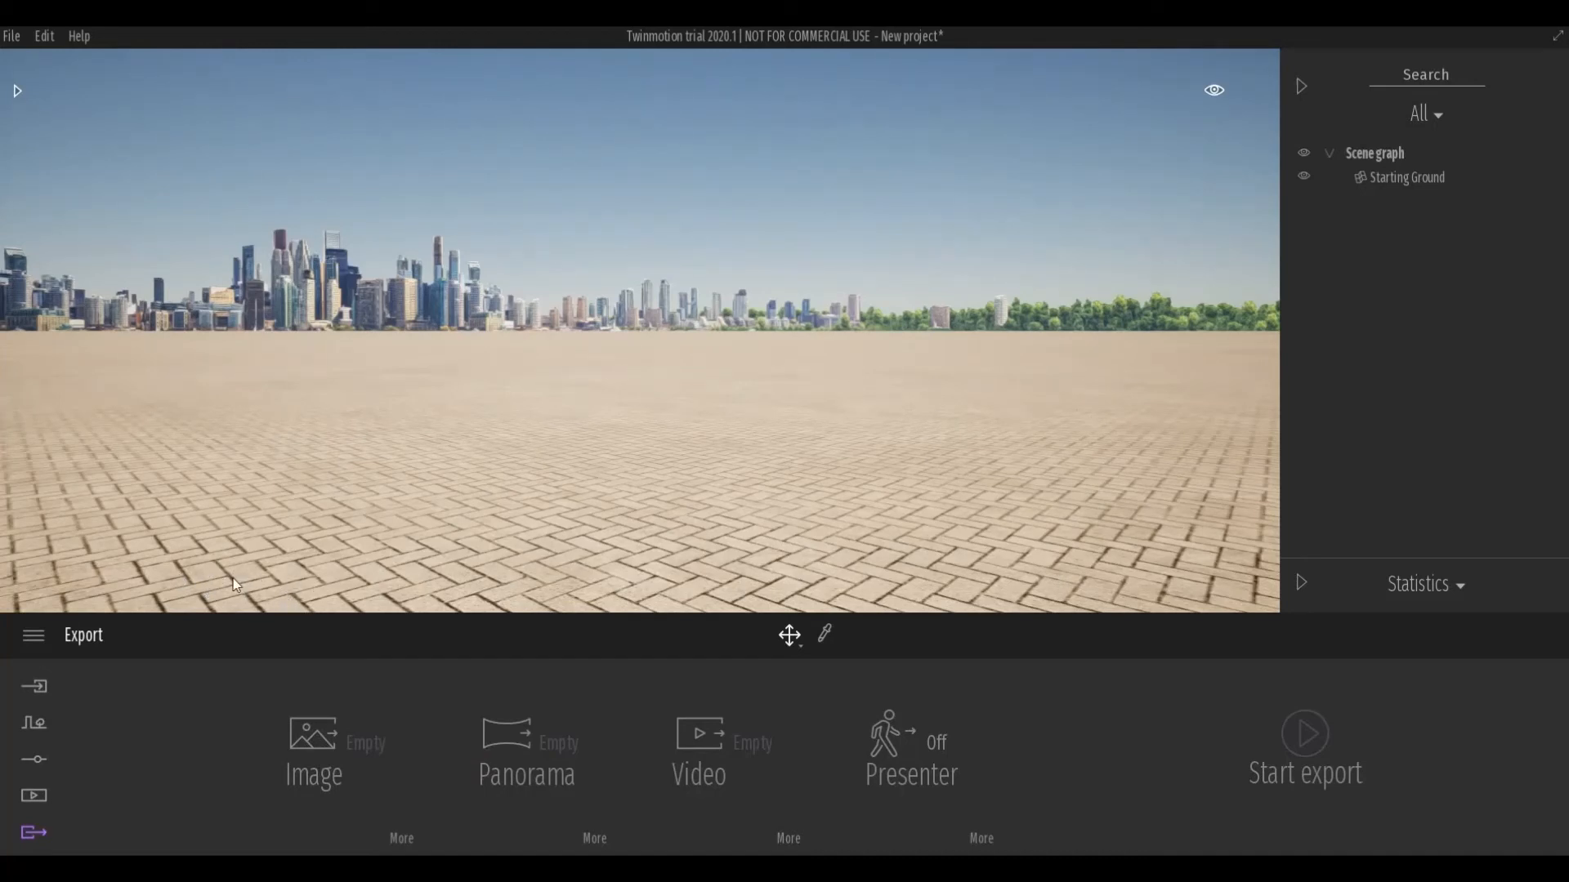
mouse_move(1358, 759)
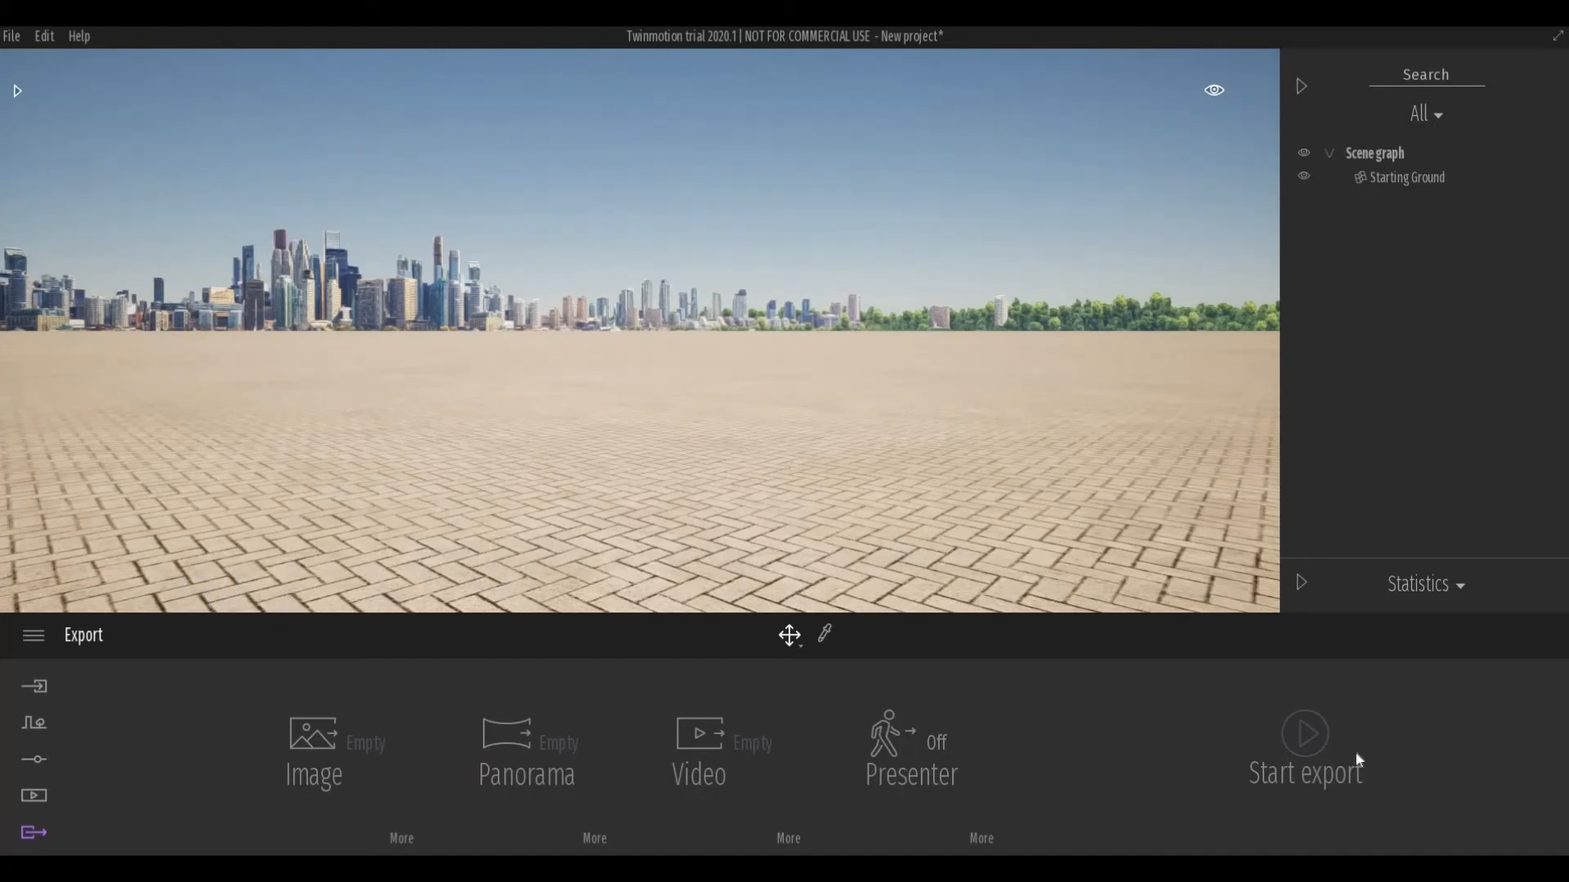
mouse_move(1314, 745)
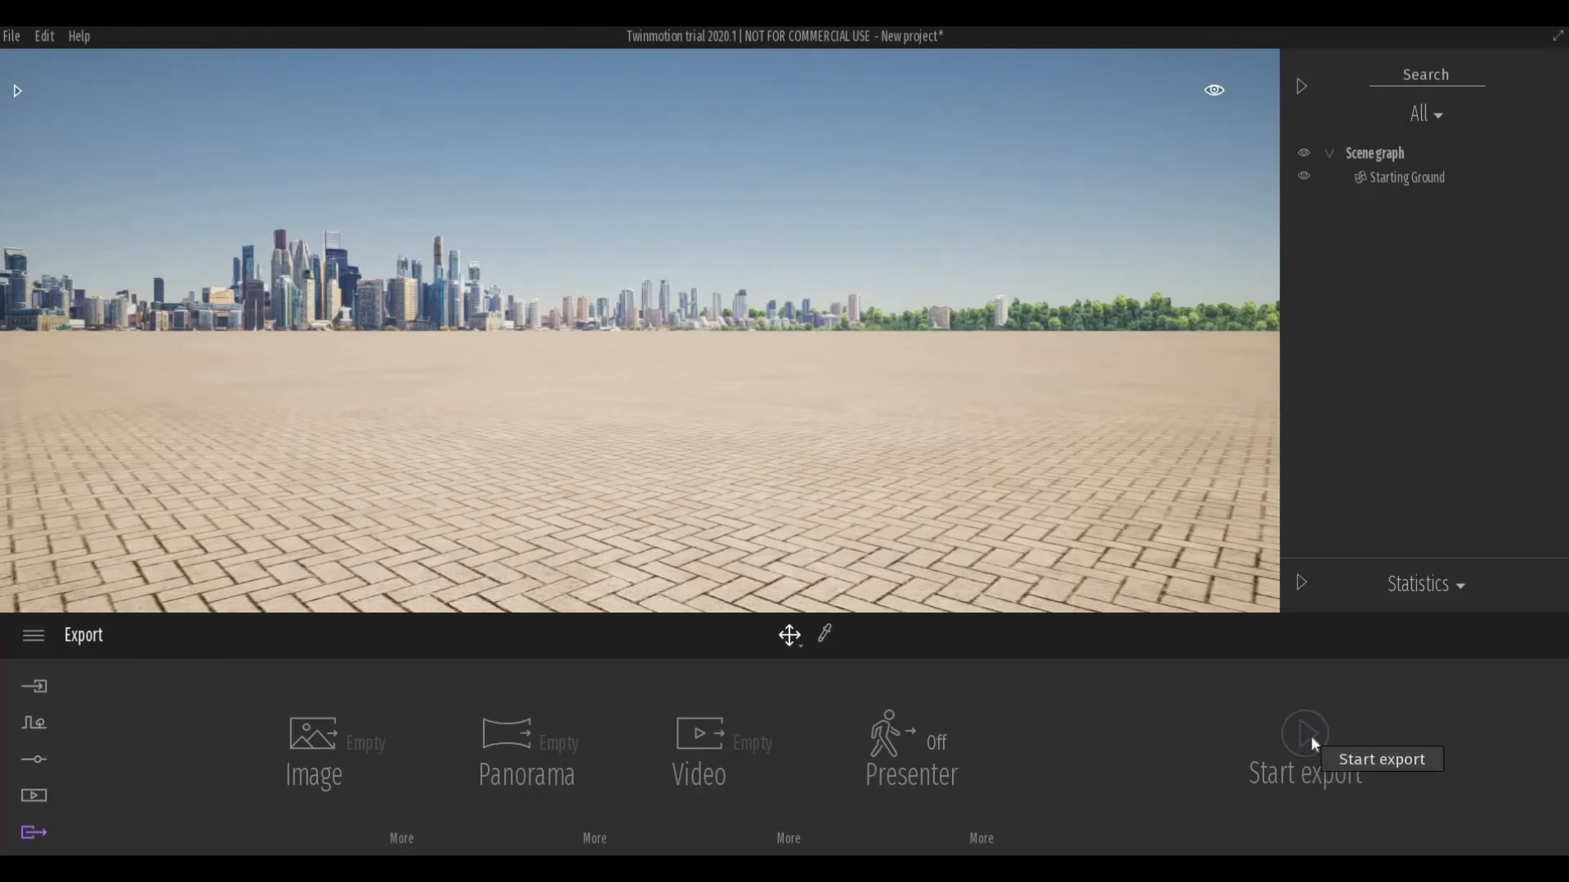
mouse_move(967, 726)
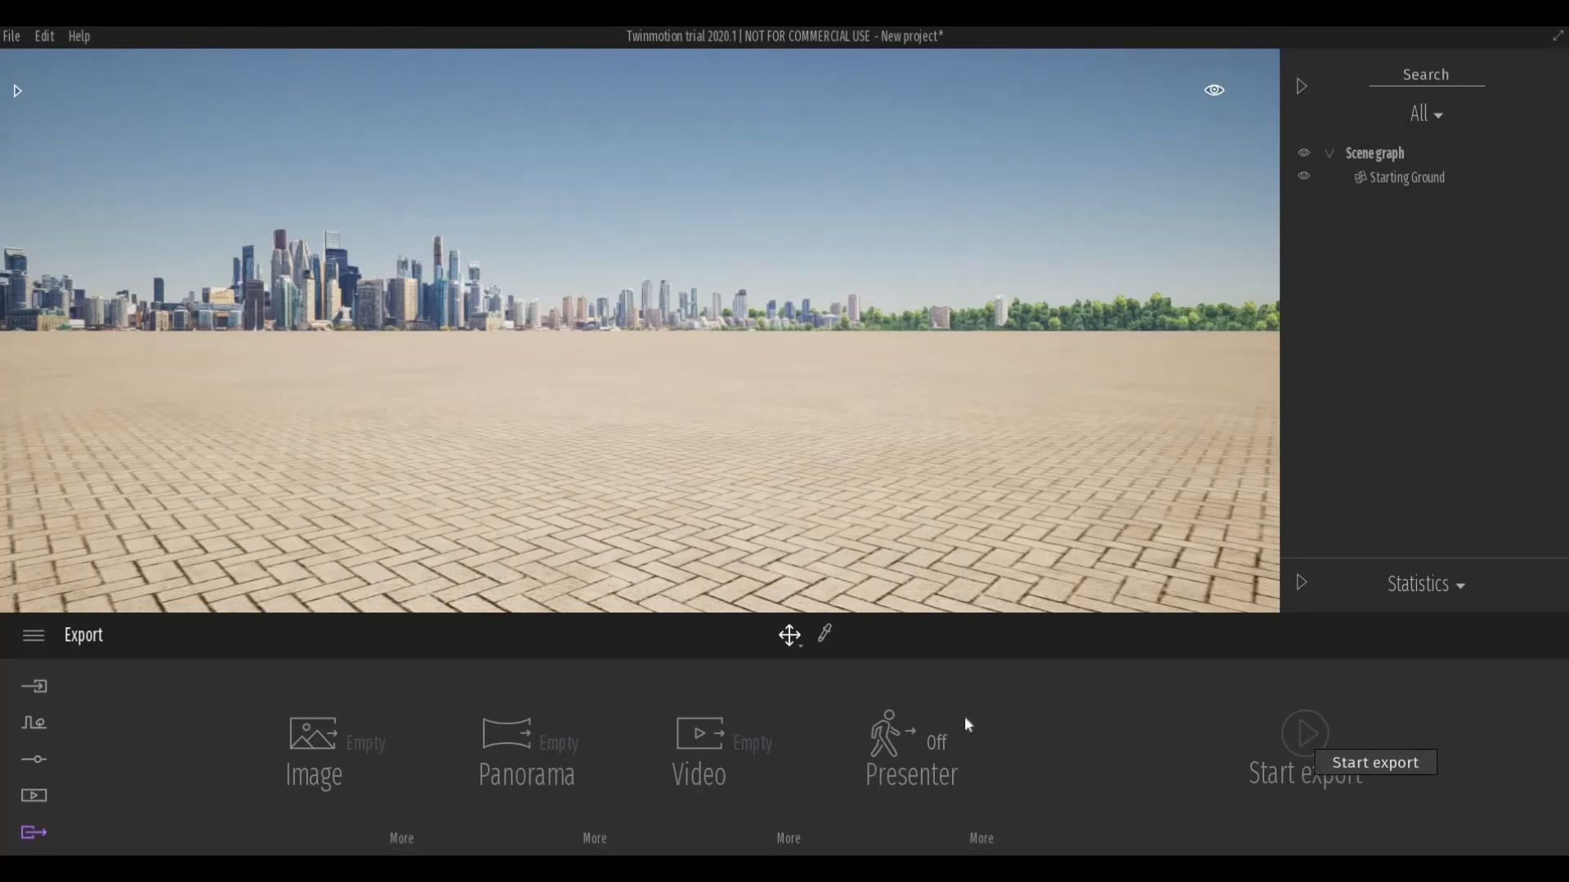
mouse_move(20, 95)
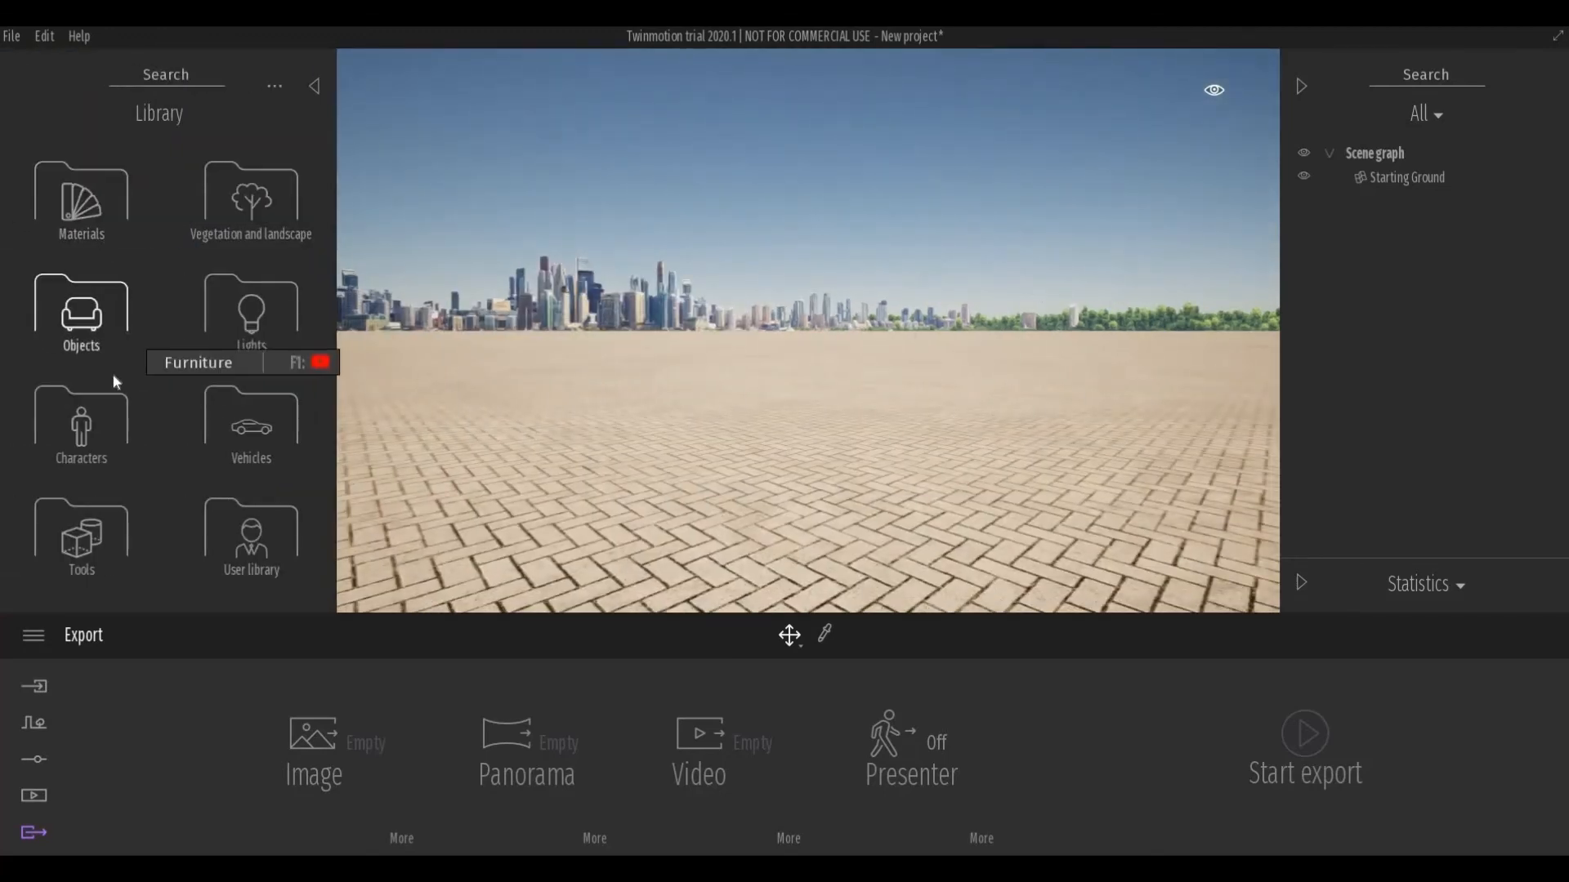
Place the Awe chair from Library > Objects > Chairs on the paved ground.
left_click(81, 311)
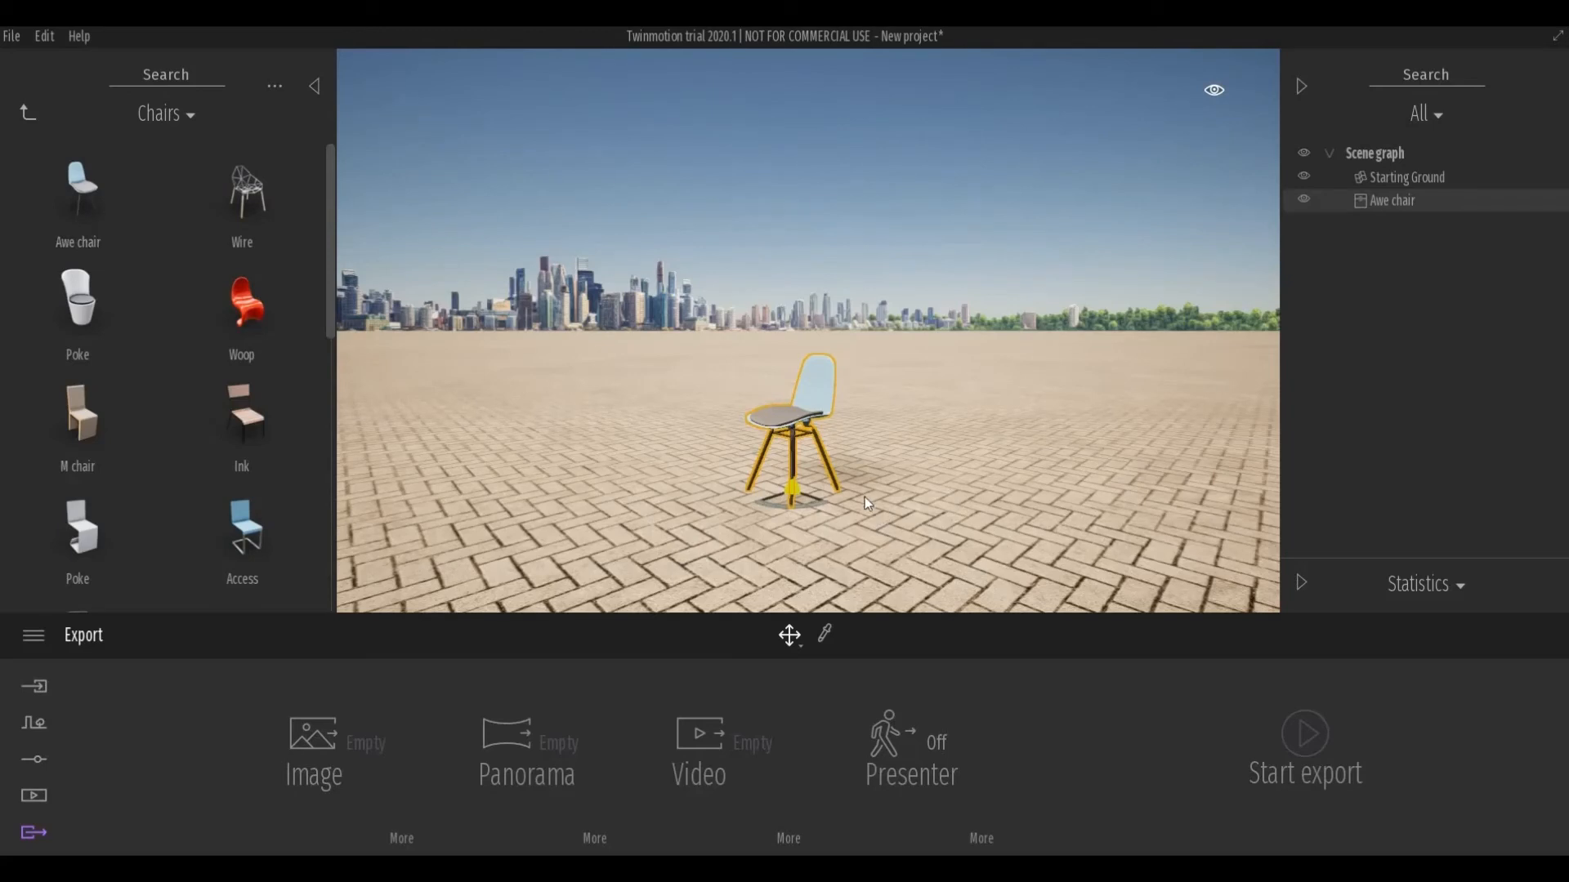
mouse_move(856, 497)
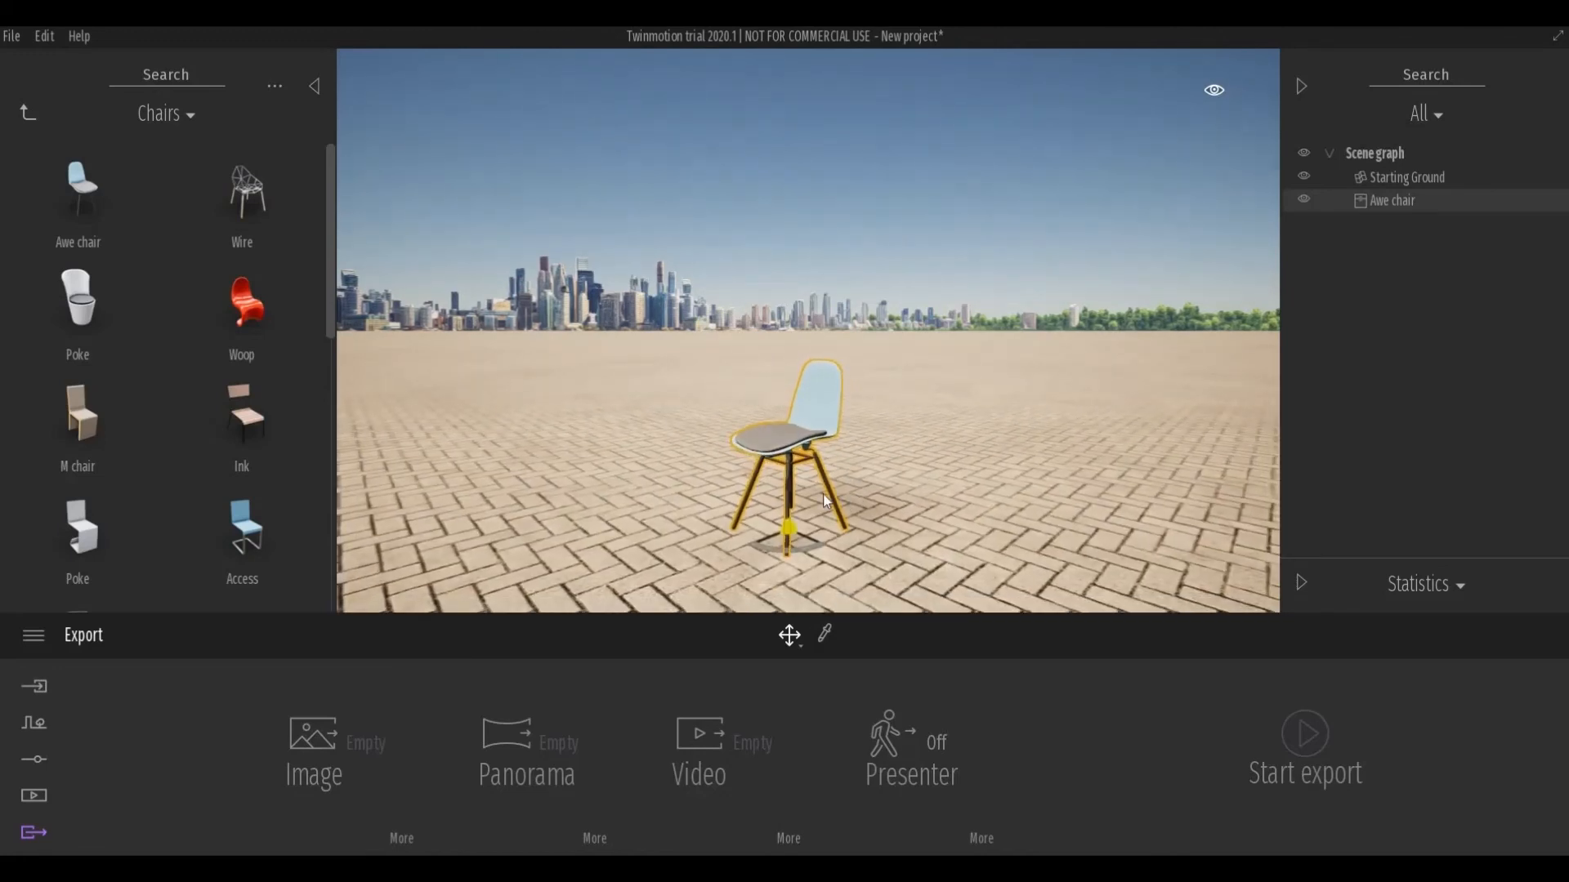
left_click(34, 689)
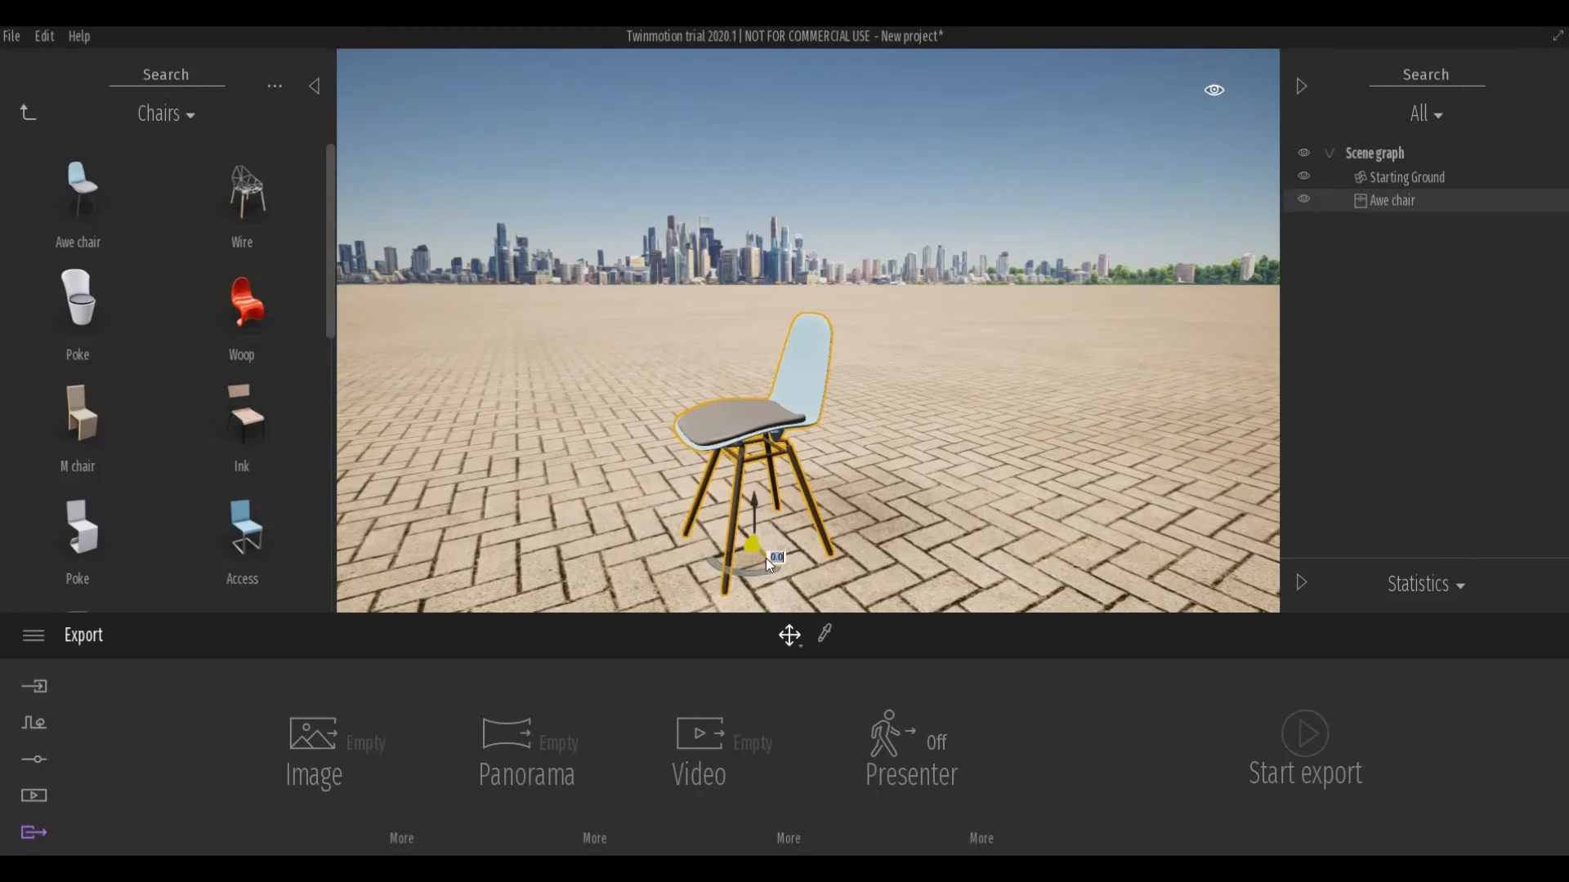
Switch the chair's gizmo between rotate and move, then reselect the Awe chair.
left_click(788, 634)
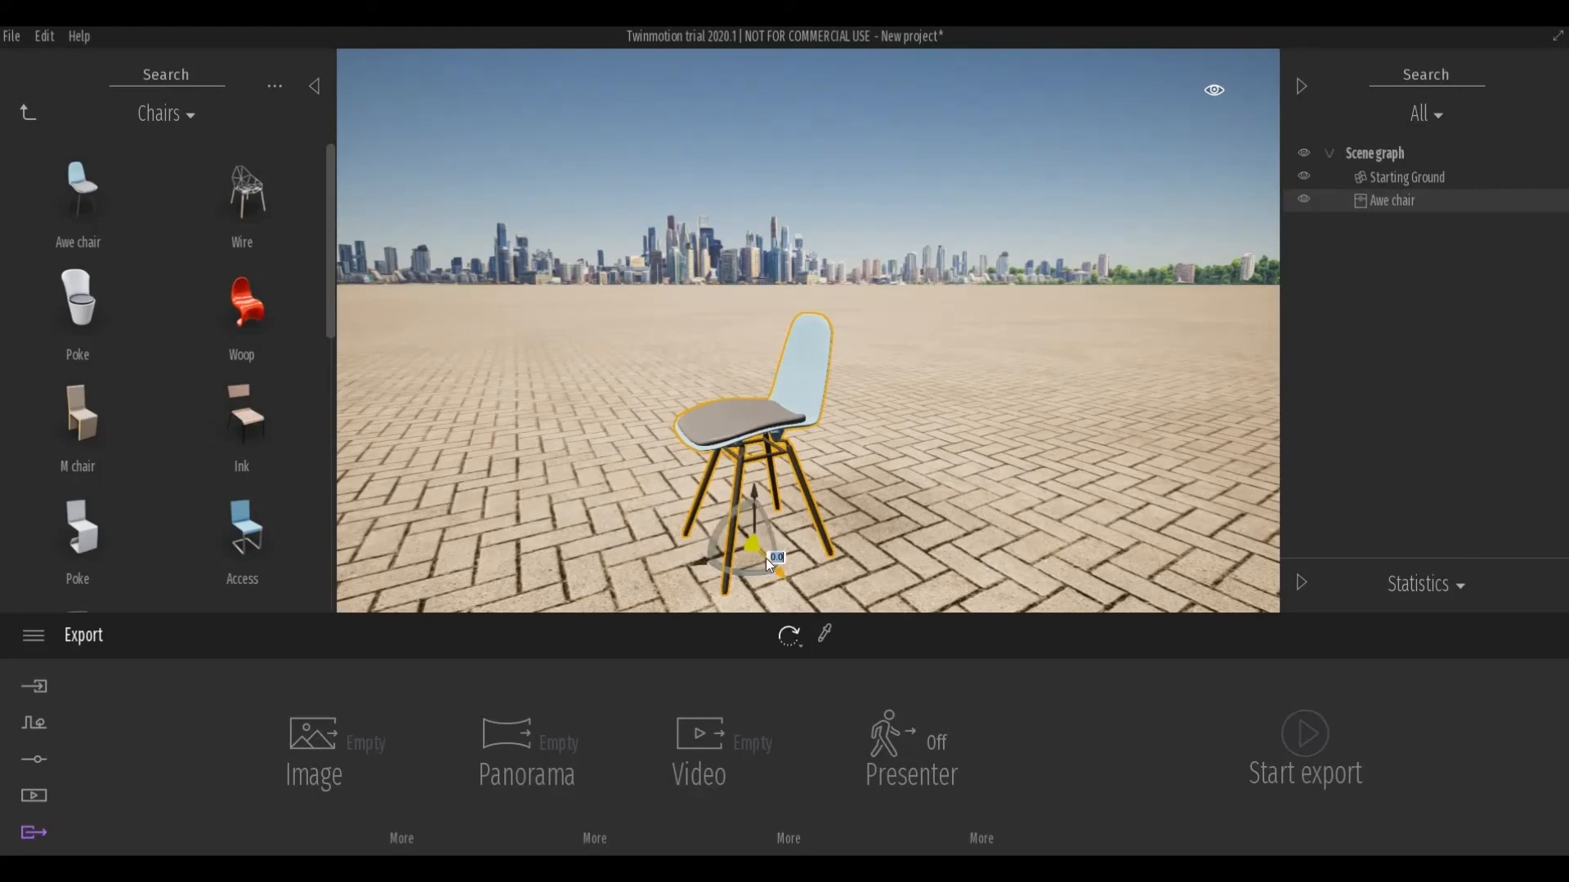
left_click(789, 634)
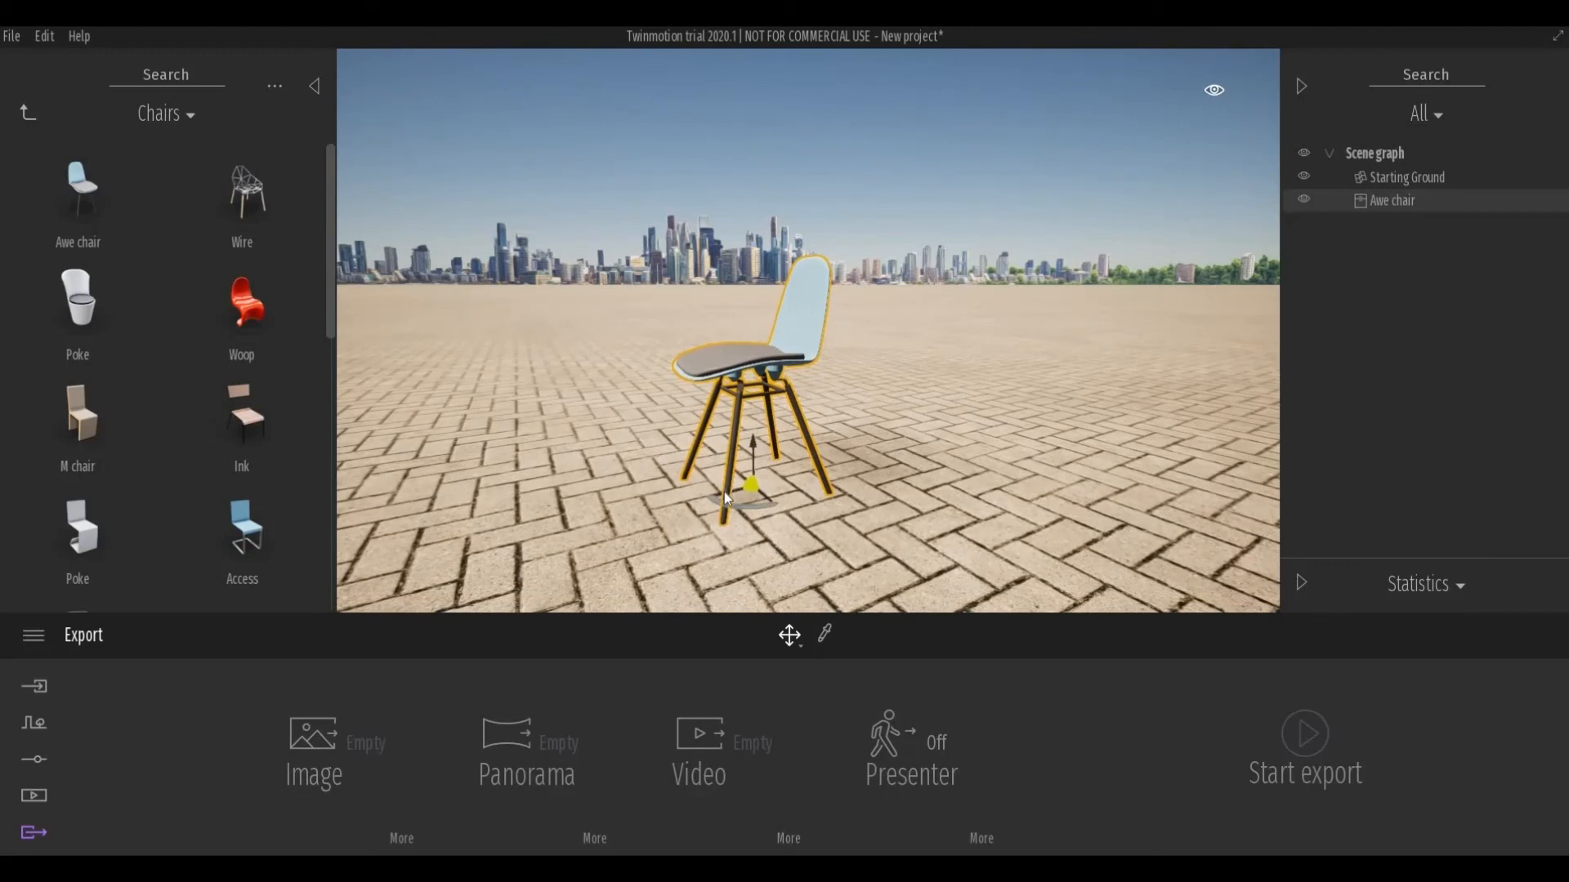
mouse_move(762, 410)
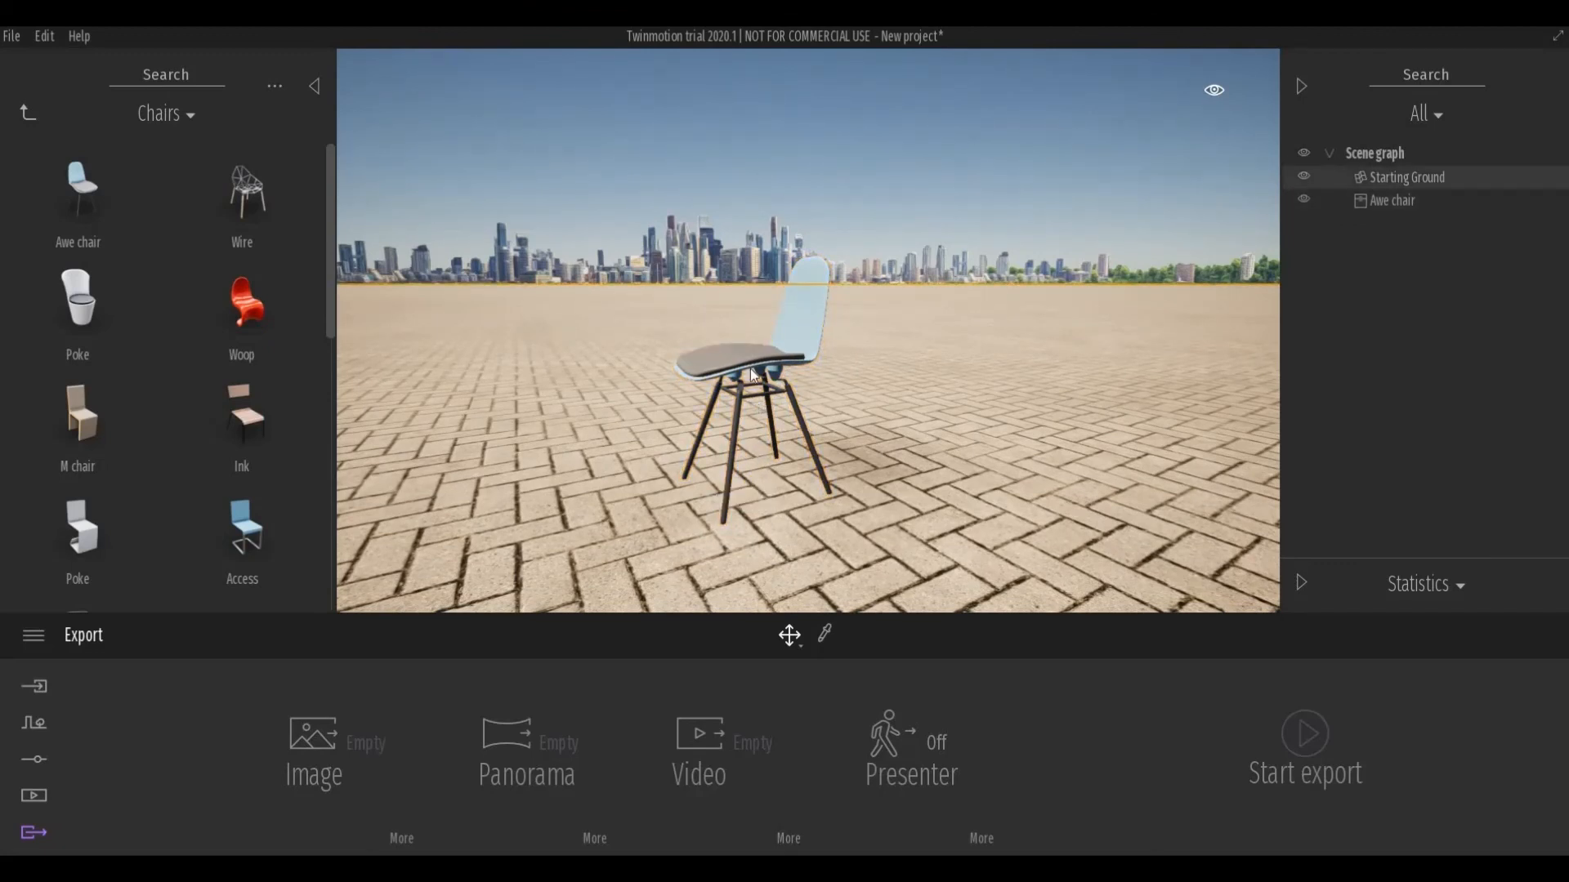
left_click(748, 375)
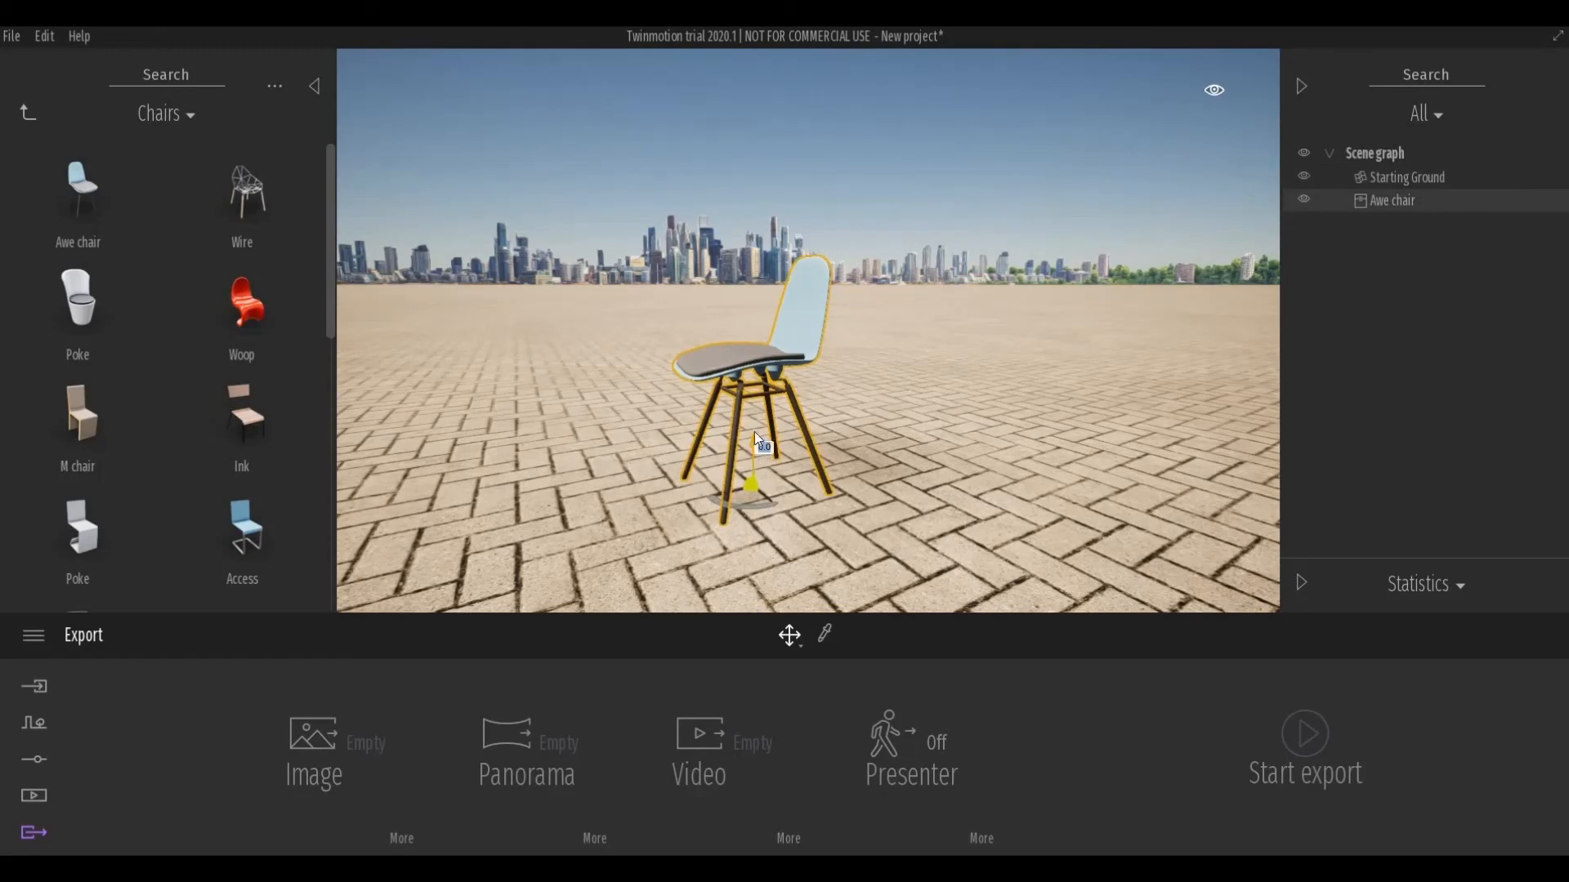